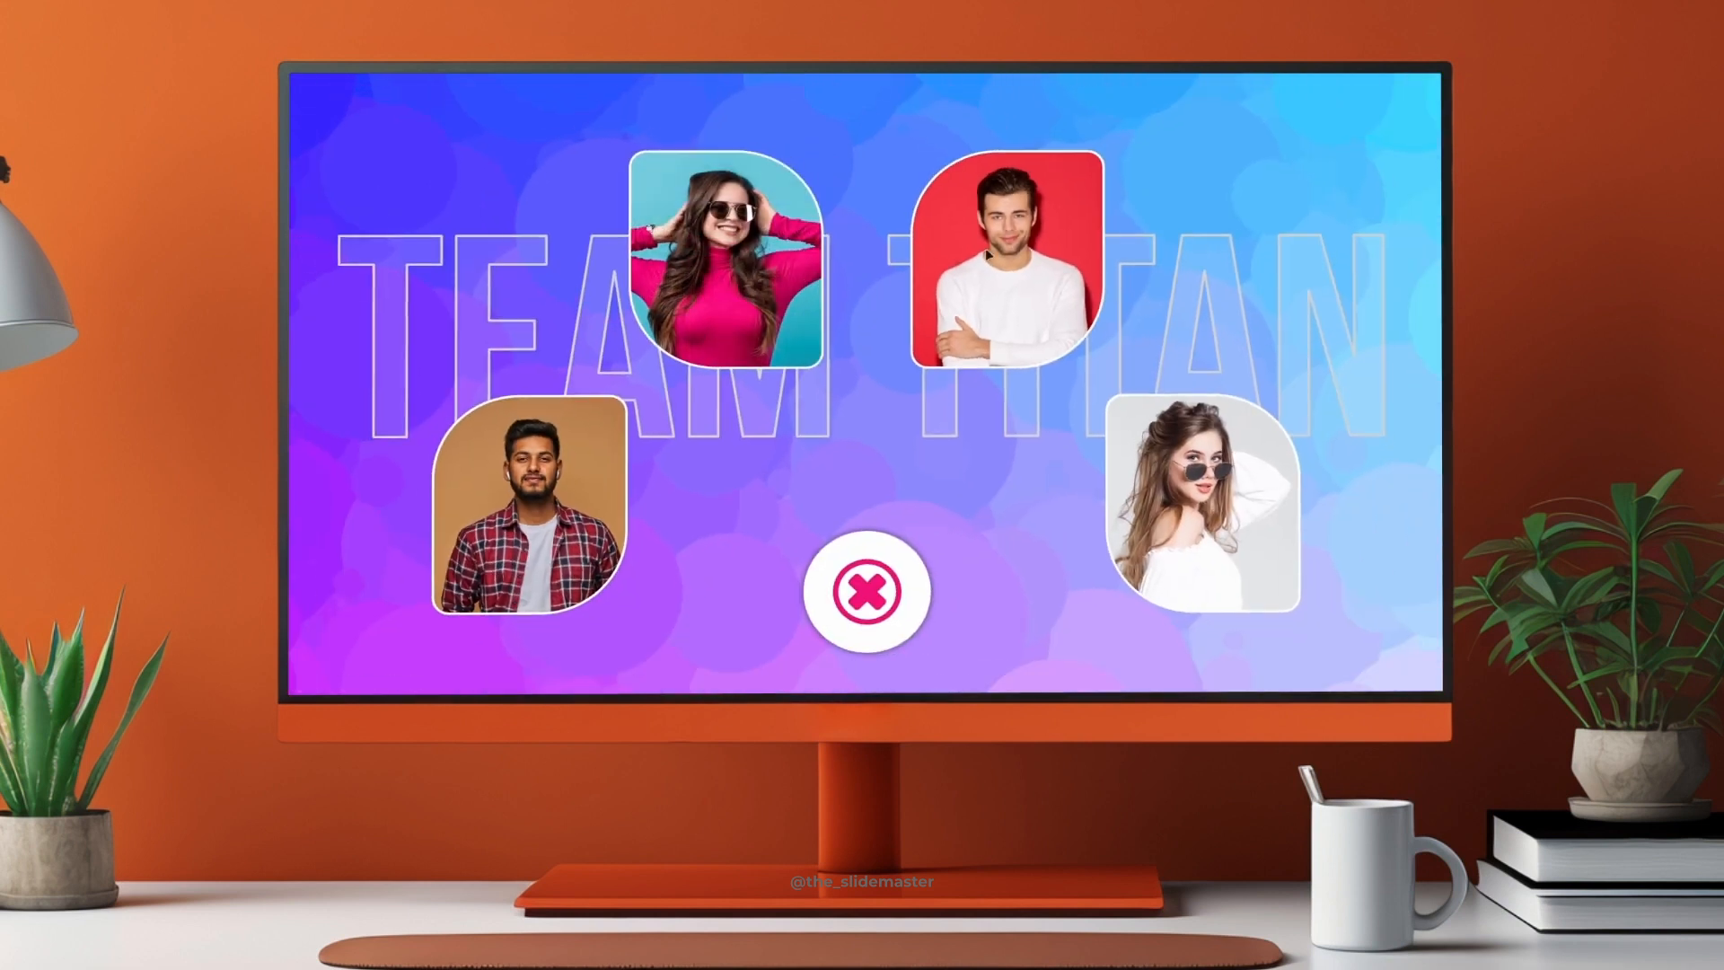
Review The Problem Solver slide and return to The Visionary slide.
{"action": "left_click", "coordinate": [869, 590]}
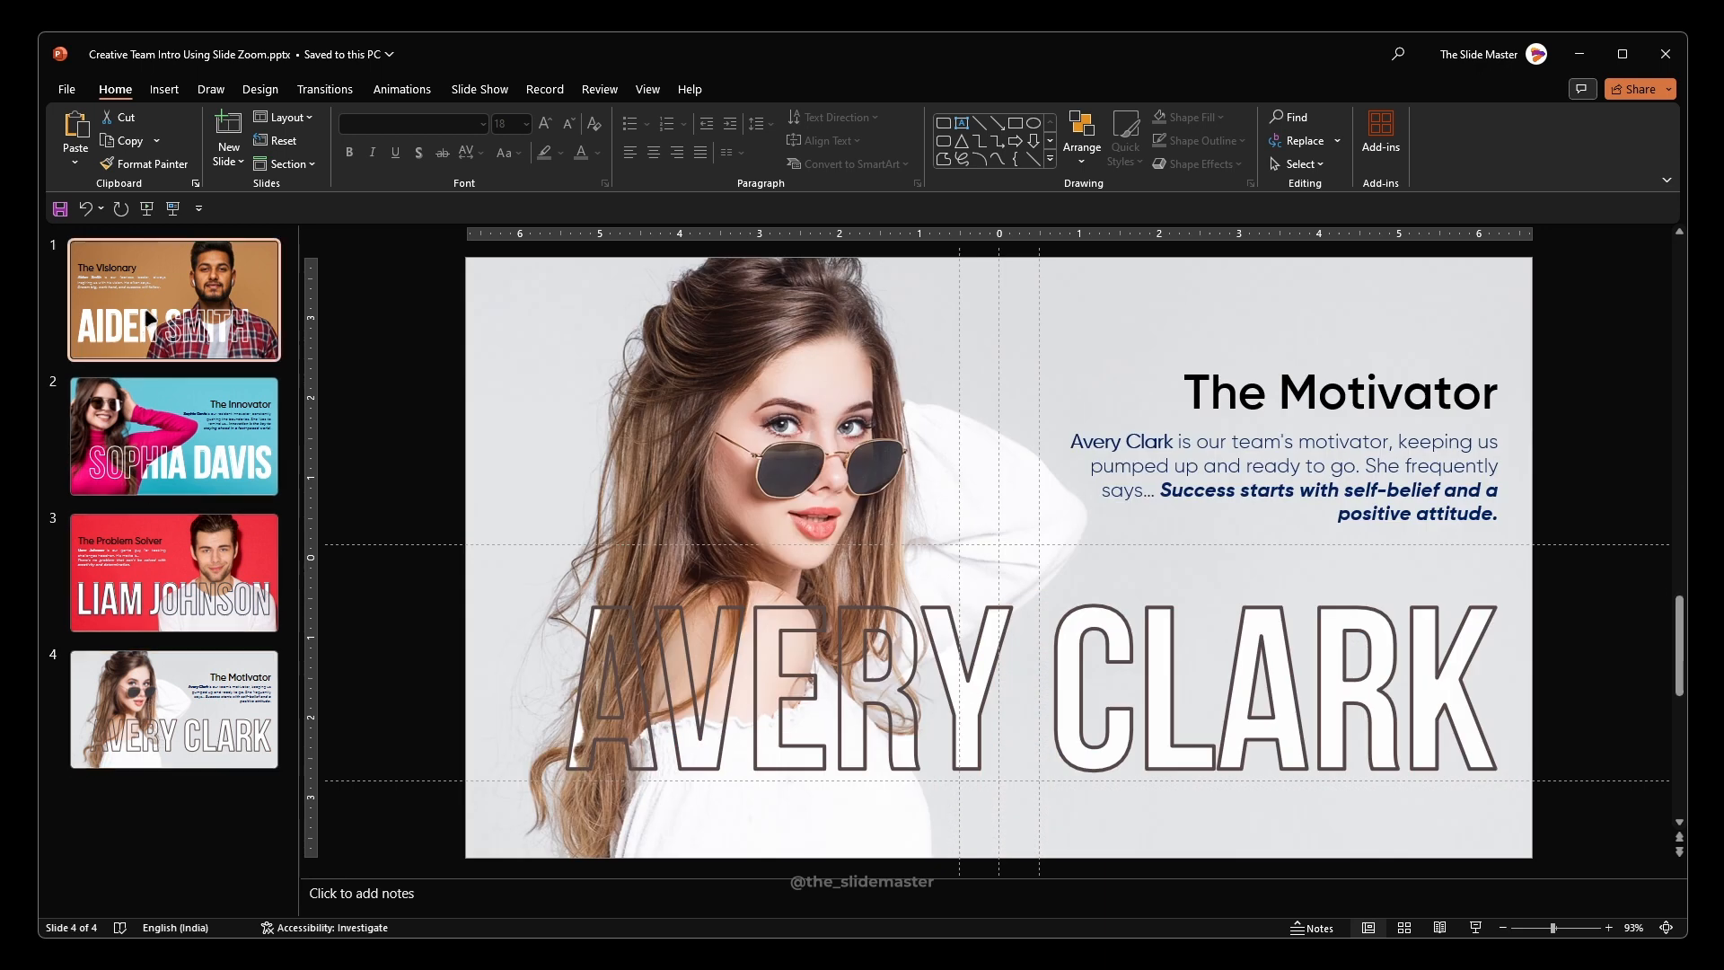
{"action": "left_click", "coordinate": [172, 571]}
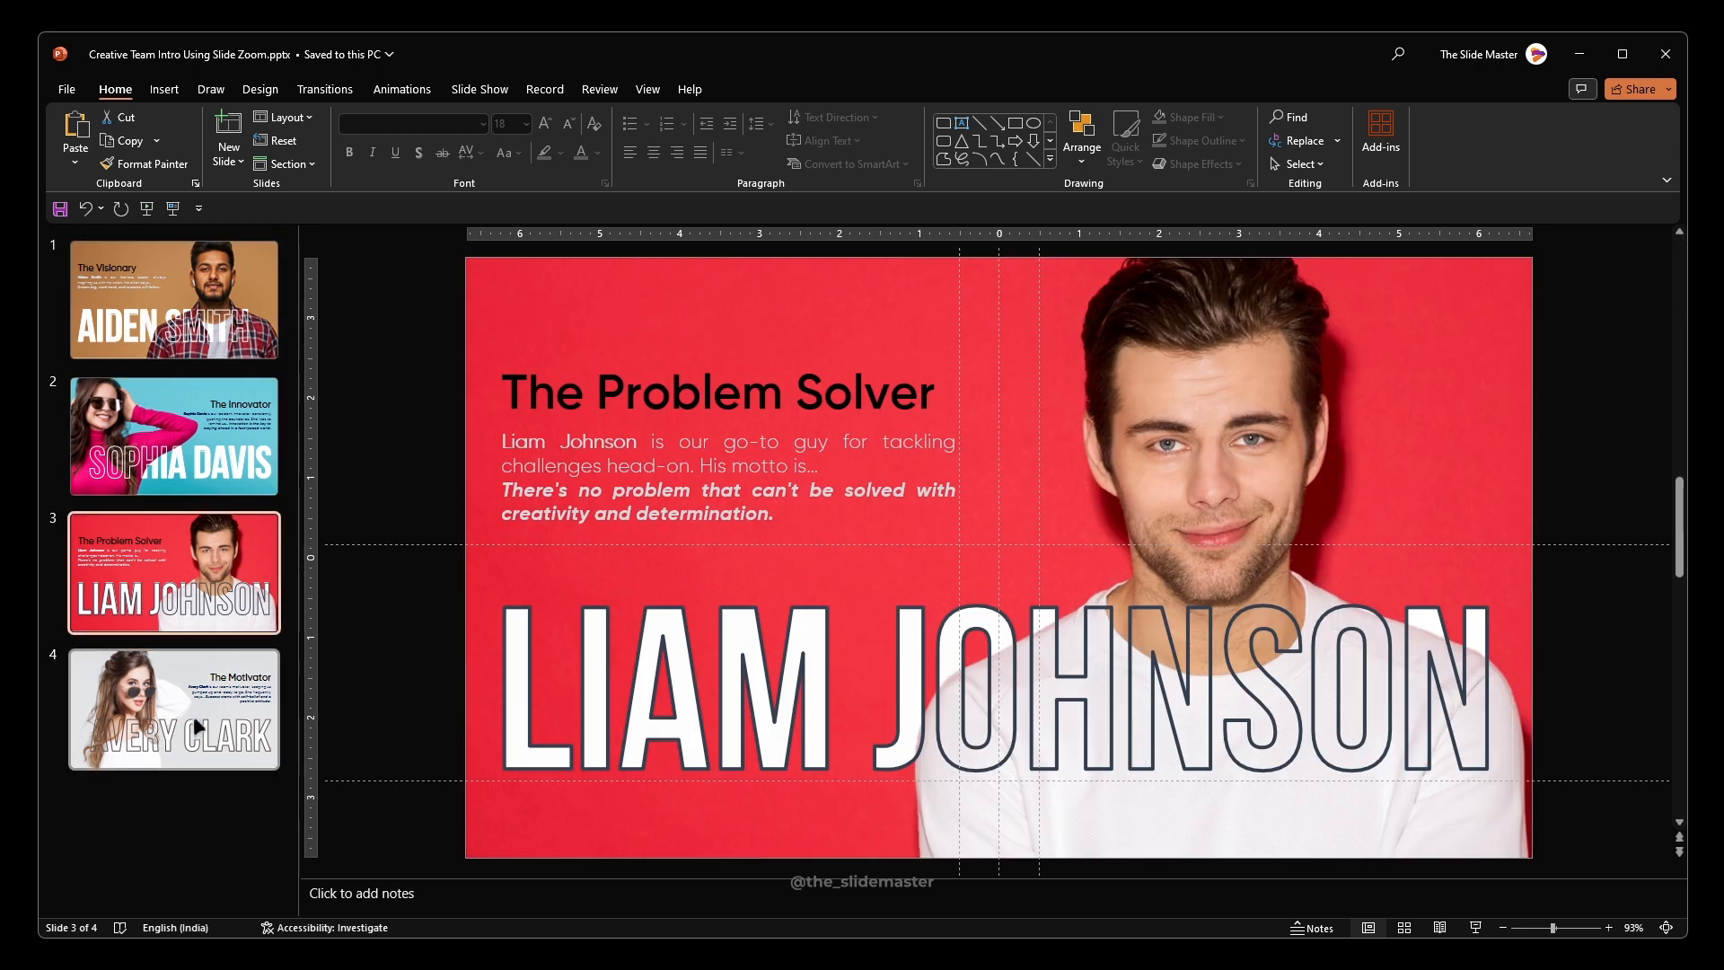
{"action": "left_click", "coordinate": [172, 298]}
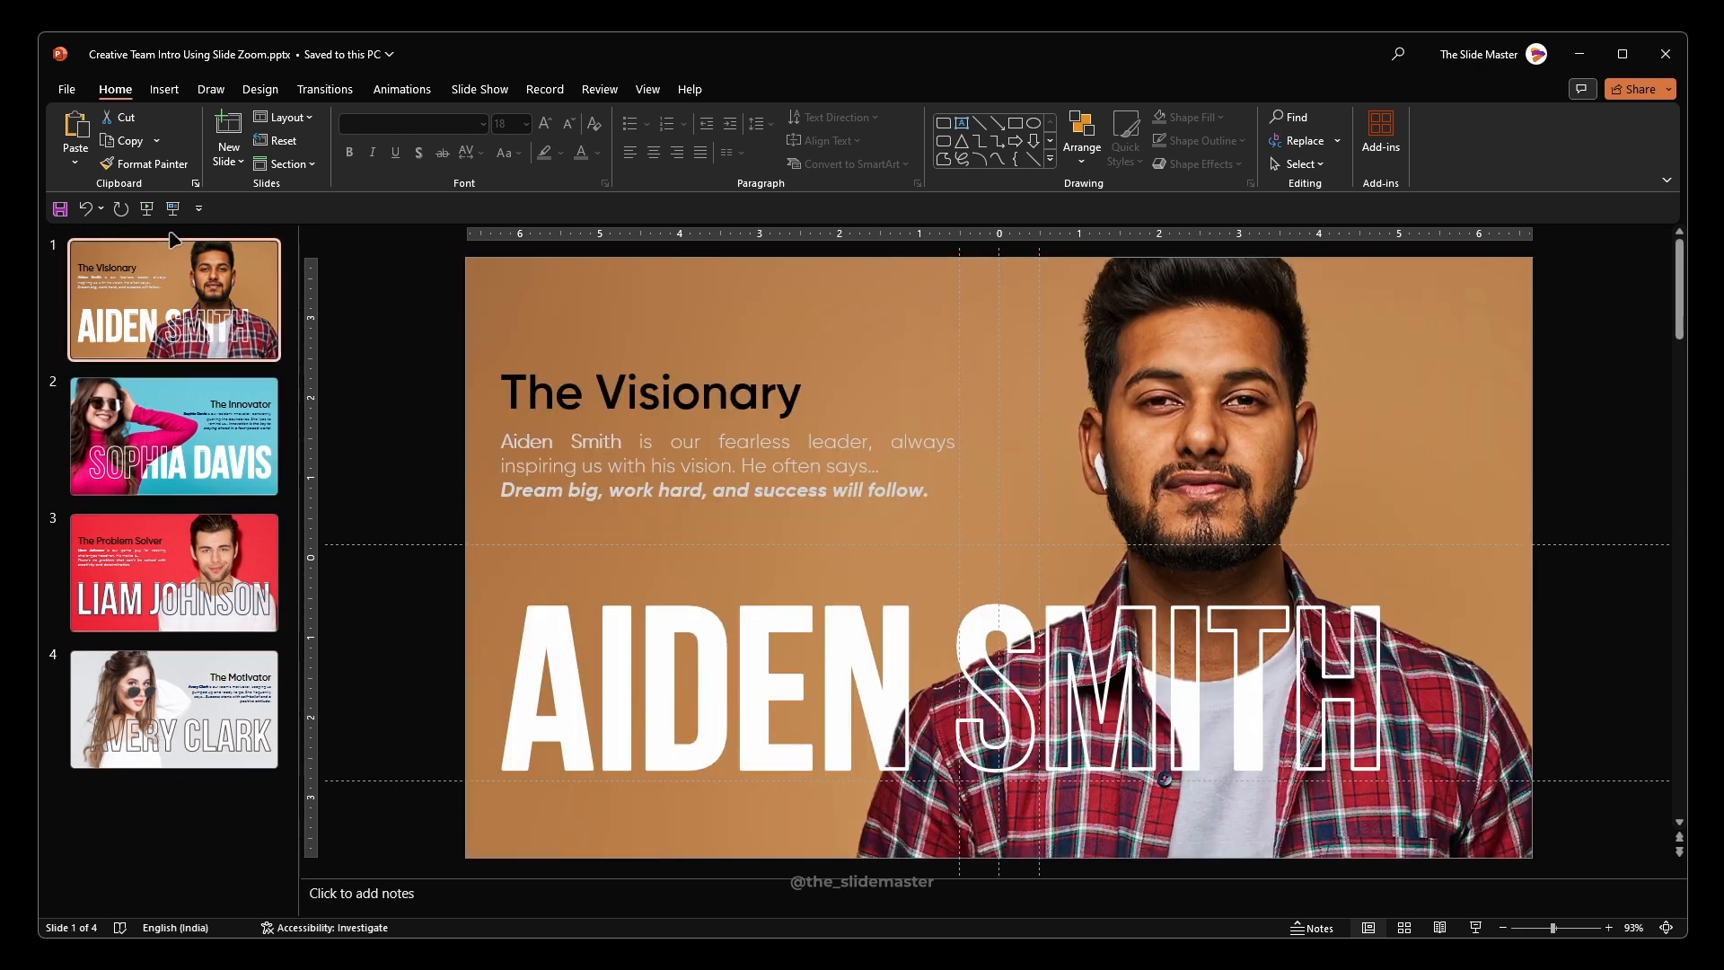
Insert a Blank-layout slide and give it a solid gray background.
{"action": "left_click", "coordinate": [228, 149]}
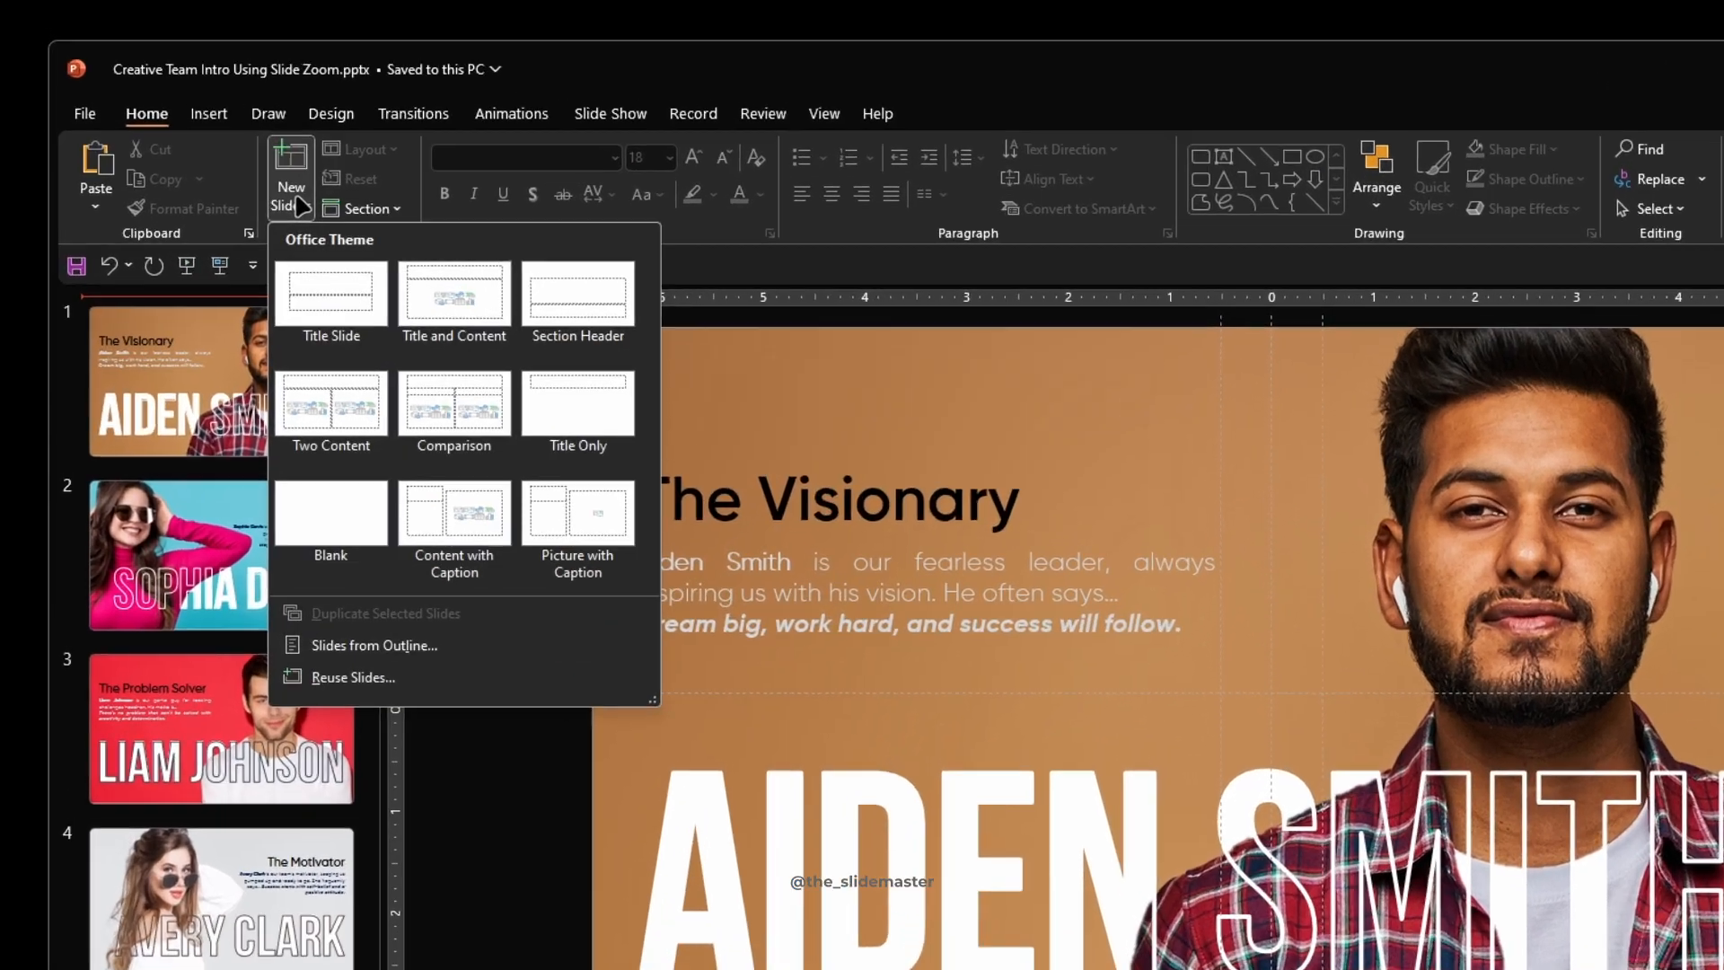
{"action": "mouse_move", "coordinate": [338, 523]}
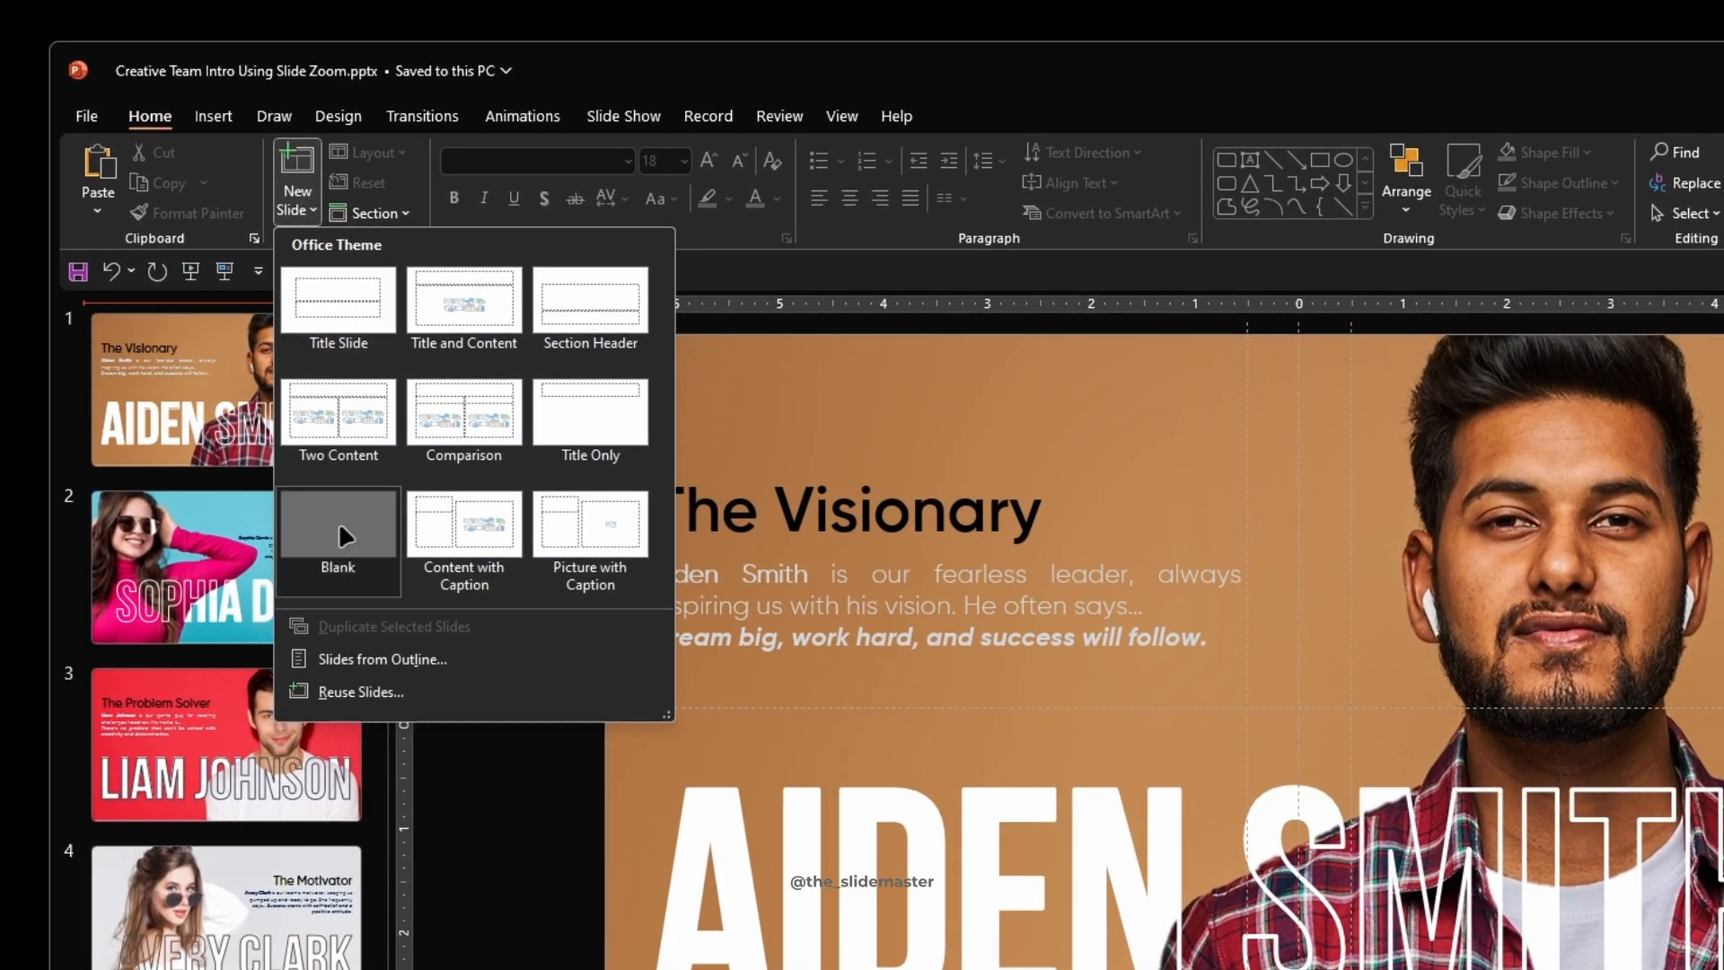
{"action": "left_click", "coordinate": [338, 525]}
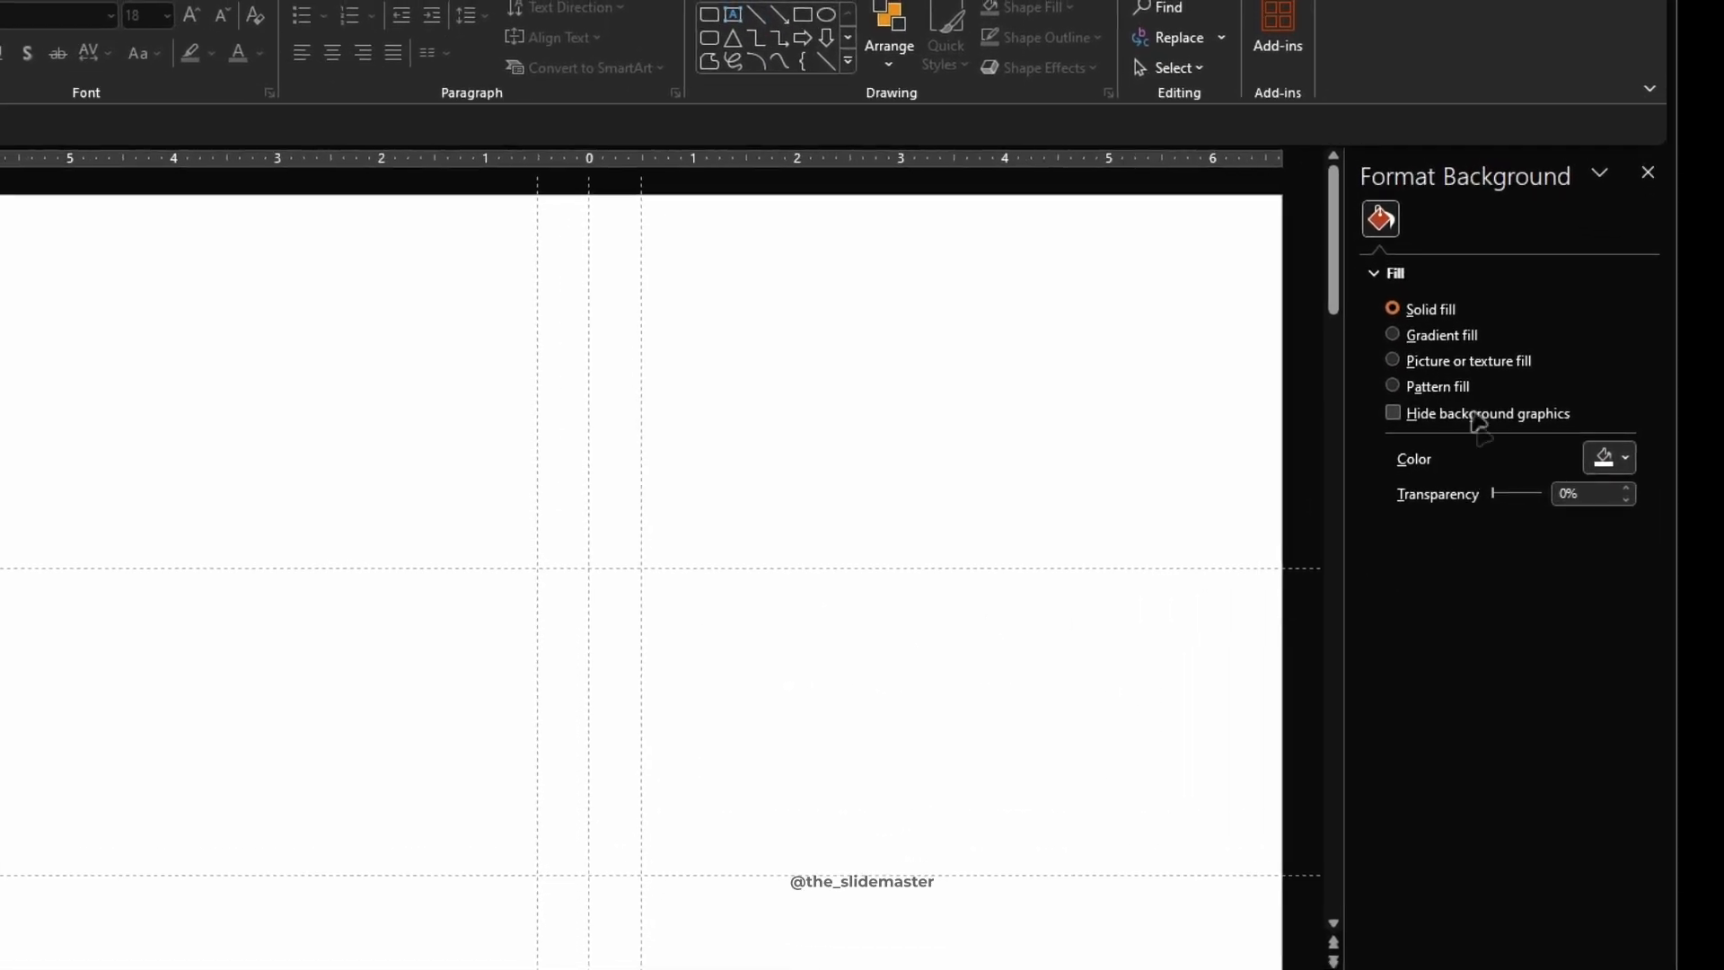
{"action": "left_click", "coordinate": [1625, 458]}
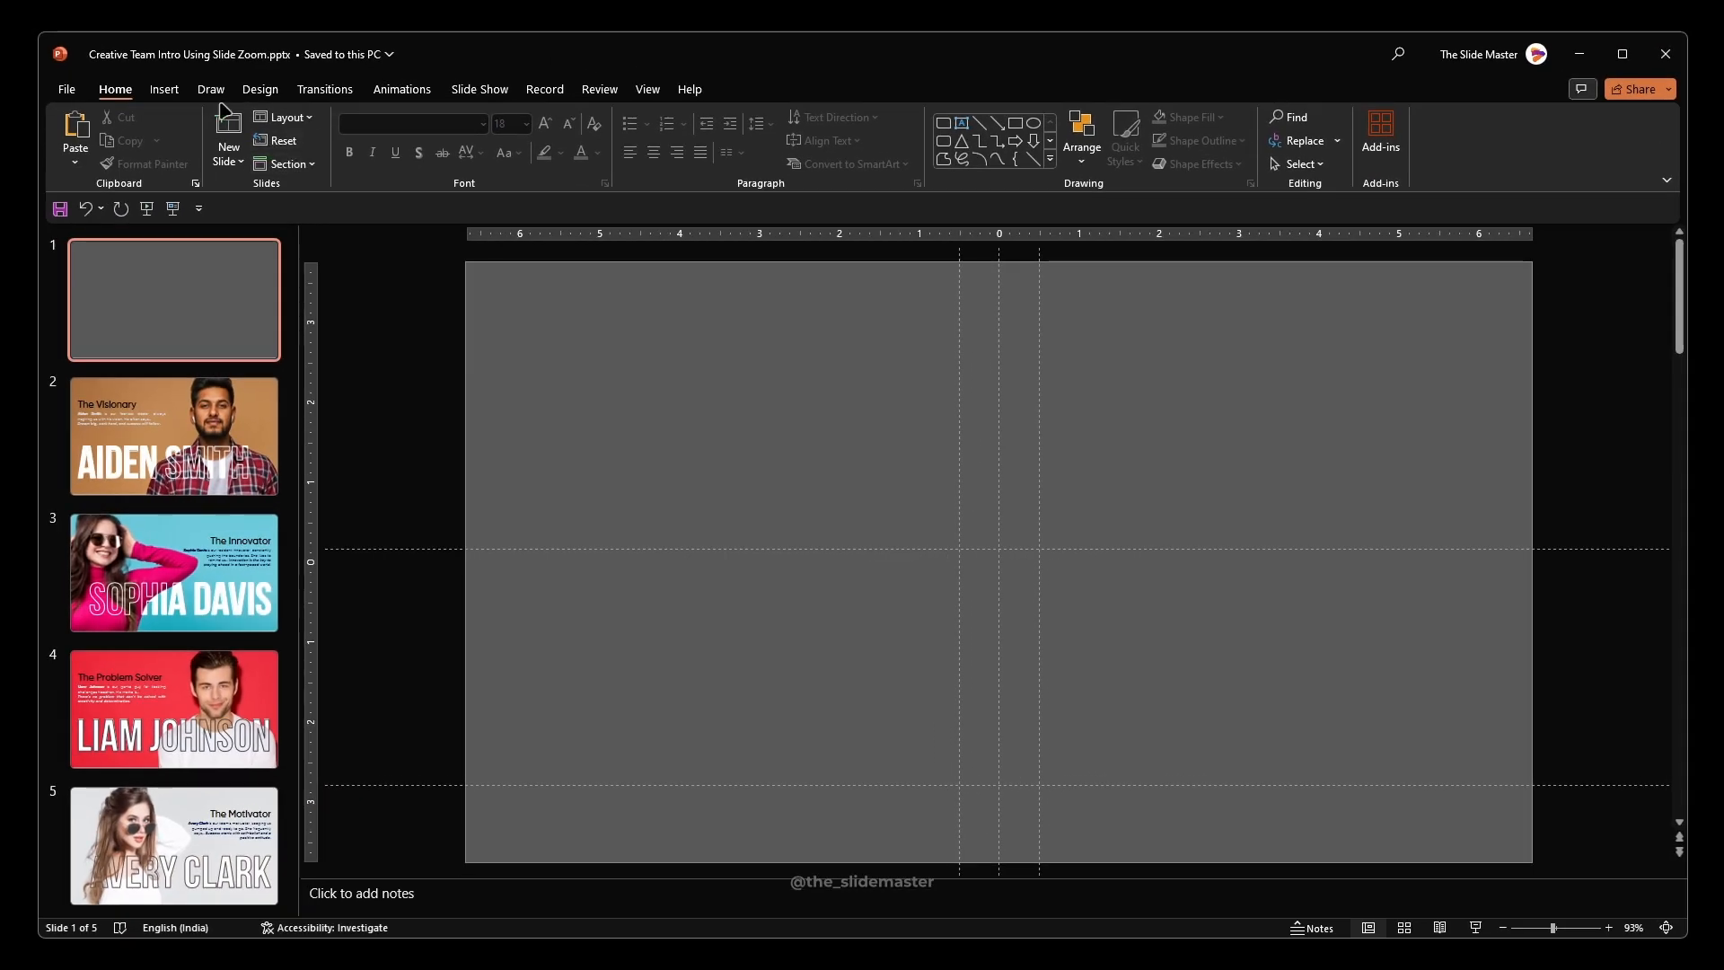
Insert the Boy 1.jpg photo from this device onto the gray slide.
{"action": "left_click", "coordinate": [163, 90]}
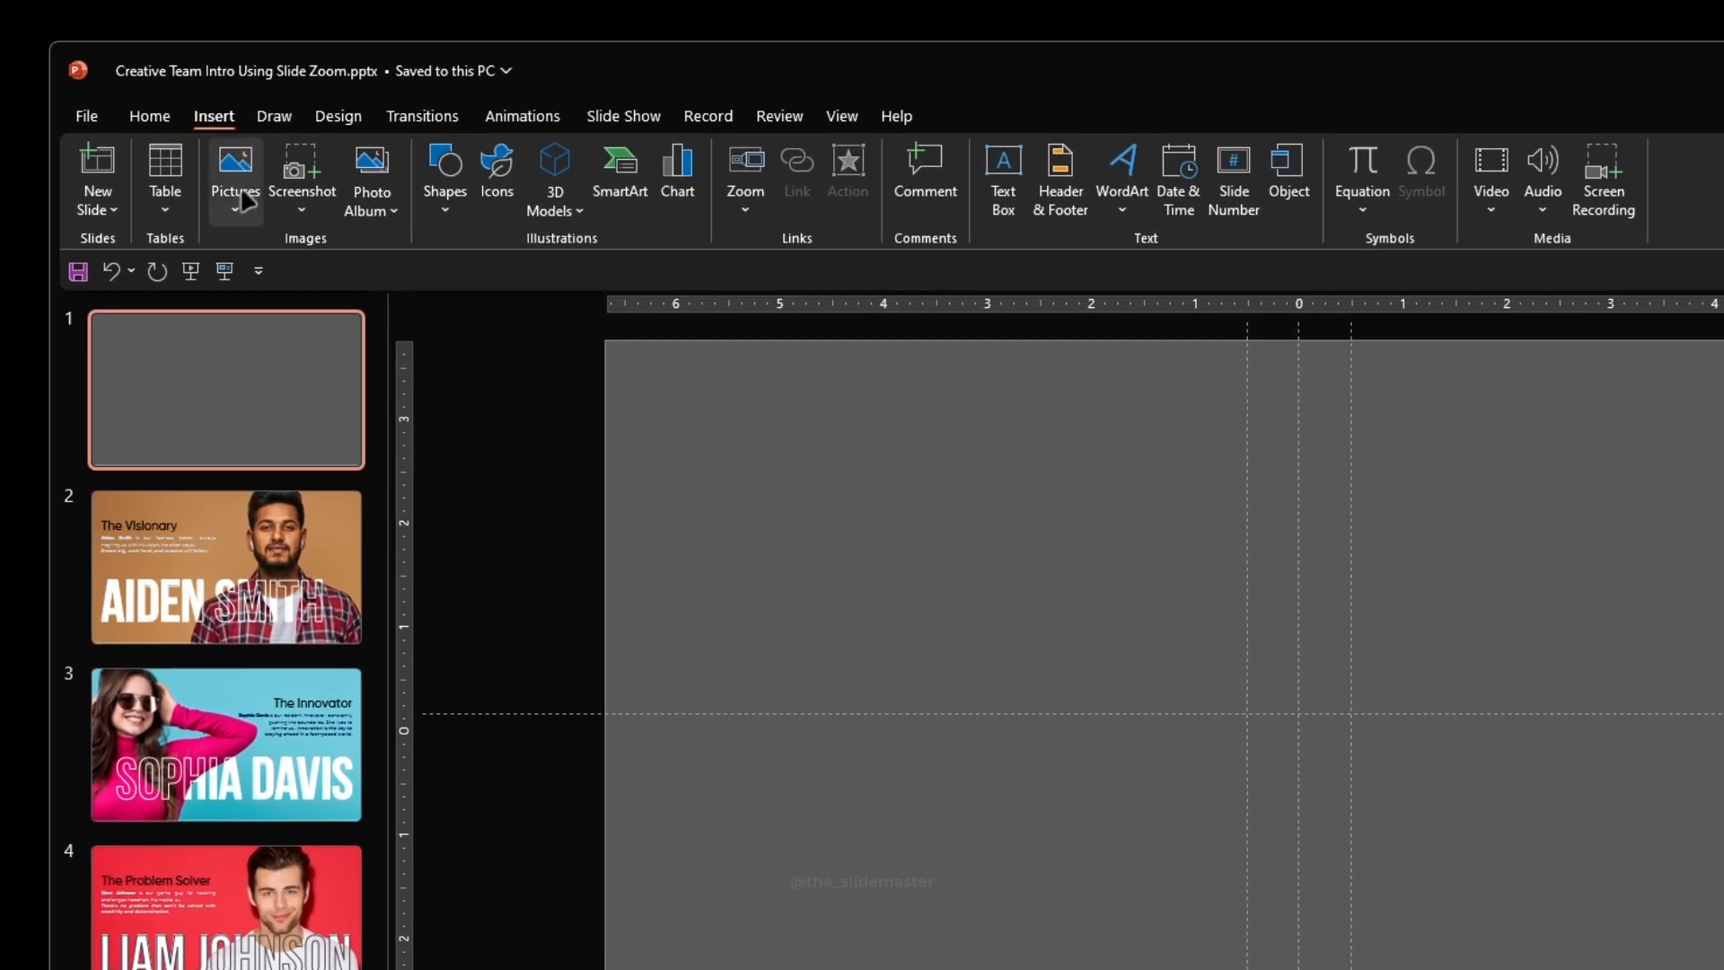
{"action": "left_click", "coordinate": [233, 181]}
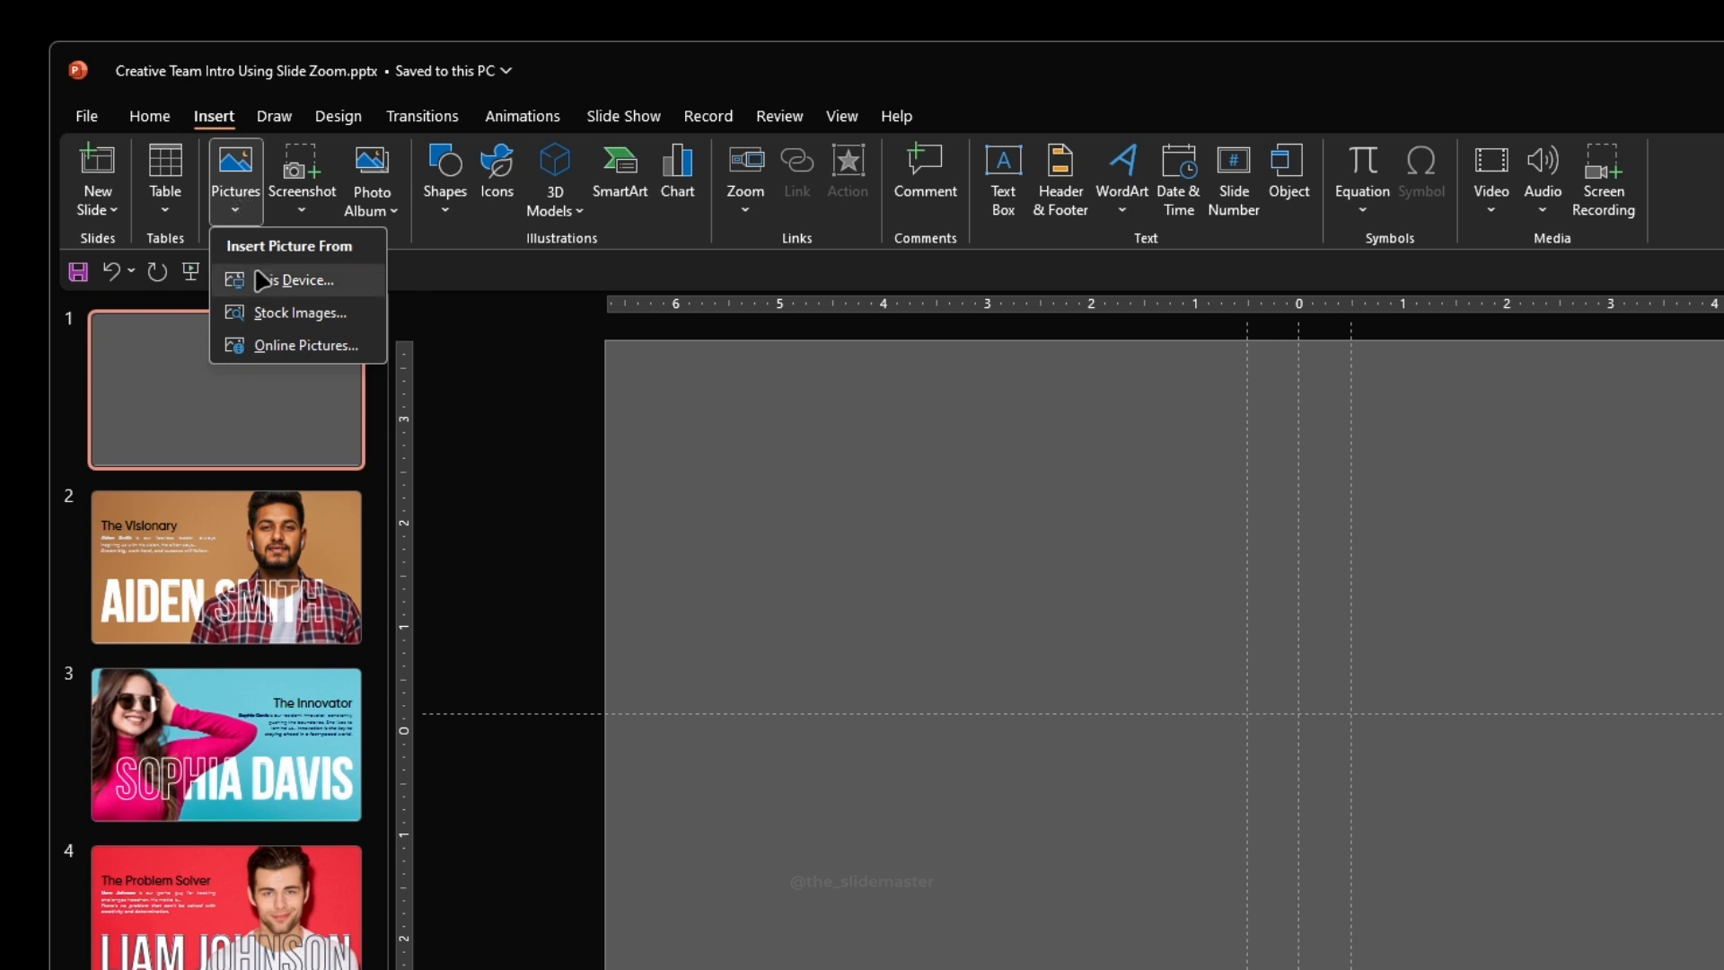
{"action": "left_click", "coordinate": [300, 280]}
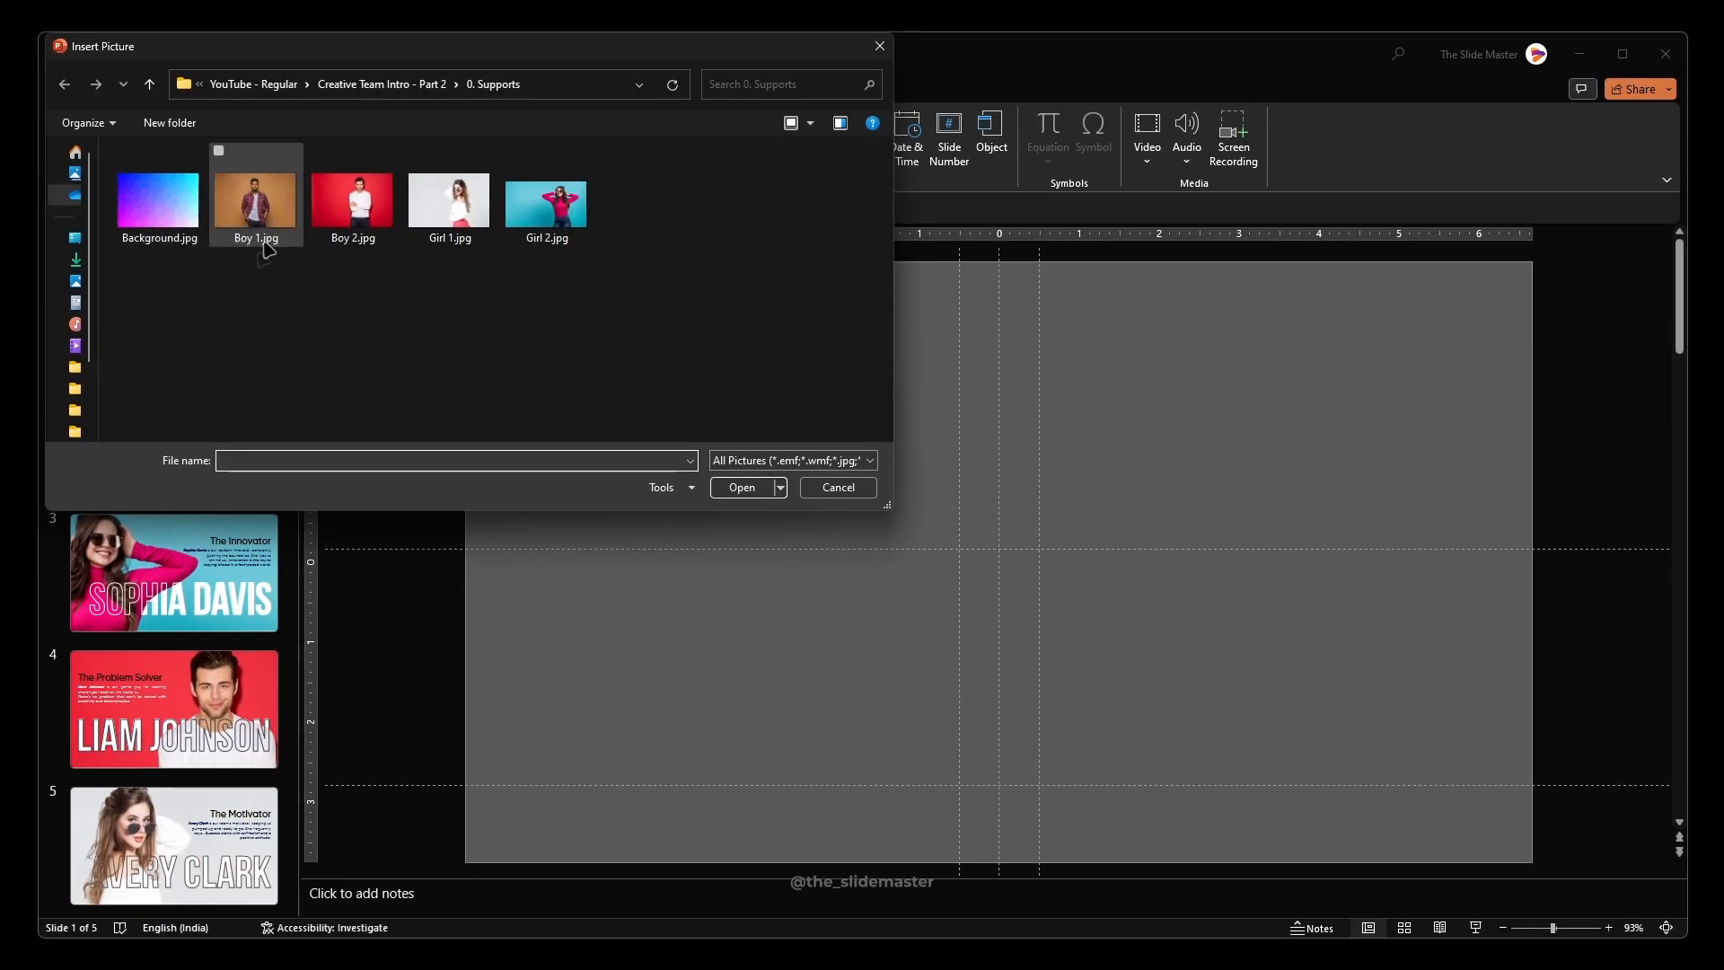
{"action": "left_click", "coordinate": [255, 196]}
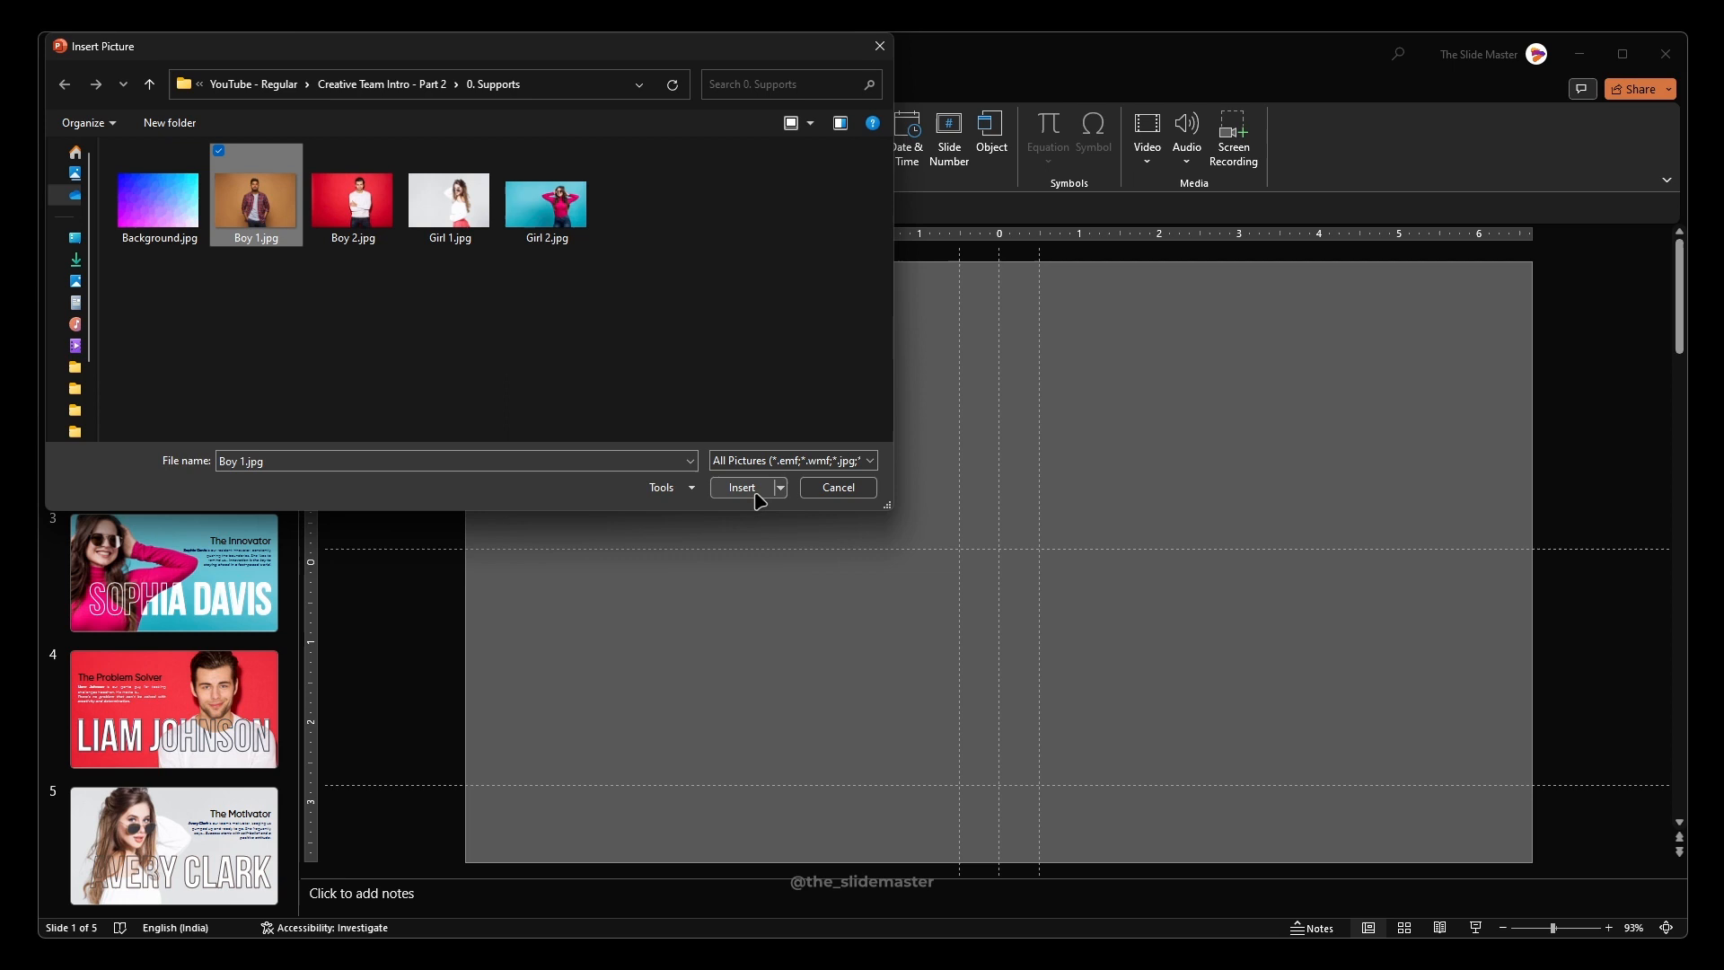
{"action": "left_click", "coordinate": [742, 487]}
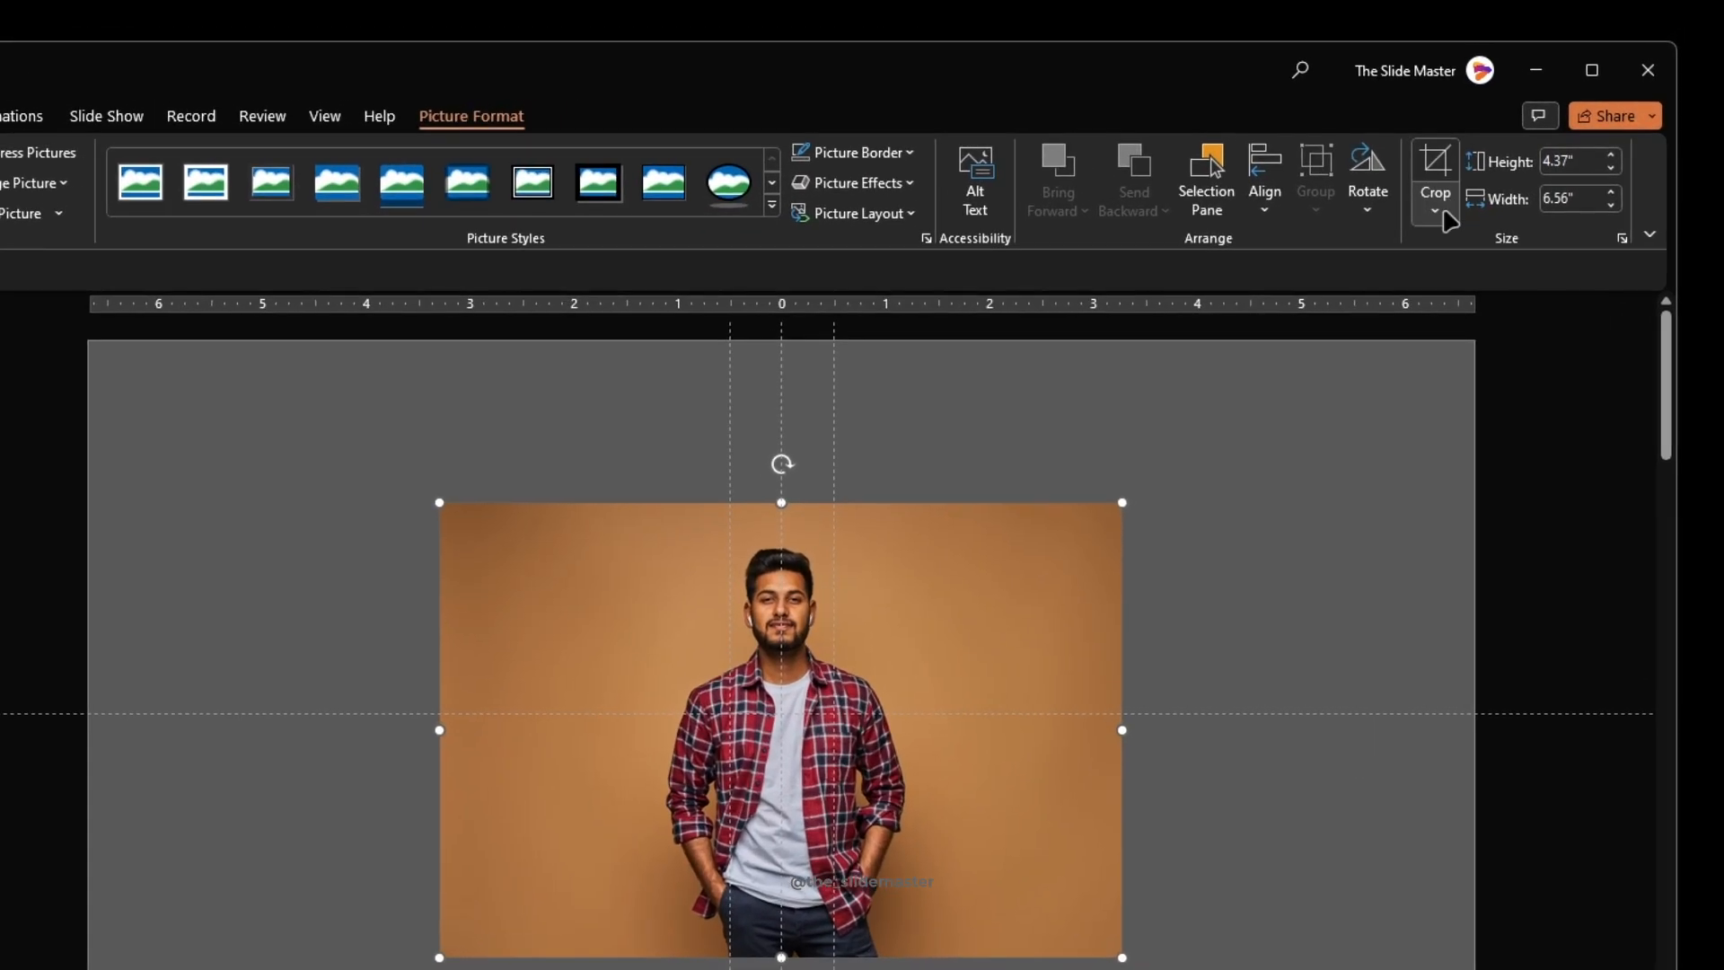
Crop the photo to a rounded leaf shape 2.25 inches wide with a thin solid outline.
{"action": "left_click", "coordinate": [1435, 212]}
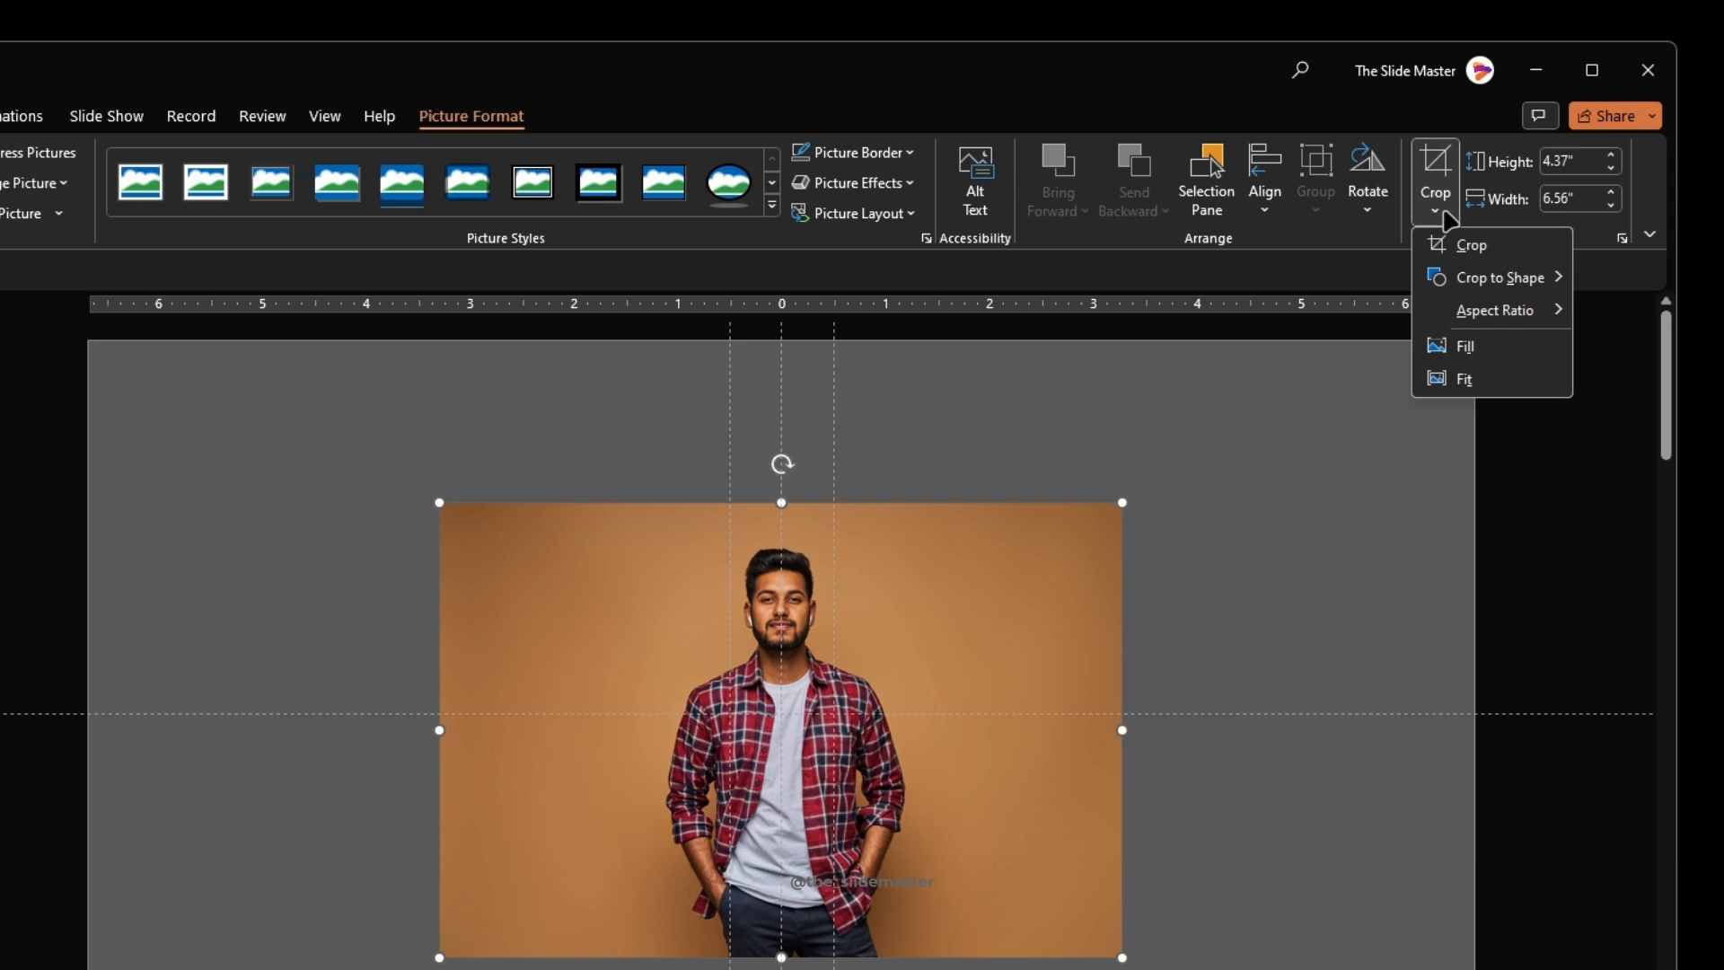
{"action": "left_click", "coordinate": [1497, 276]}
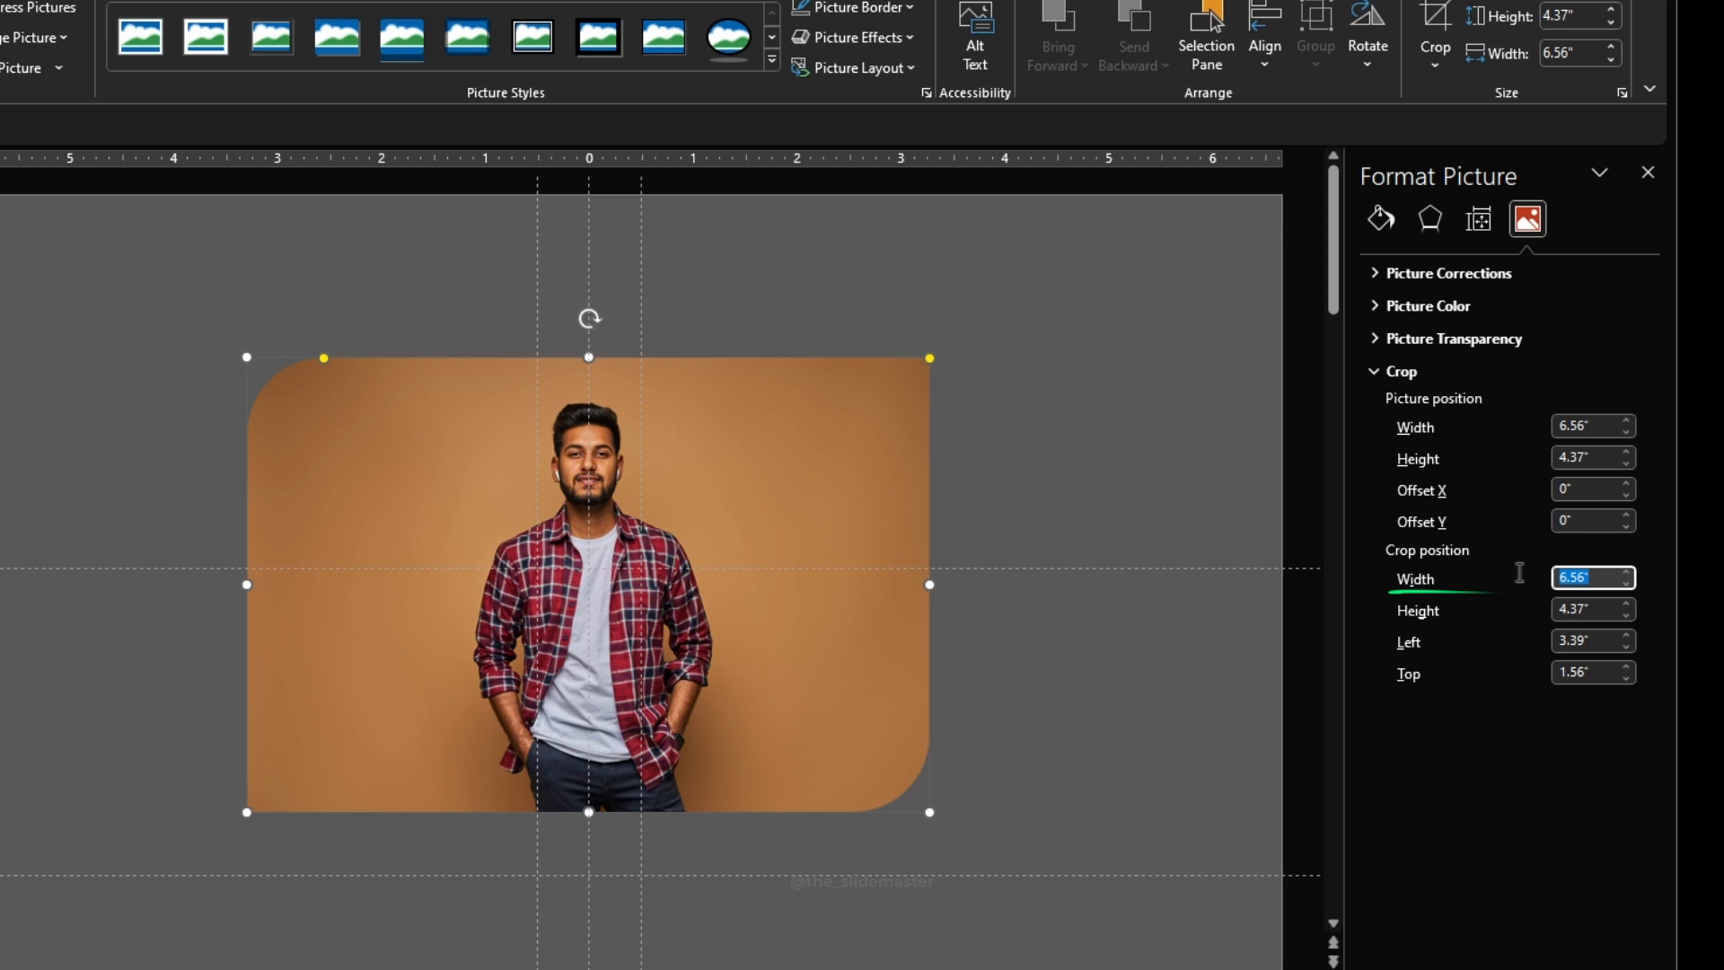
{"action": "type", "text": "2.25"}
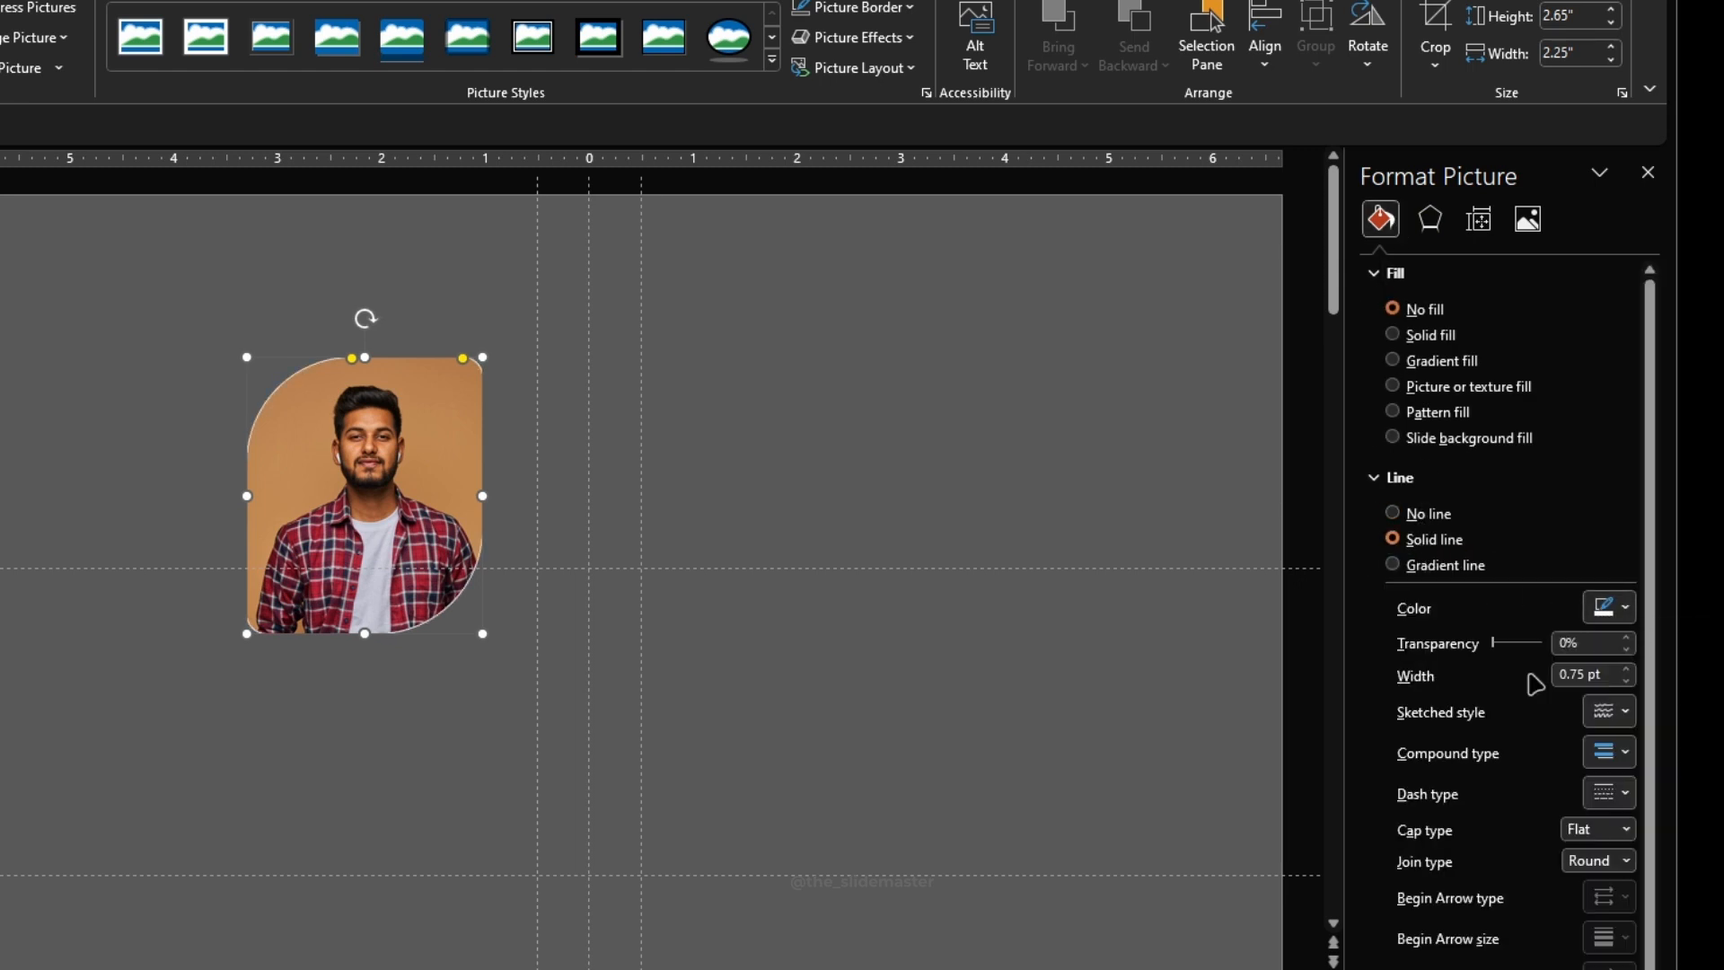
{"action": "left_click", "coordinate": [1627, 668]}
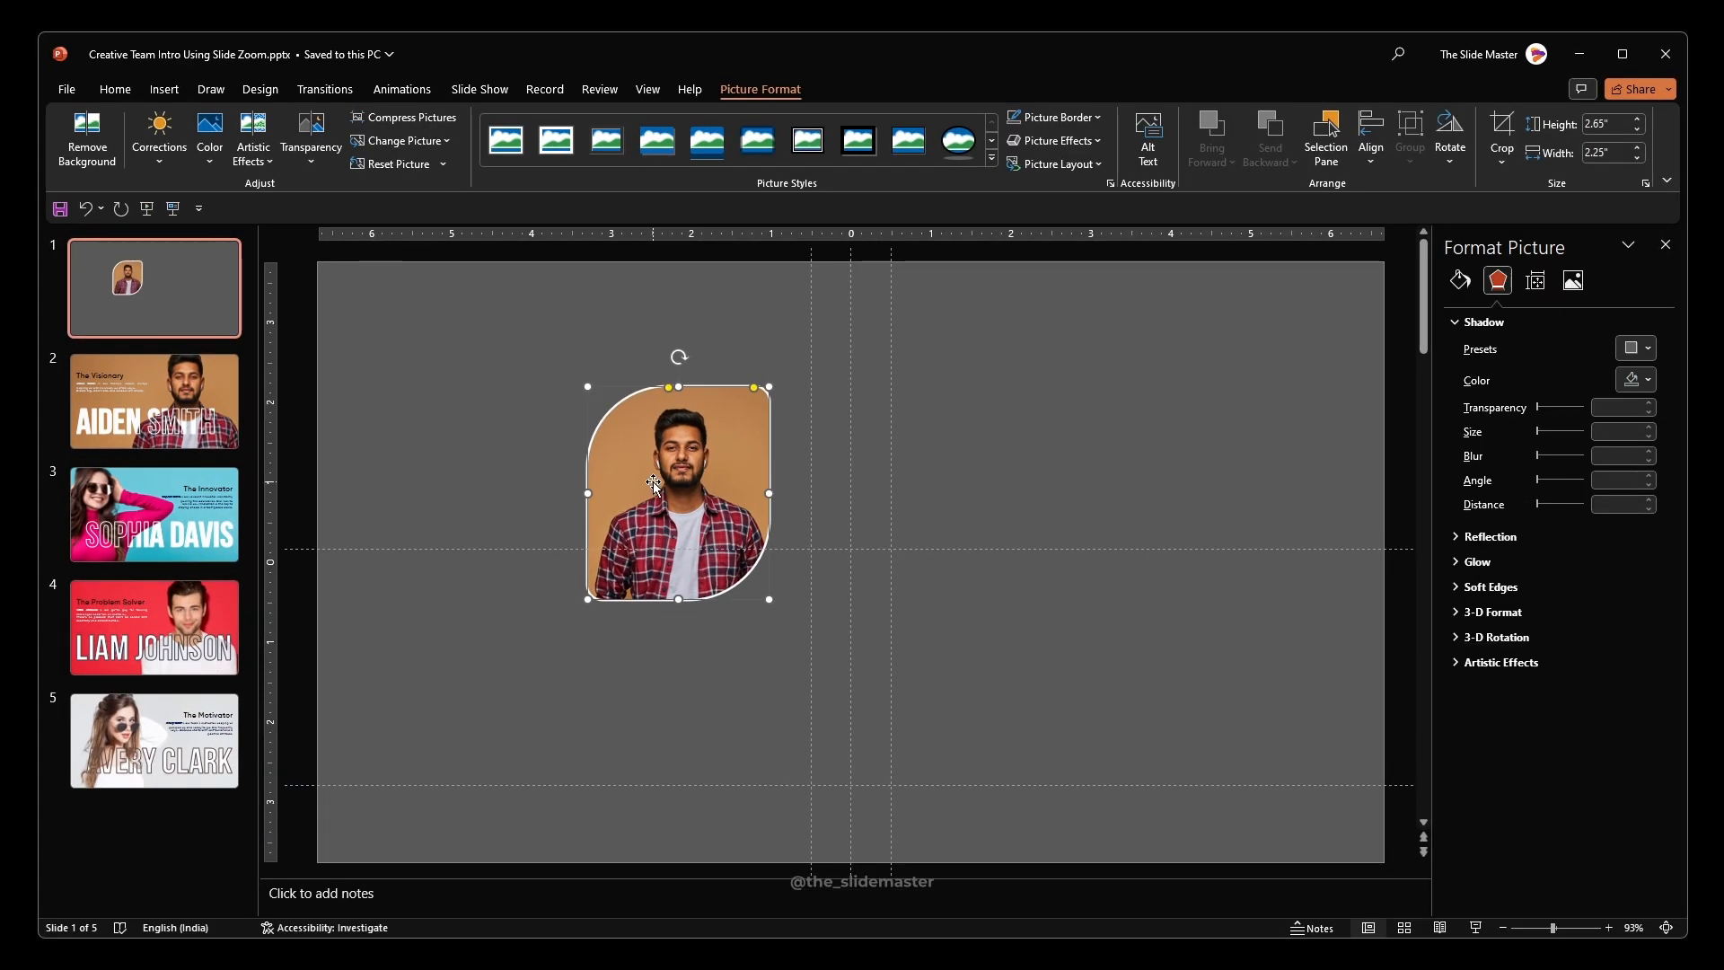
Duplicate the leaf photo and swap the copy's picture for Boy 2.jpg.
{"action": "key", "text": "ctrl+d"}
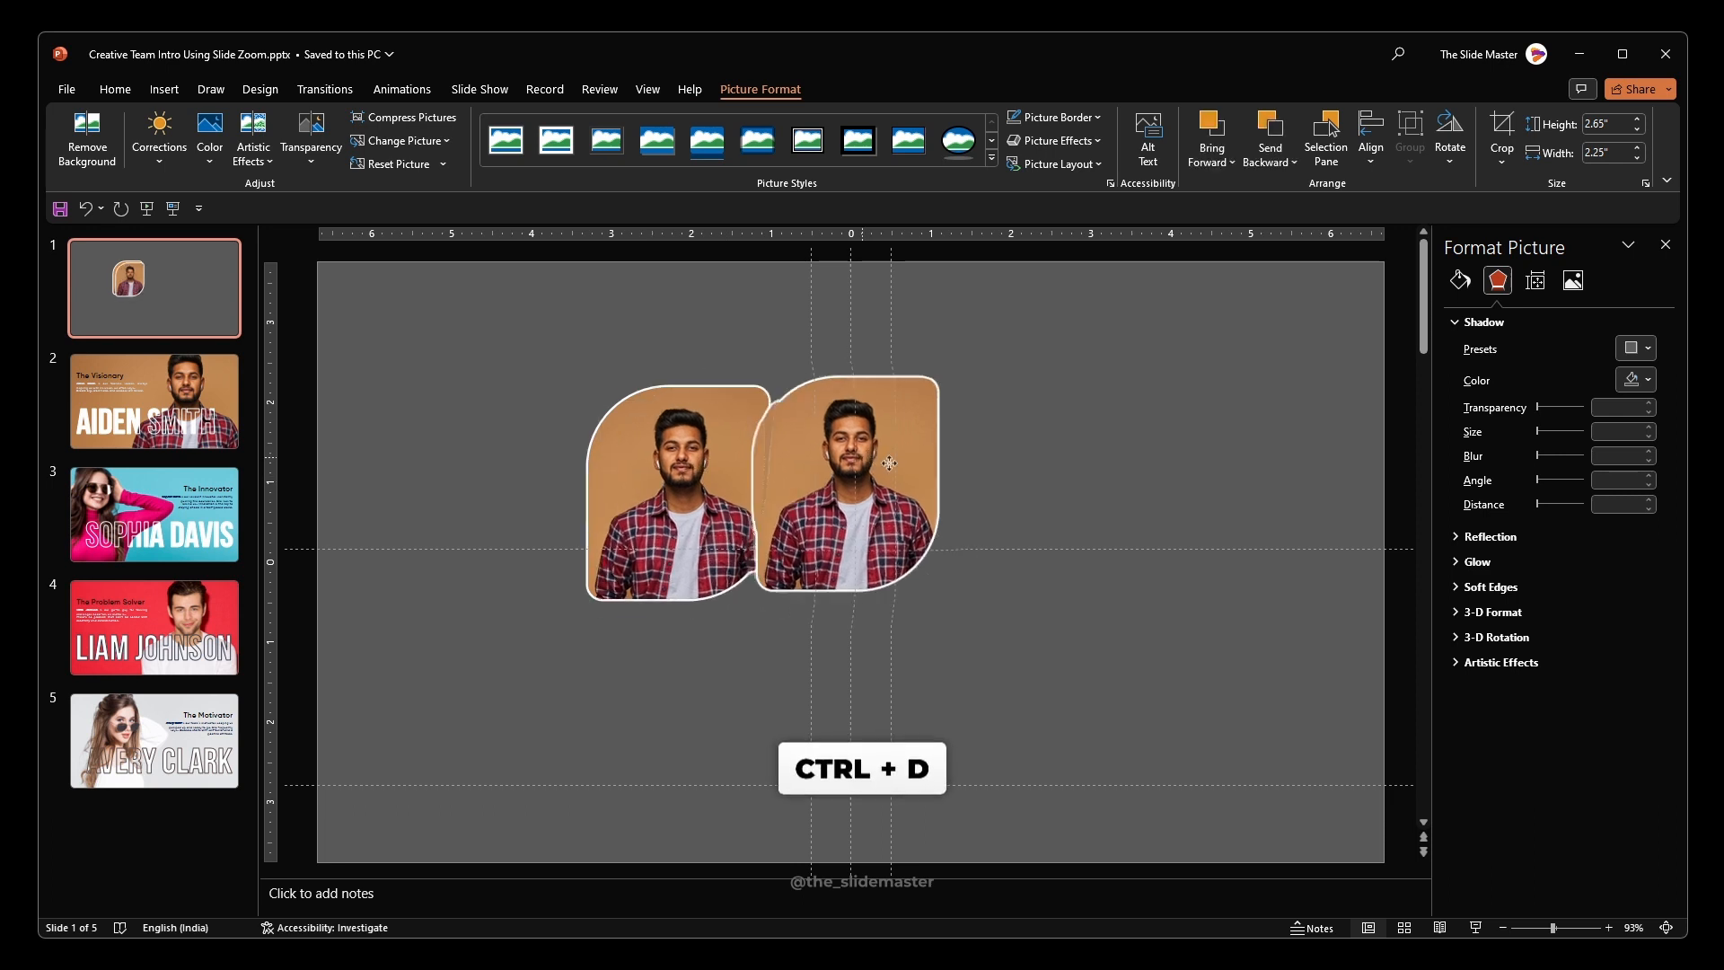
{"action": "right_click", "coordinate": [880, 461]}
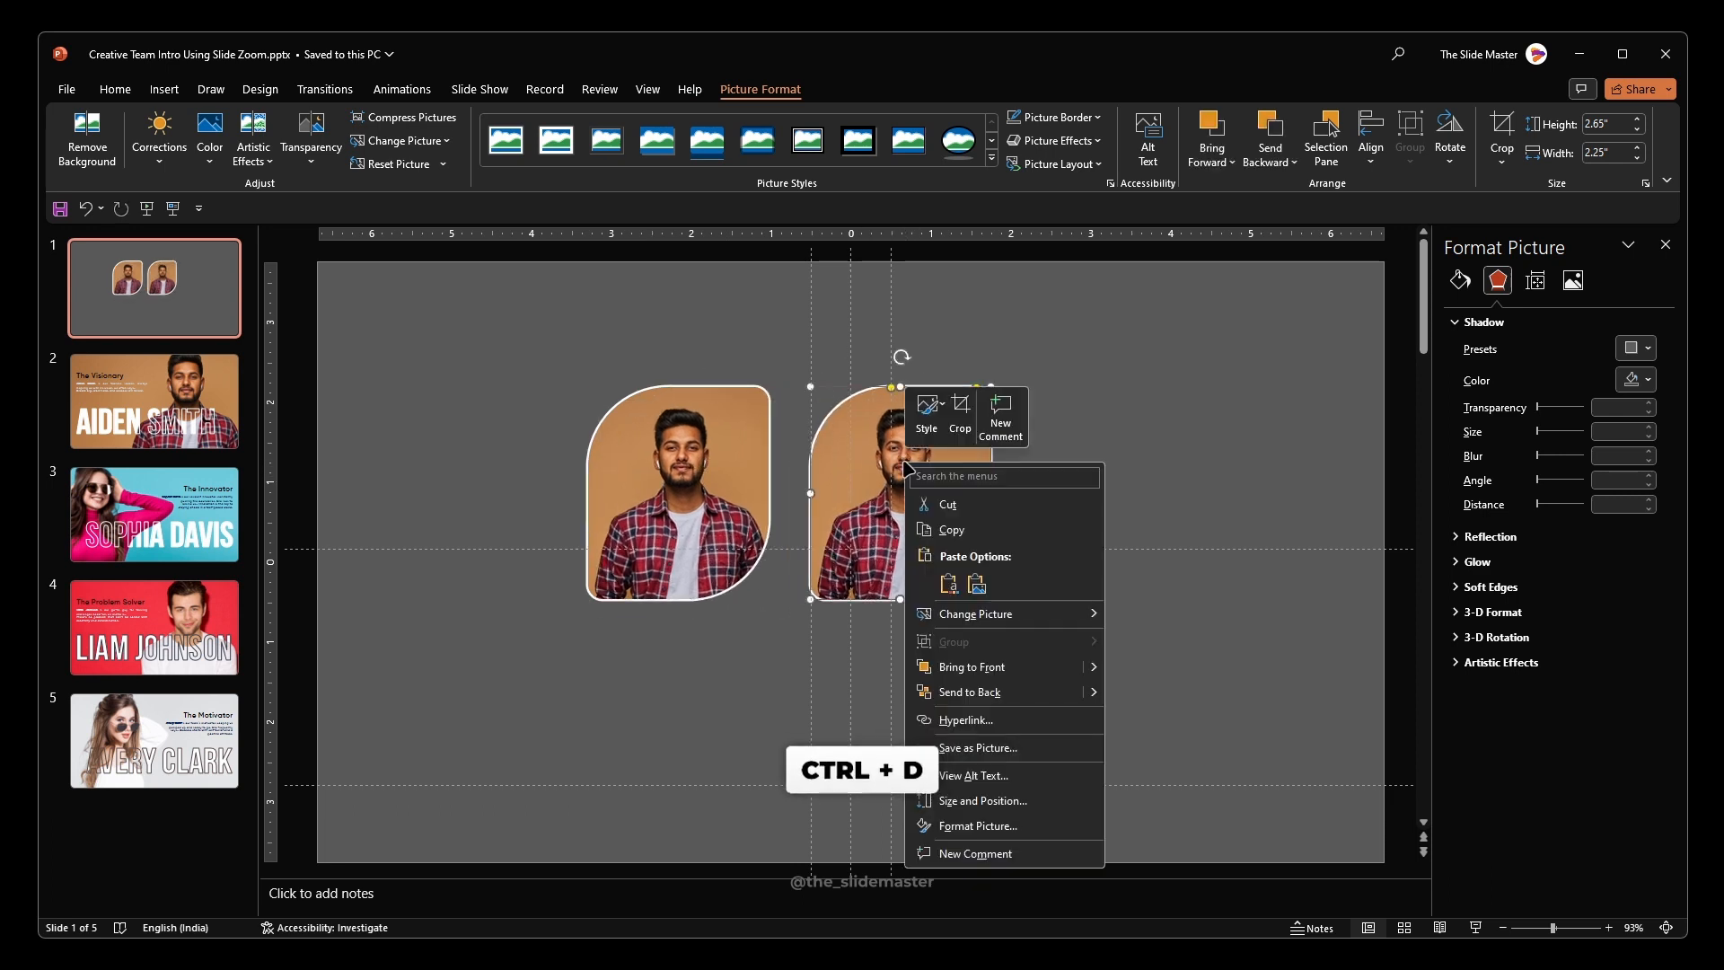
{"action": "left_click", "coordinate": [975, 614]}
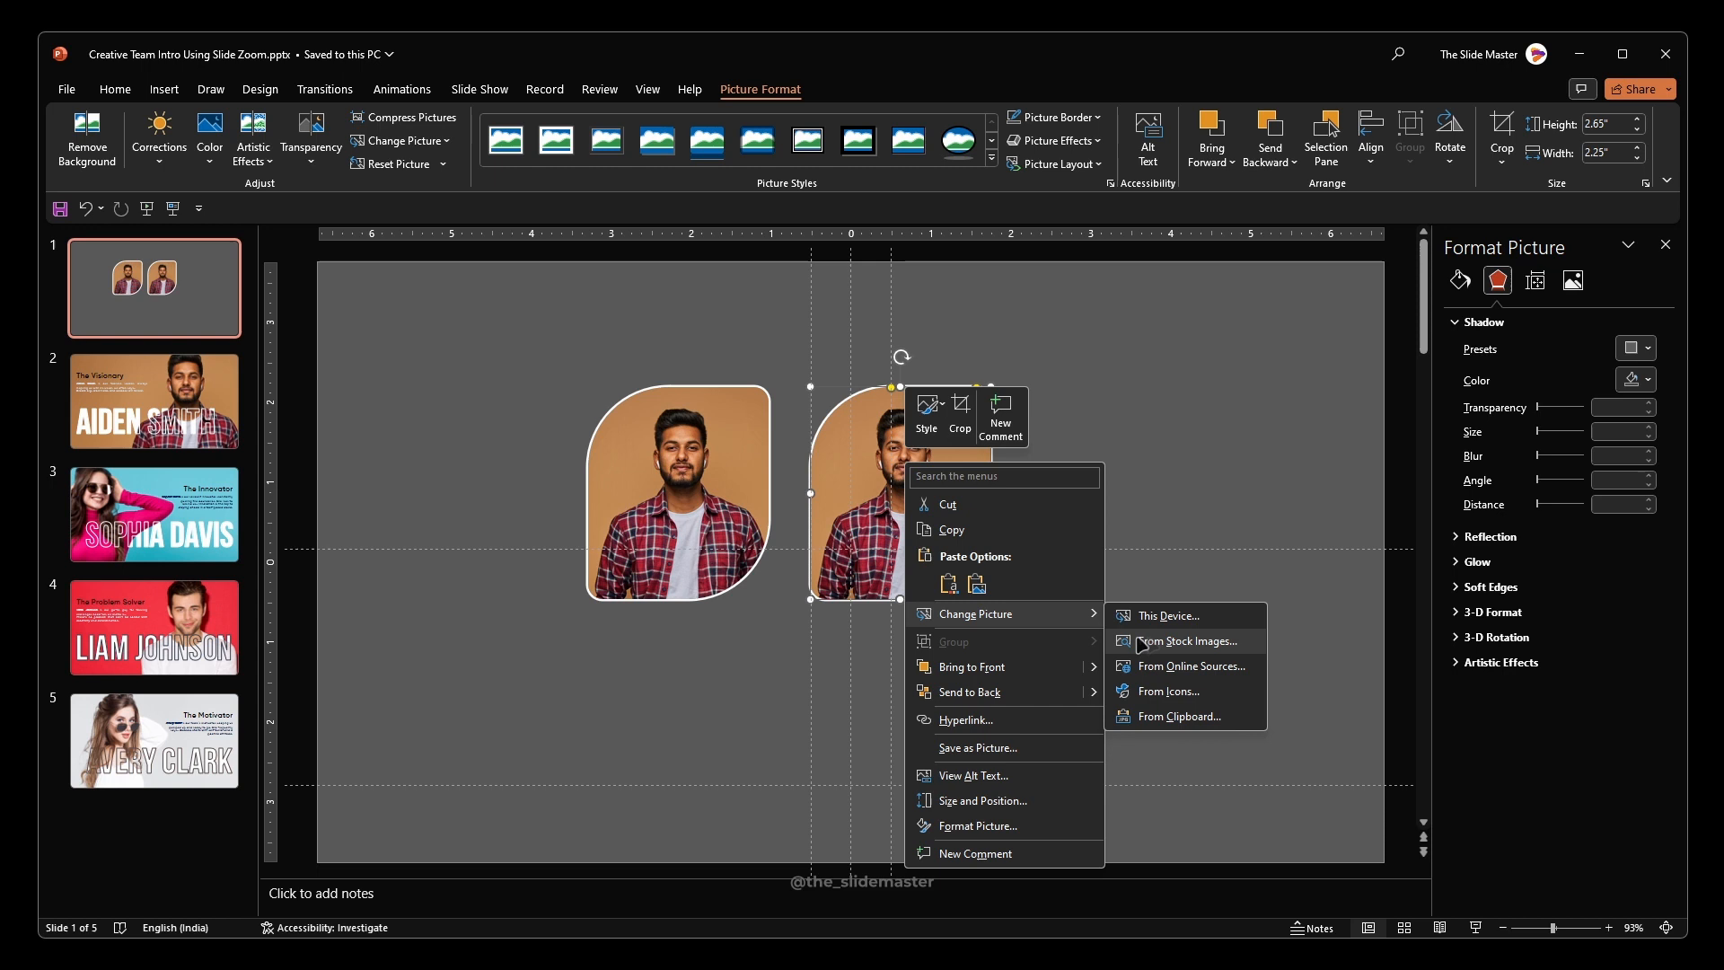
{"action": "left_click", "coordinate": [1162, 614]}
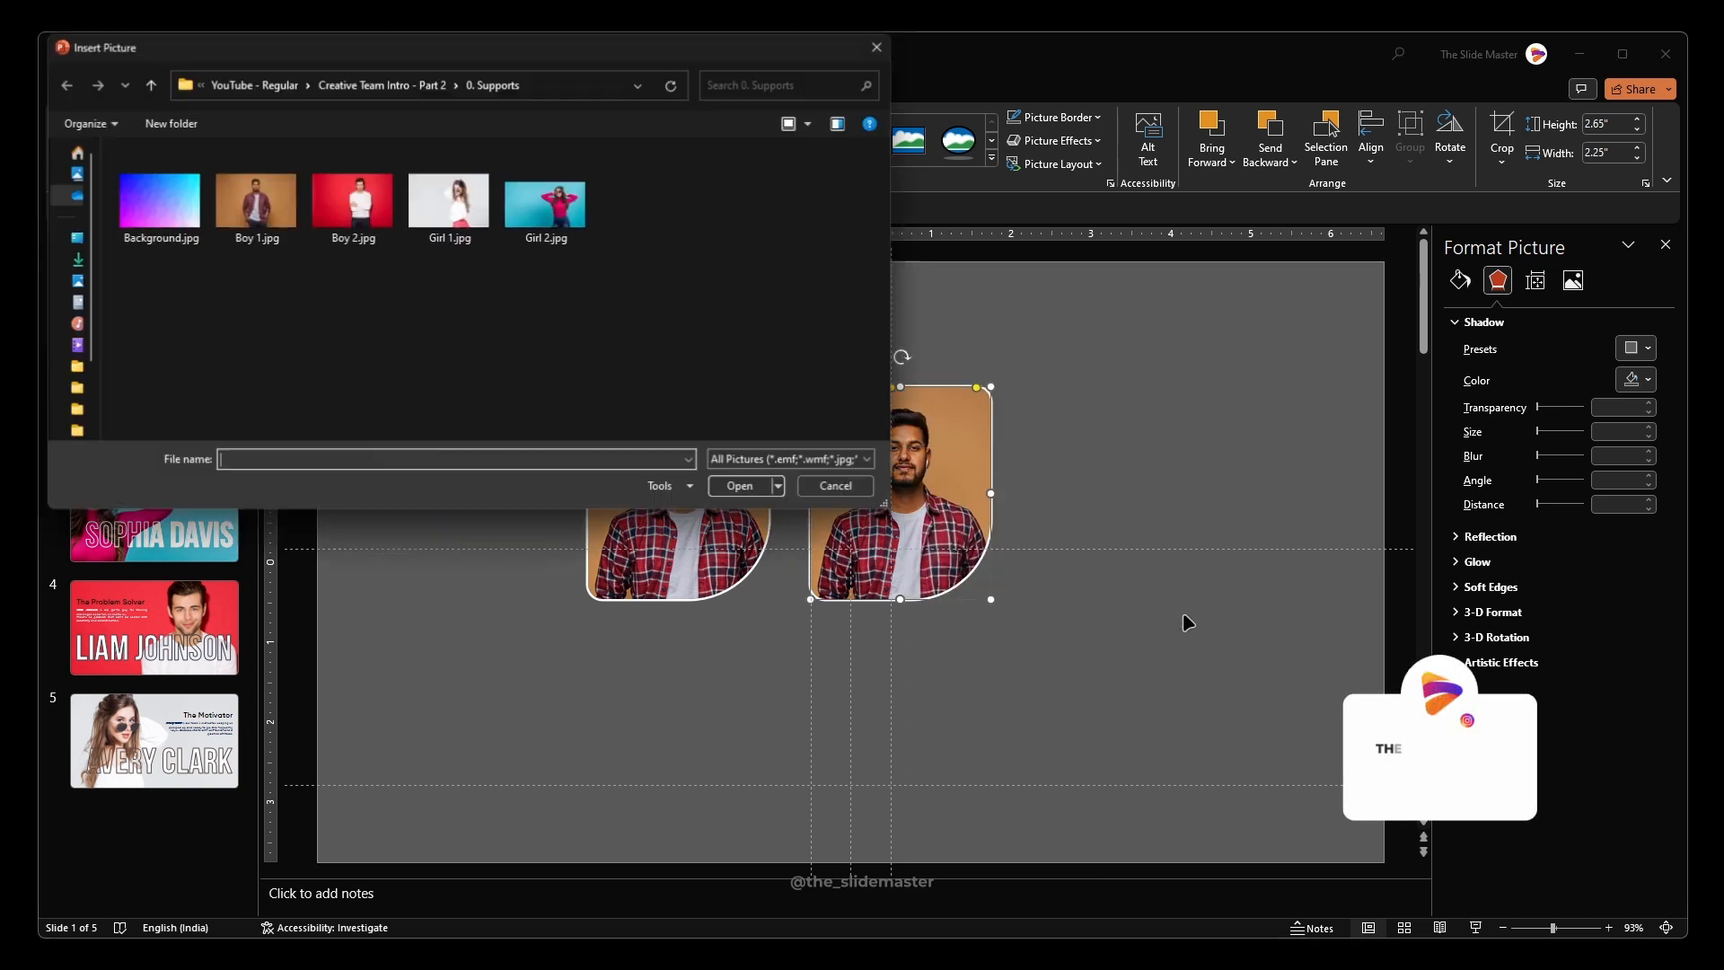
{"action": "left_click", "coordinate": [354, 198]}
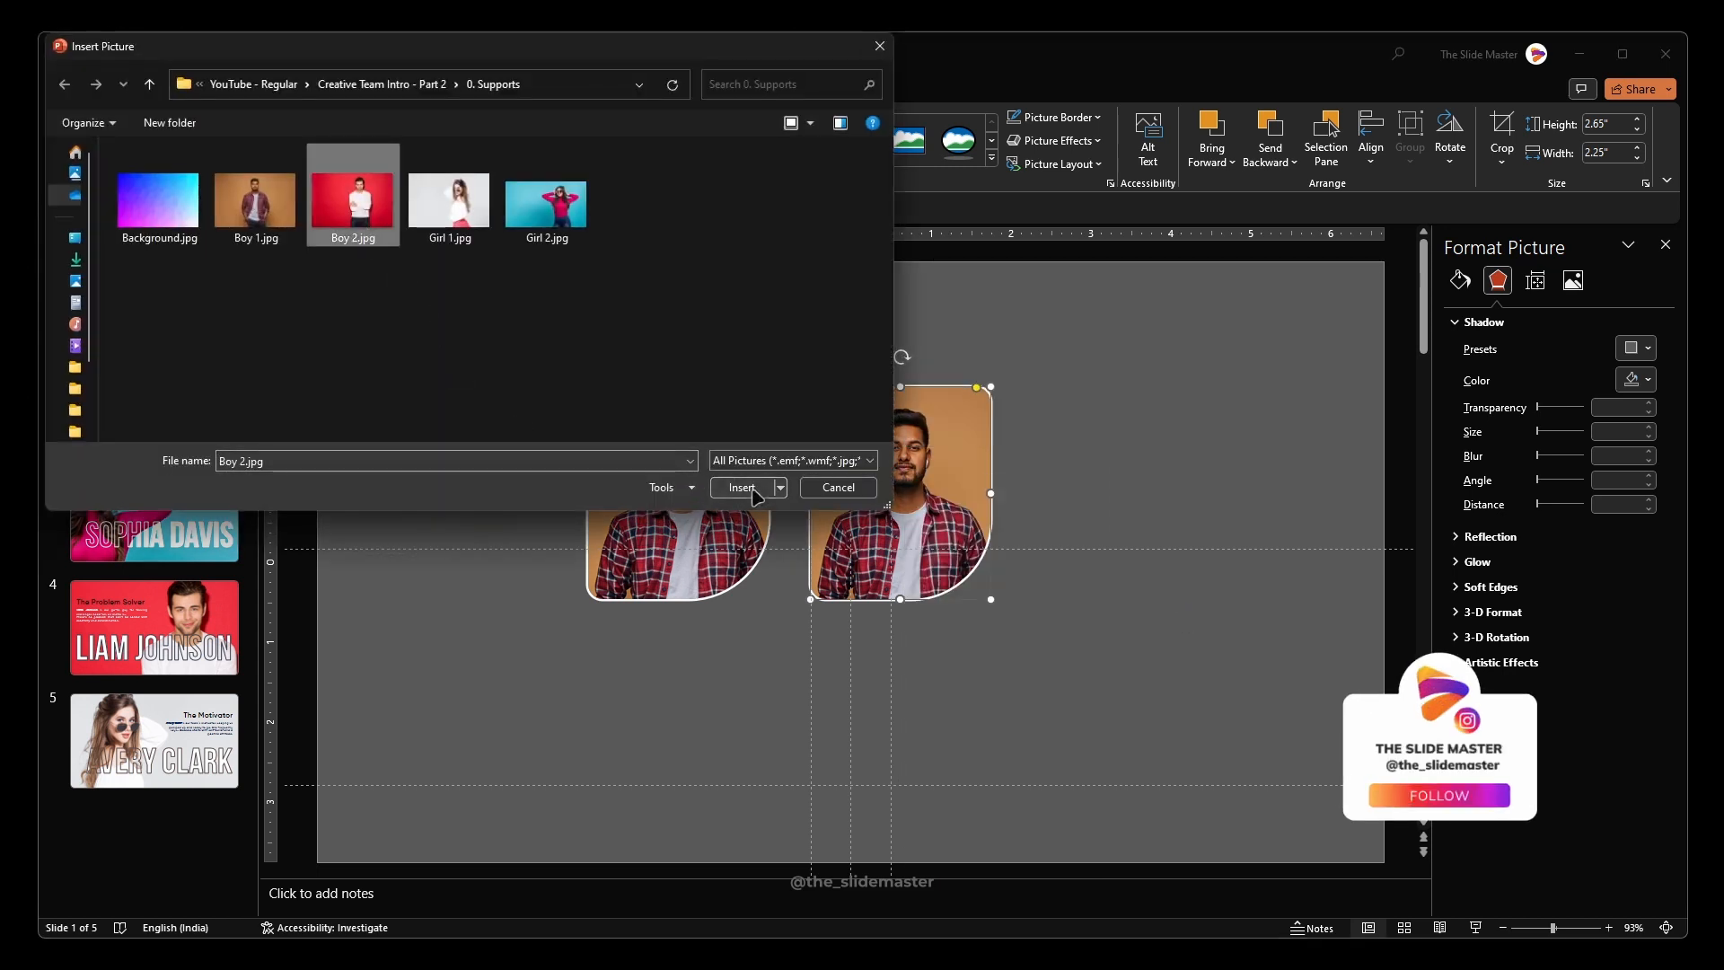
{"action": "left_click", "coordinate": [741, 486]}
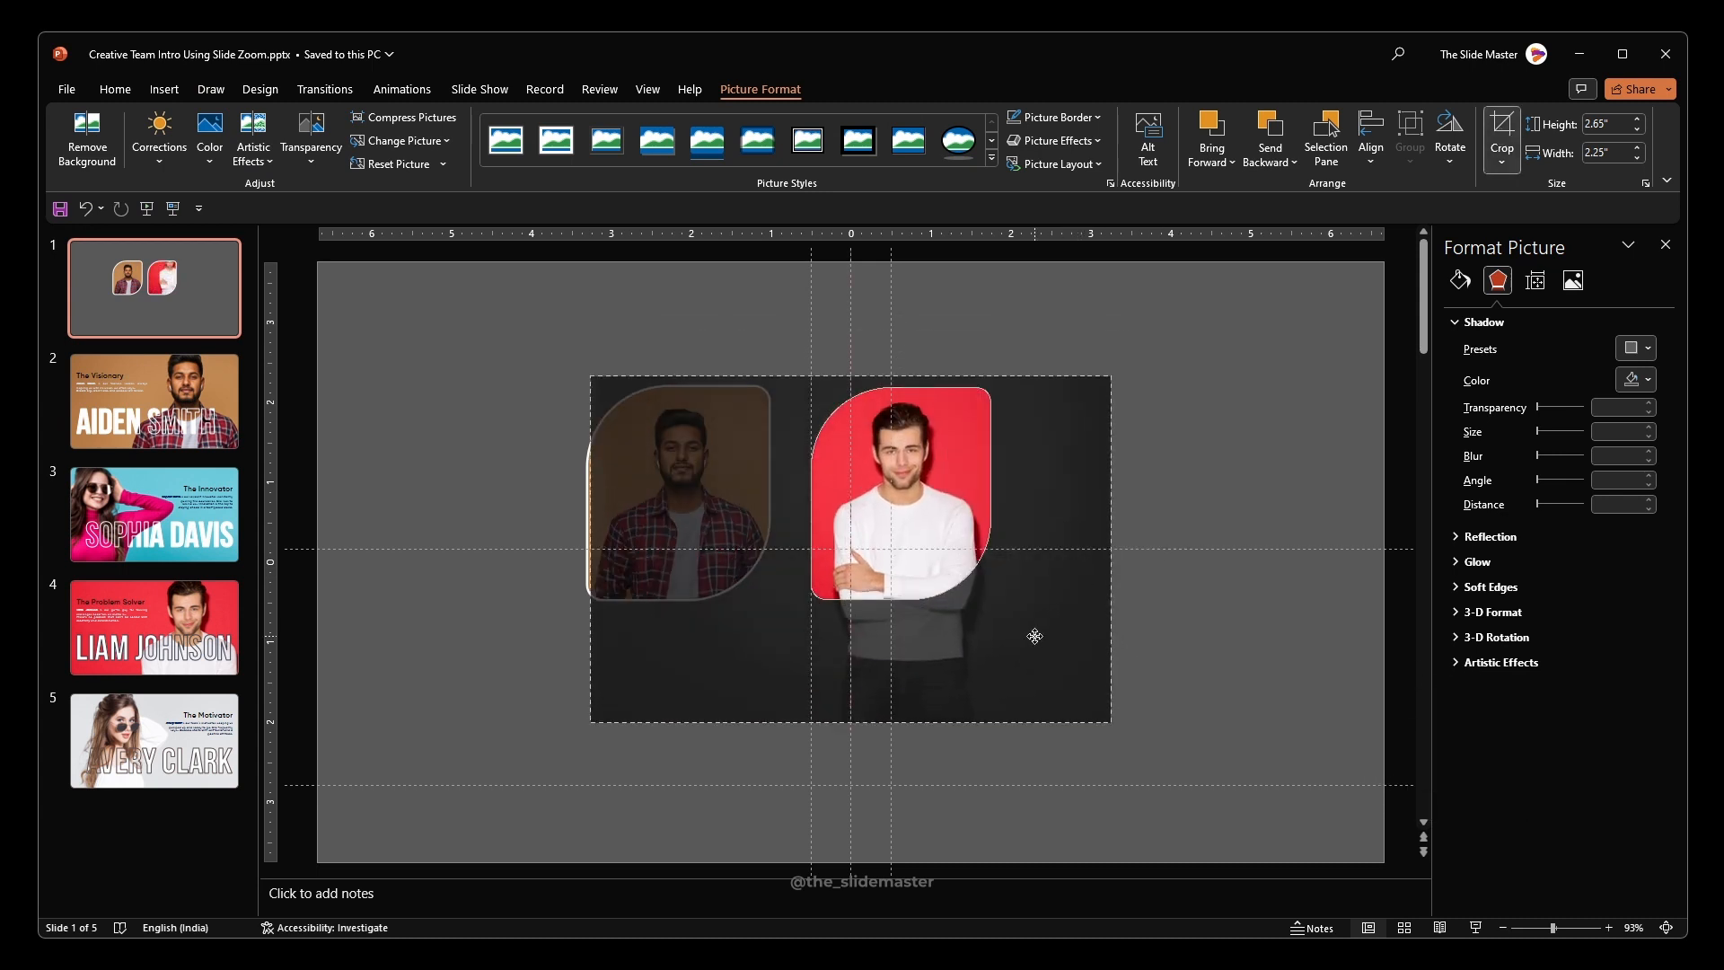
{"action": "left_click", "coordinate": [900, 492]}
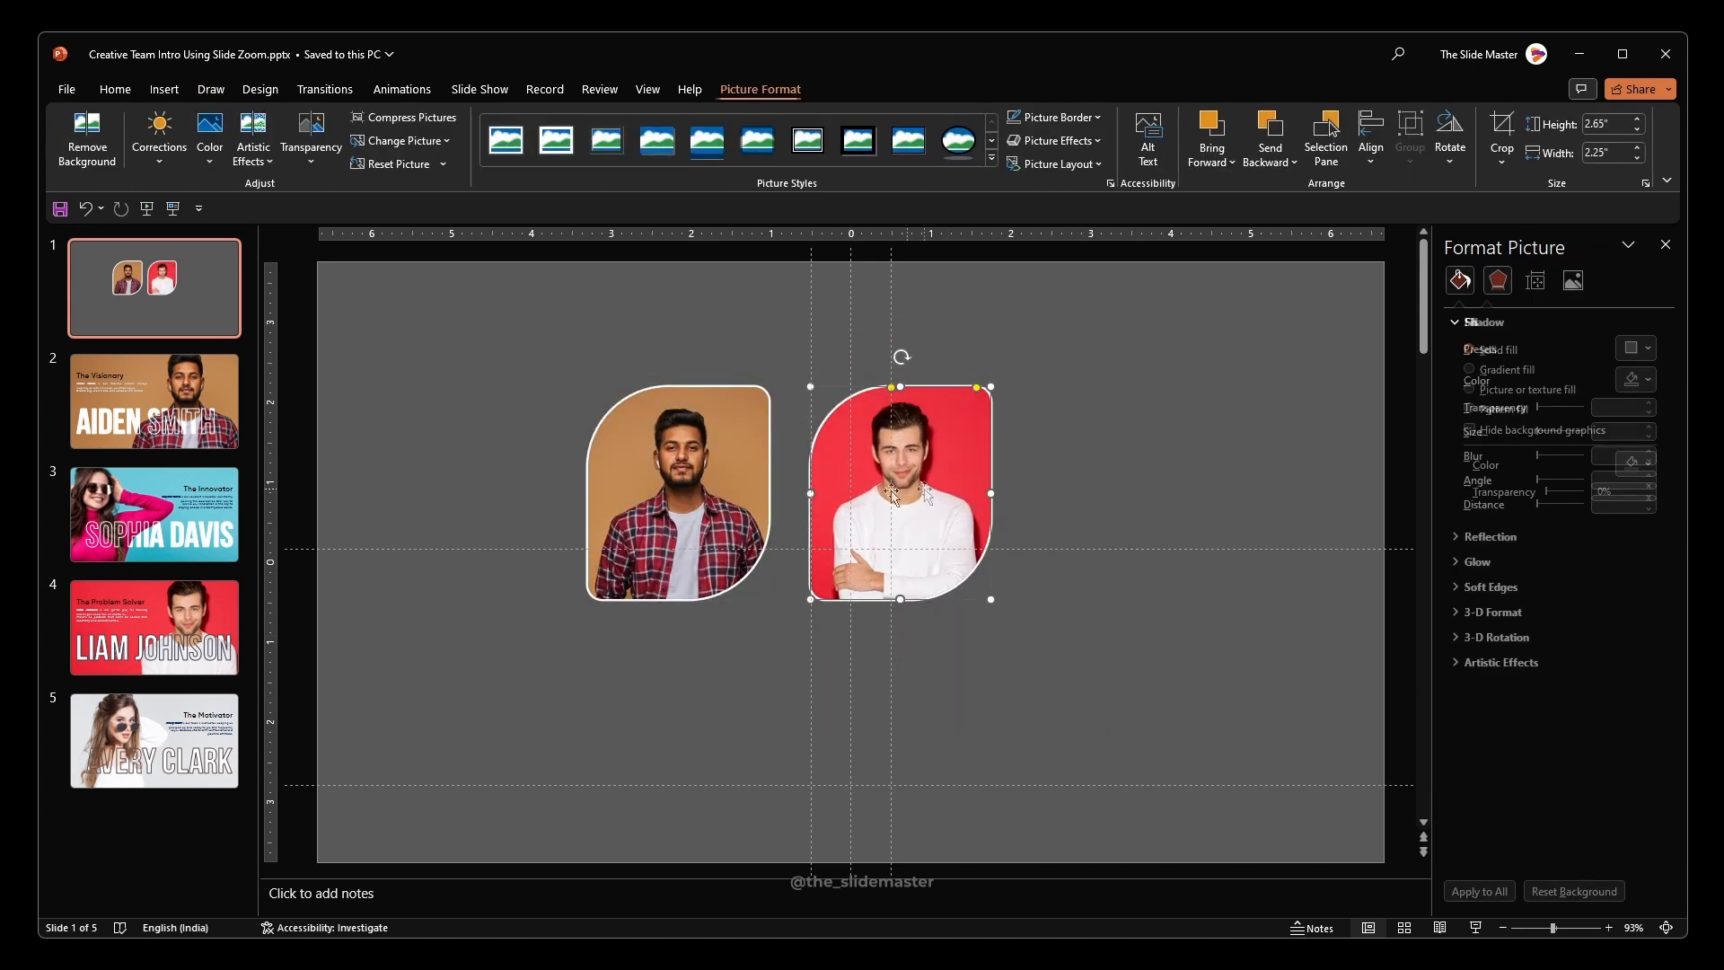
Duplicate the pair and change the third and fourth photos to the women in white and pink.
{"action": "key", "text": "ctrl+d"}
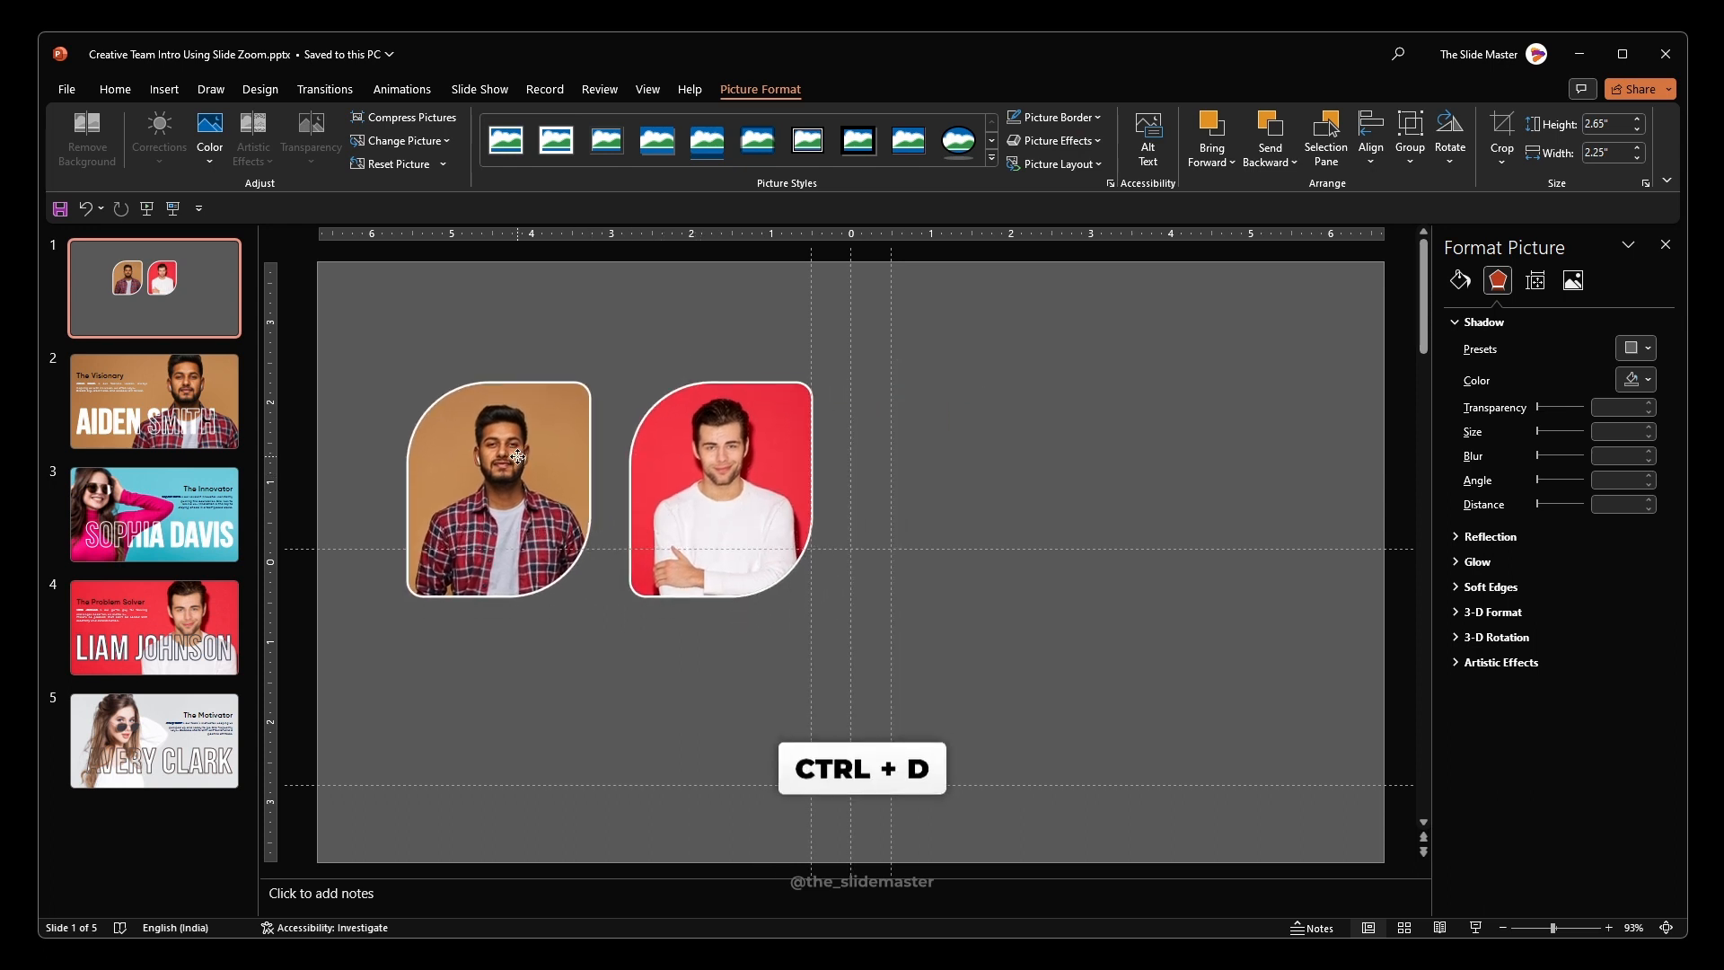
{"action": "key", "text": "ctrl+d"}
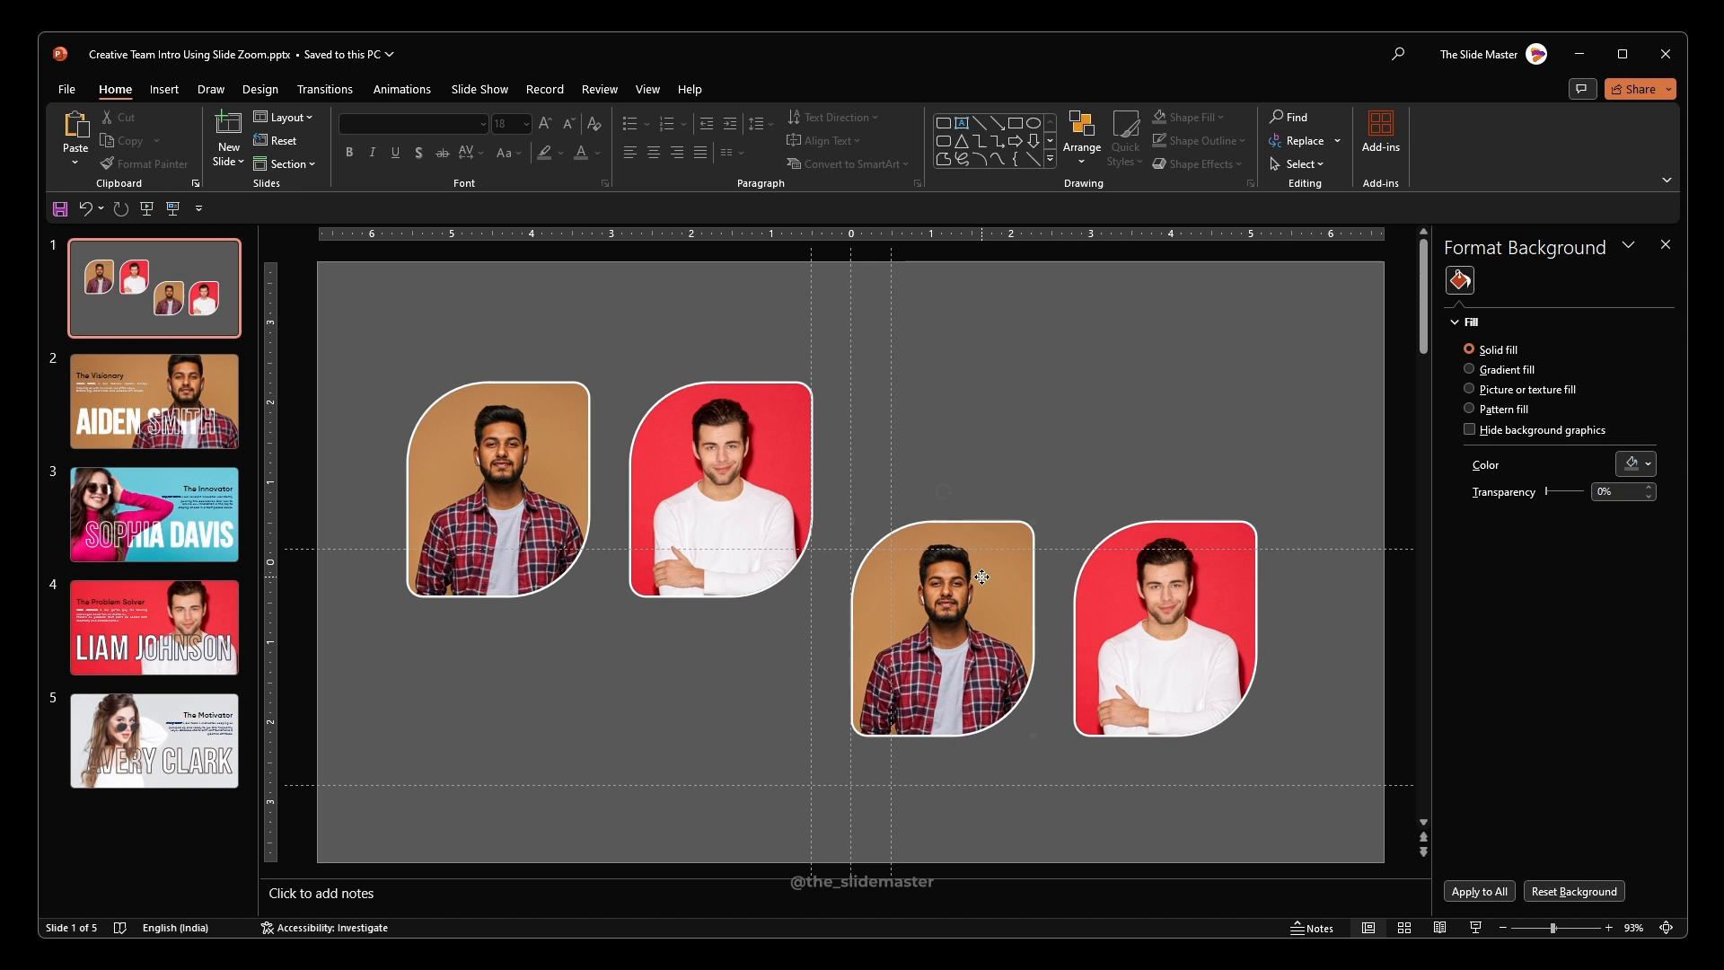
{"action": "right_click", "coordinate": [943, 626]}
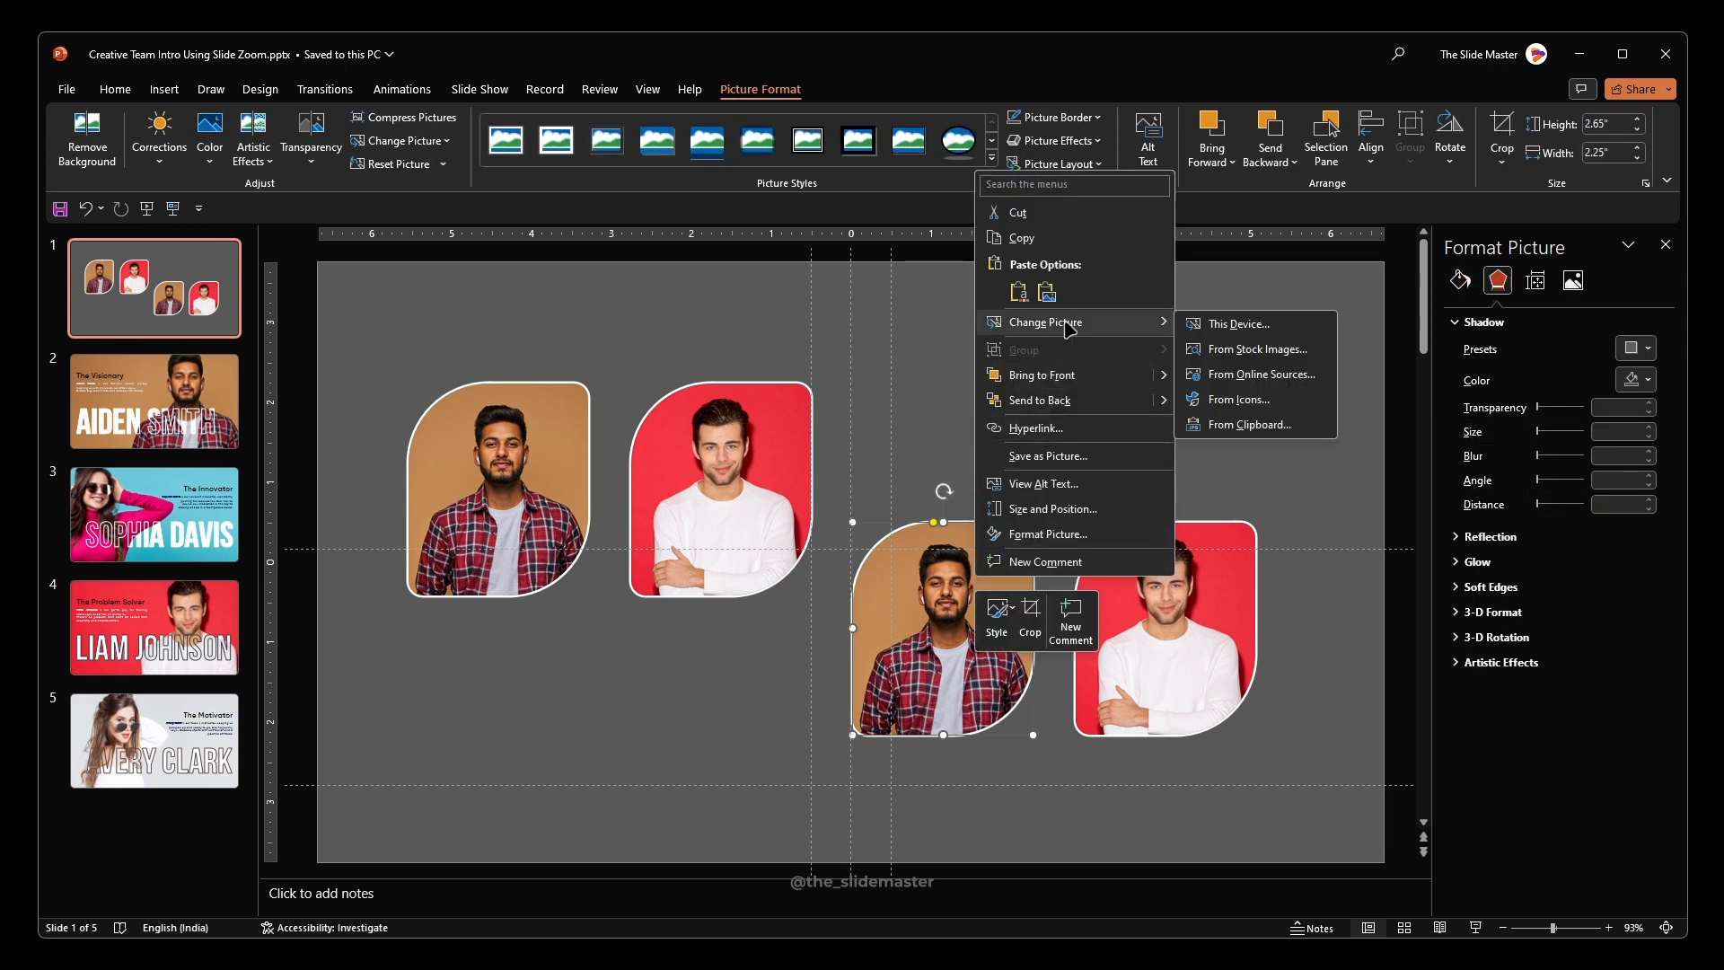
{"action": "left_click", "coordinate": [1236, 323]}
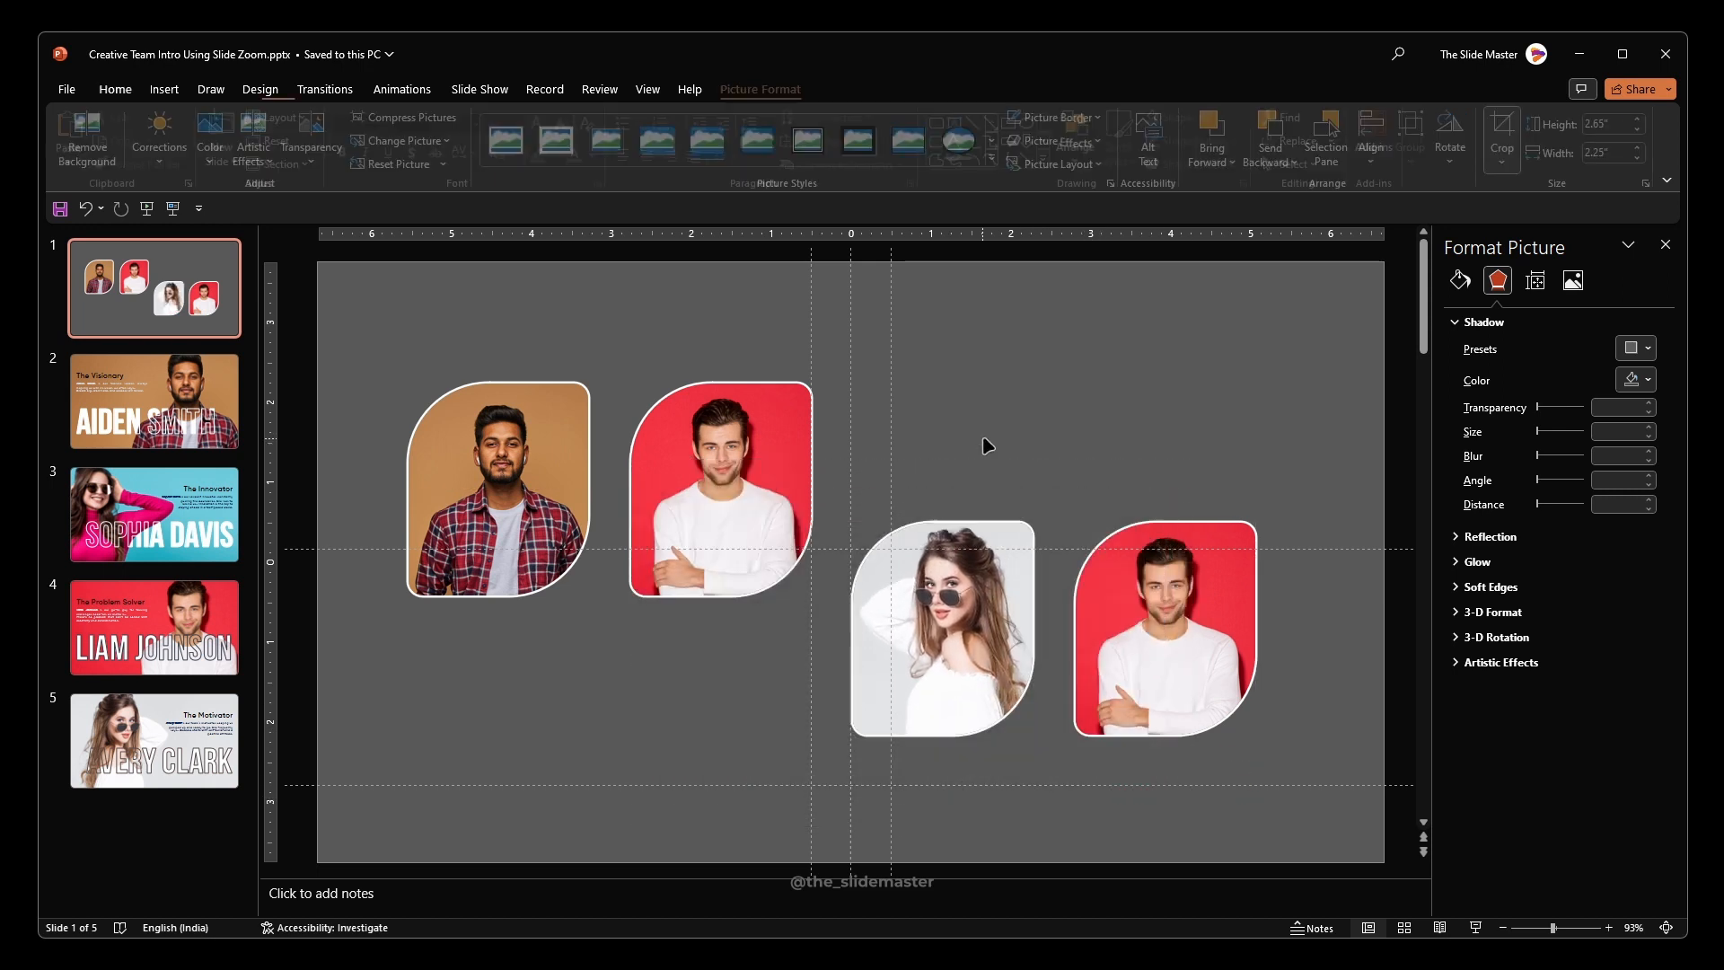
{"action": "right_click", "coordinate": [1163, 629]}
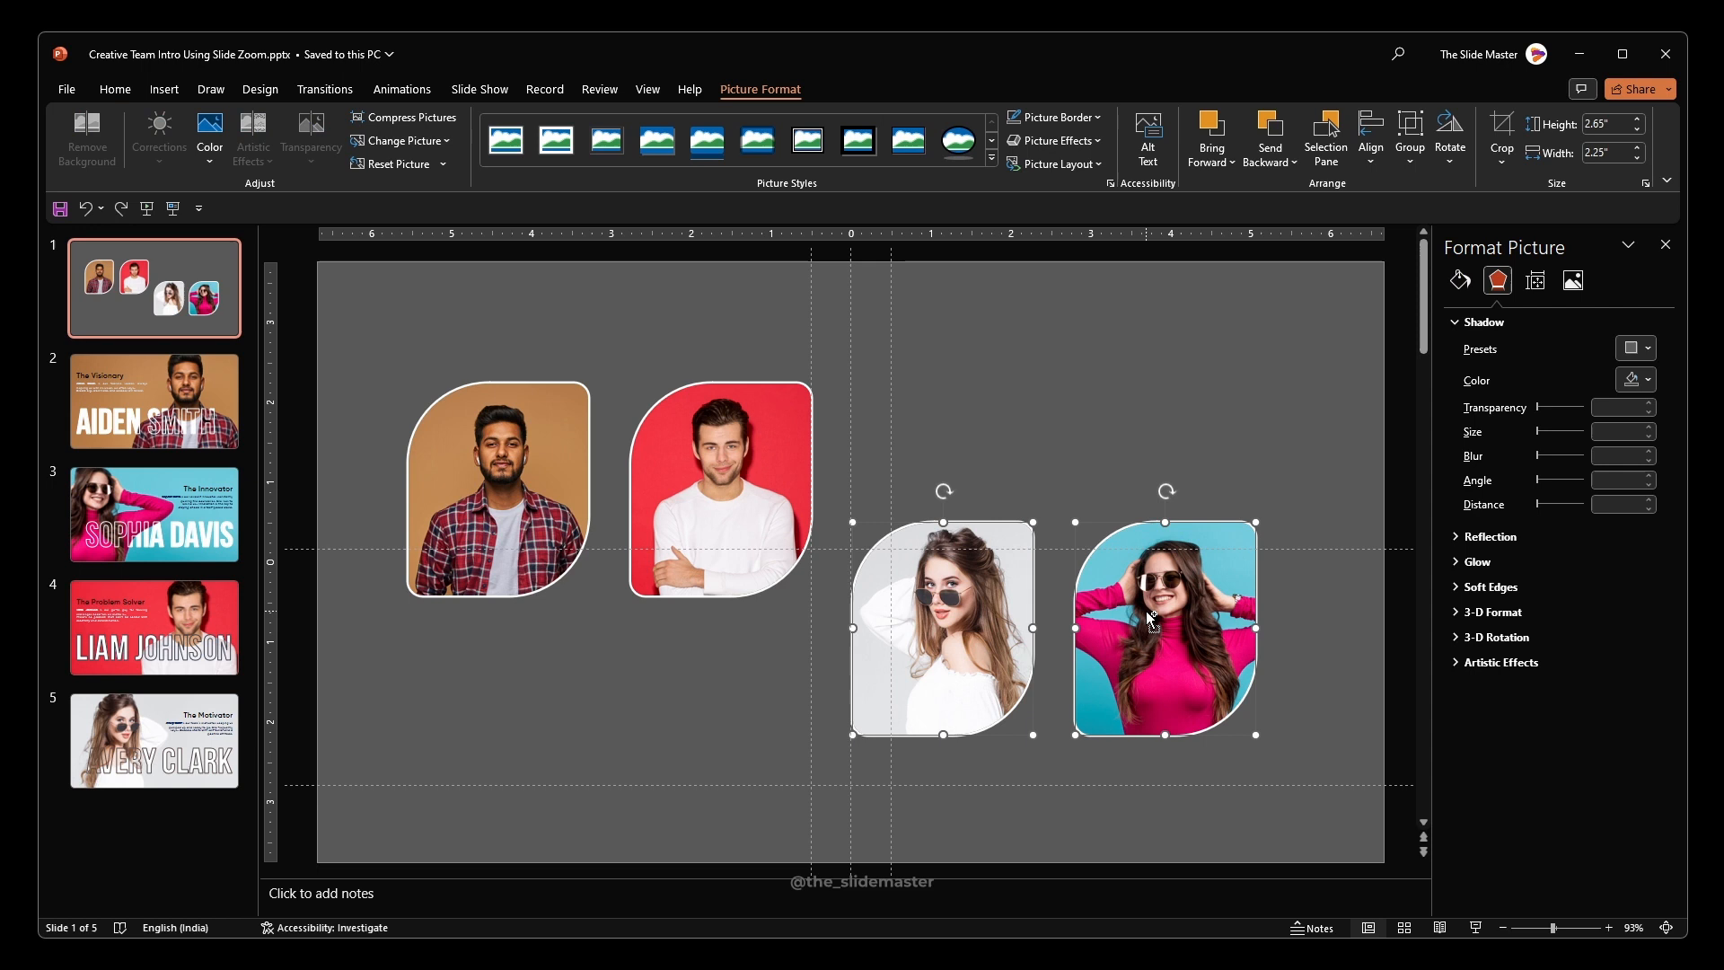
{"action": "left_click", "coordinate": [1449, 138]}
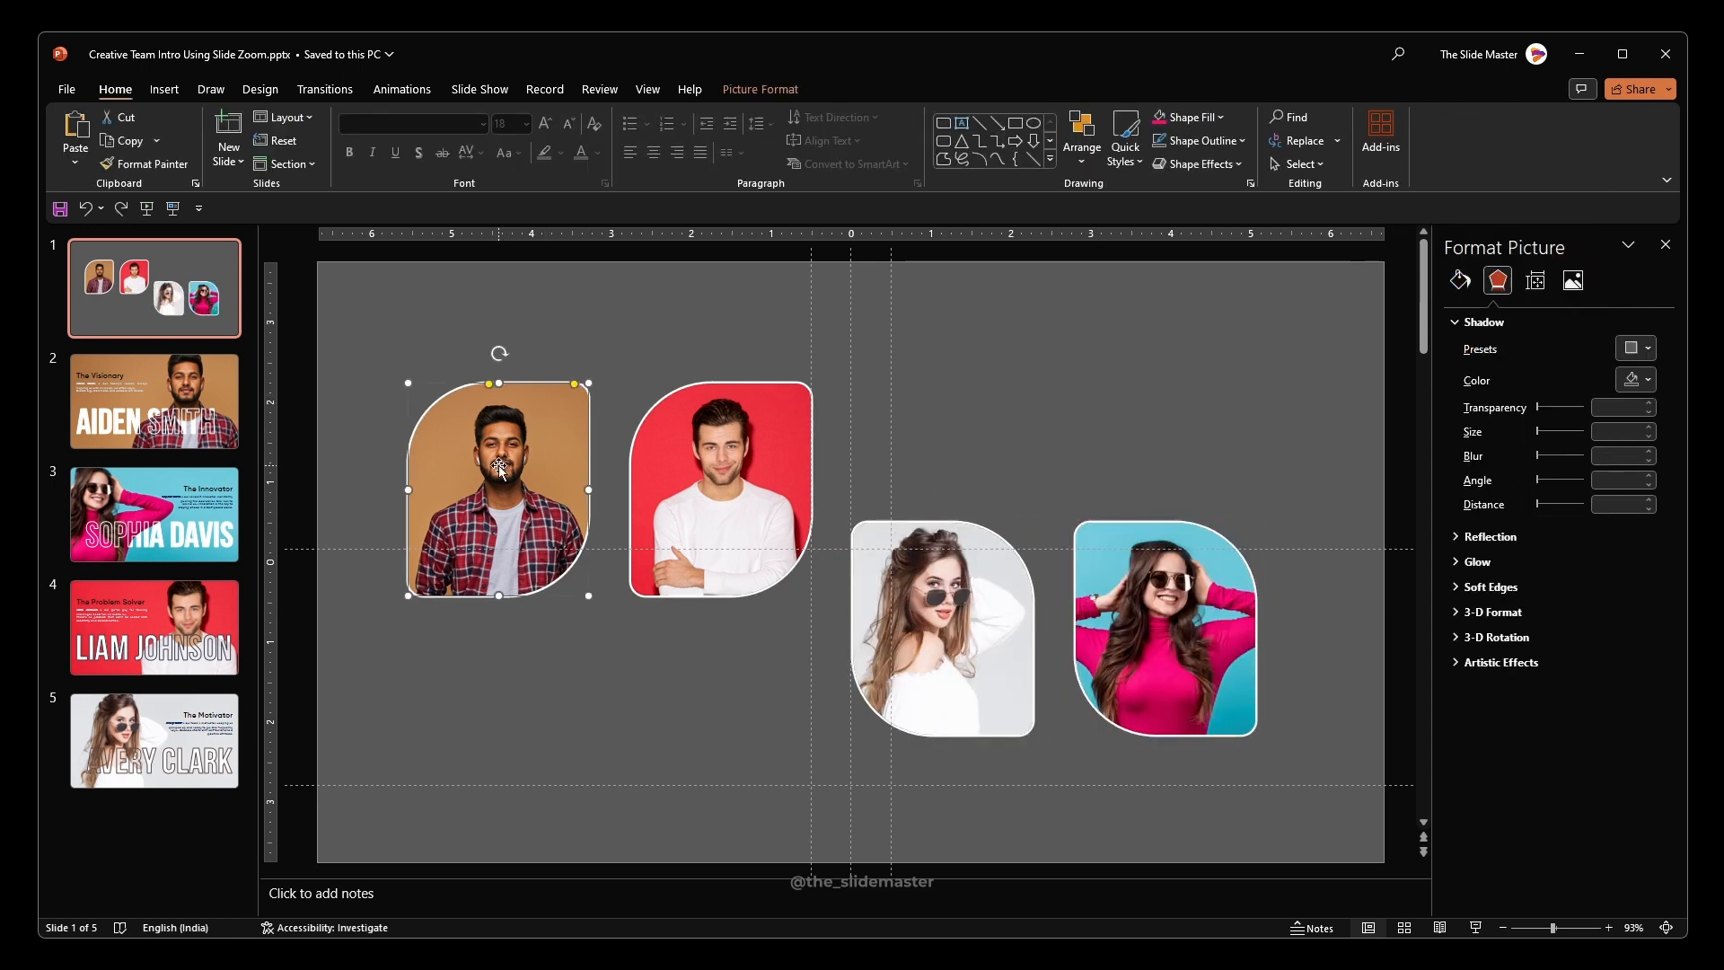
Save the four leaf photos as Picture1–Picture4 PNGs in the 0. Supports folder.
{"action": "right_click", "coordinate": [498, 473]}
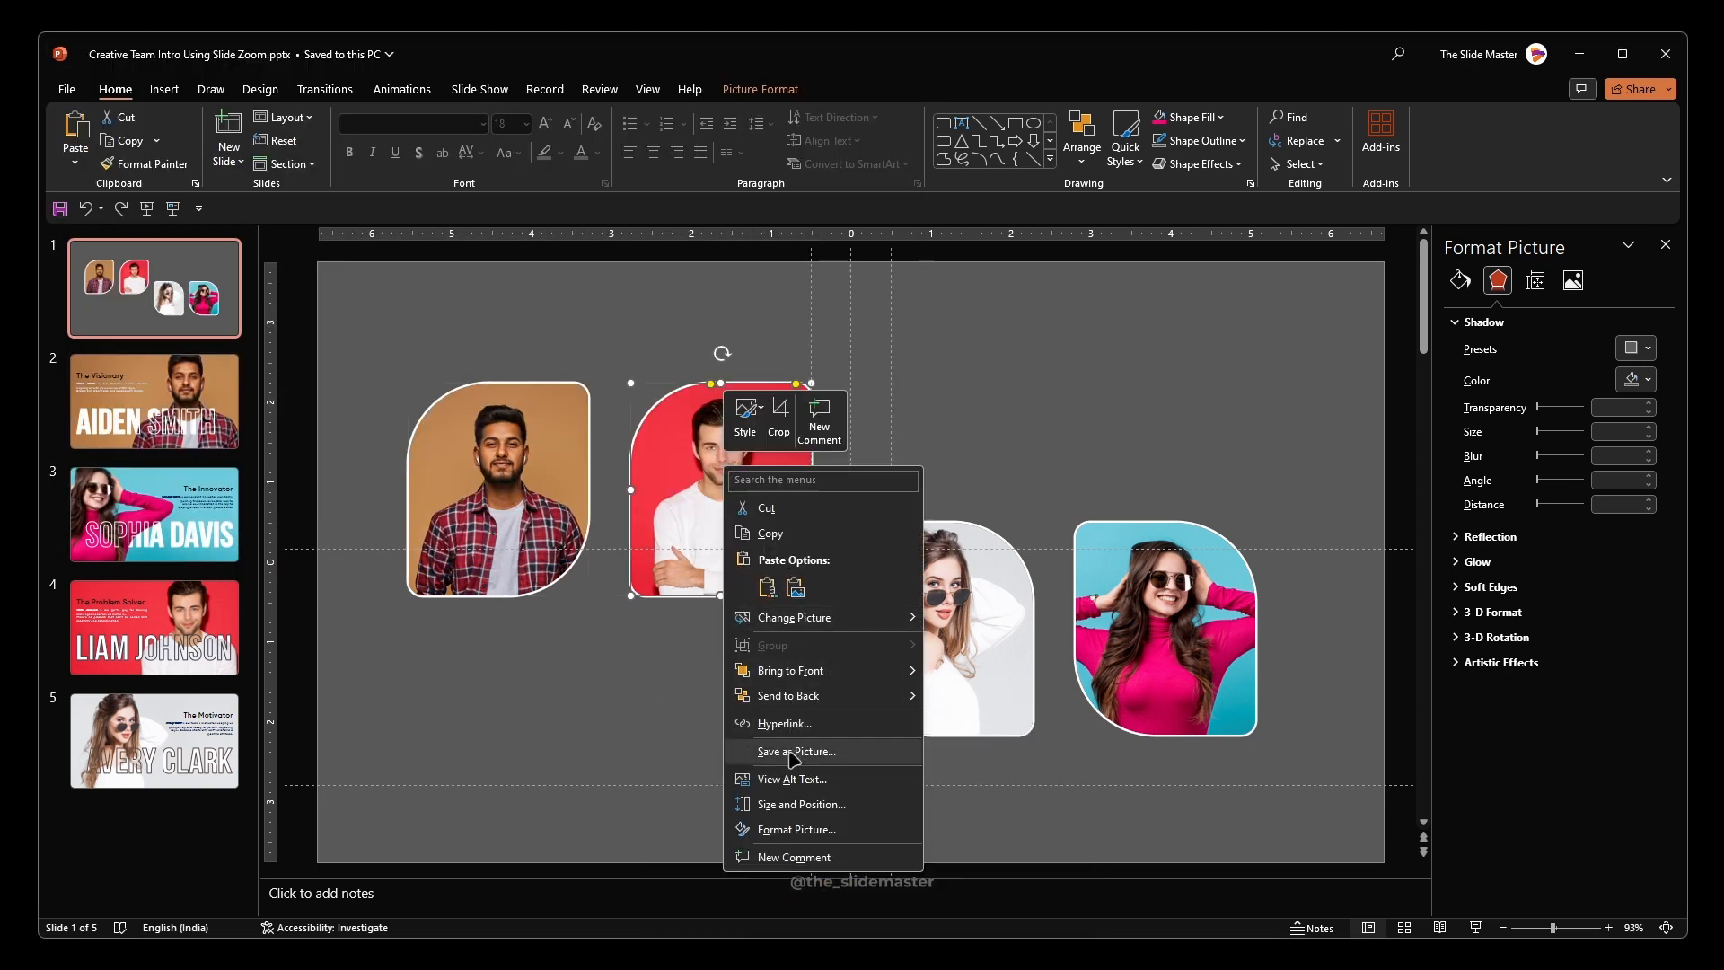
{"action": "left_click", "coordinate": [795, 750]}
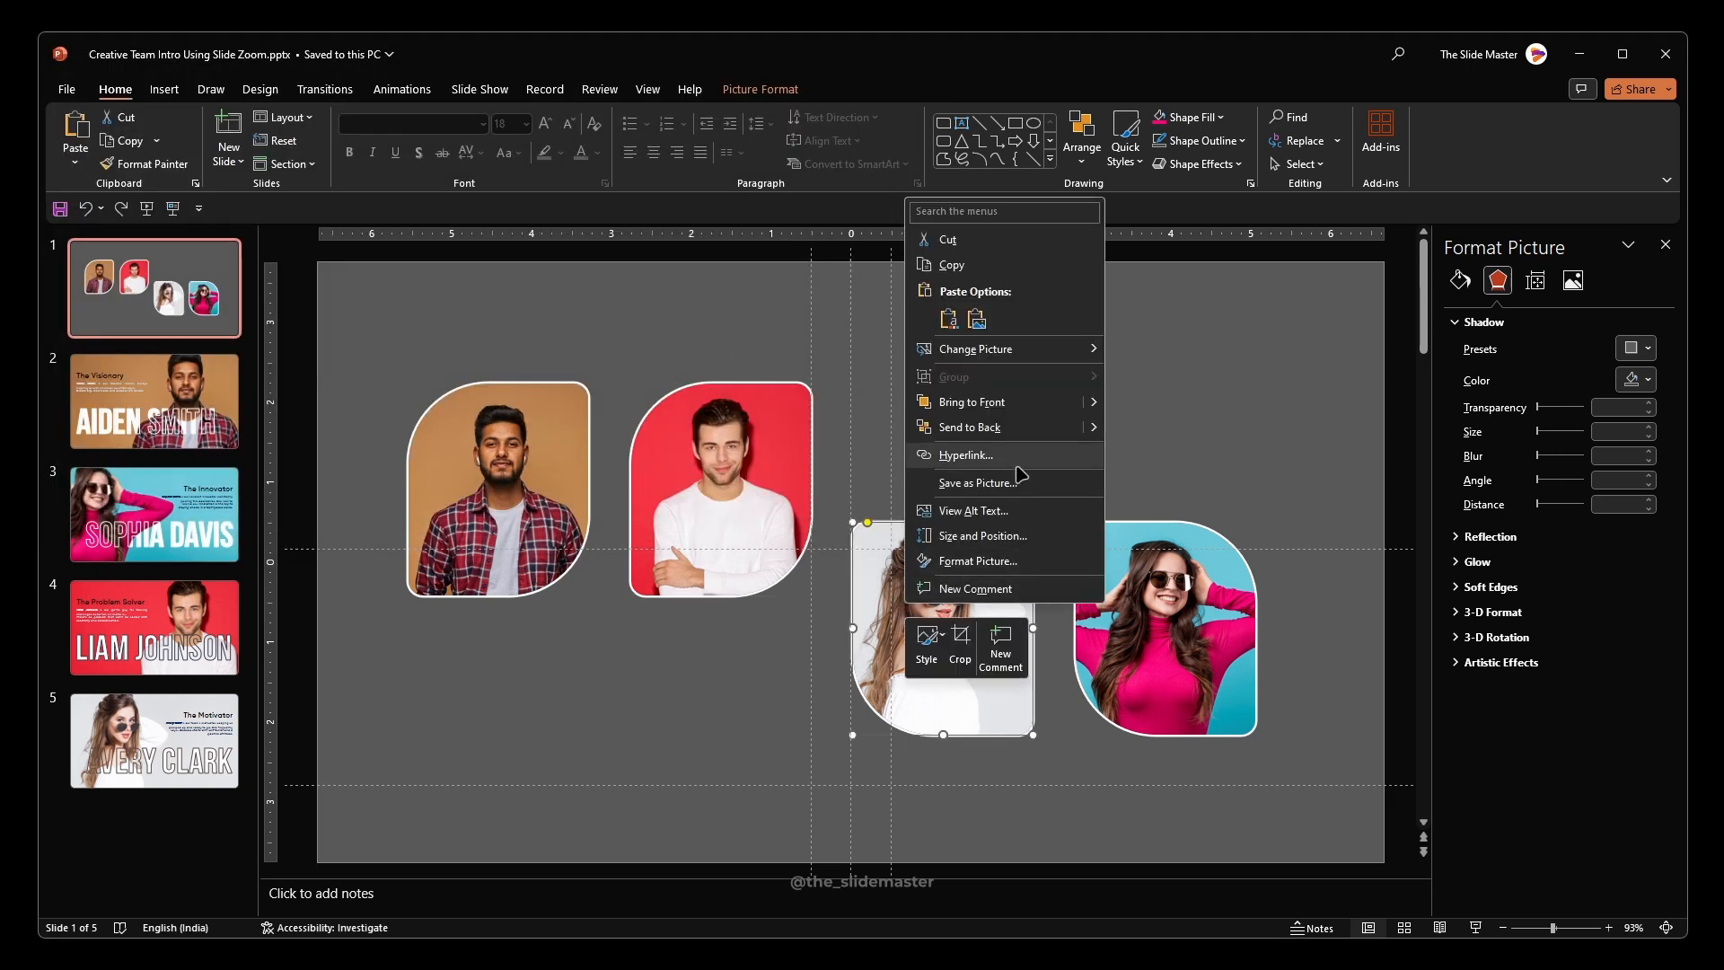
{"action": "left_click", "coordinate": [977, 481]}
{"action": "type", "text": "Picture4.png"}
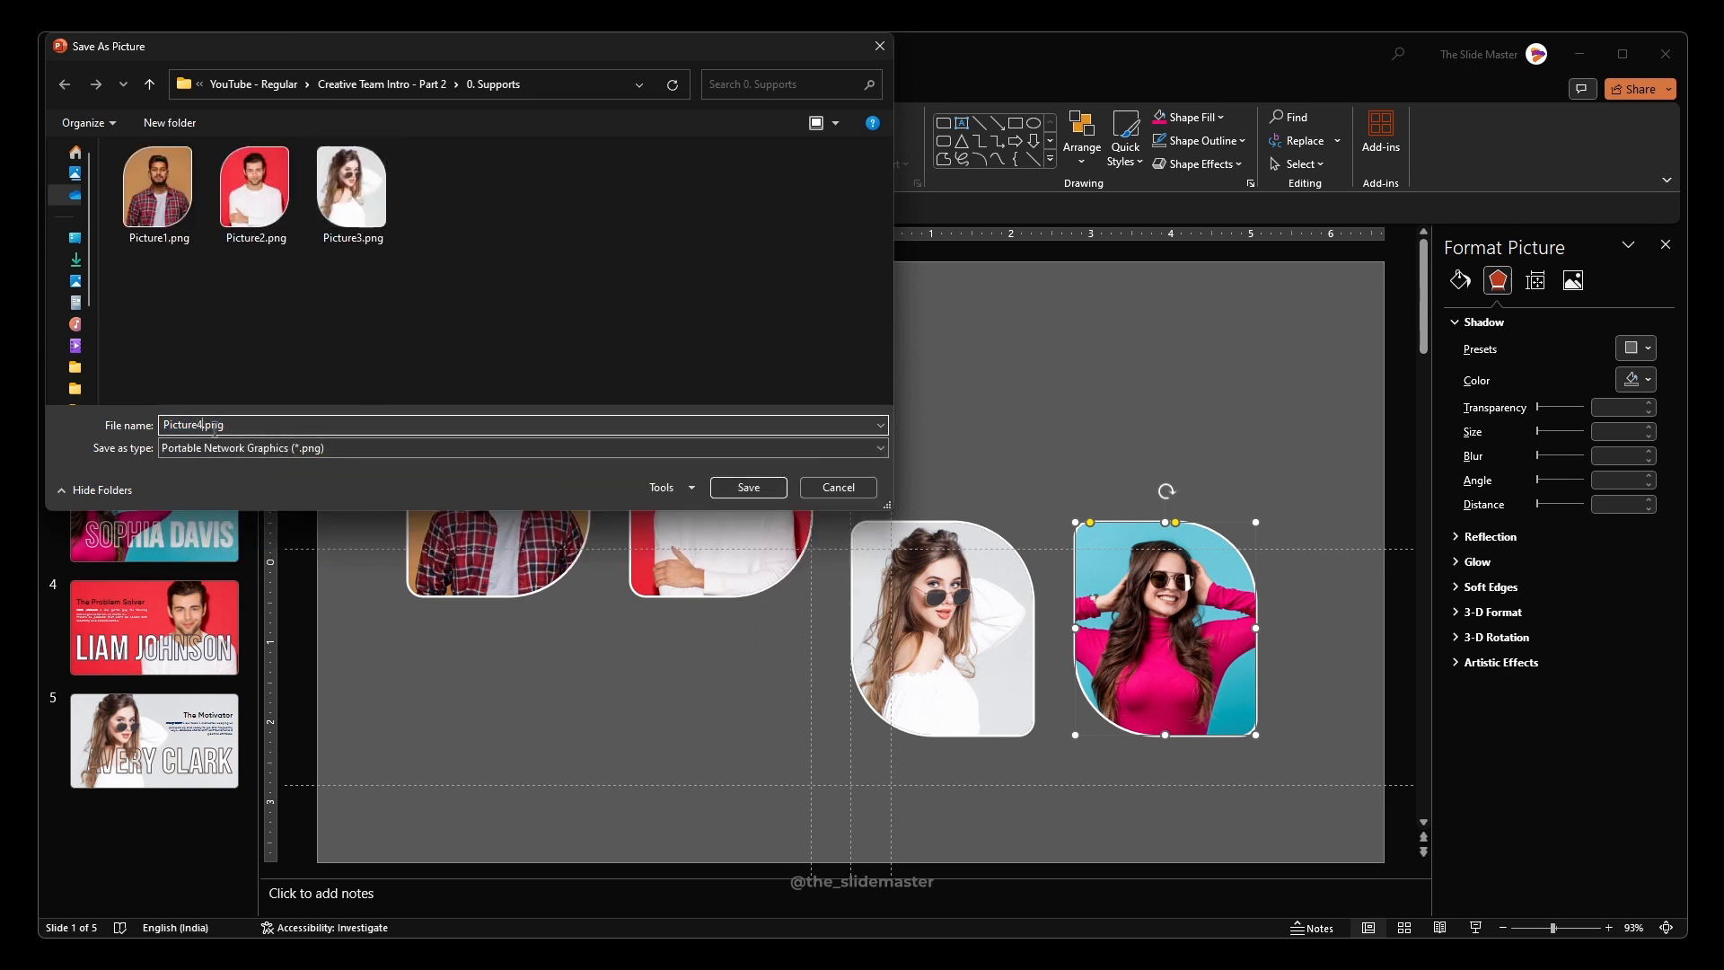
{"action": "left_click", "coordinate": [747, 487]}
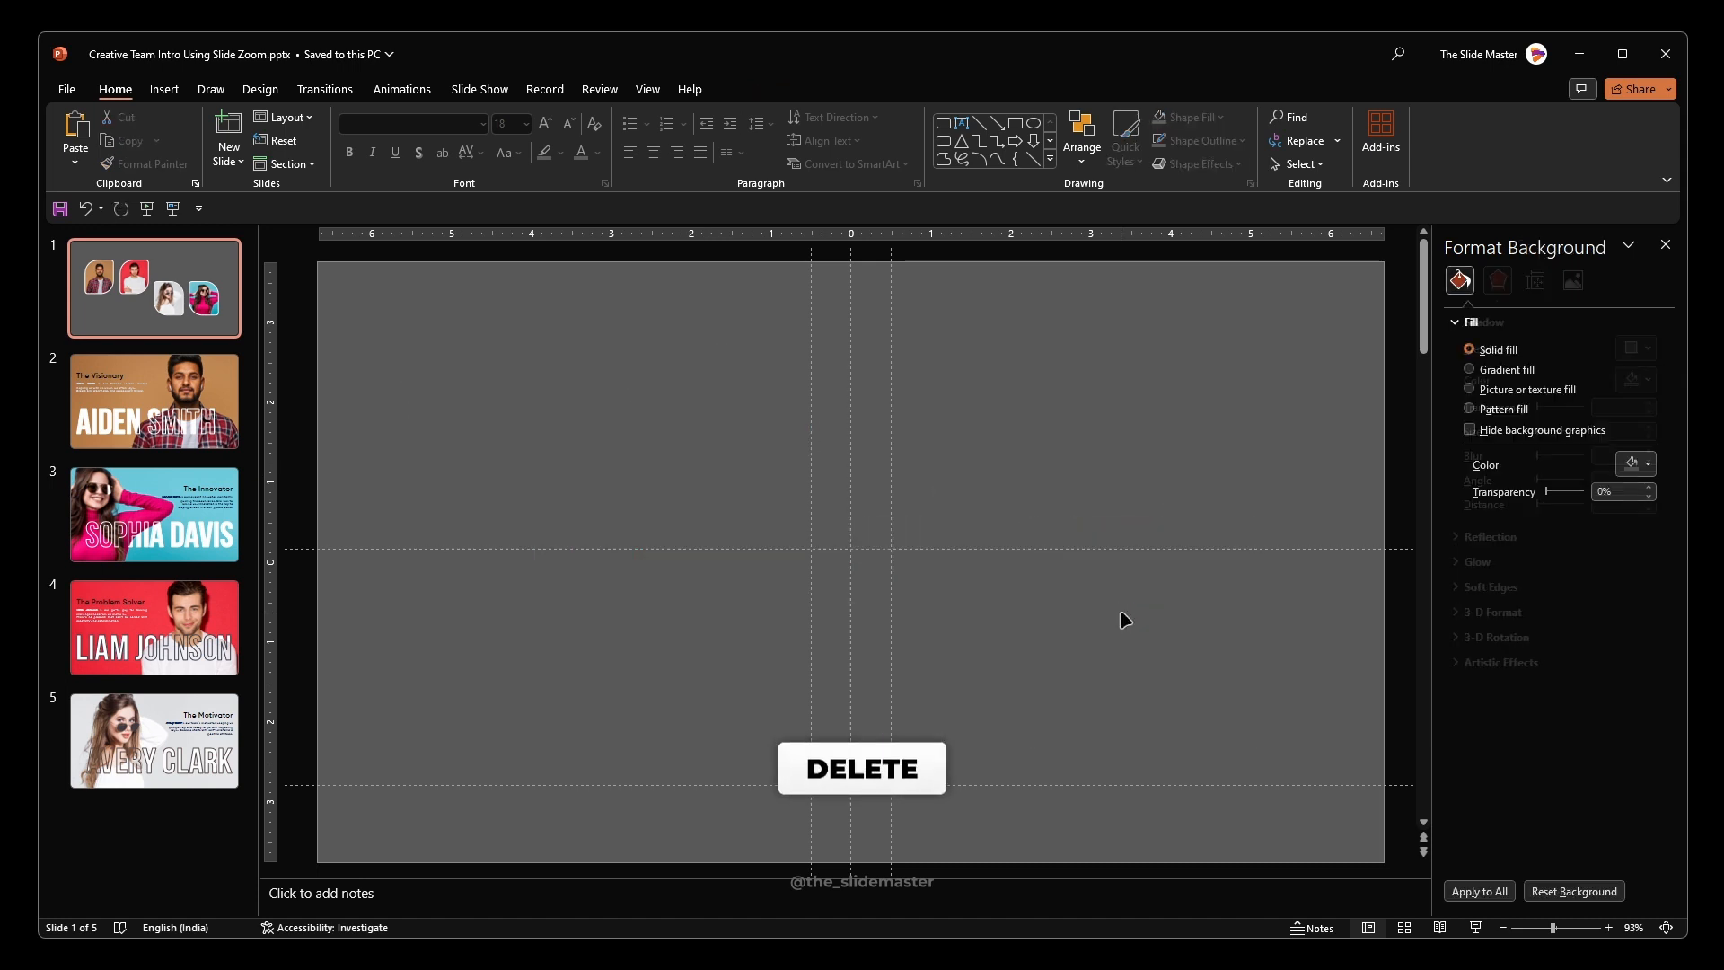
Delete the photos and insert slide zooms for slides 2 through 5.
{"action": "left_click", "coordinate": [860, 767]}
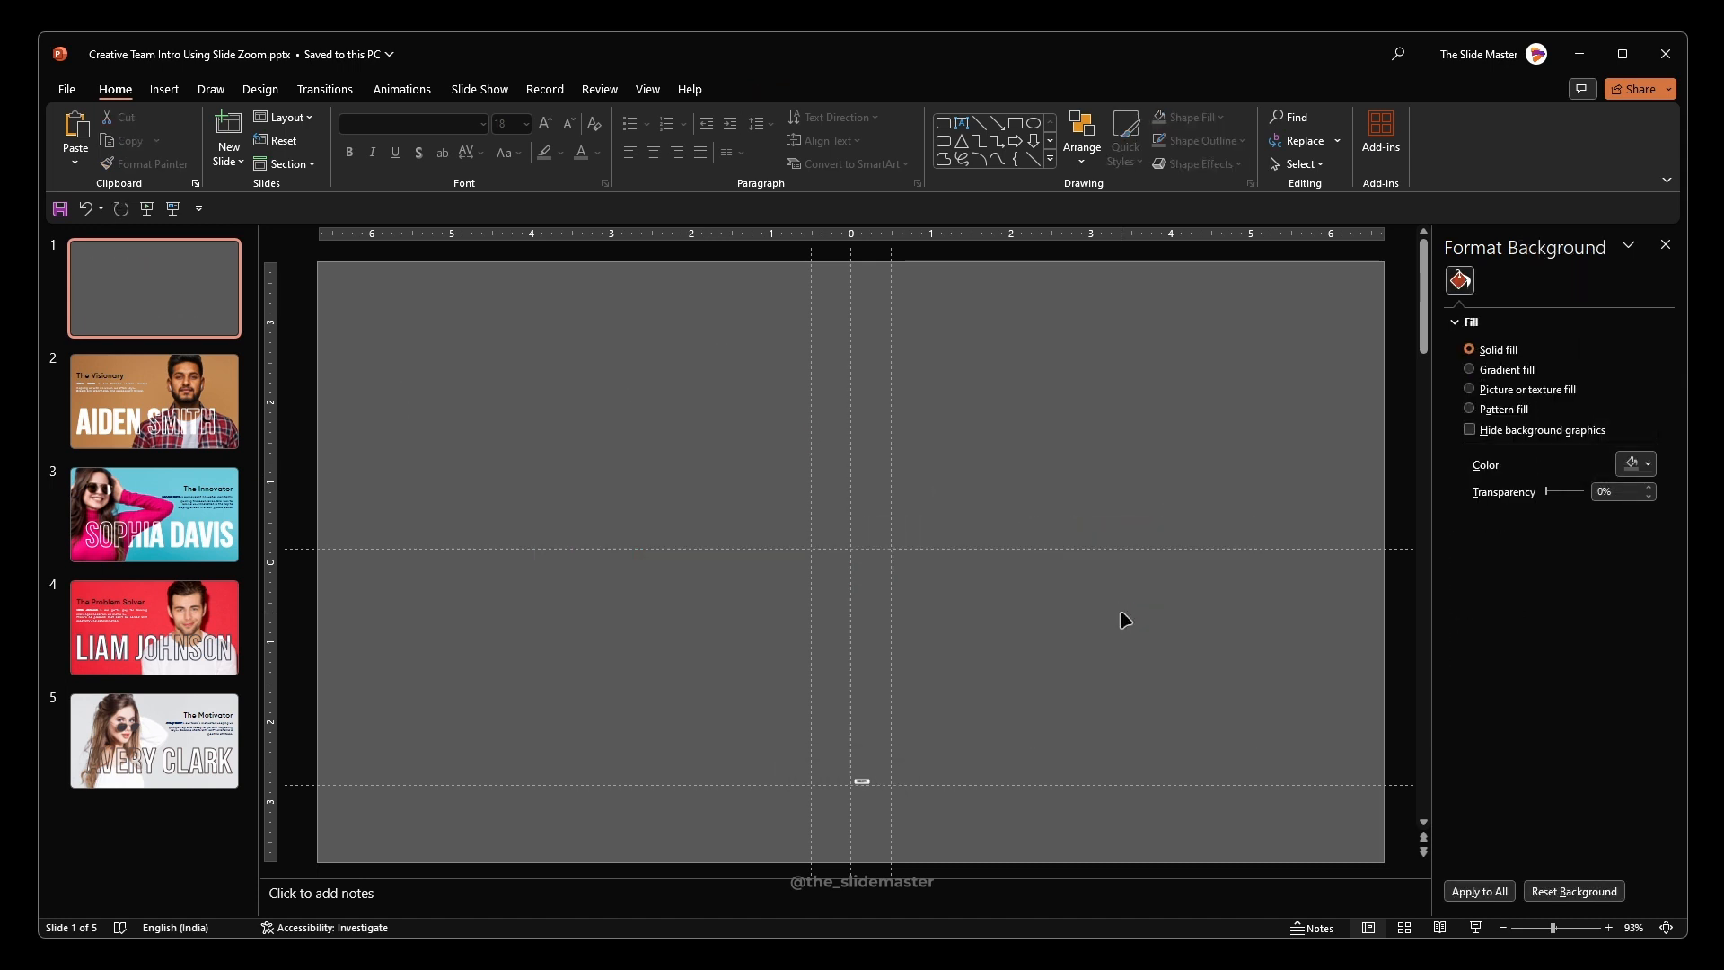
{"action": "left_click", "coordinate": [164, 90]}
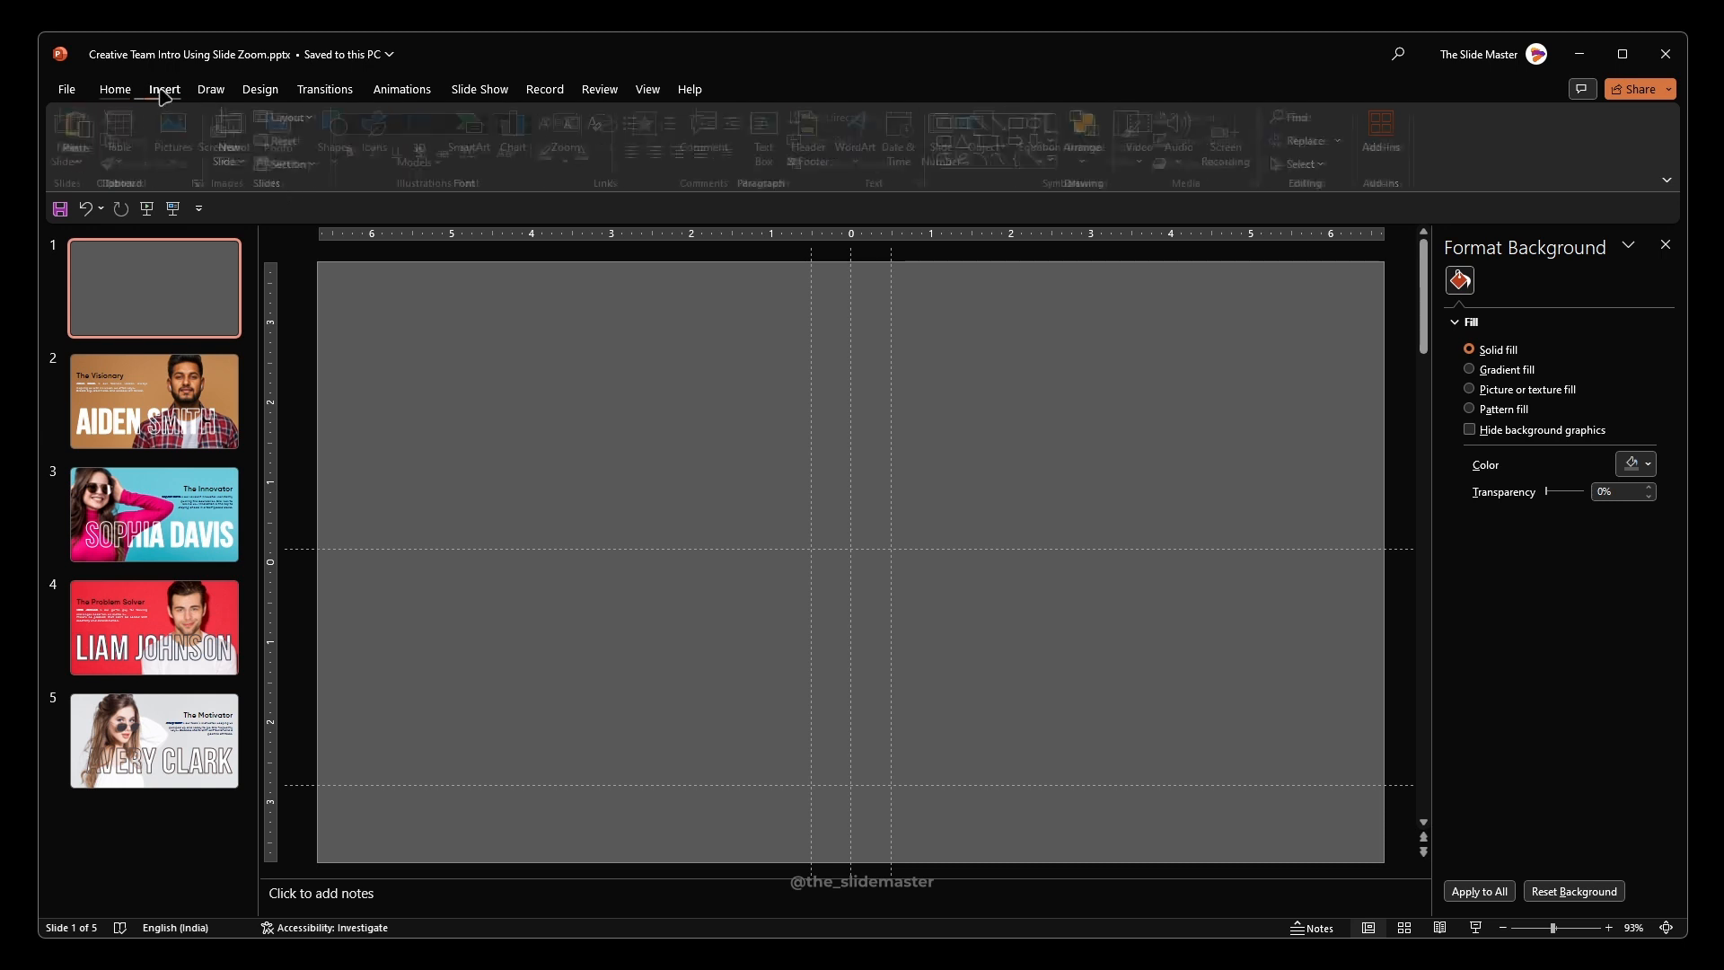
{"action": "left_click", "coordinate": [743, 171]}
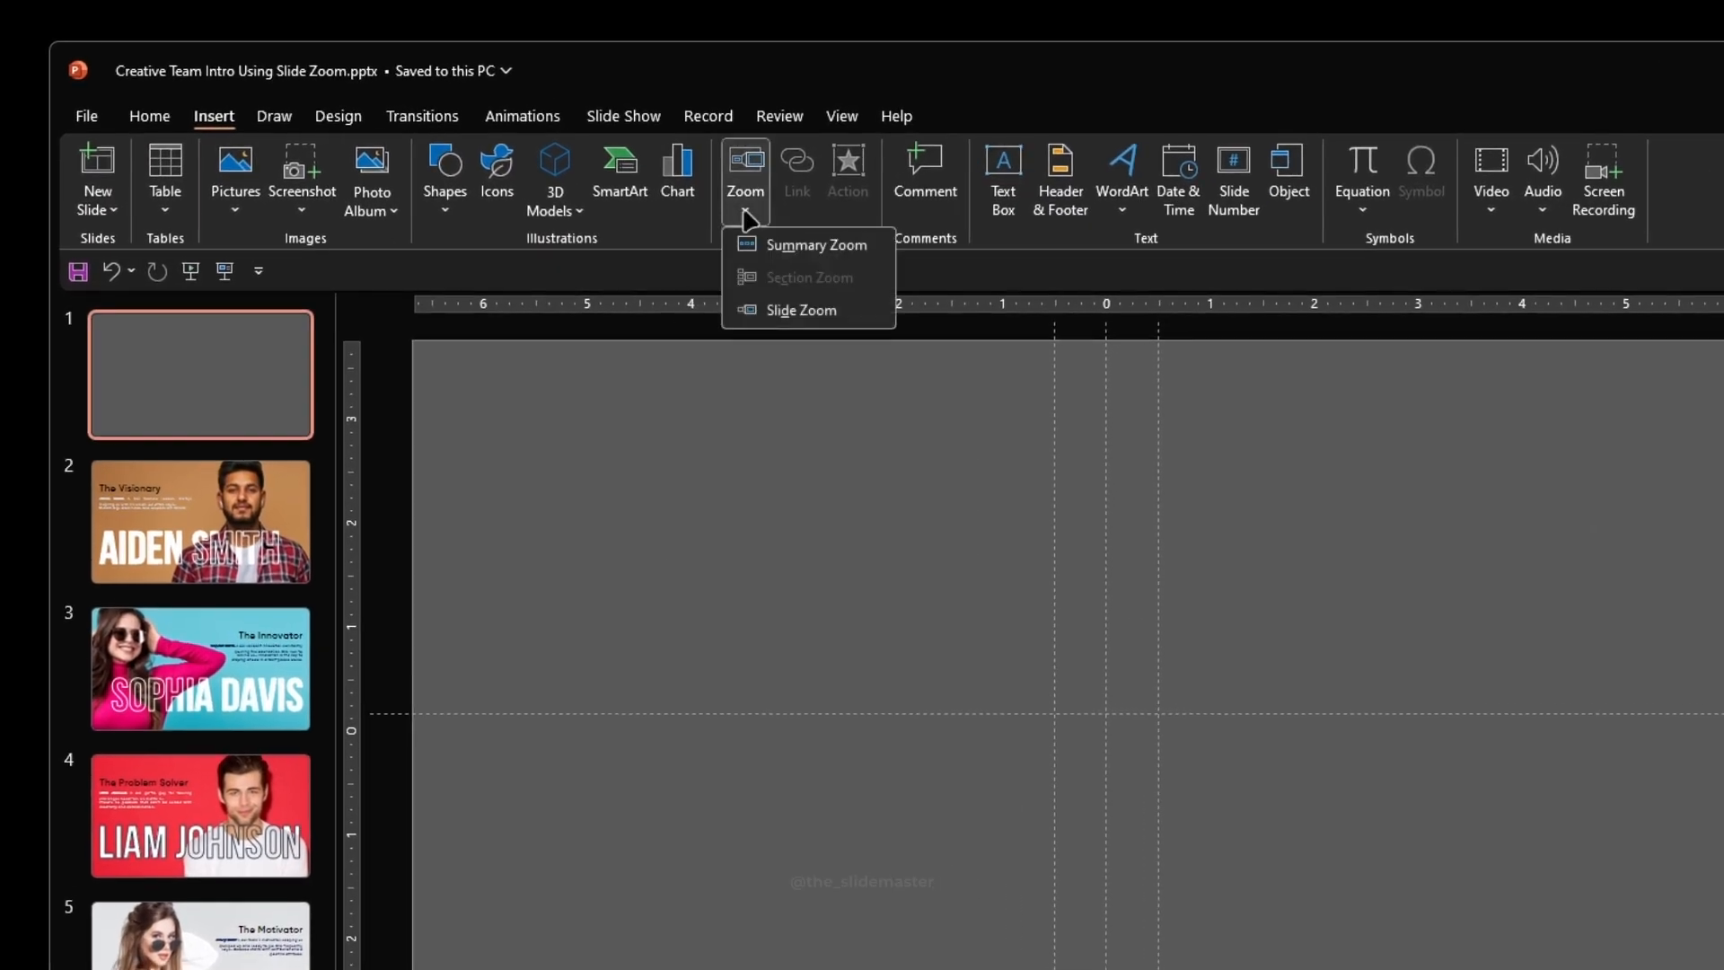
{"action": "mouse_move", "coordinate": [800, 311]}
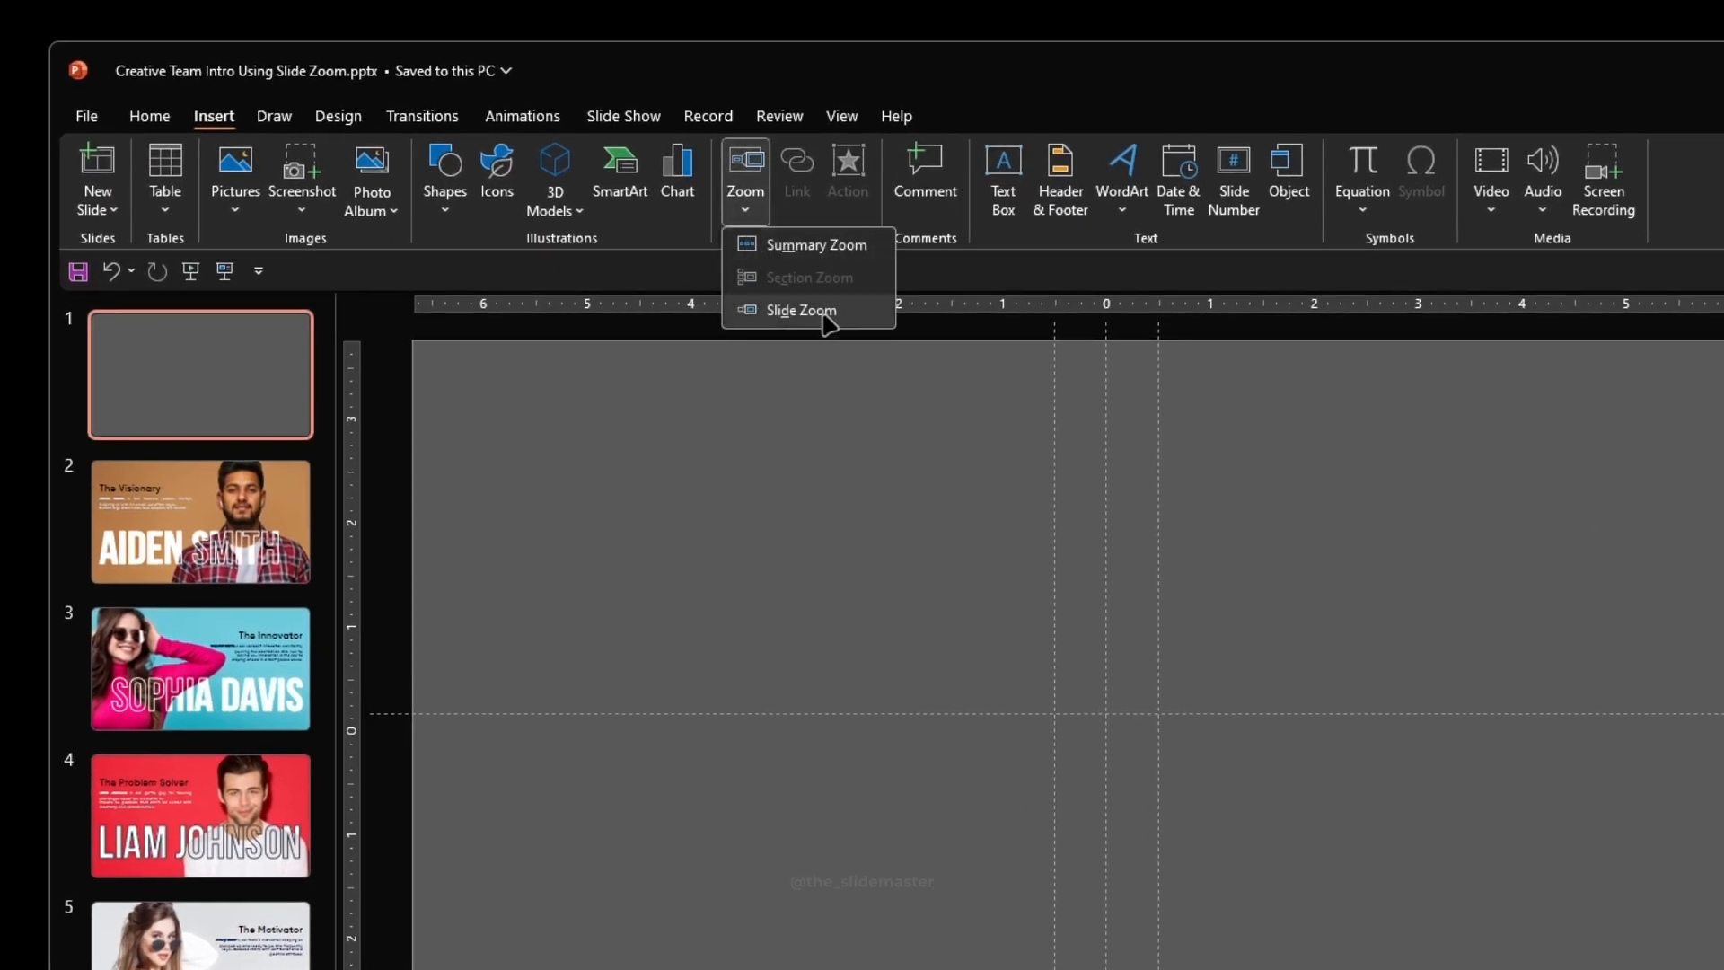
{"action": "left_click", "coordinate": [801, 310]}
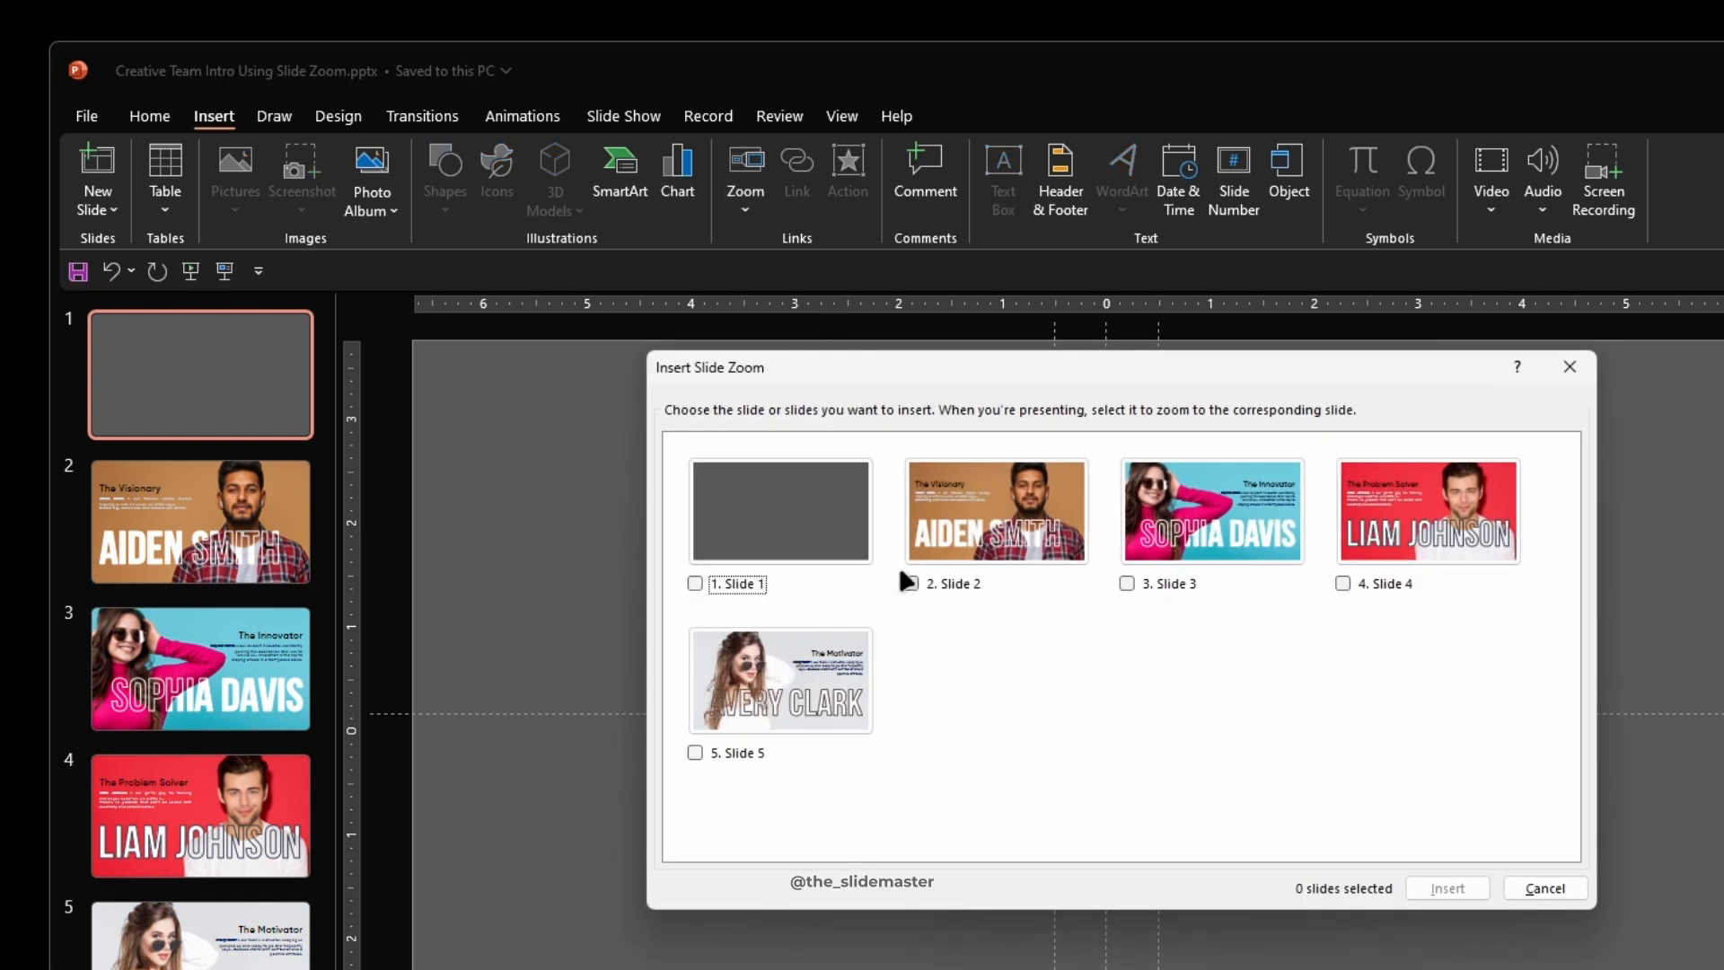
{"action": "left_click", "coordinate": [1125, 583]}
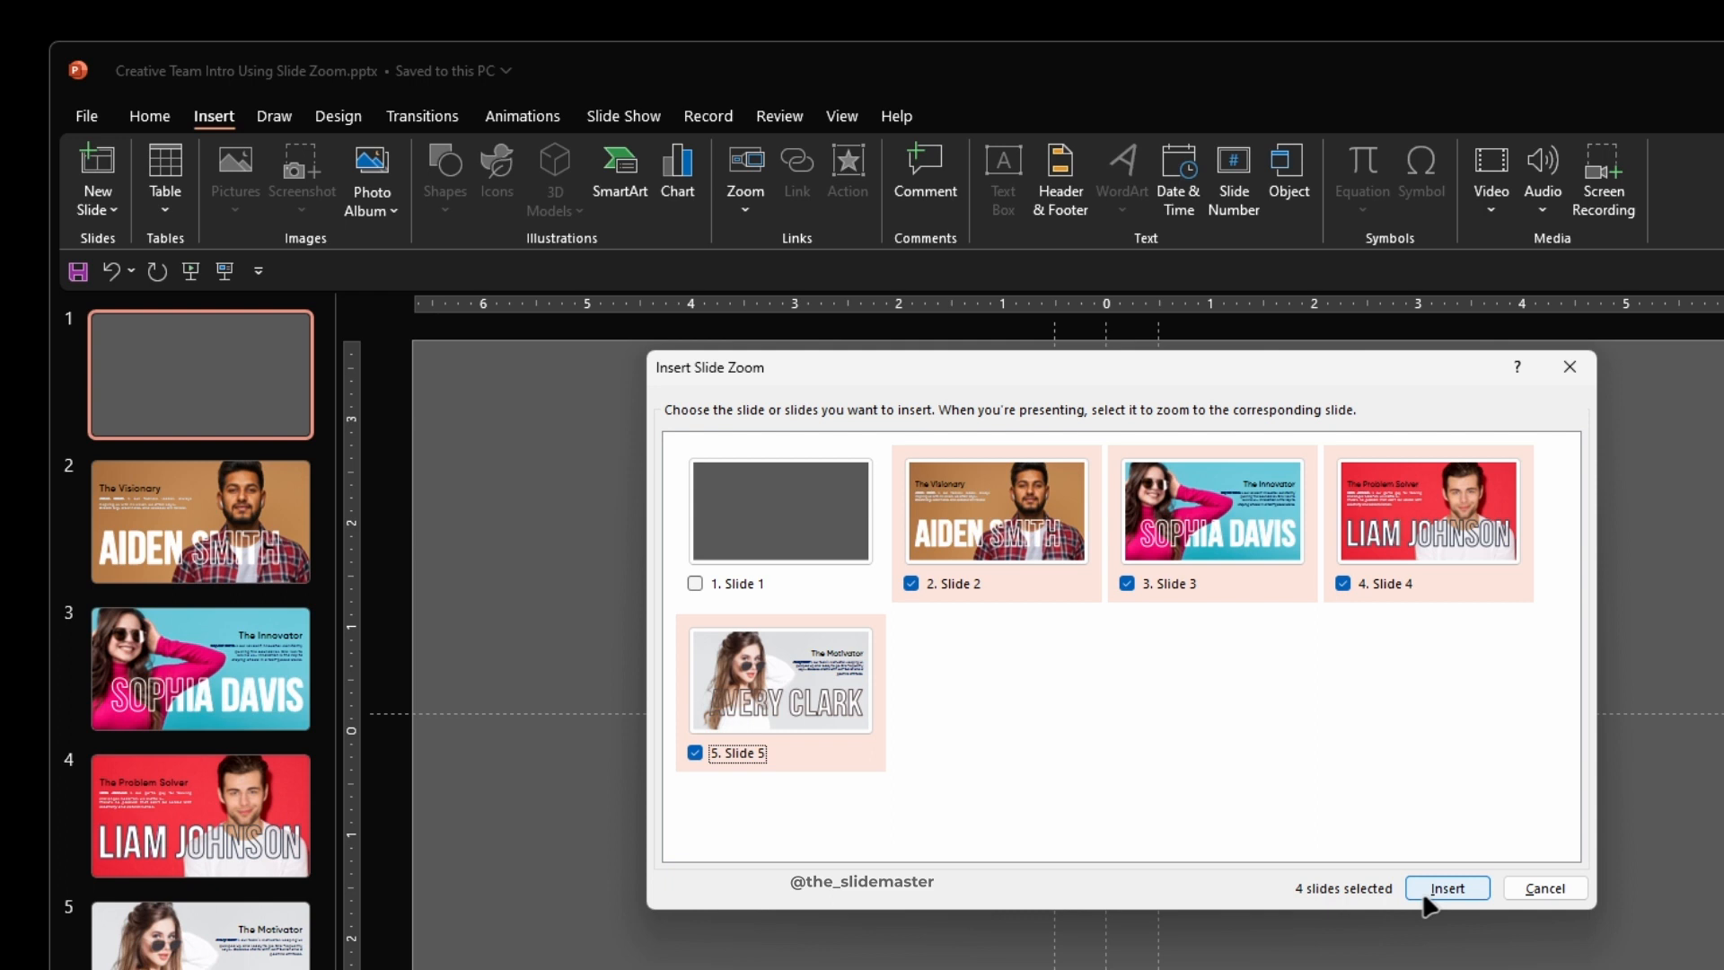
{"action": "left_click", "coordinate": [1445, 887]}
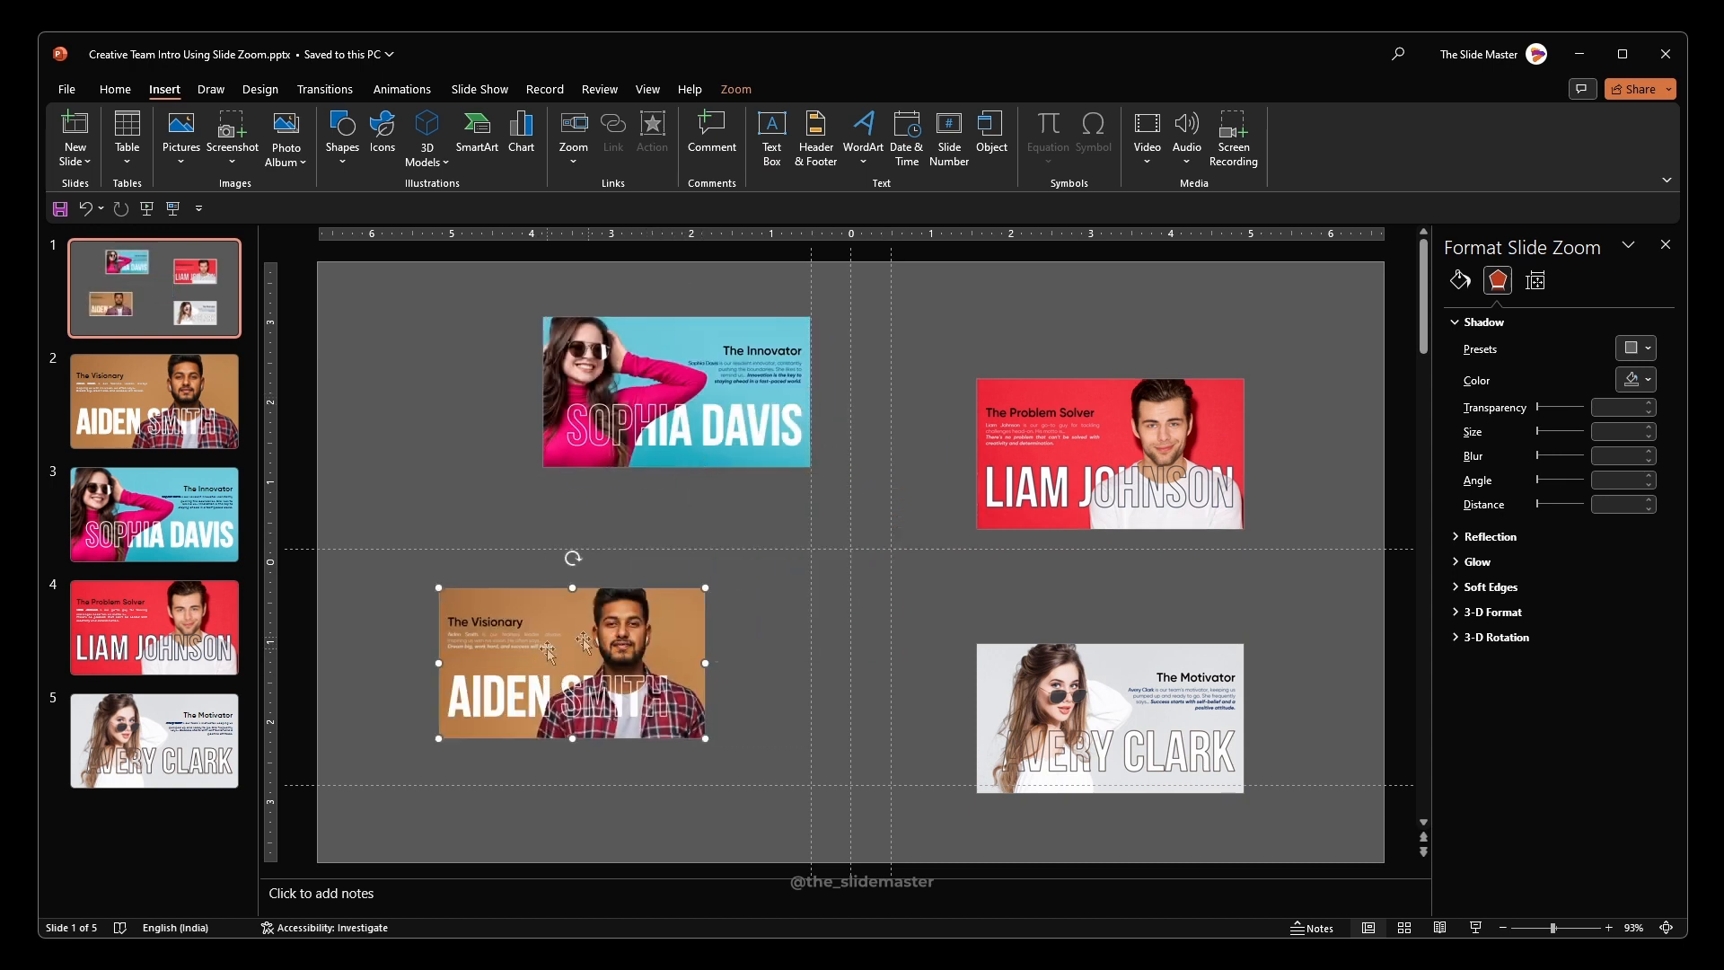
Change each slide zoom's image to its matching PictureN.png leaf portrait.
{"action": "right_click", "coordinate": [571, 648]}
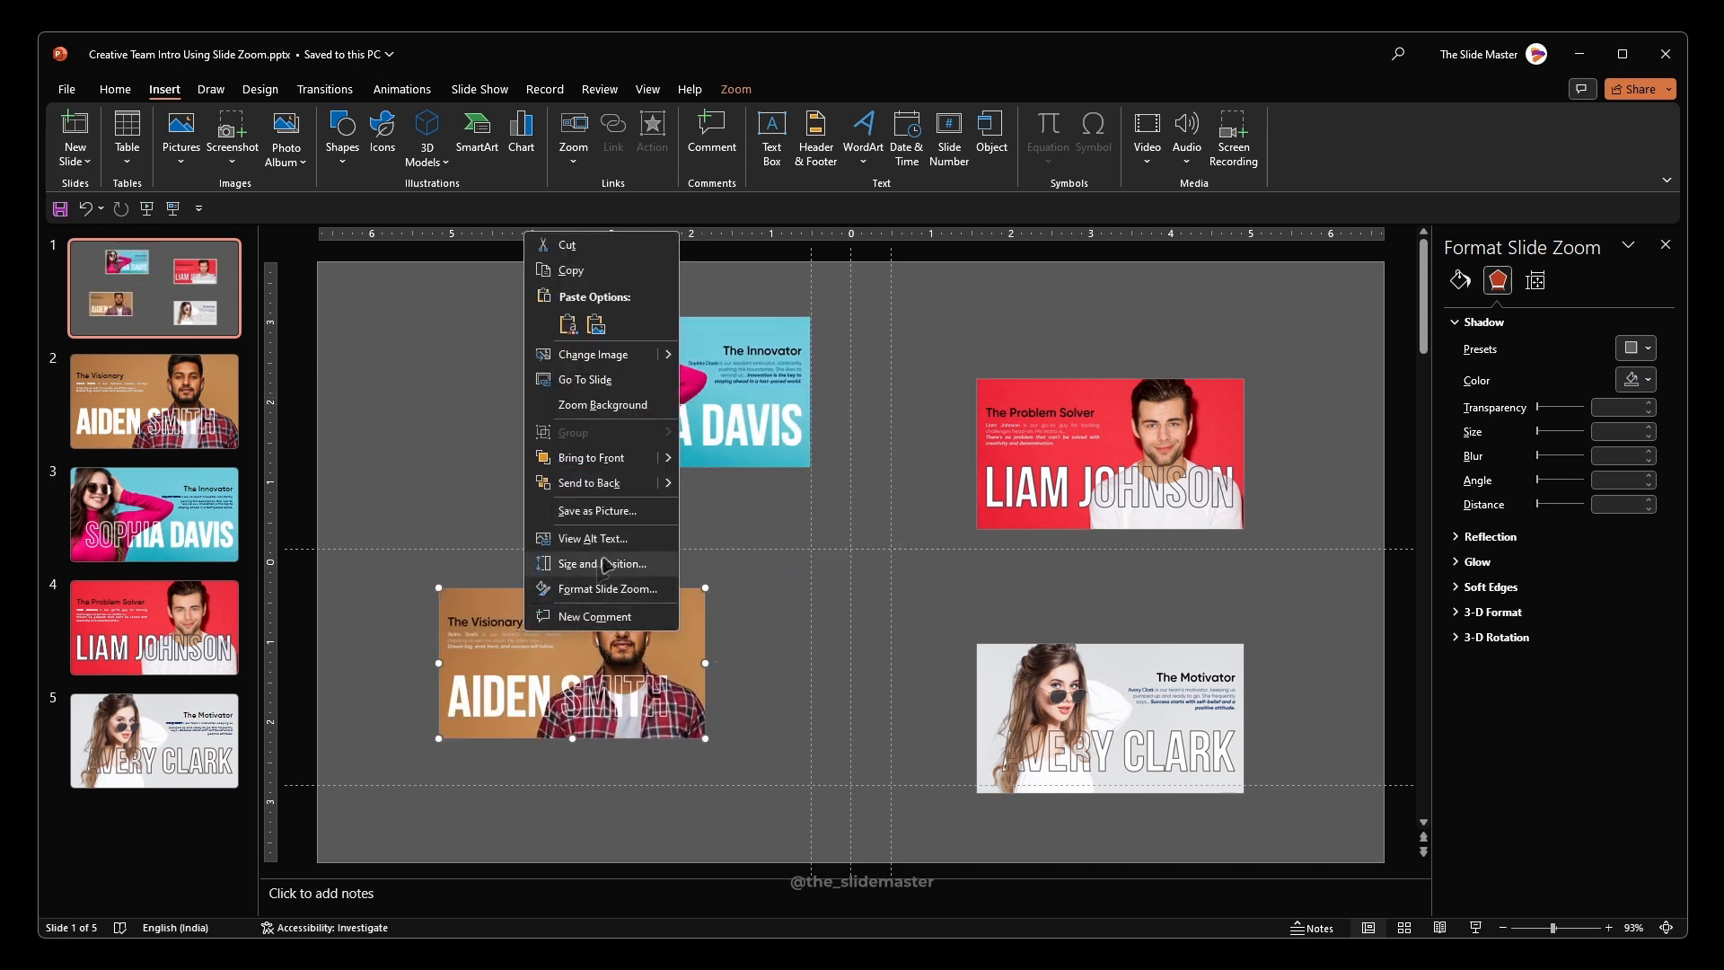
{"action": "left_click", "coordinate": [592, 353]}
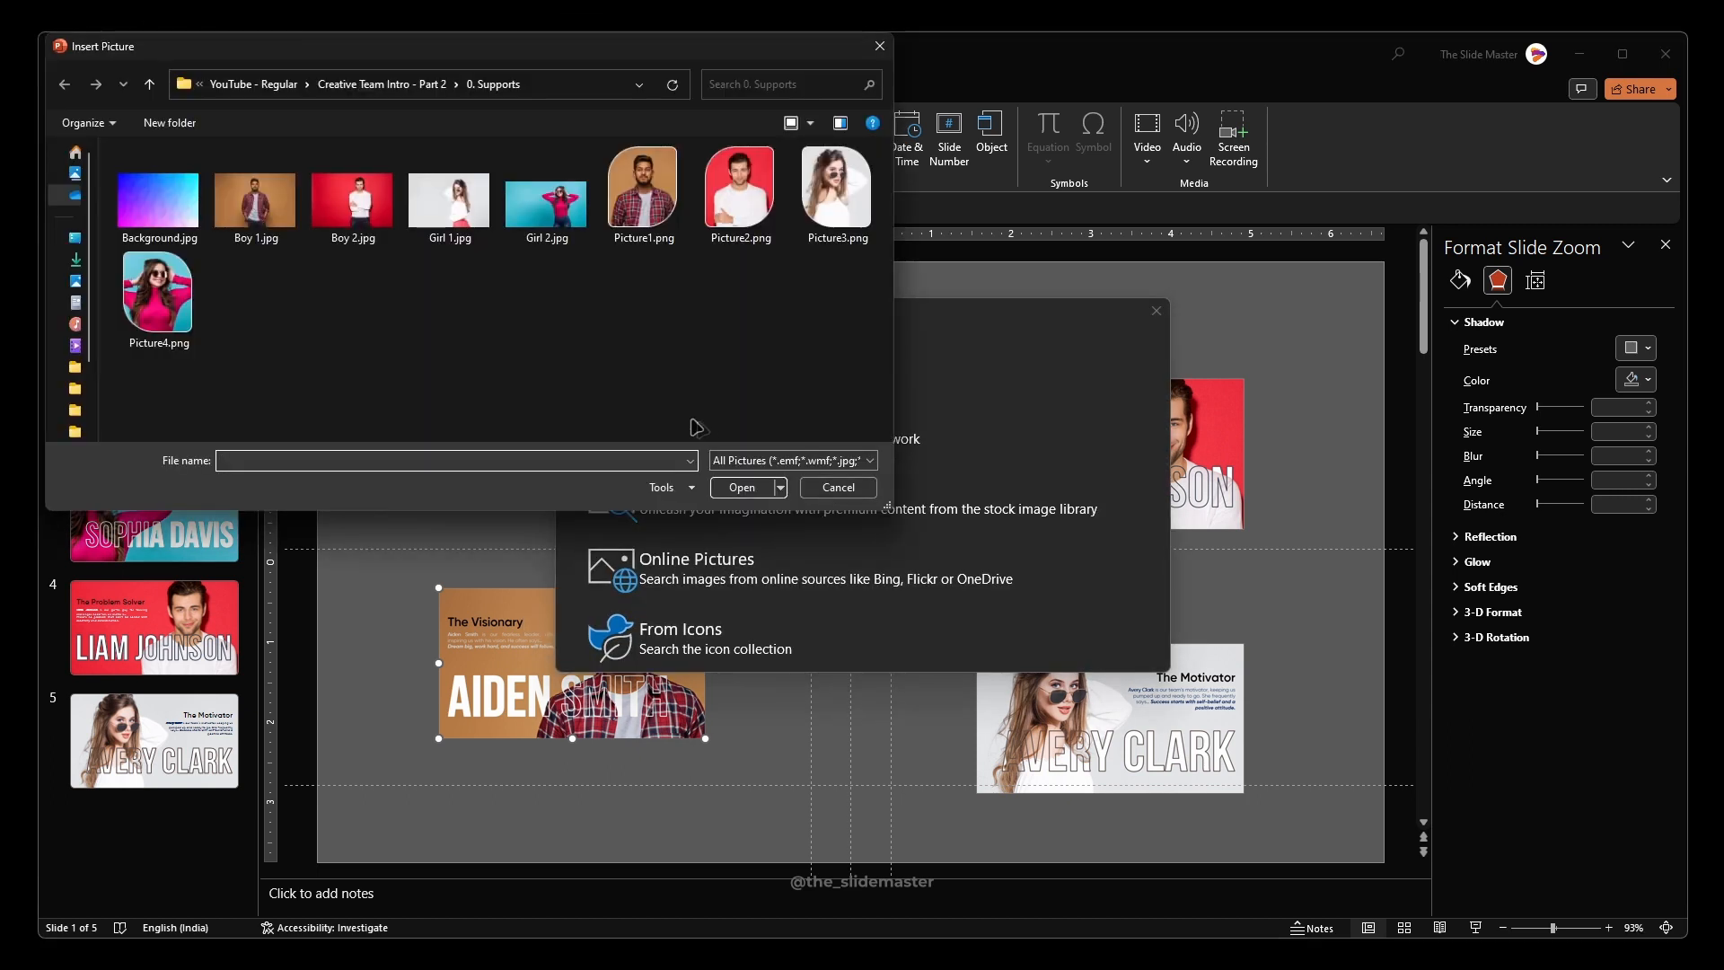
{"action": "left_click", "coordinate": [643, 188]}
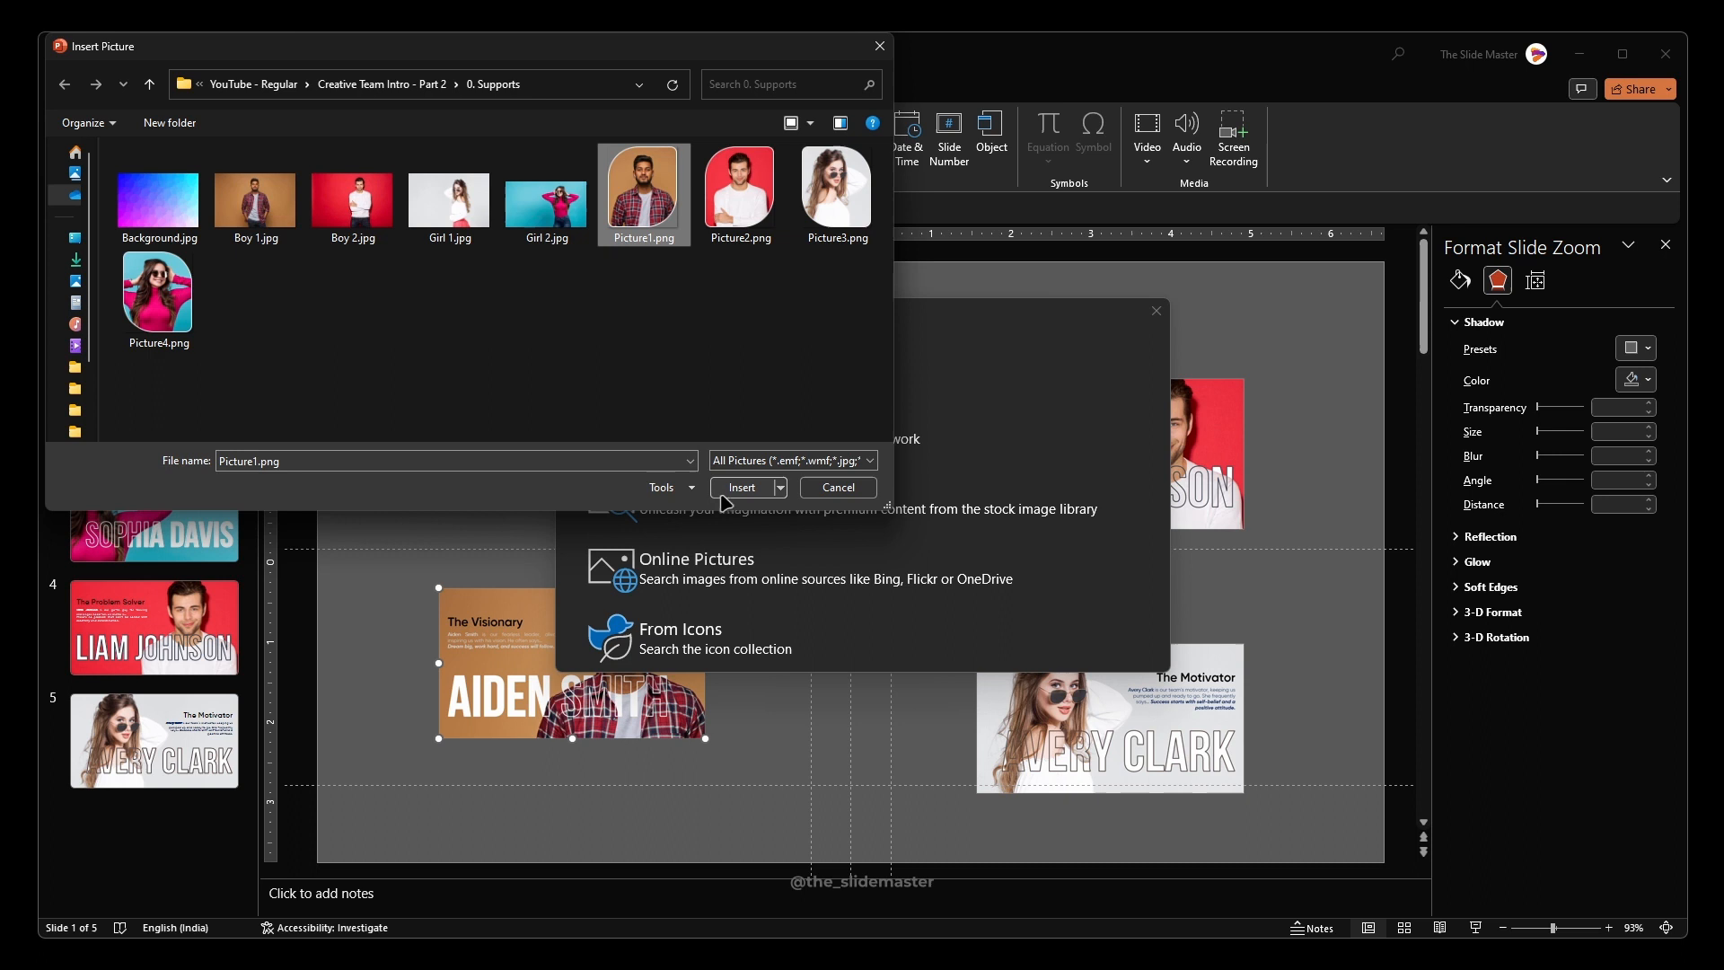
{"action": "left_click", "coordinate": [742, 487]}
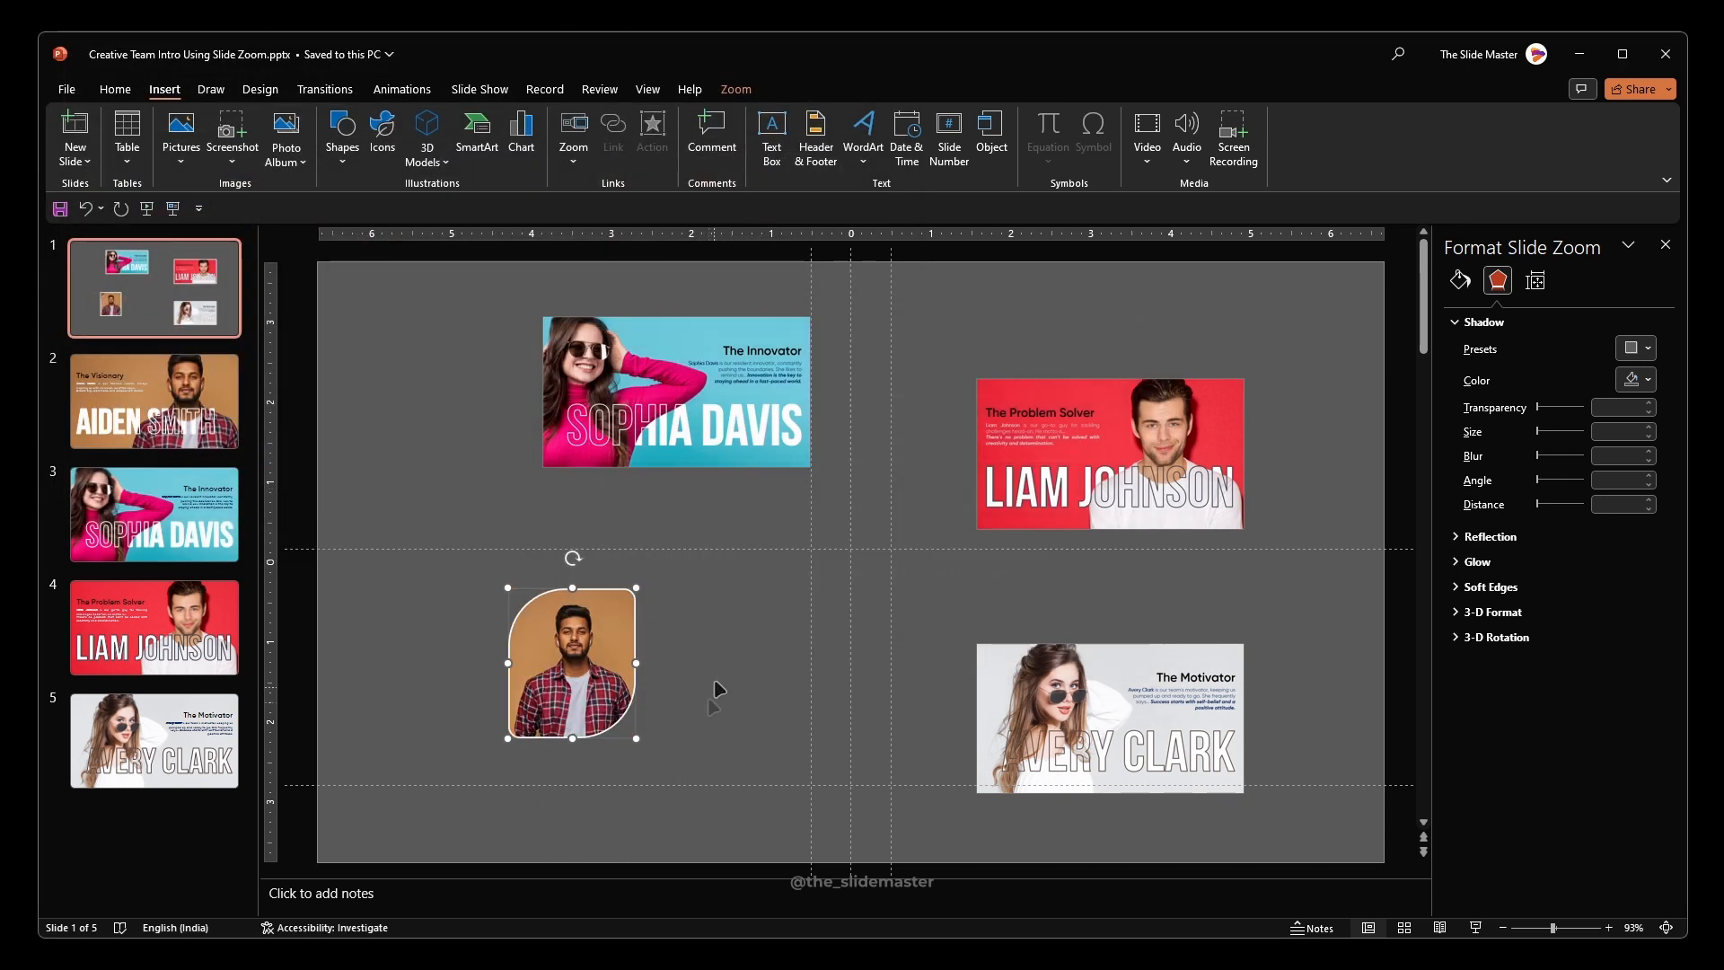
{"action": "right_click", "coordinate": [675, 390]}
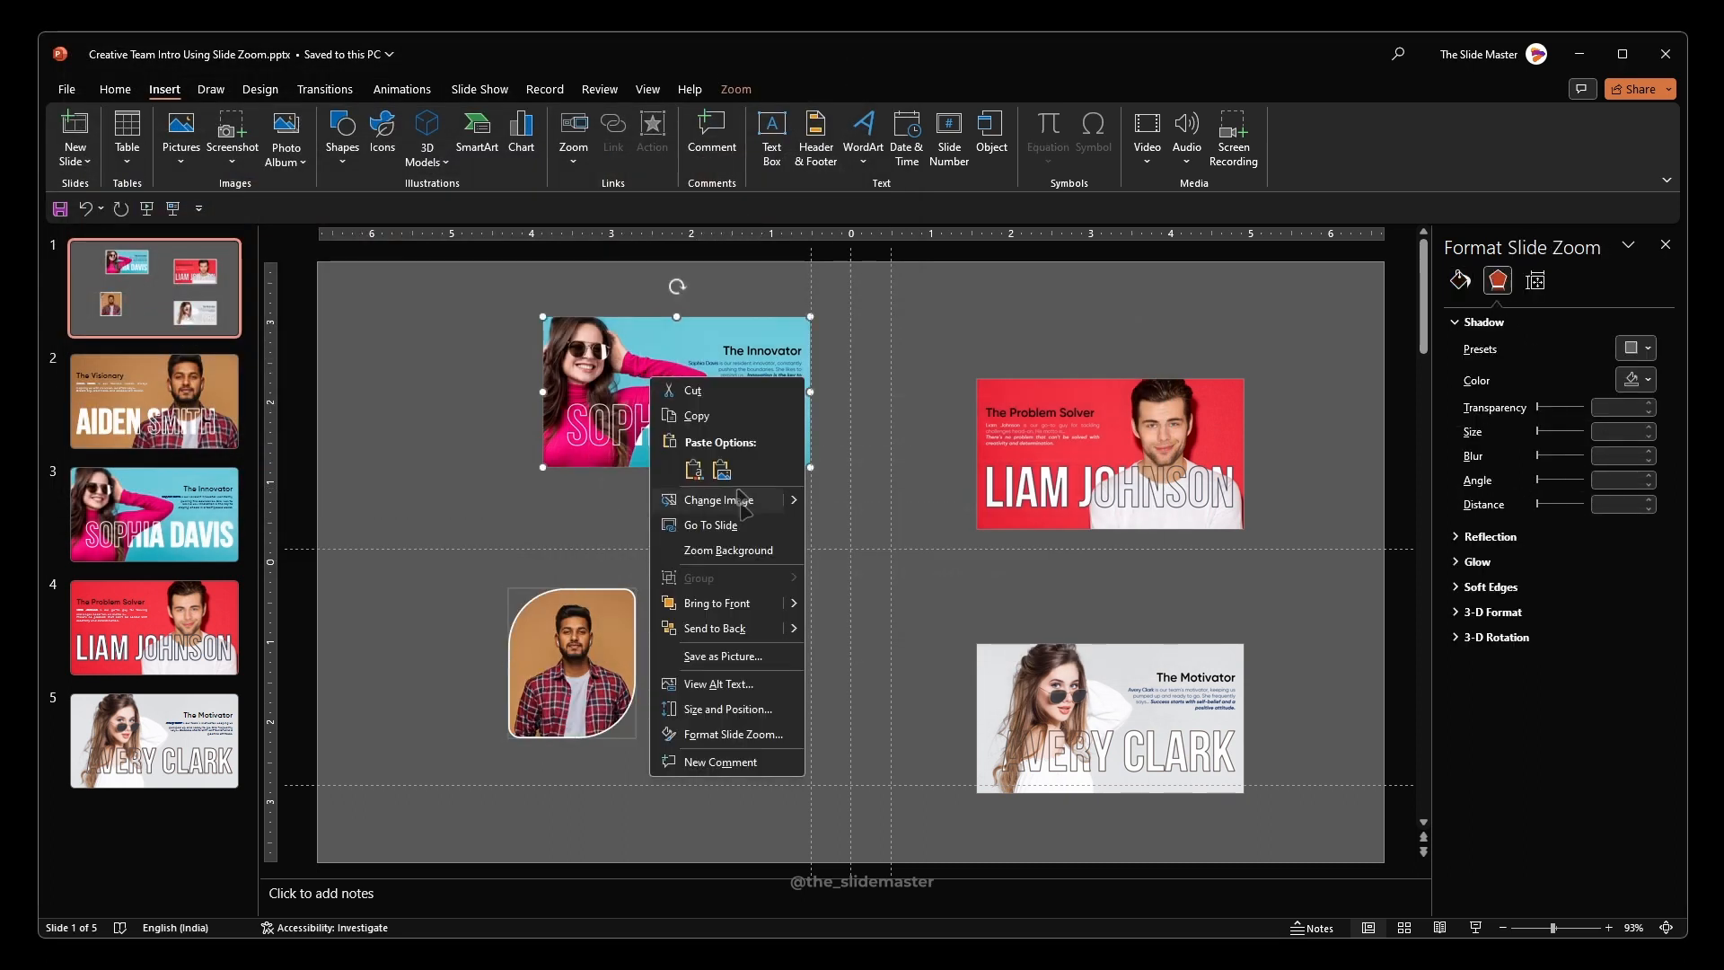
{"action": "left_click", "coordinate": [717, 499]}
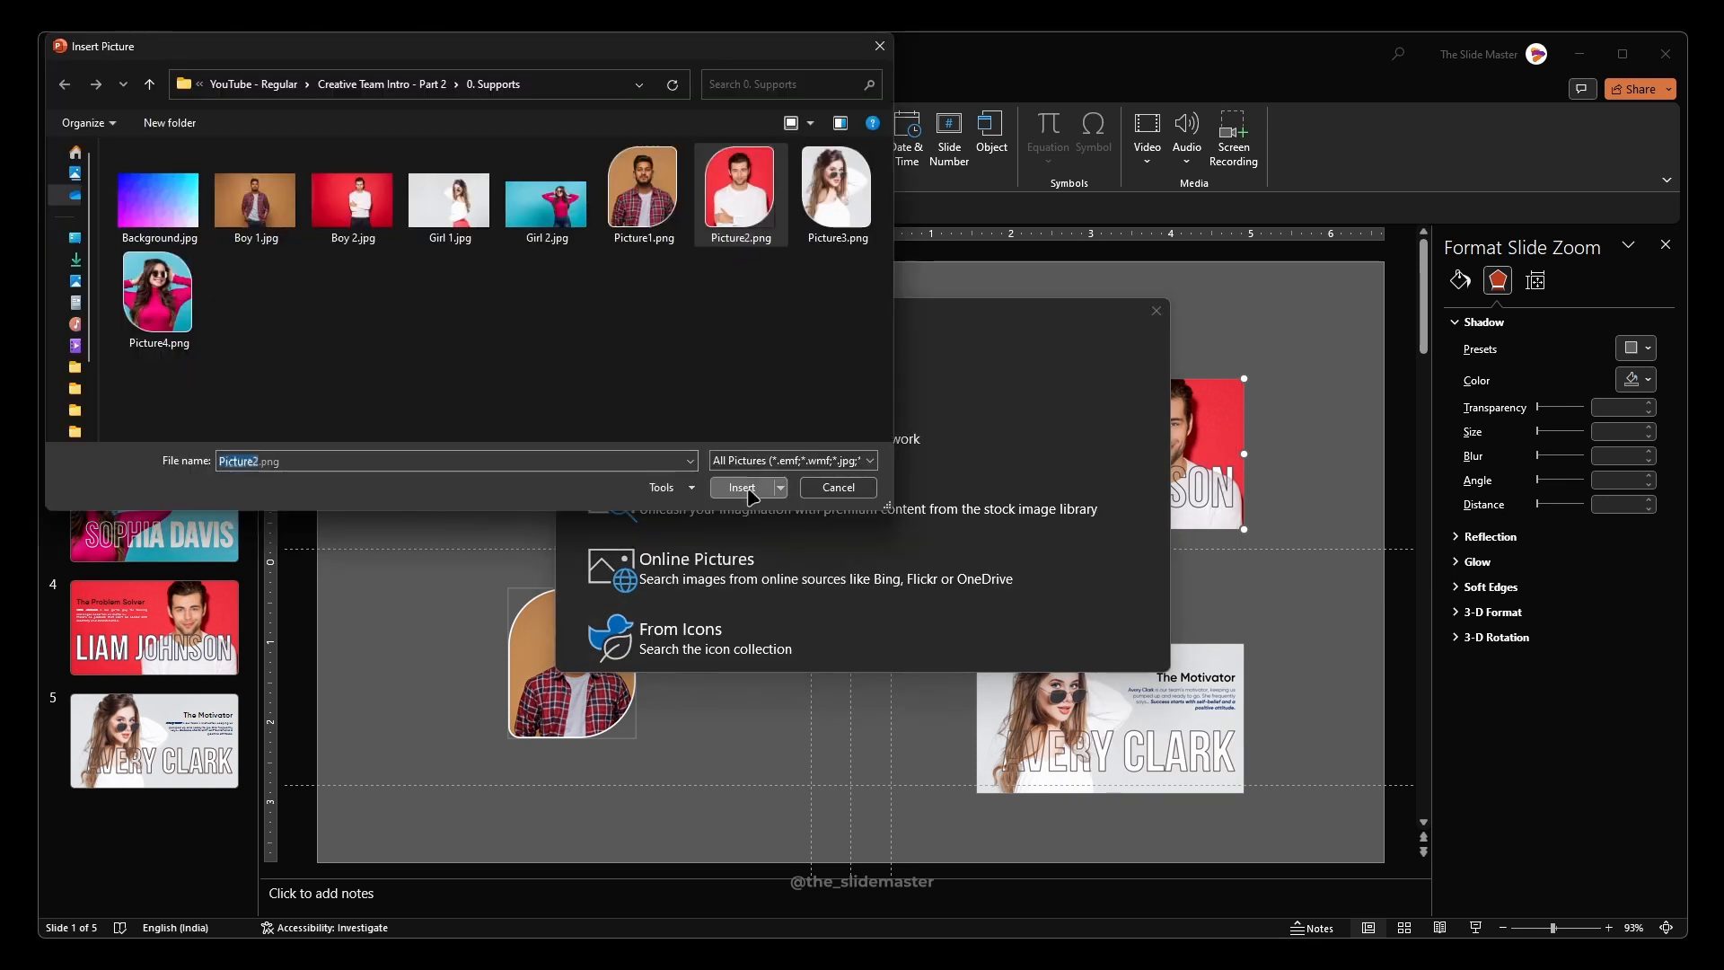
{"action": "left_click", "coordinate": [742, 487]}
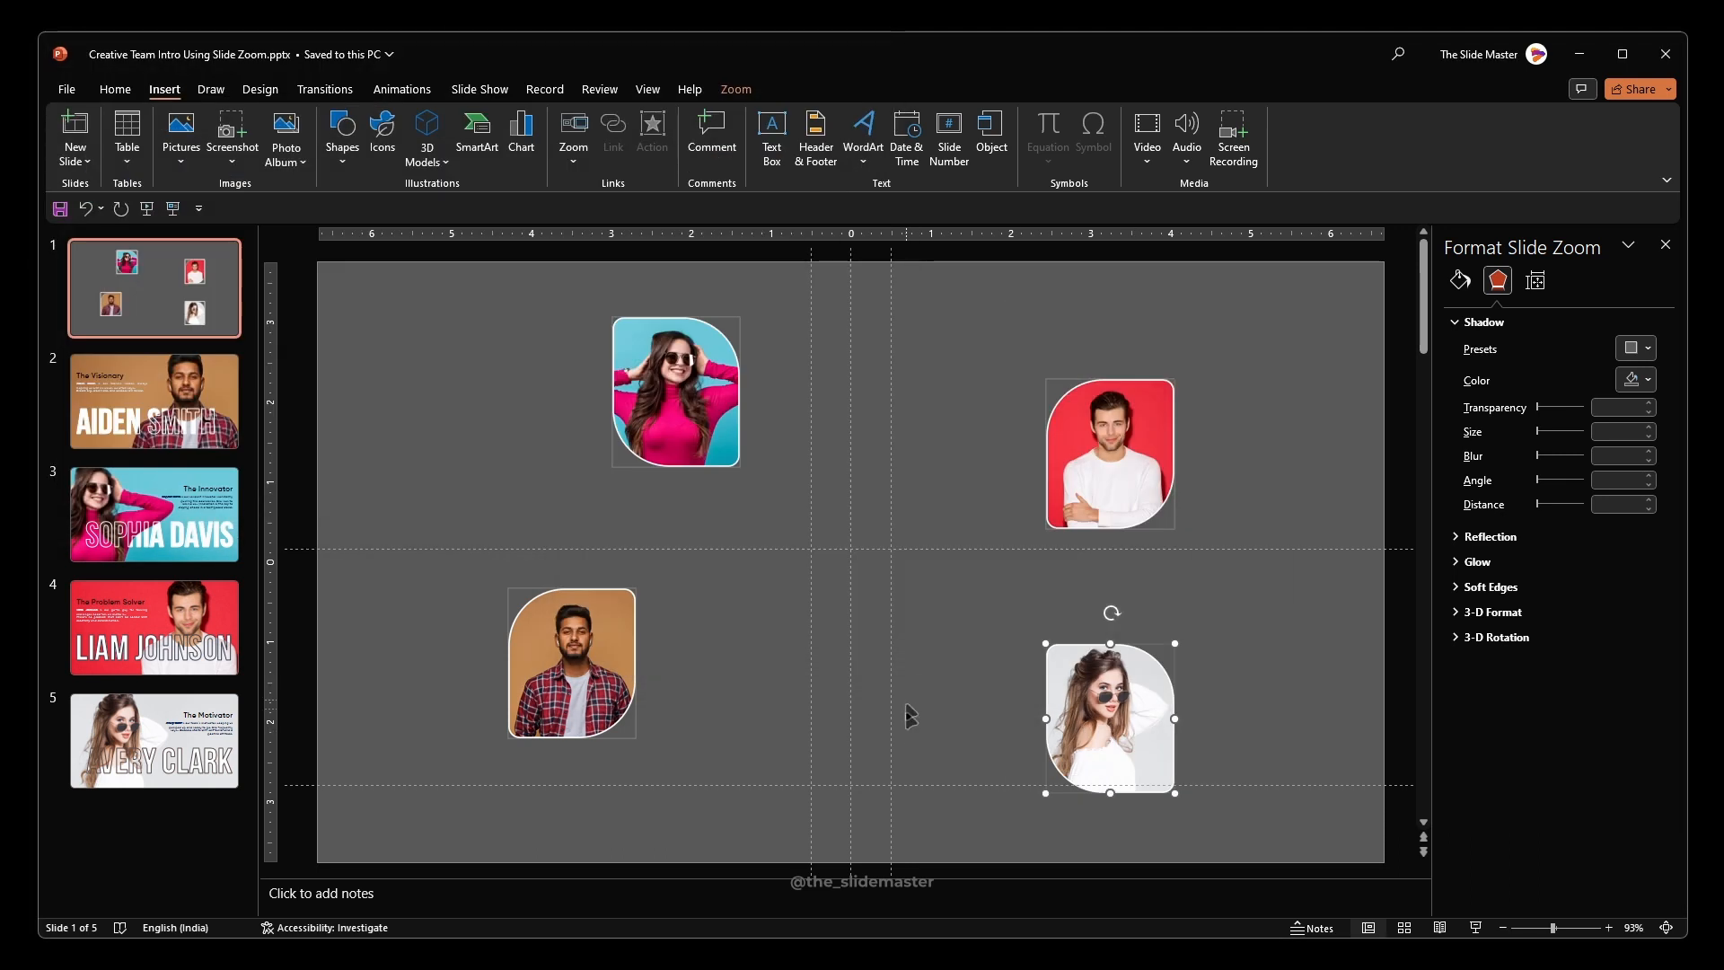
{"action": "left_click", "coordinate": [673, 391]}
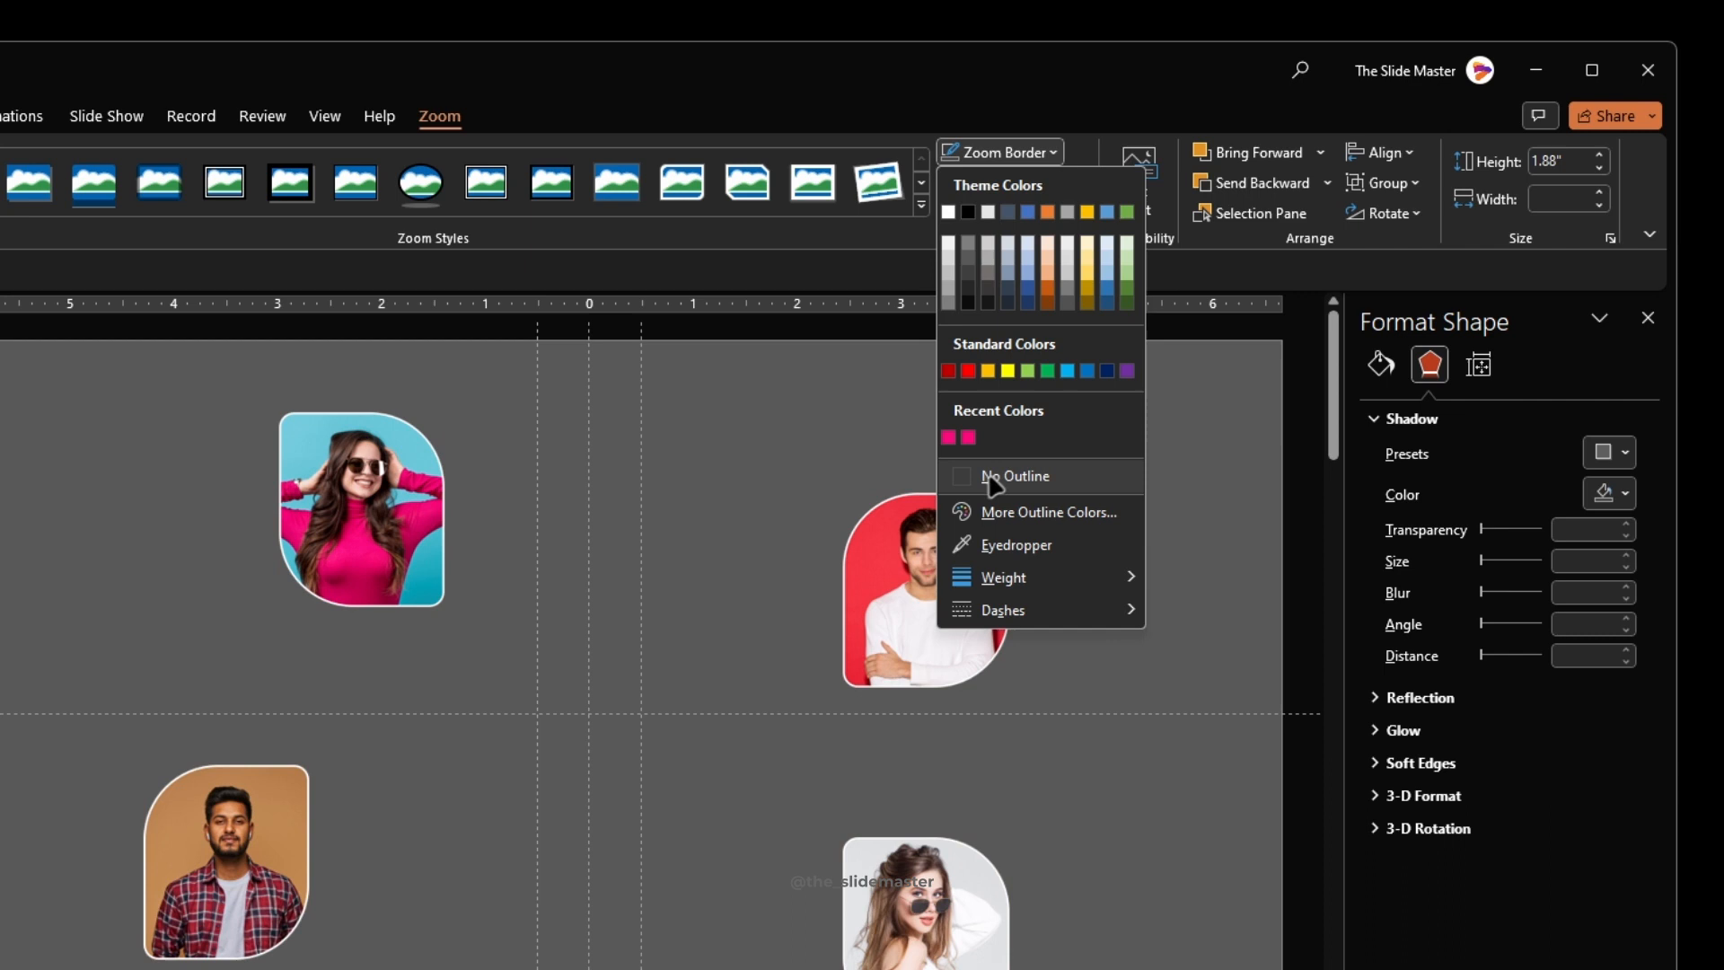
Set the four slide zooms' Zoom Border to No Outline.
{"action": "left_click", "coordinate": [1013, 474]}
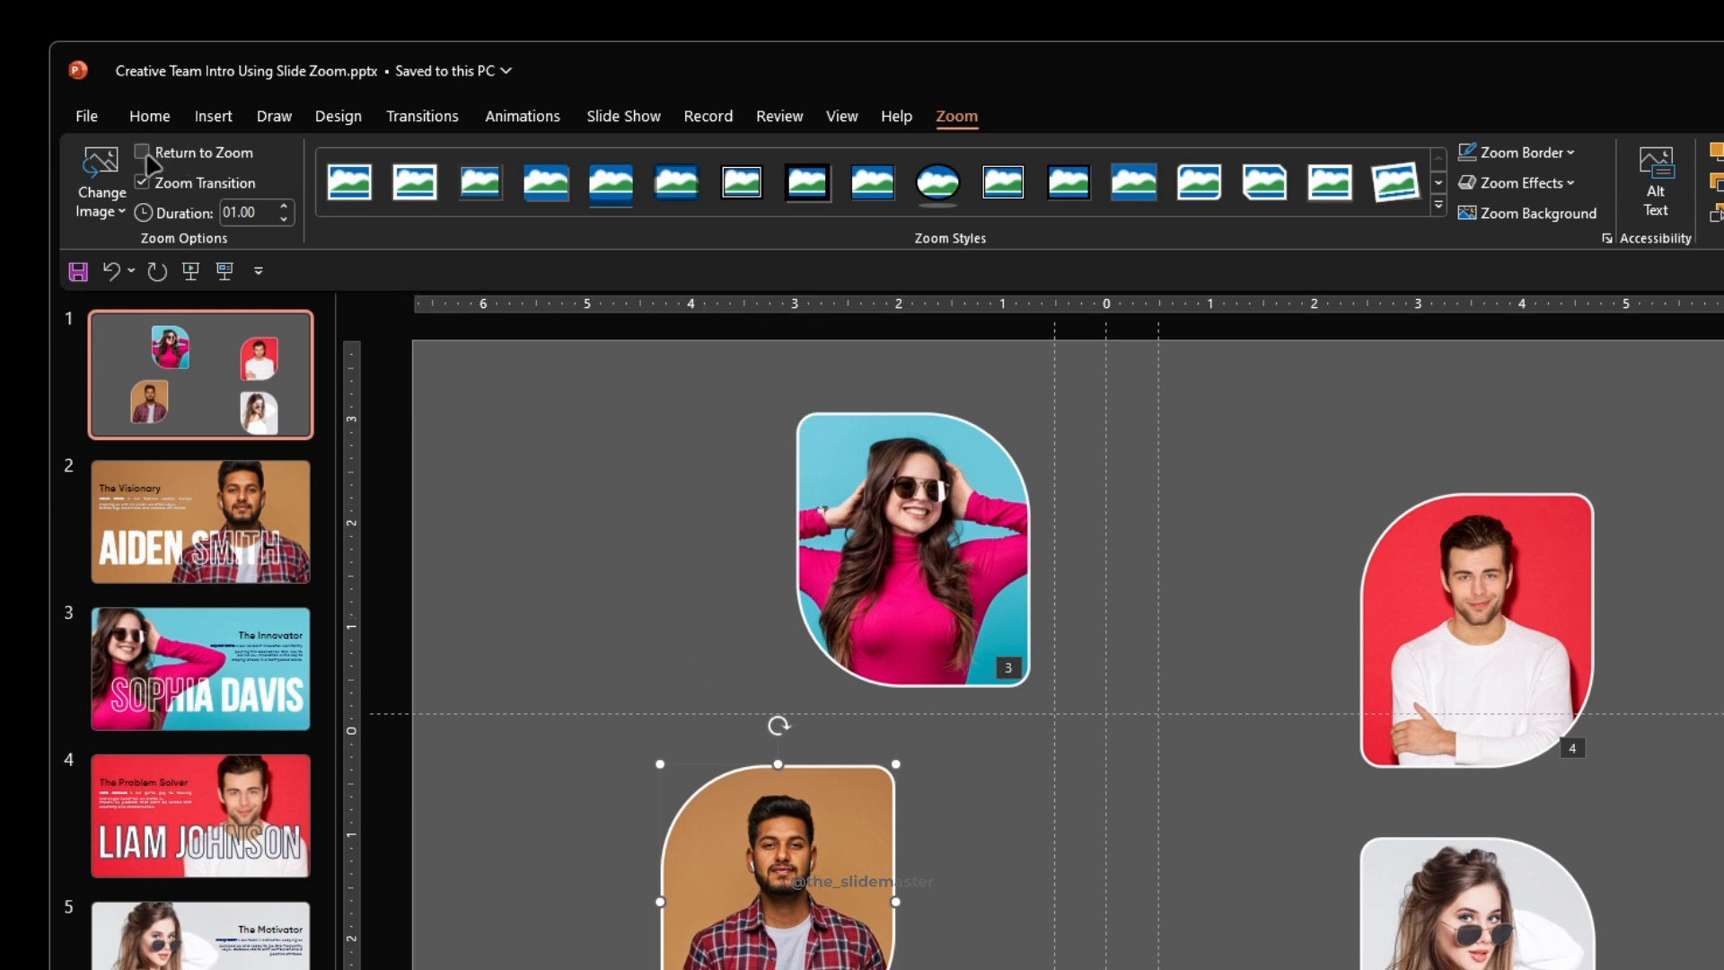
{"action": "left_click", "coordinate": [142, 151]}
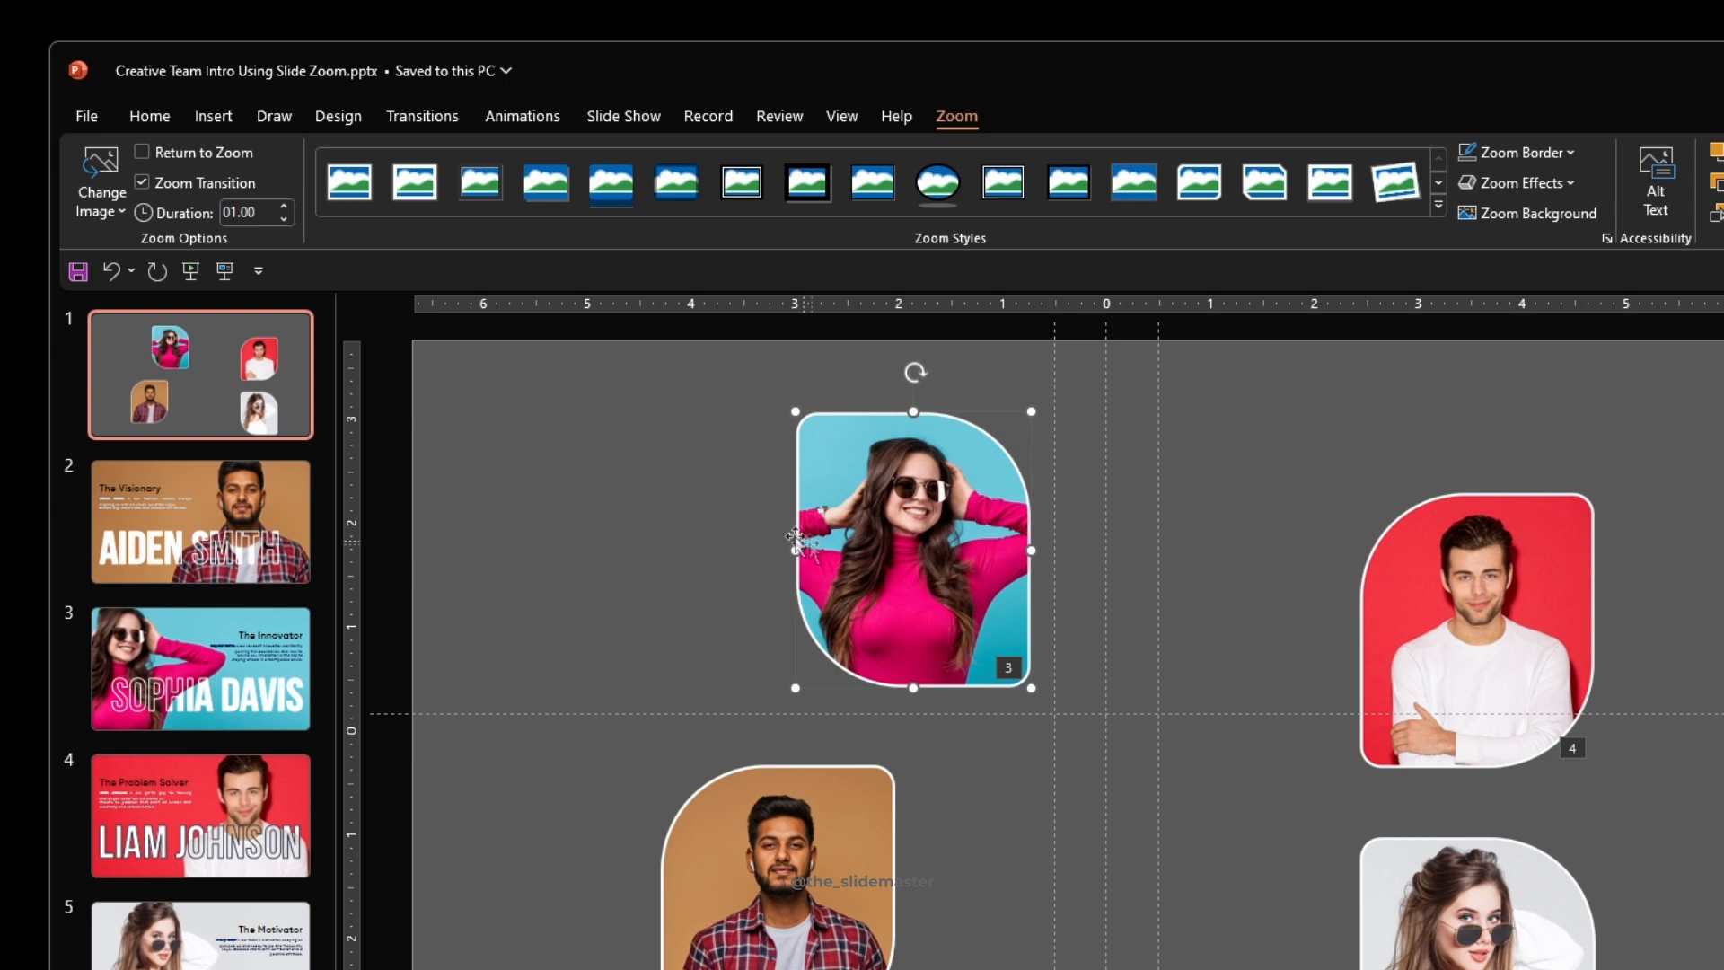
{"action": "left_click", "coordinate": [1475, 628]}
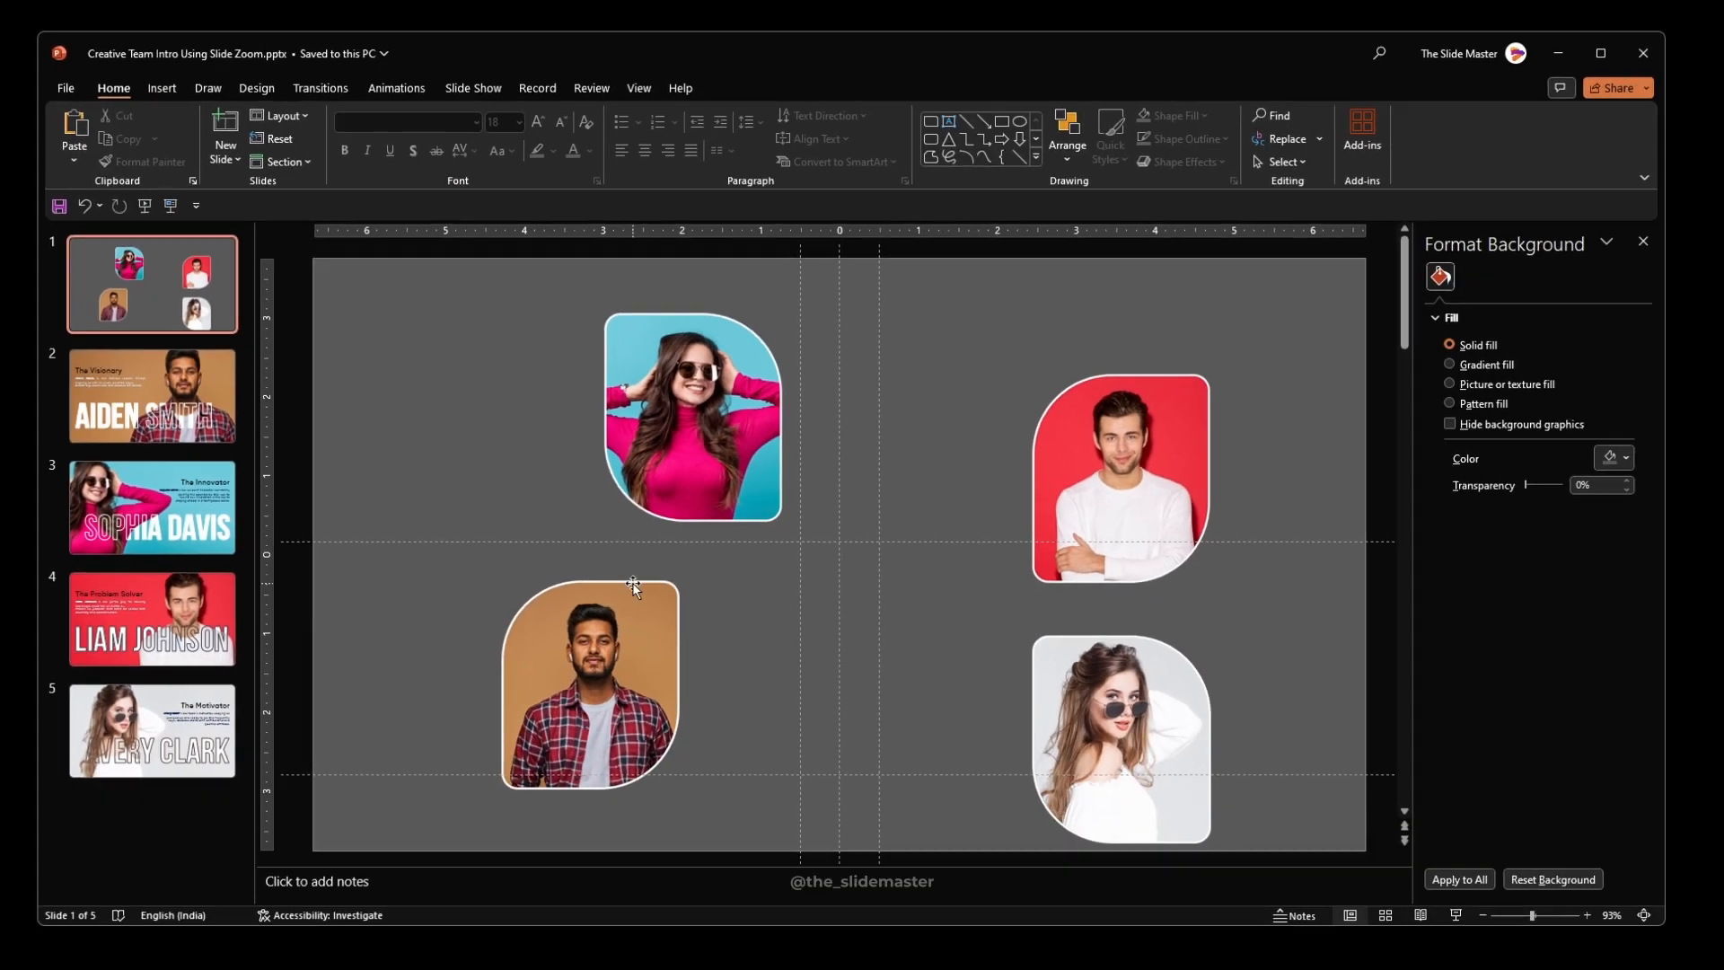
Drag the photo zooms into a tight two-by-two grid near the slide's centre.
{"action": "left_click", "coordinate": [1118, 738]}
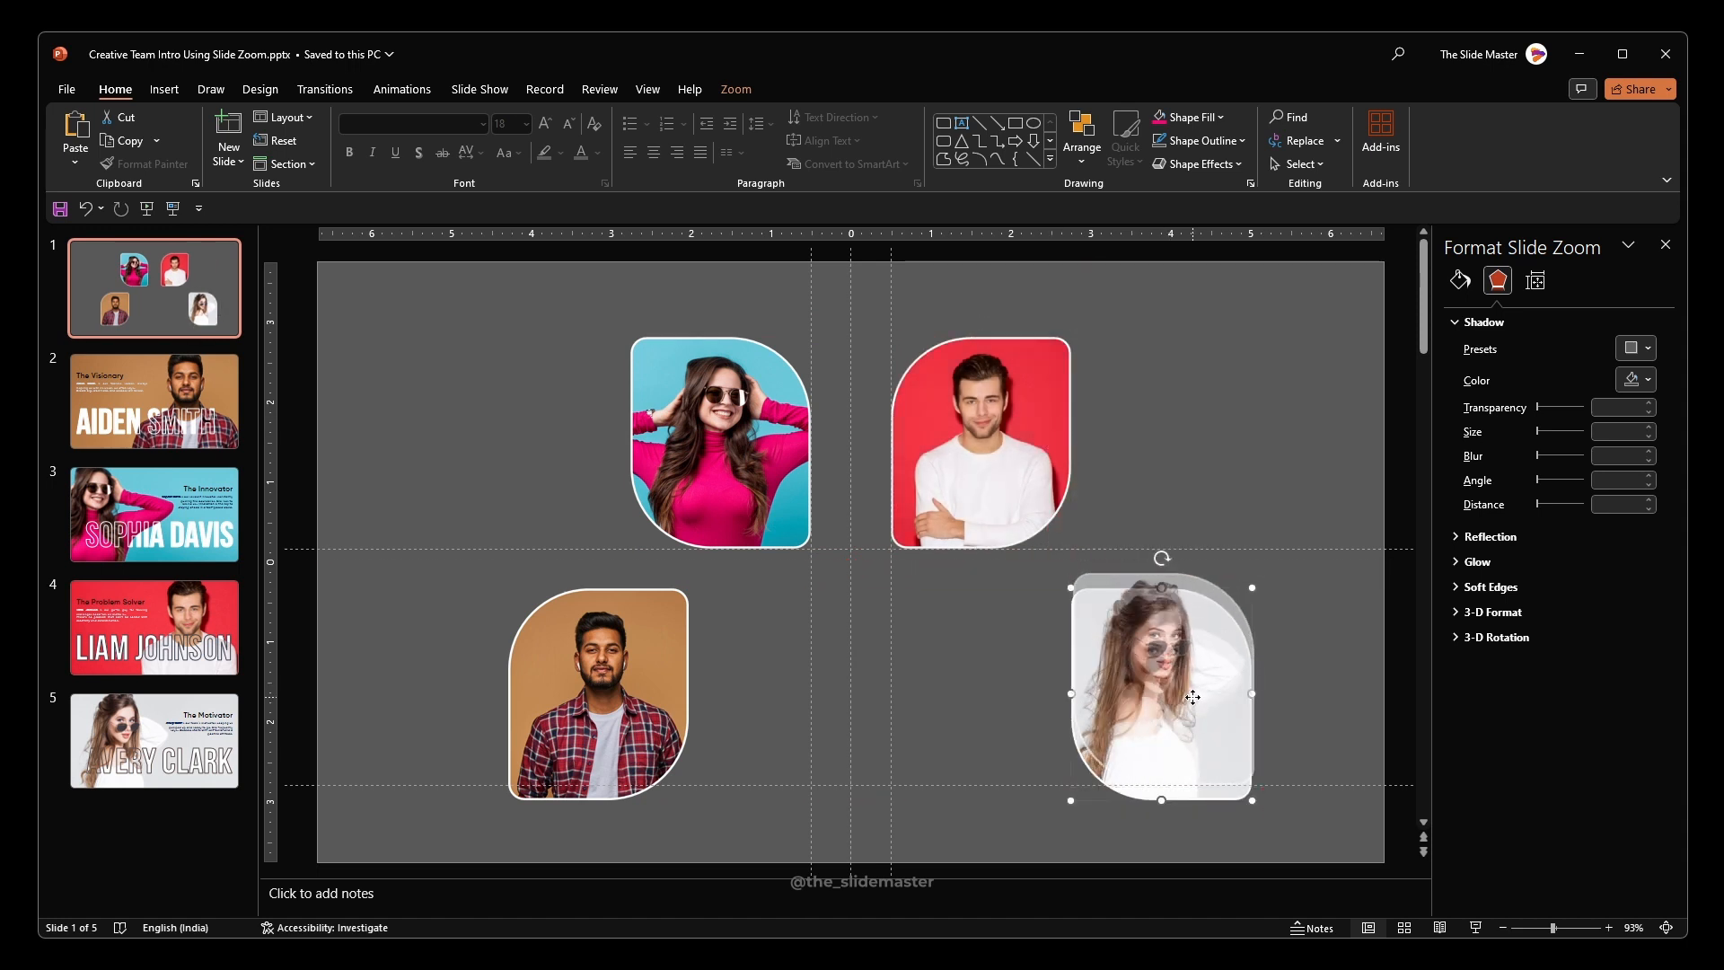
{"action": "left_click", "coordinate": [598, 695]}
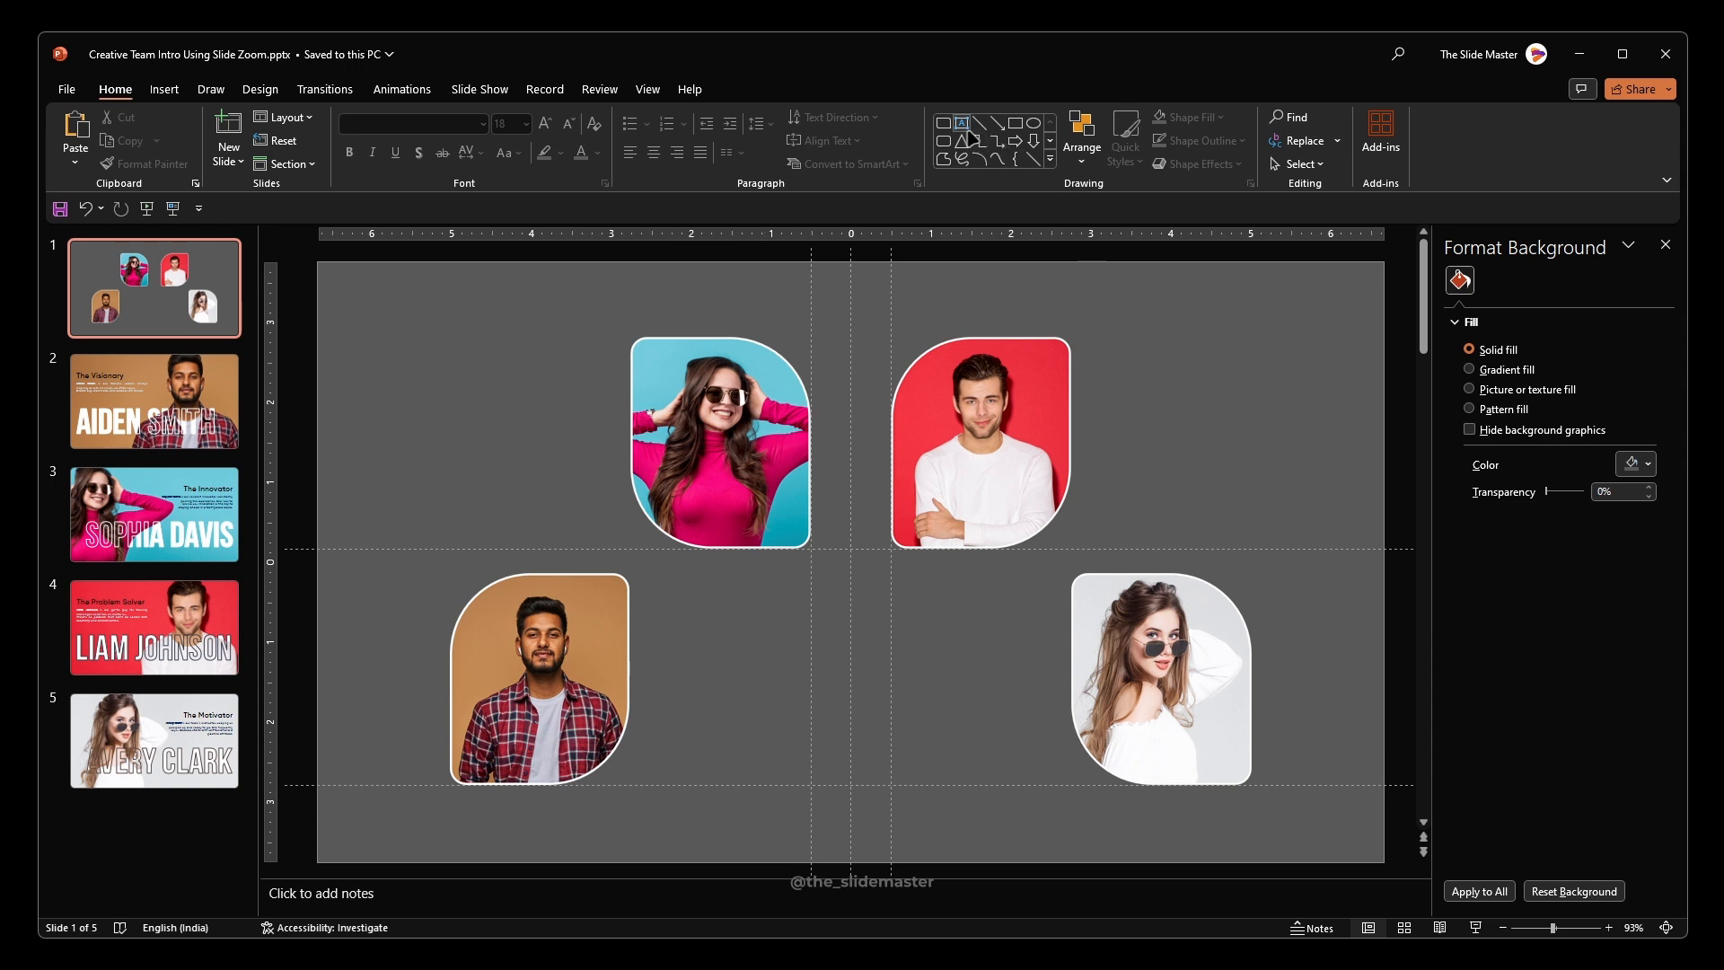
Select the TEAM TITAN text box and show its Format Shape pane.
{"action": "left_click", "coordinate": [959, 124]}
{"action": "type", "text": "TEAM TITAN"}
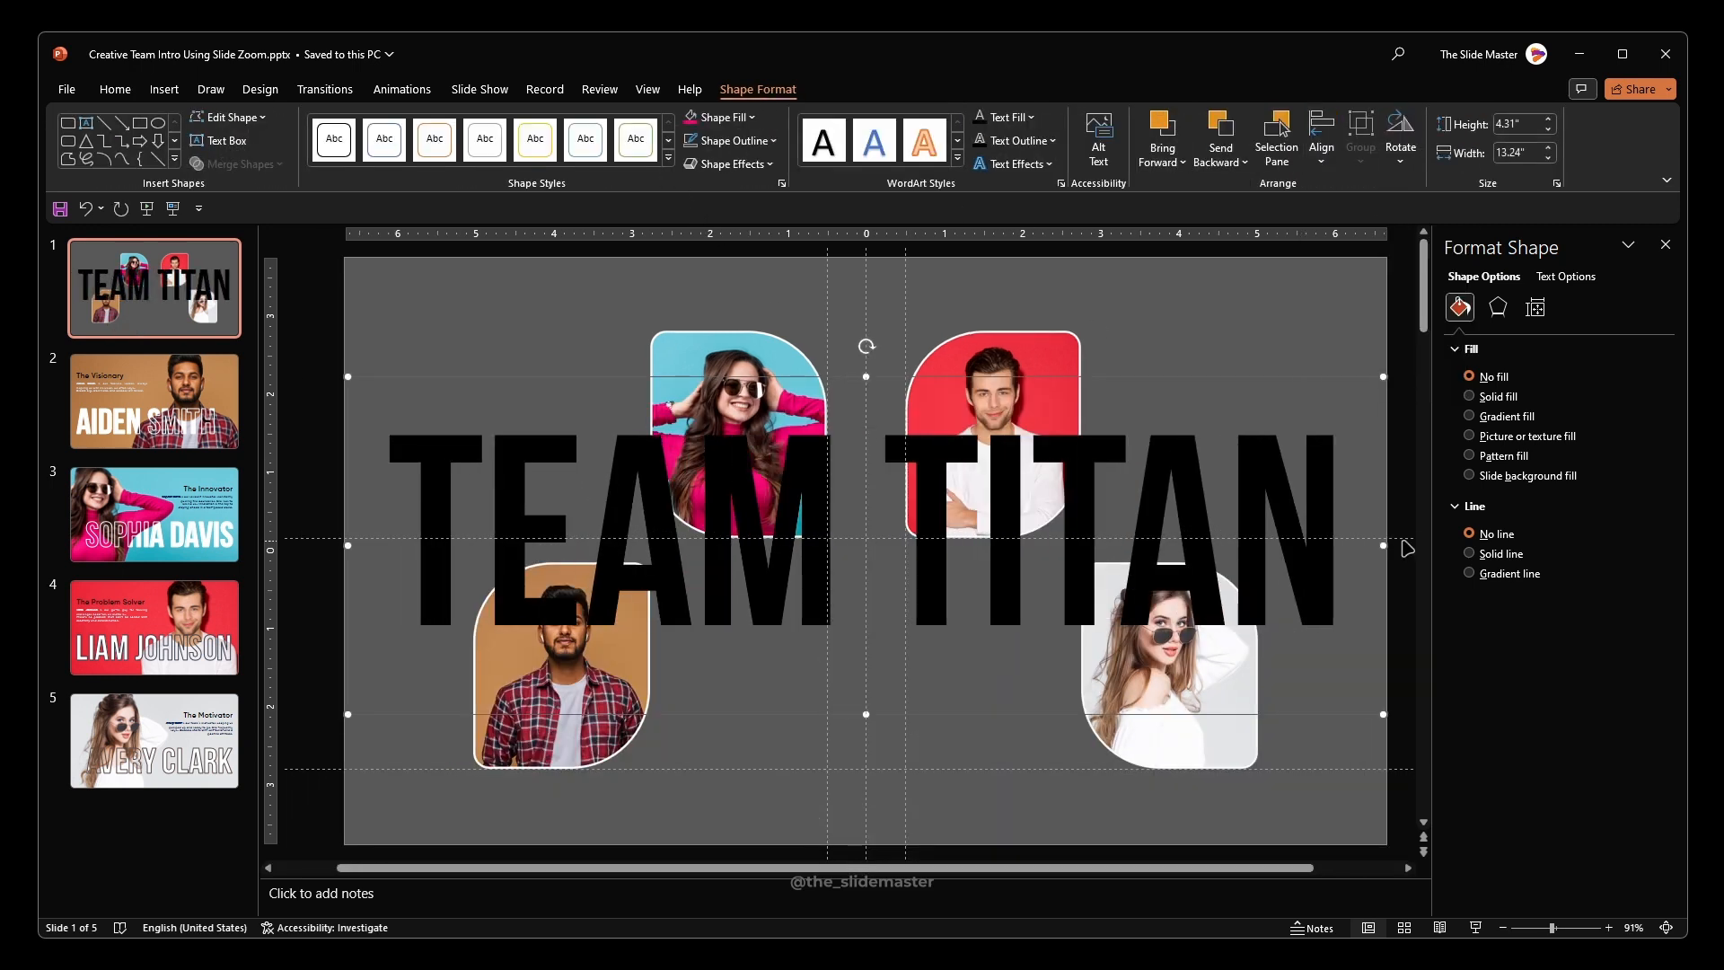
Set TEAM TITAN text fill to white at 85% transparency with a solid outline.
{"action": "left_click", "coordinate": [1564, 277]}
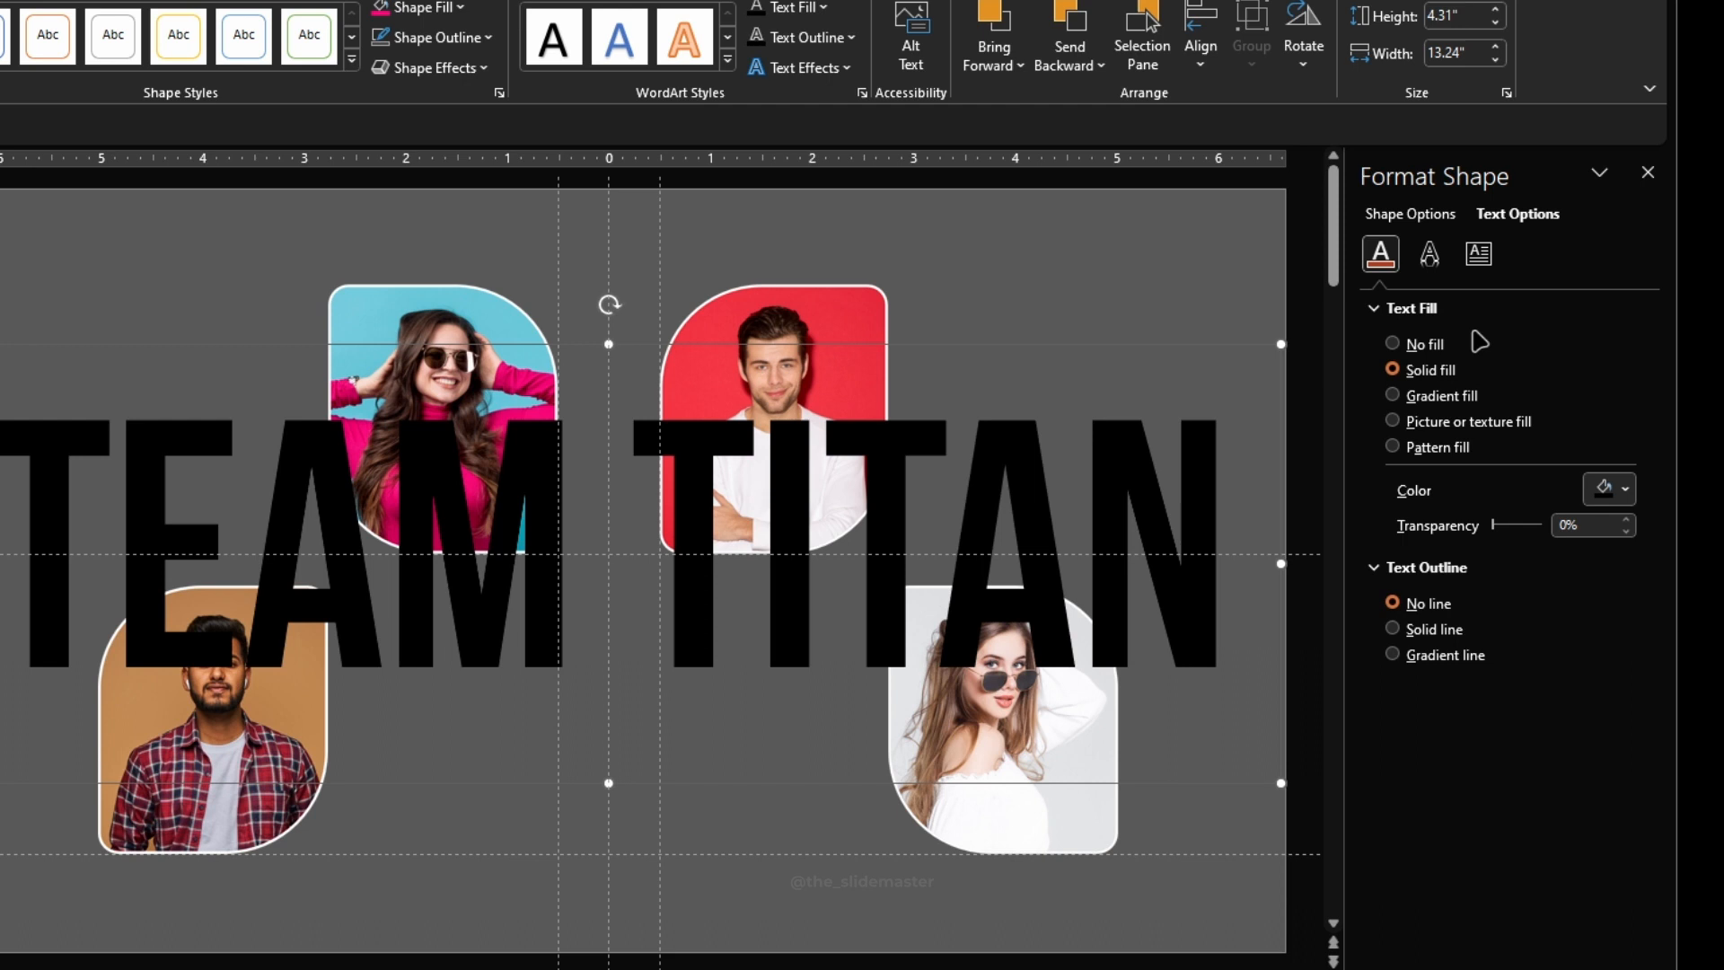
{"action": "left_click", "coordinate": [1619, 488]}
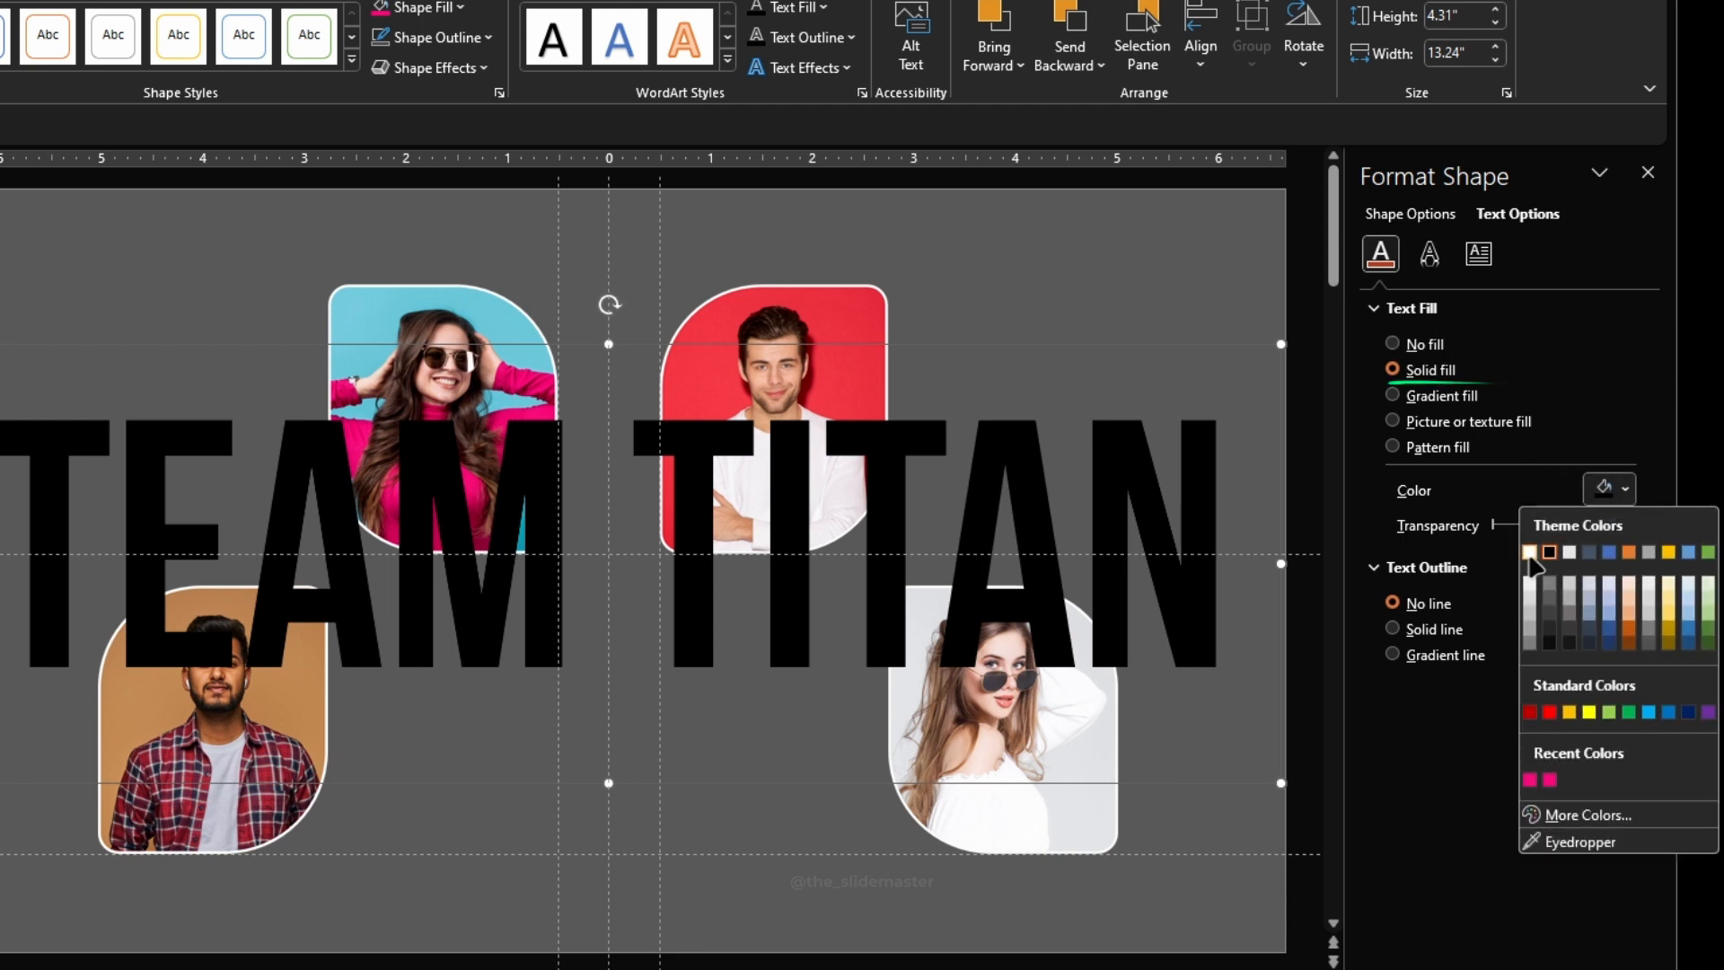
{"action": "left_click", "coordinate": [1549, 552]}
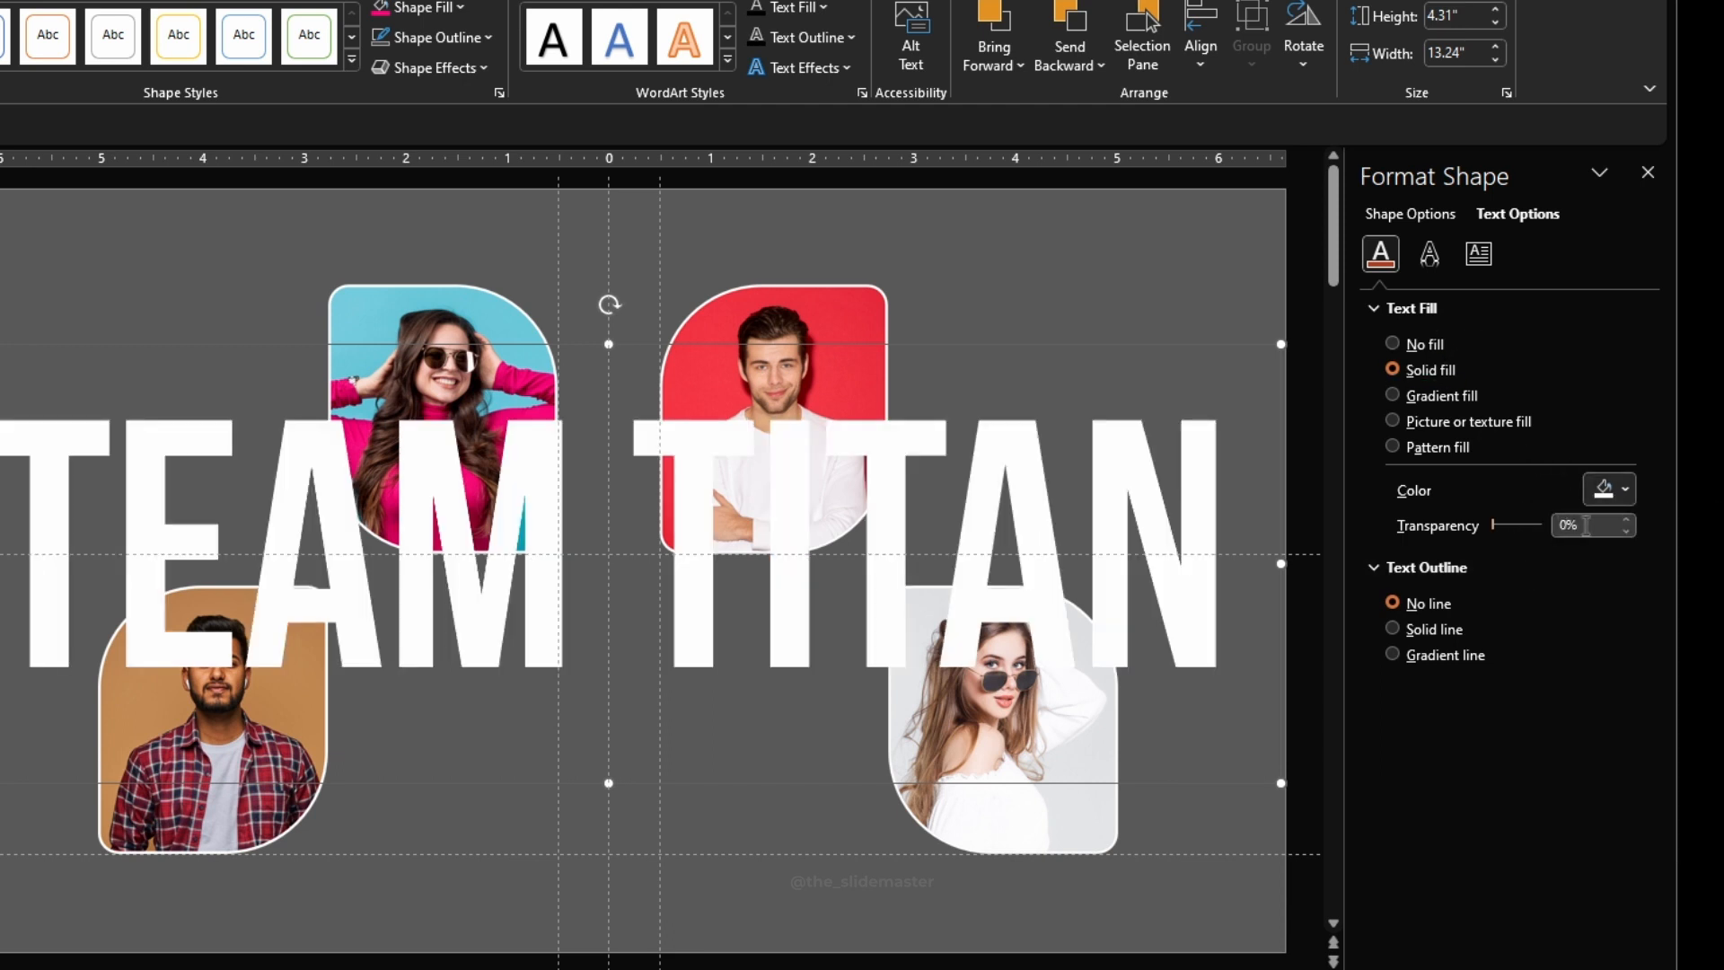
{"action": "type", "text": "85"}
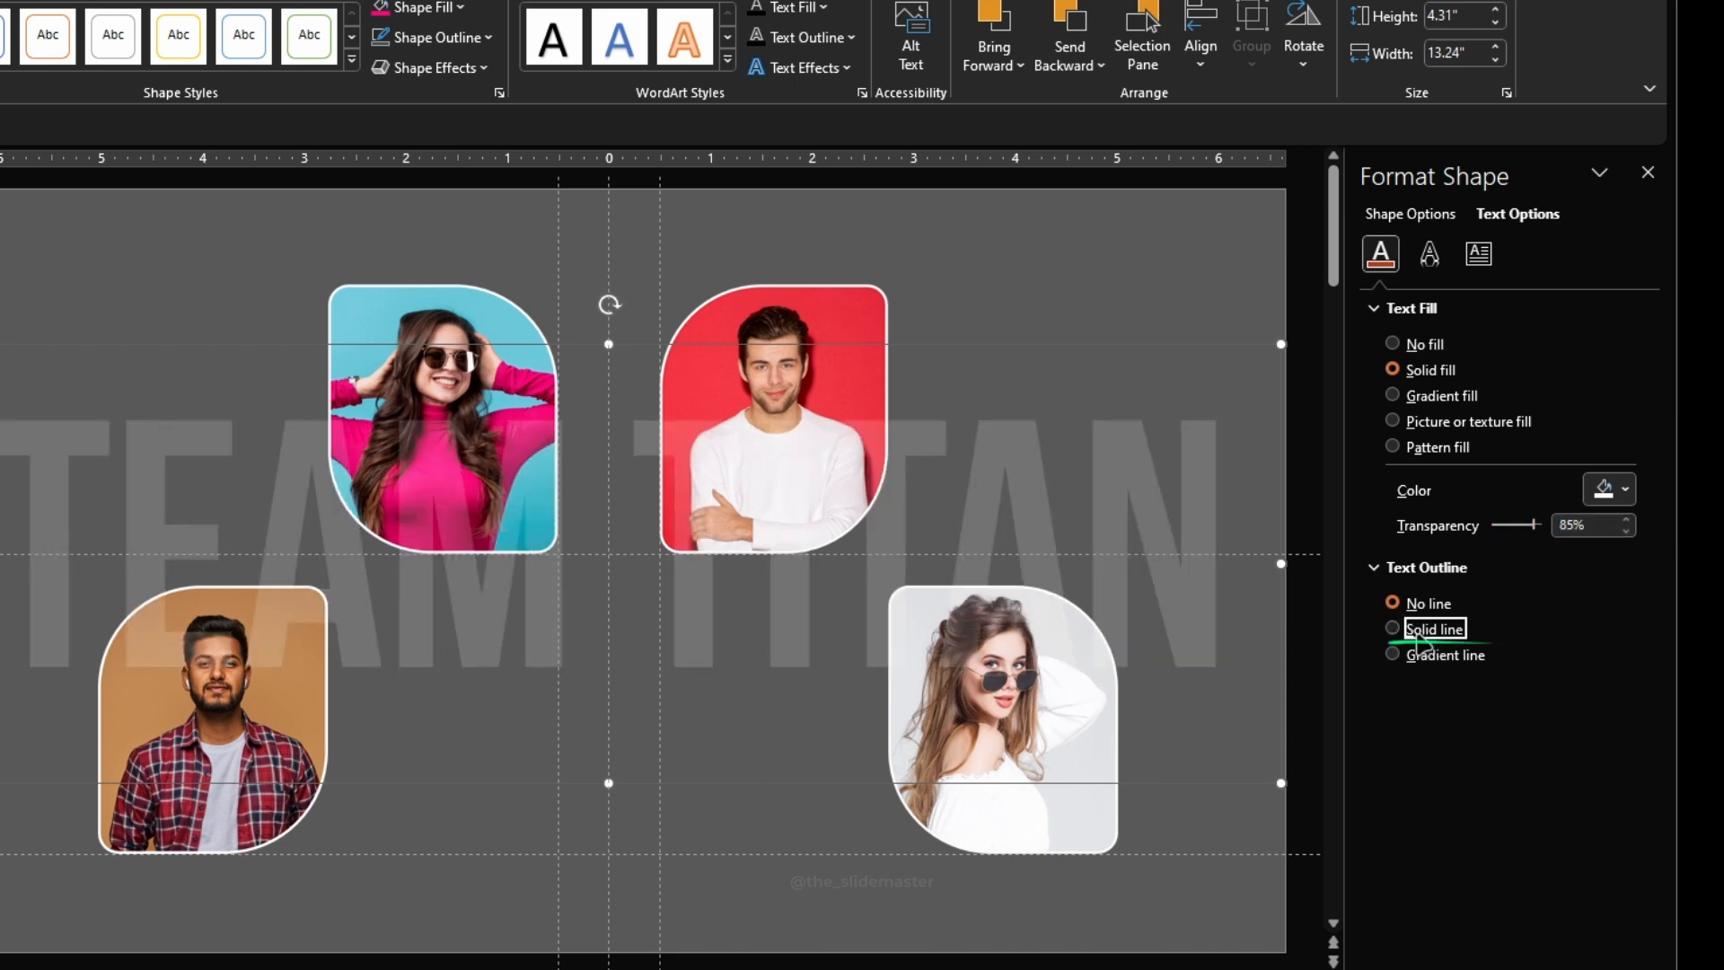
{"action": "left_click", "coordinate": [1393, 628]}
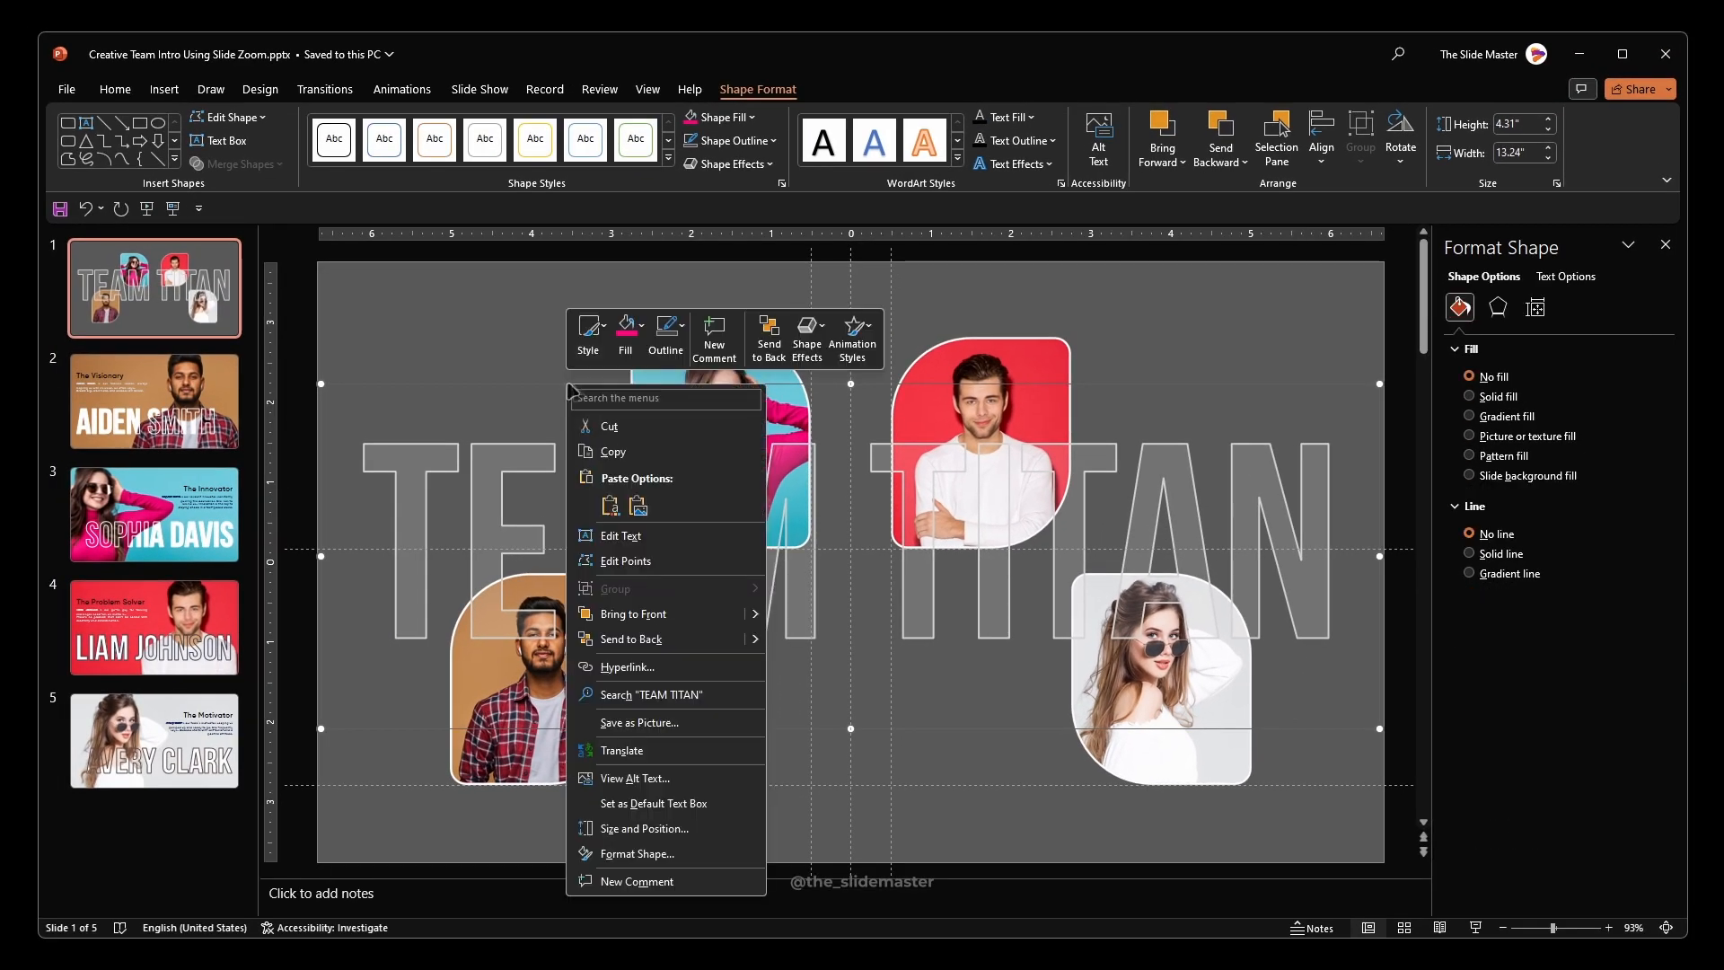
{"action": "mouse_move", "coordinate": [690, 646]}
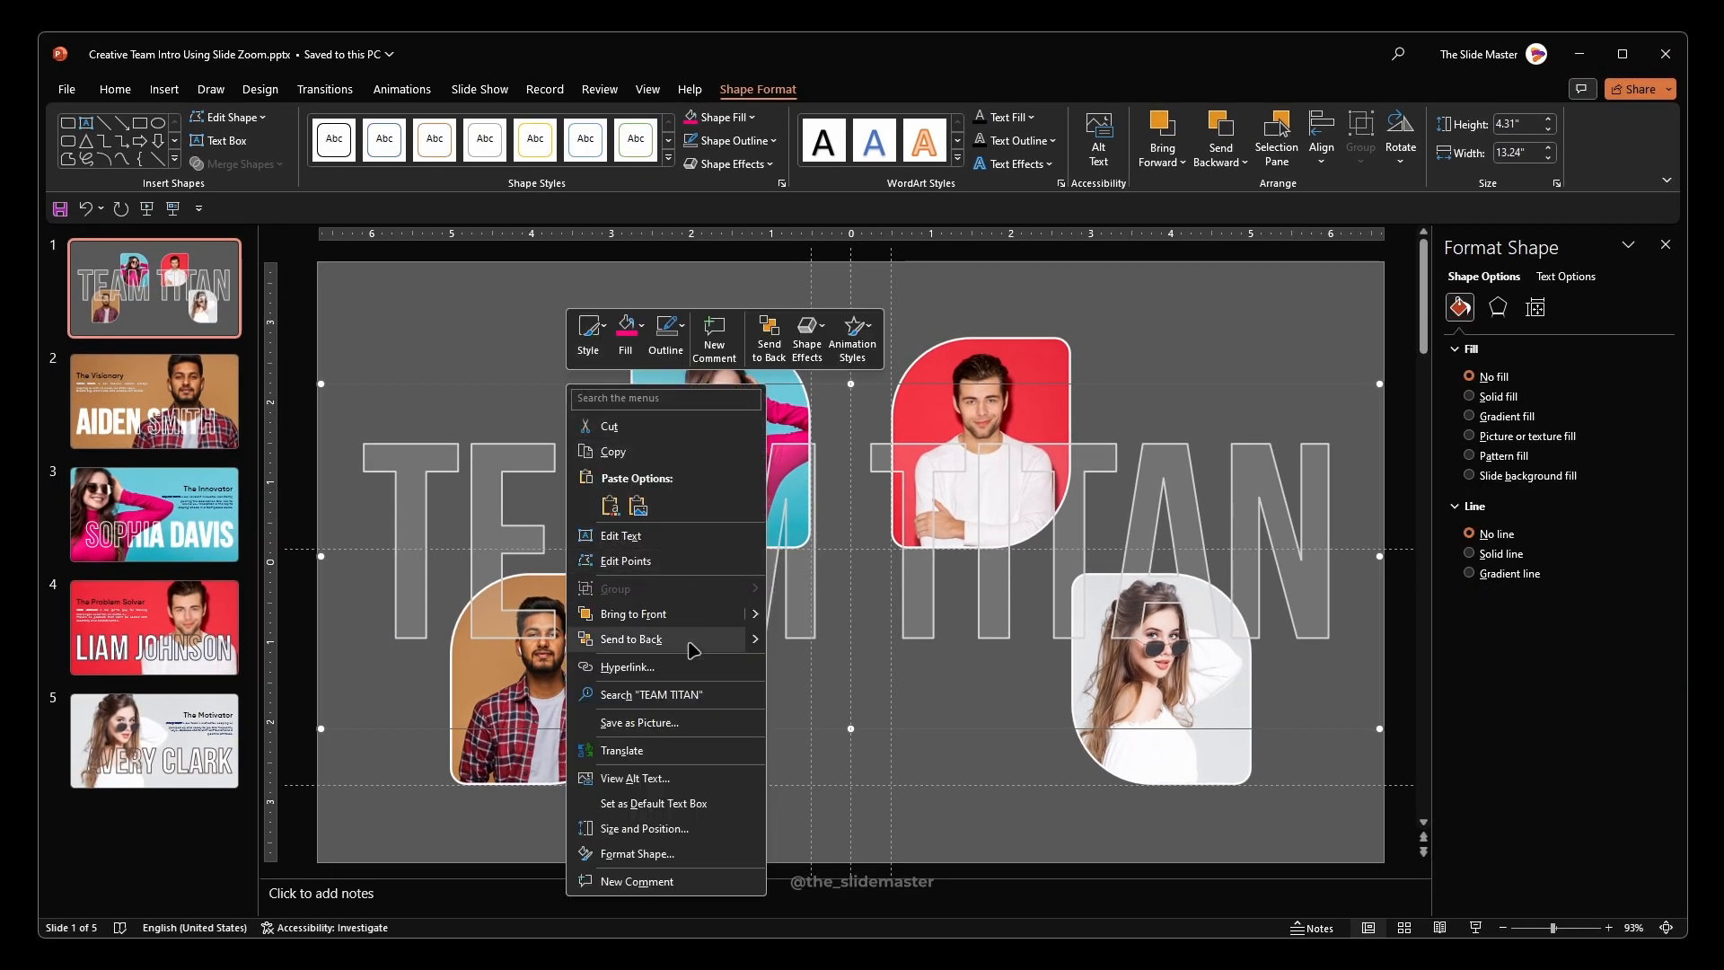
Send the TEAM TITAN text box to the back, behind the four photo zooms.
{"action": "left_click", "coordinate": [630, 639]}
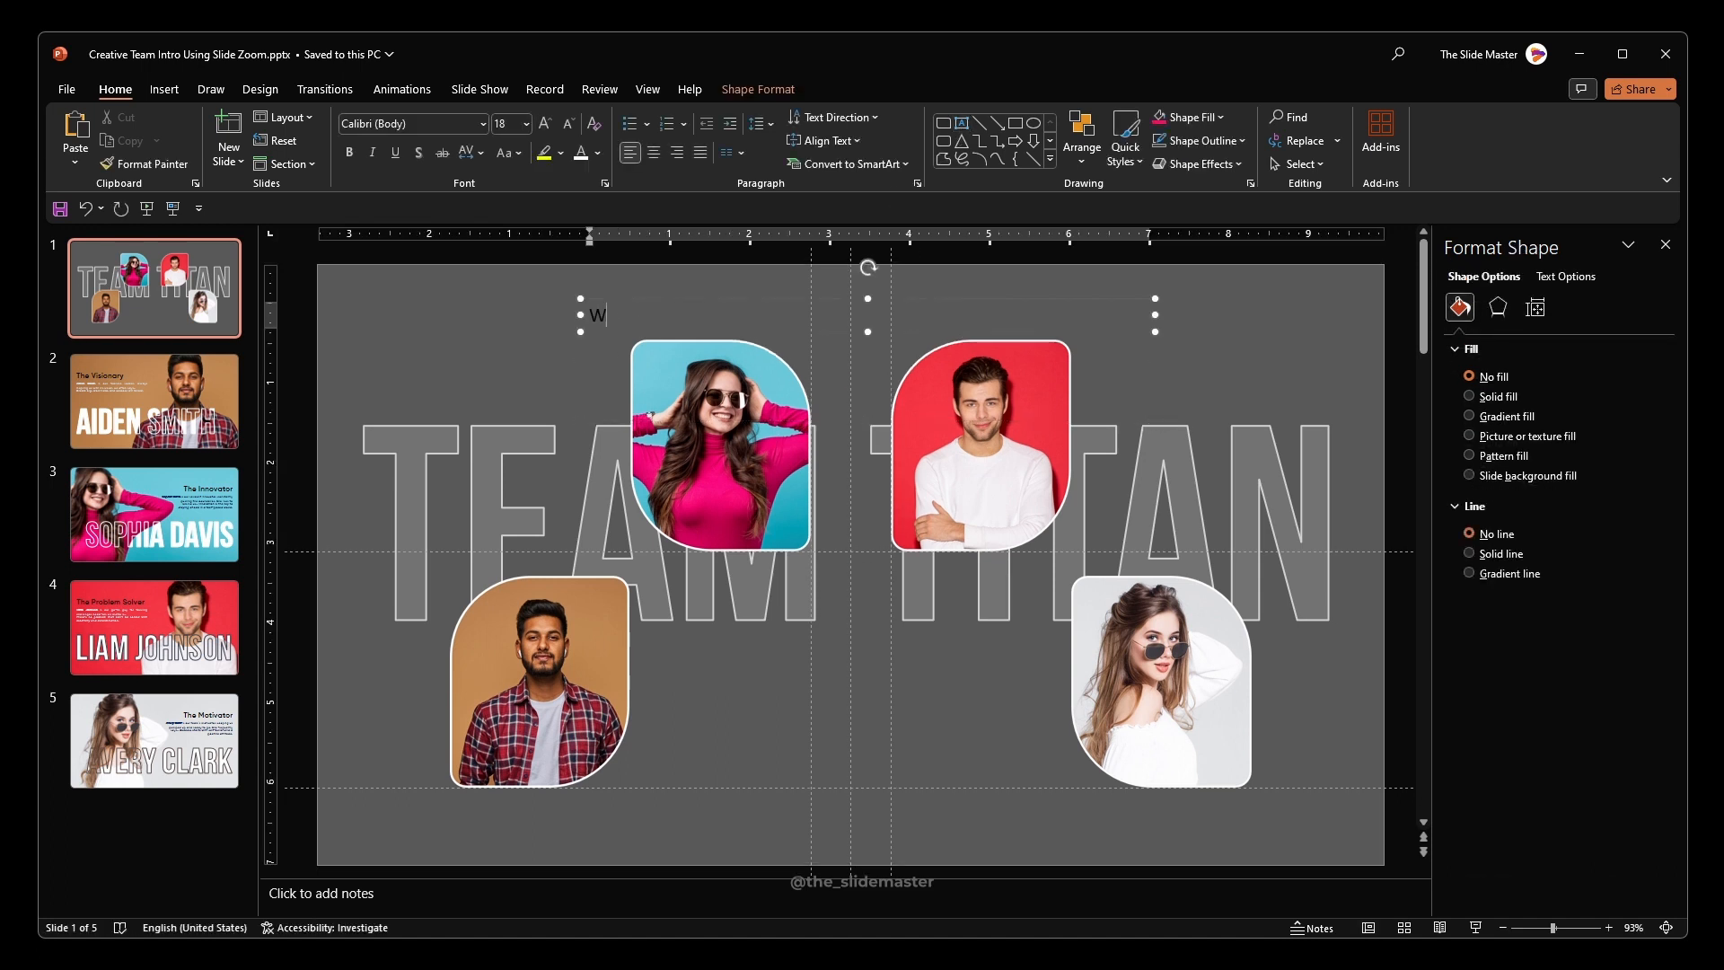
Add a 'Welcome to' text box in Twilight Wind size 60, centred, filled white.
{"action": "type", "text": "Welcome to"}
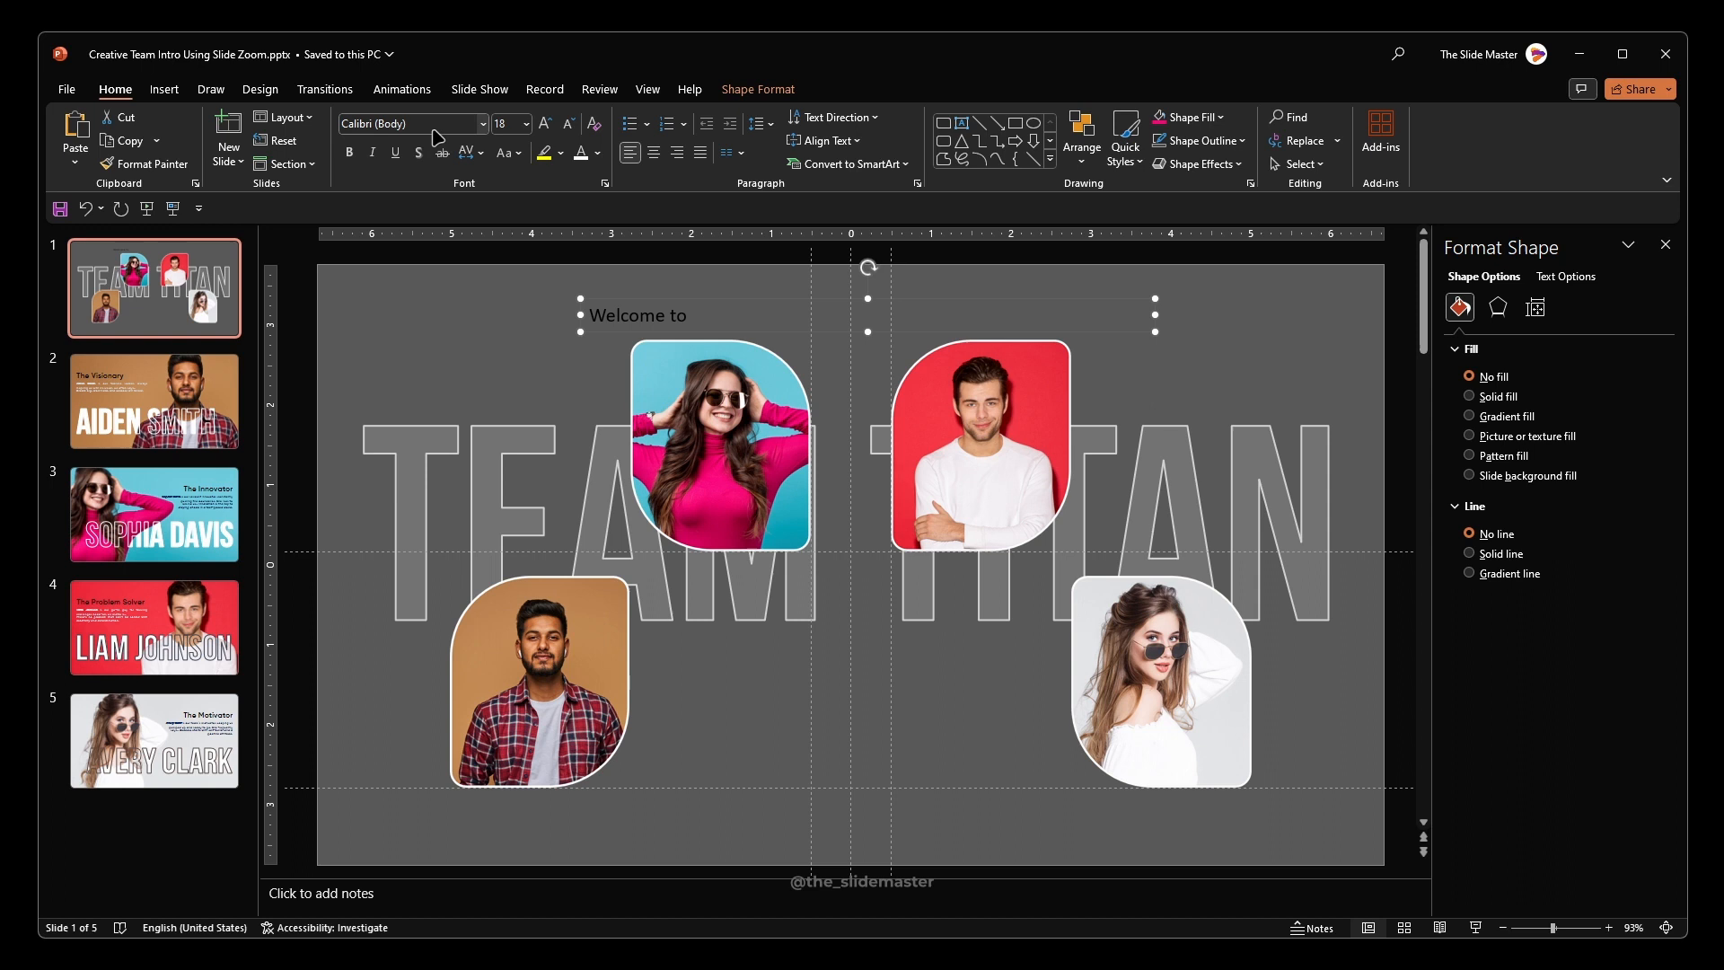
{"action": "left_click", "coordinate": [413, 124]}
{"action": "type", "text": "Twilight Wind"}
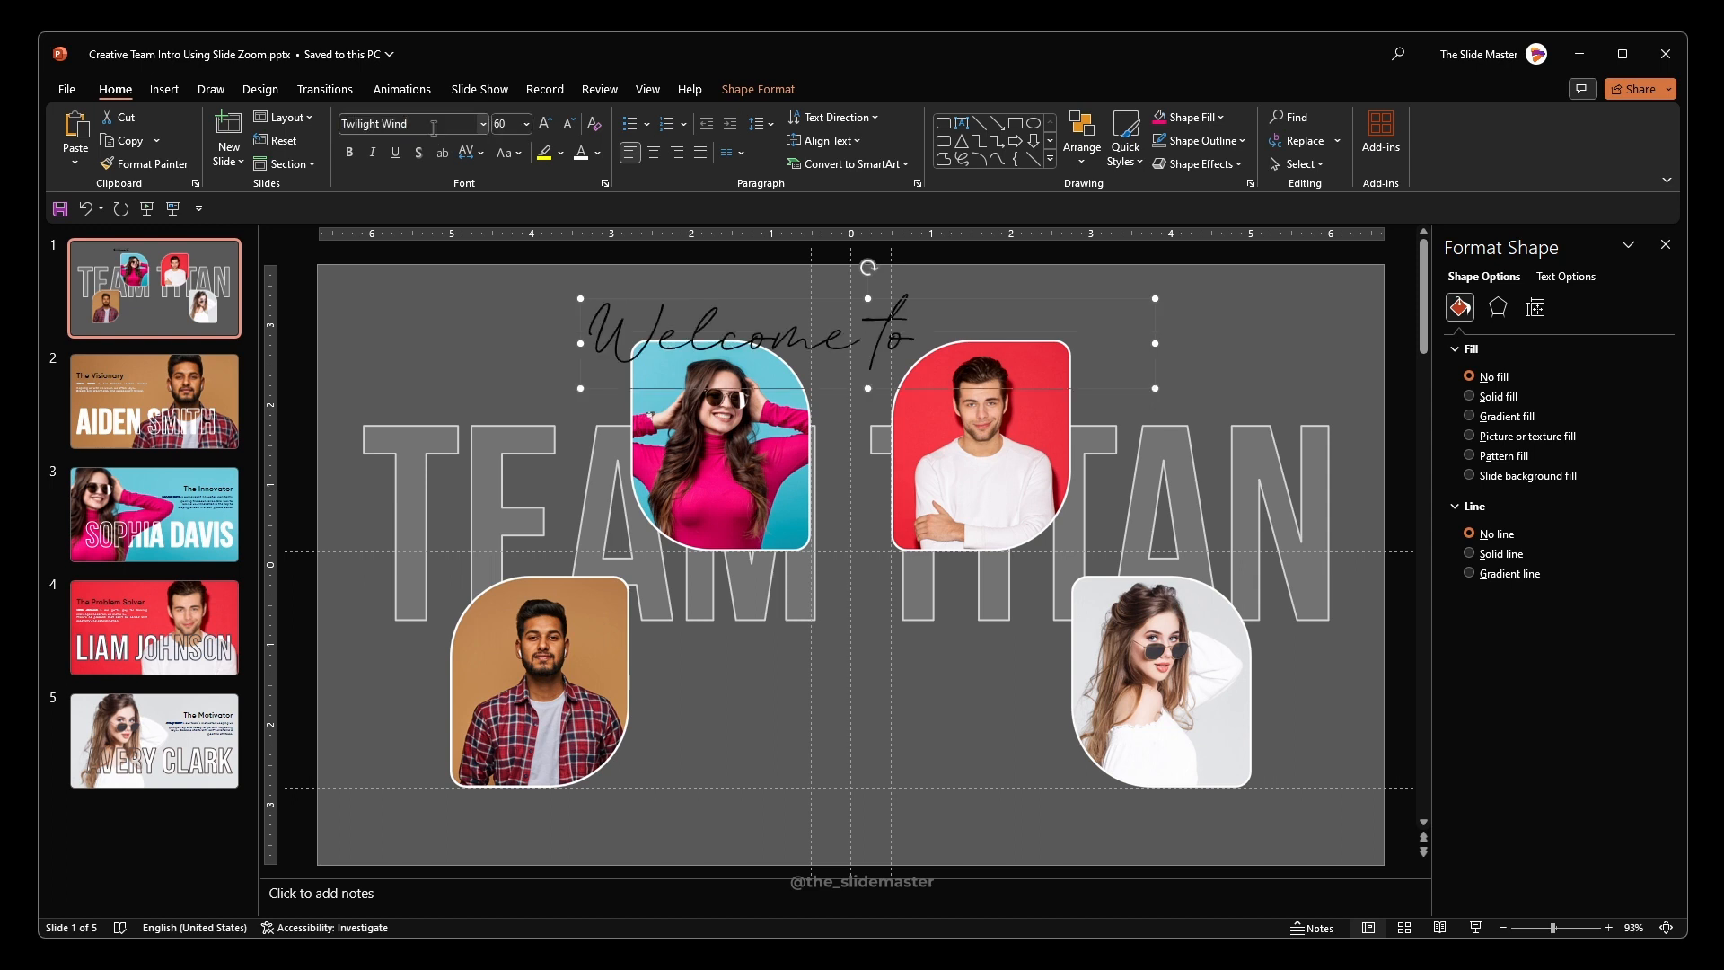
{"action": "left_click", "coordinate": [653, 152]}
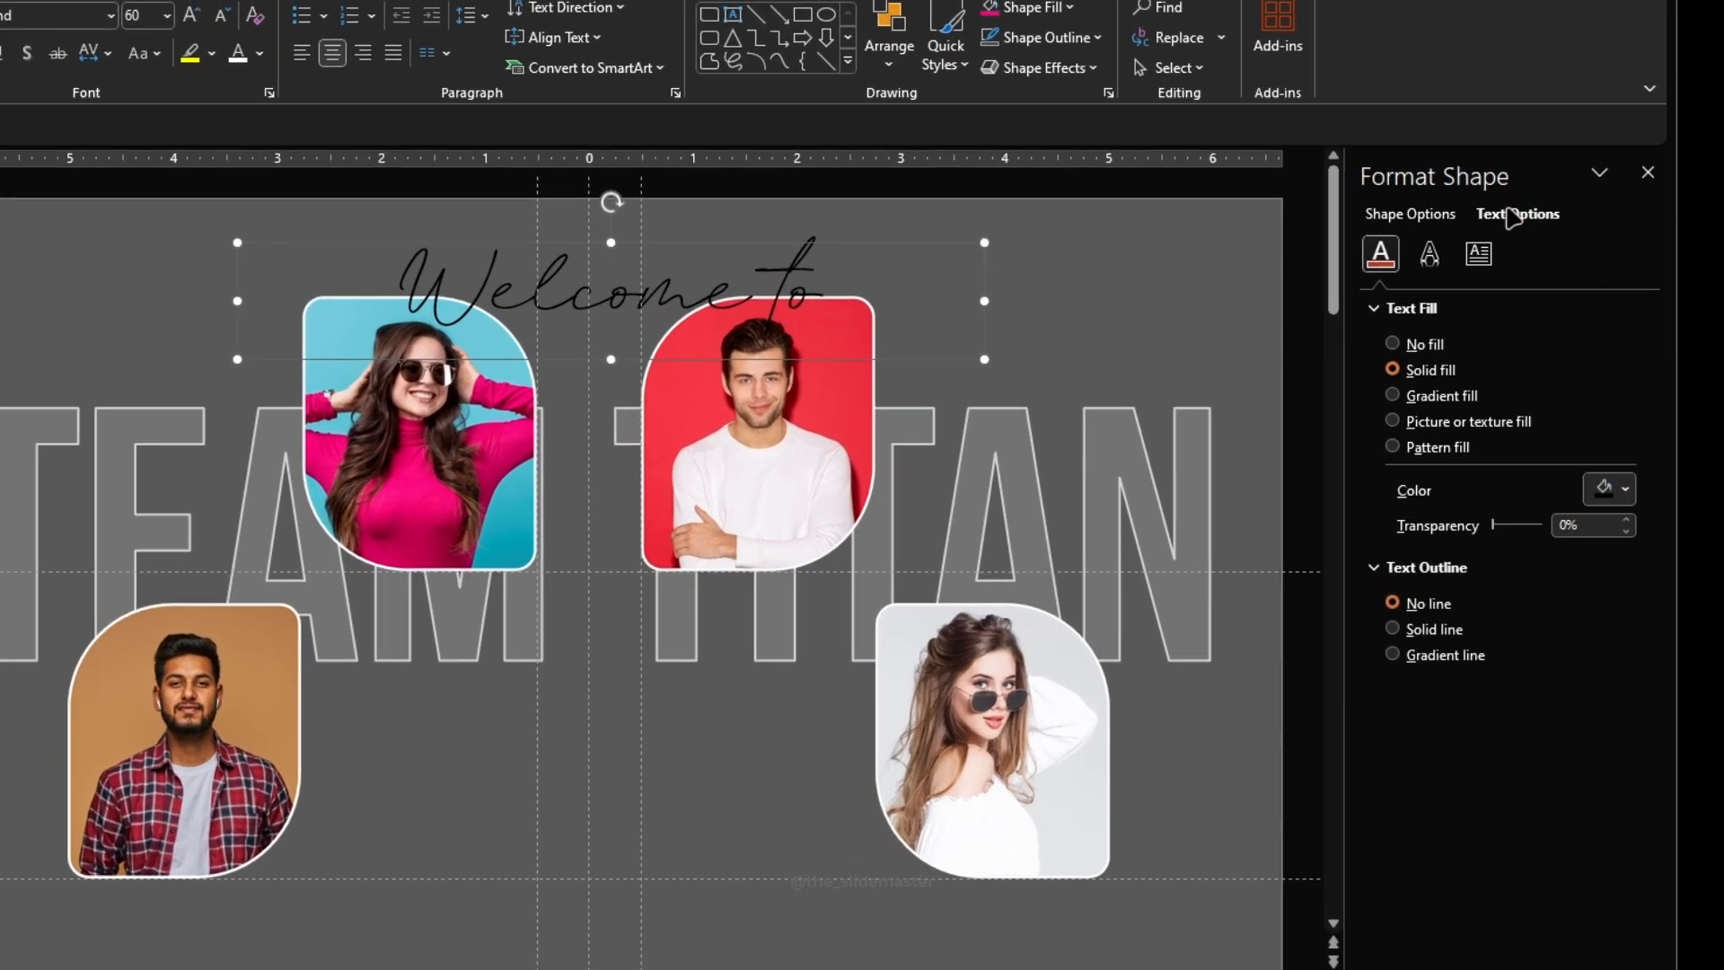
{"action": "left_click", "coordinate": [1605, 488]}
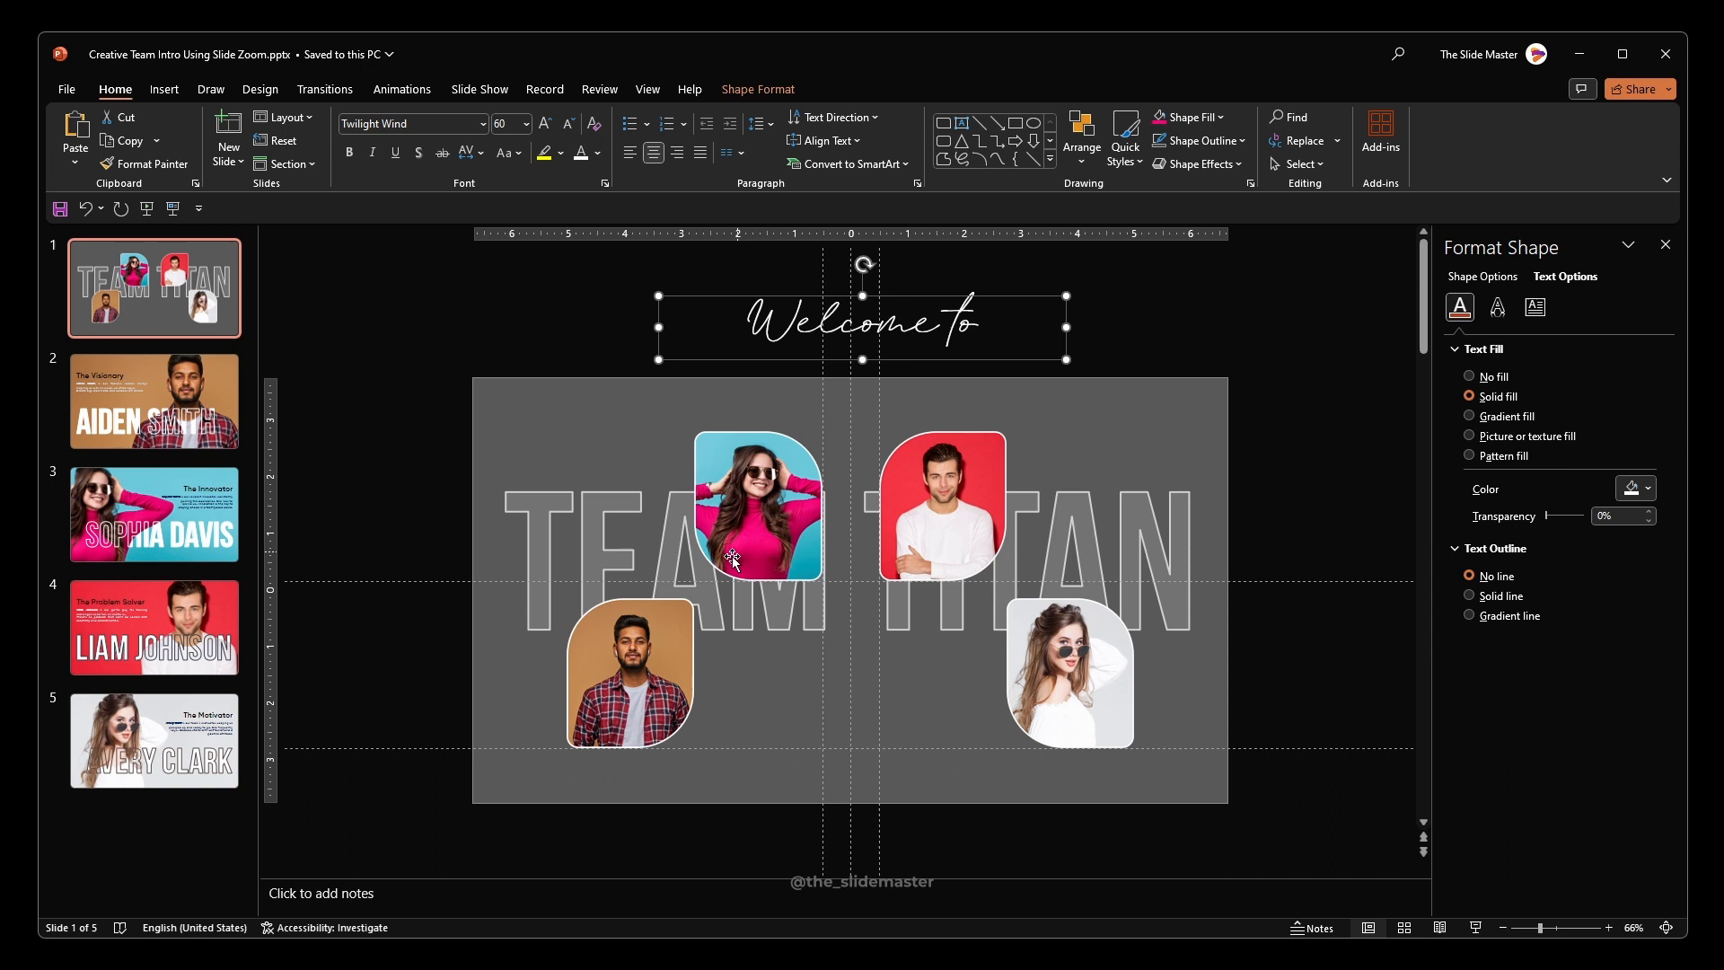
Choose an oval from Insert > Shapes to draw below the title.
{"action": "left_click", "coordinate": [163, 89]}
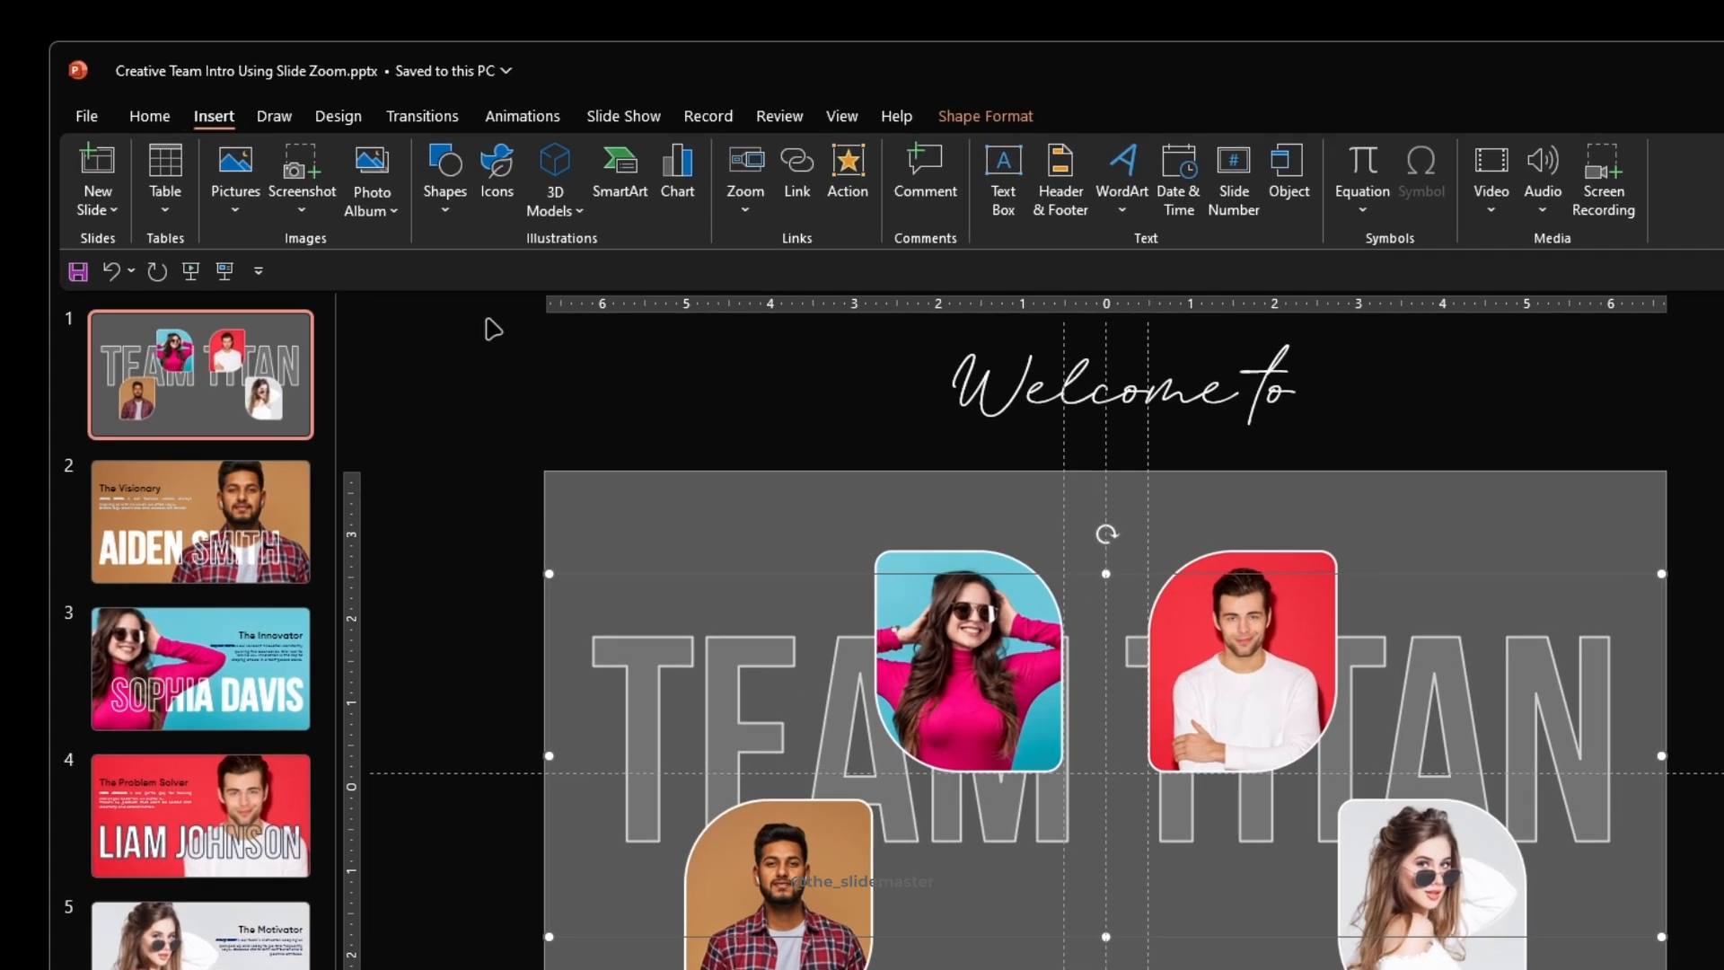
{"action": "left_click", "coordinate": [444, 176]}
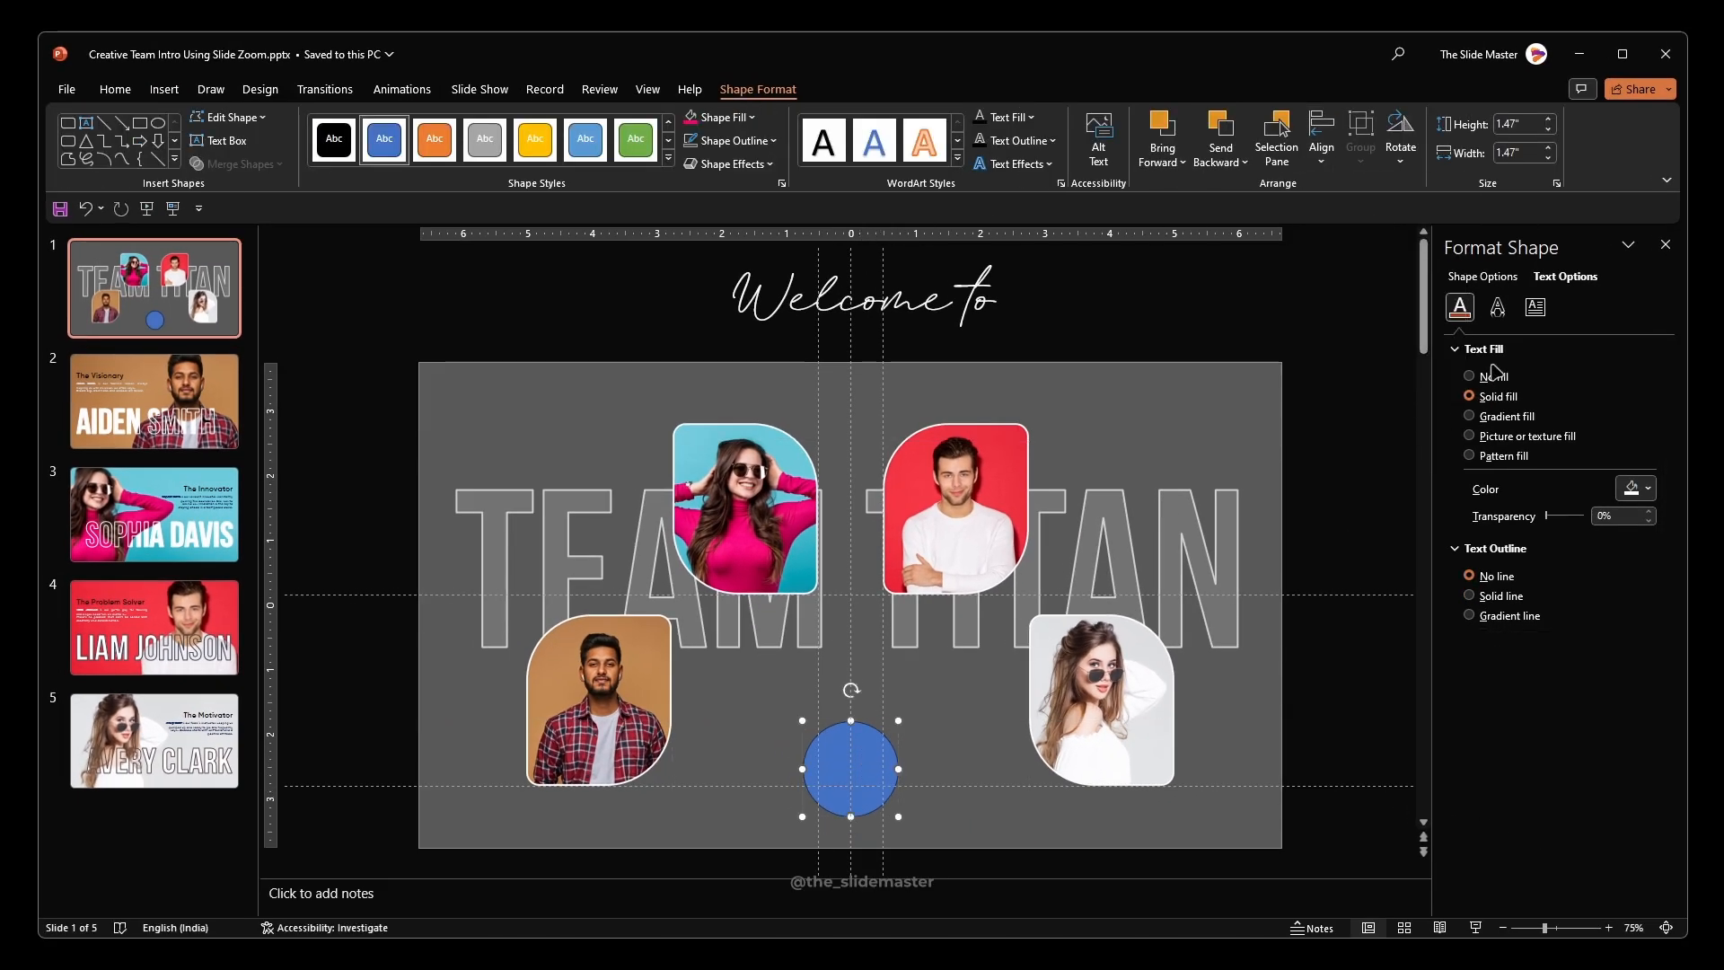
Make the circle solid white with no outline and apply a soft shadow.
{"action": "left_click", "coordinate": [1483, 277]}
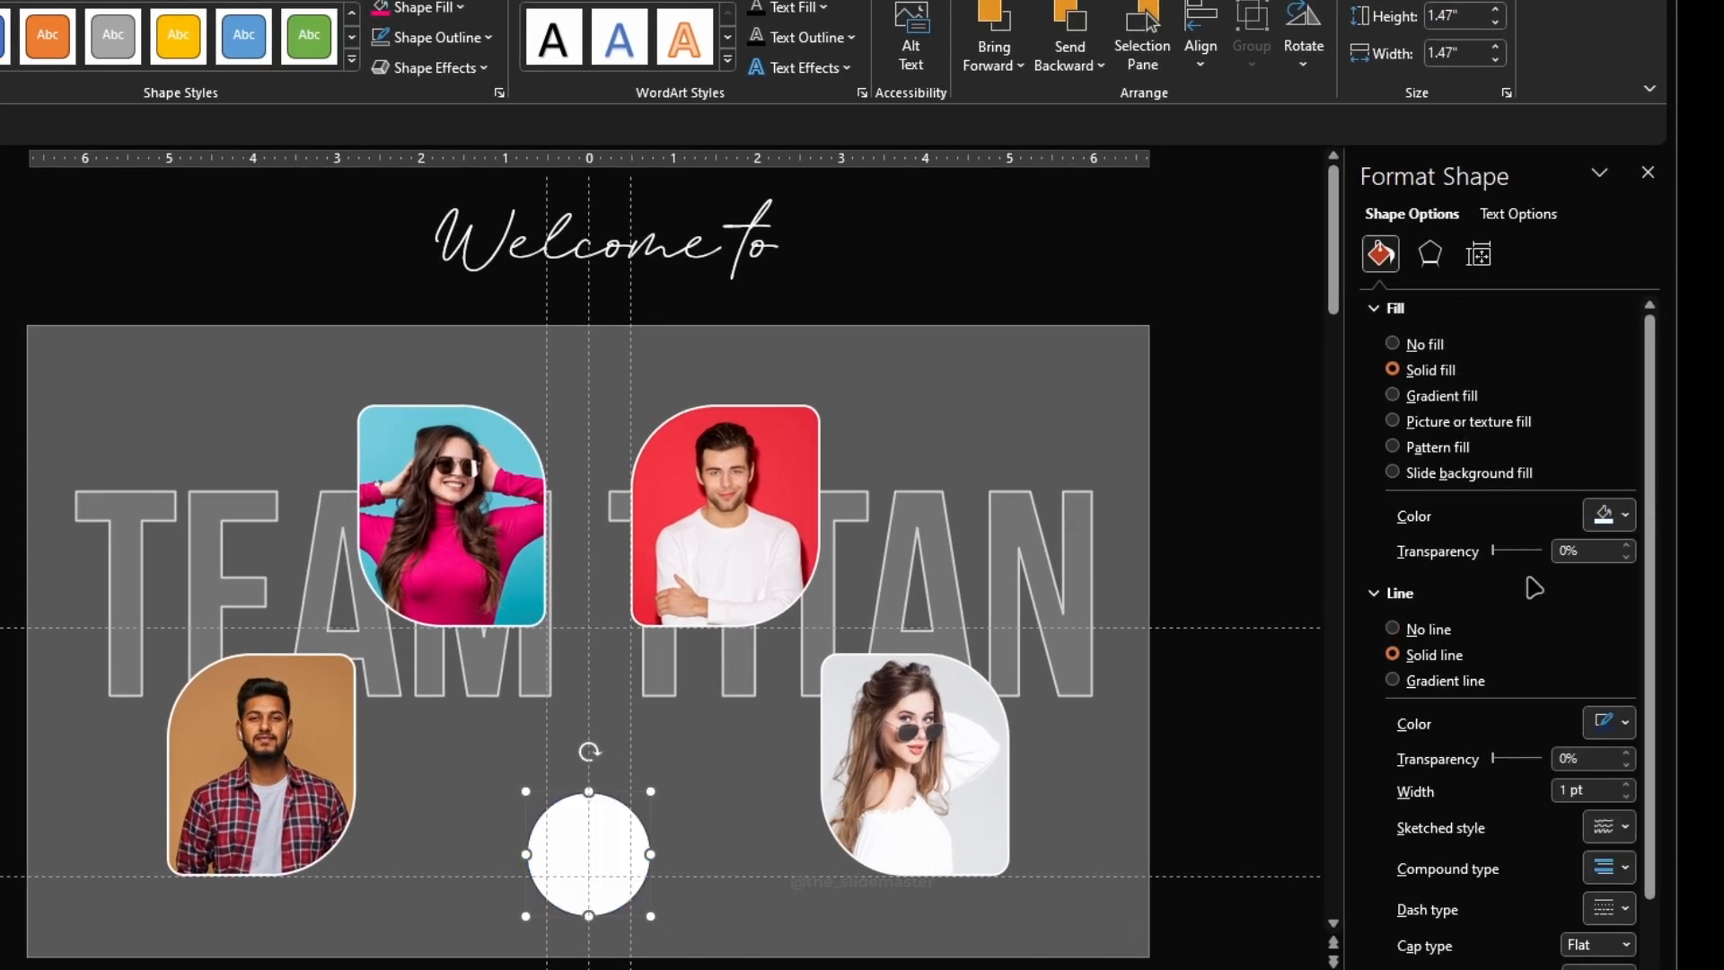
{"action": "left_click", "coordinate": [1393, 629]}
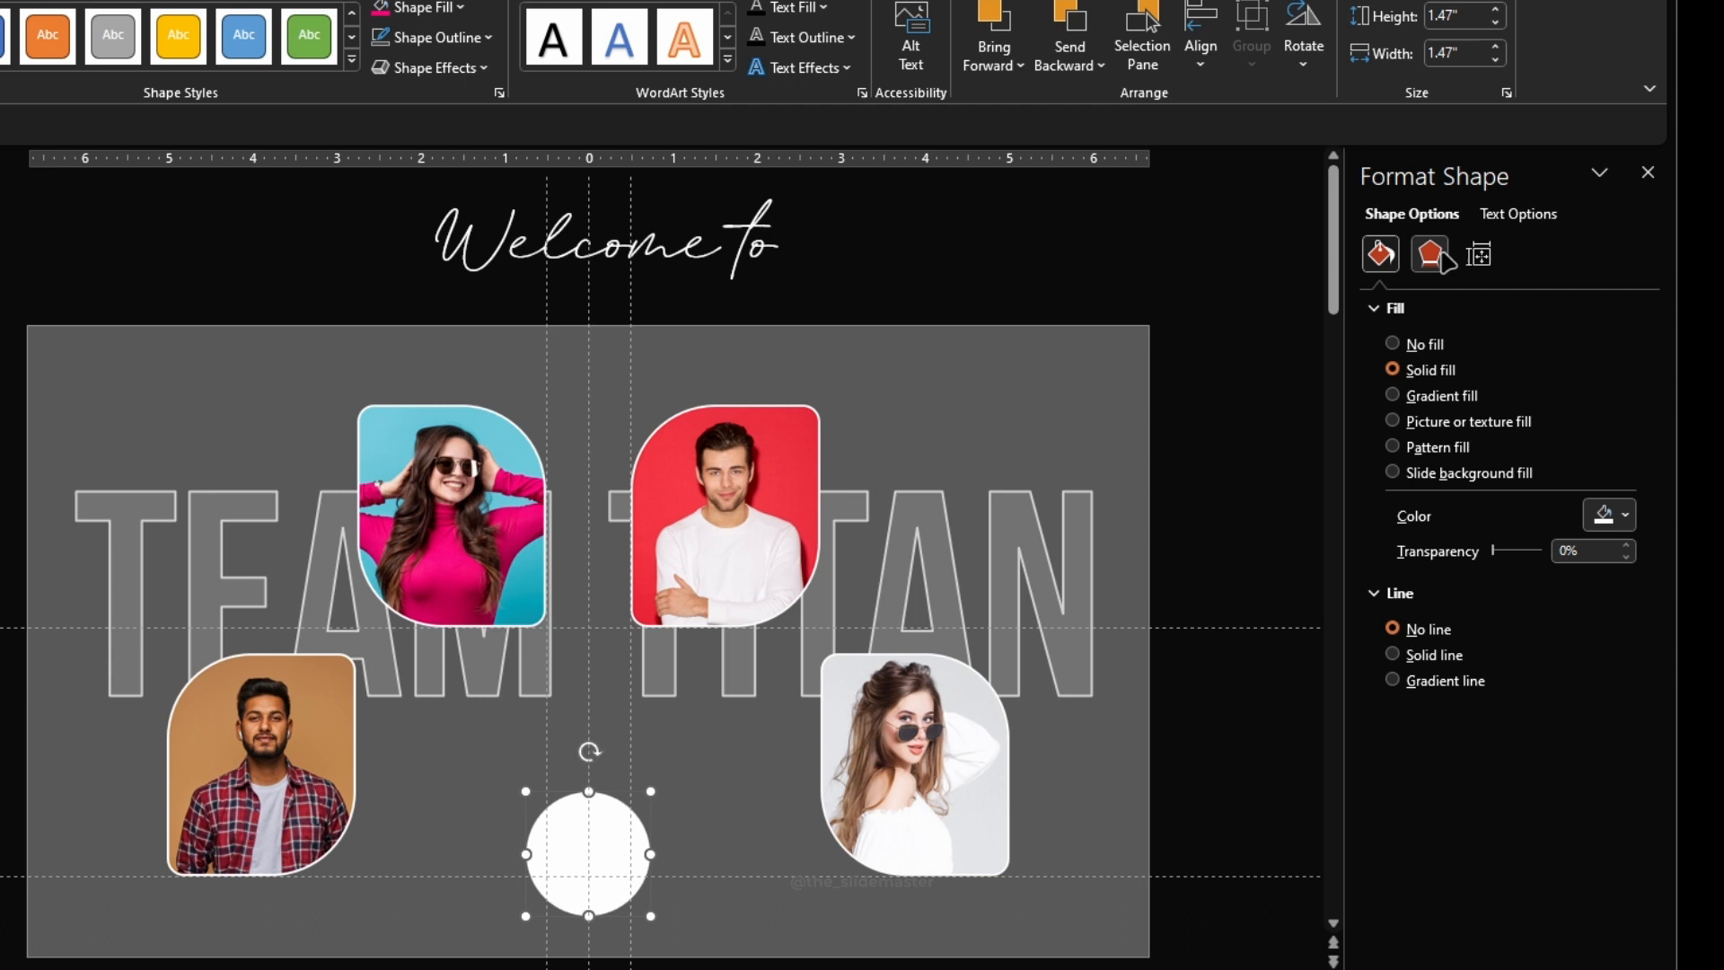
{"action": "left_click", "coordinate": [1429, 253]}
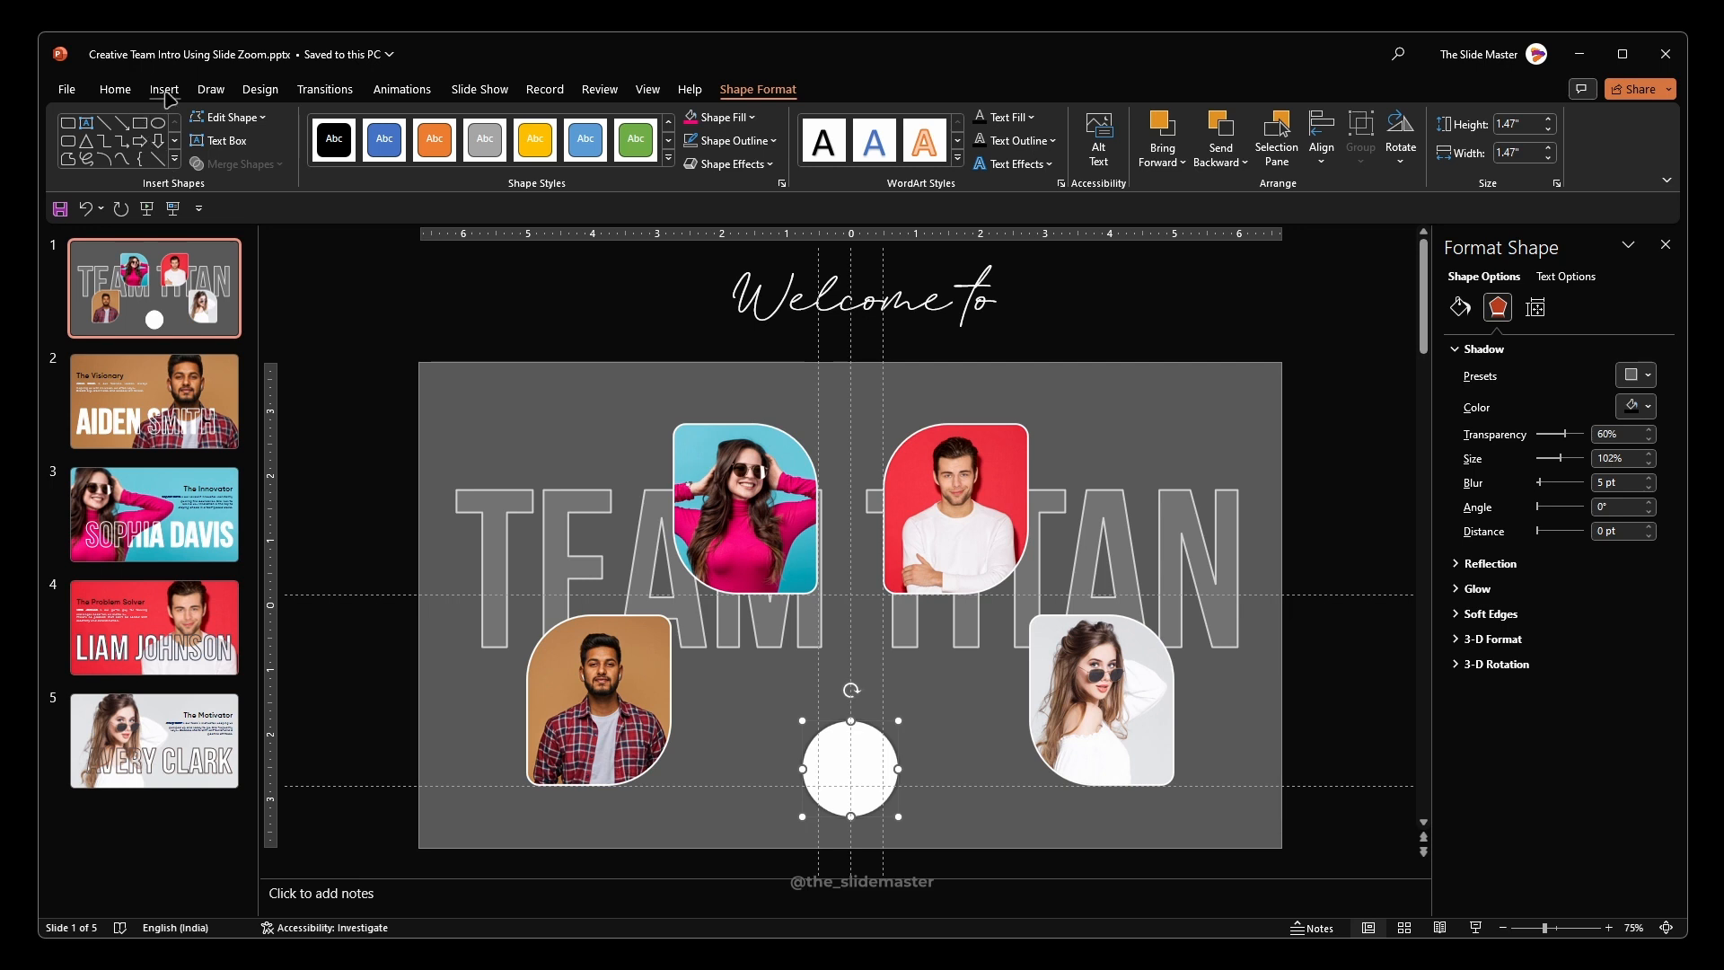
Insert the plus-in-a-circle stock icon onto the white circle.
{"action": "left_click", "coordinate": [163, 89]}
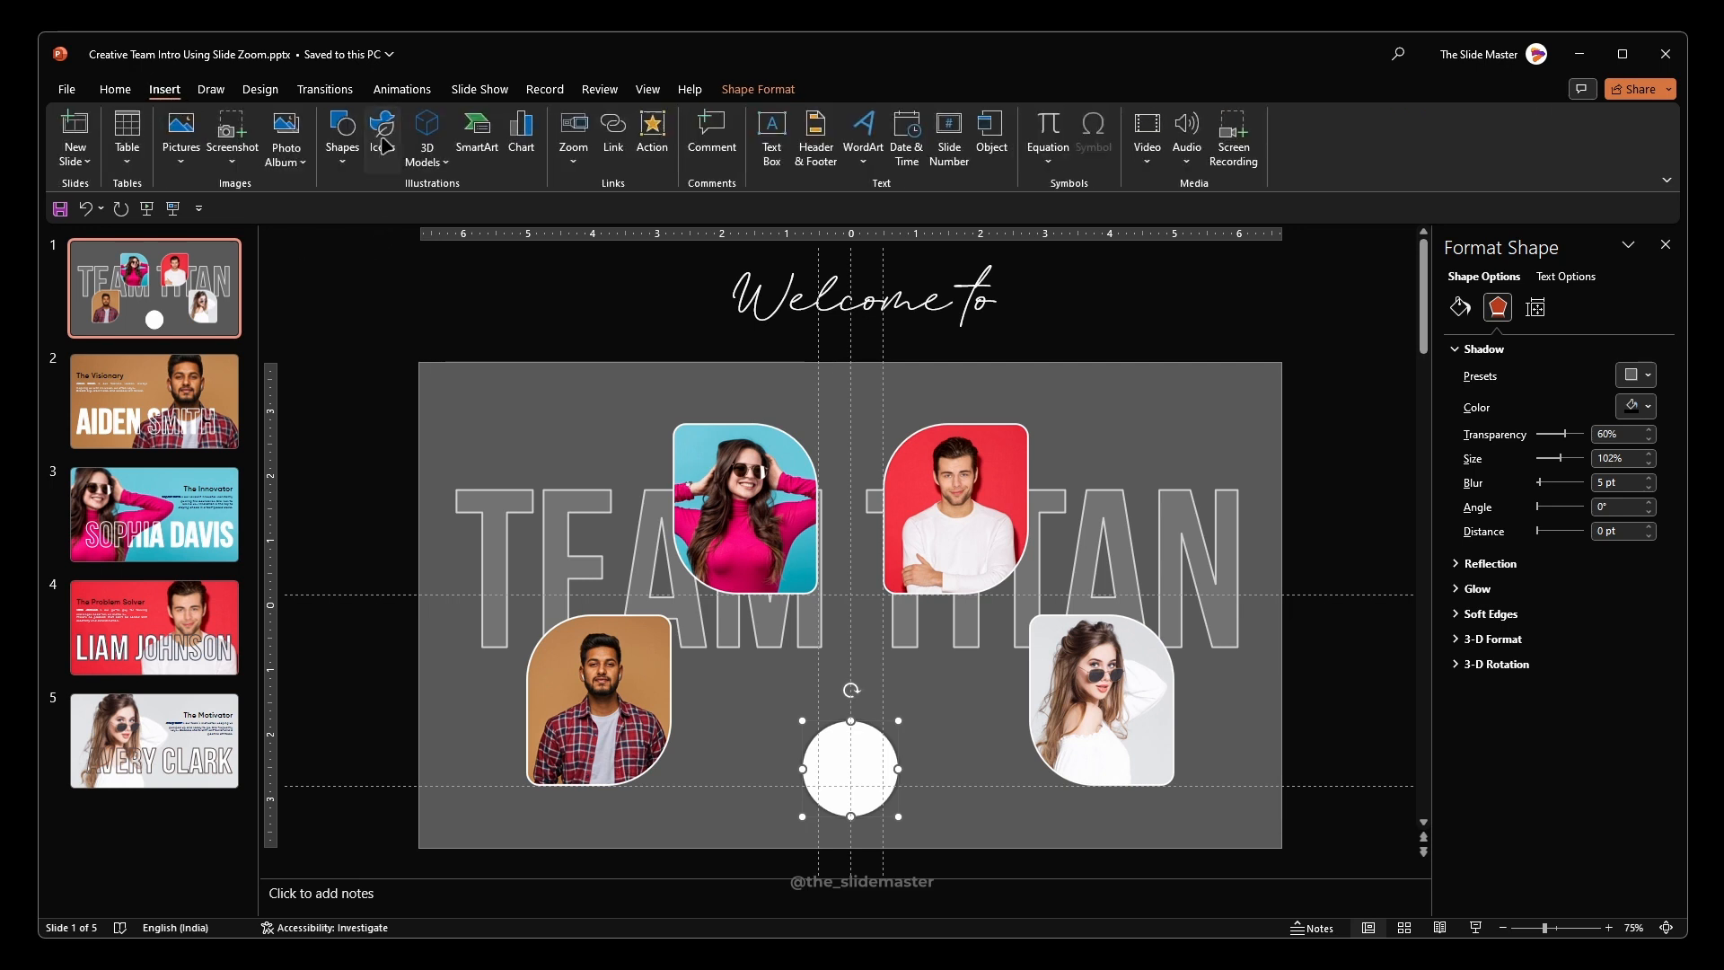
{"action": "left_click", "coordinate": [379, 129]}
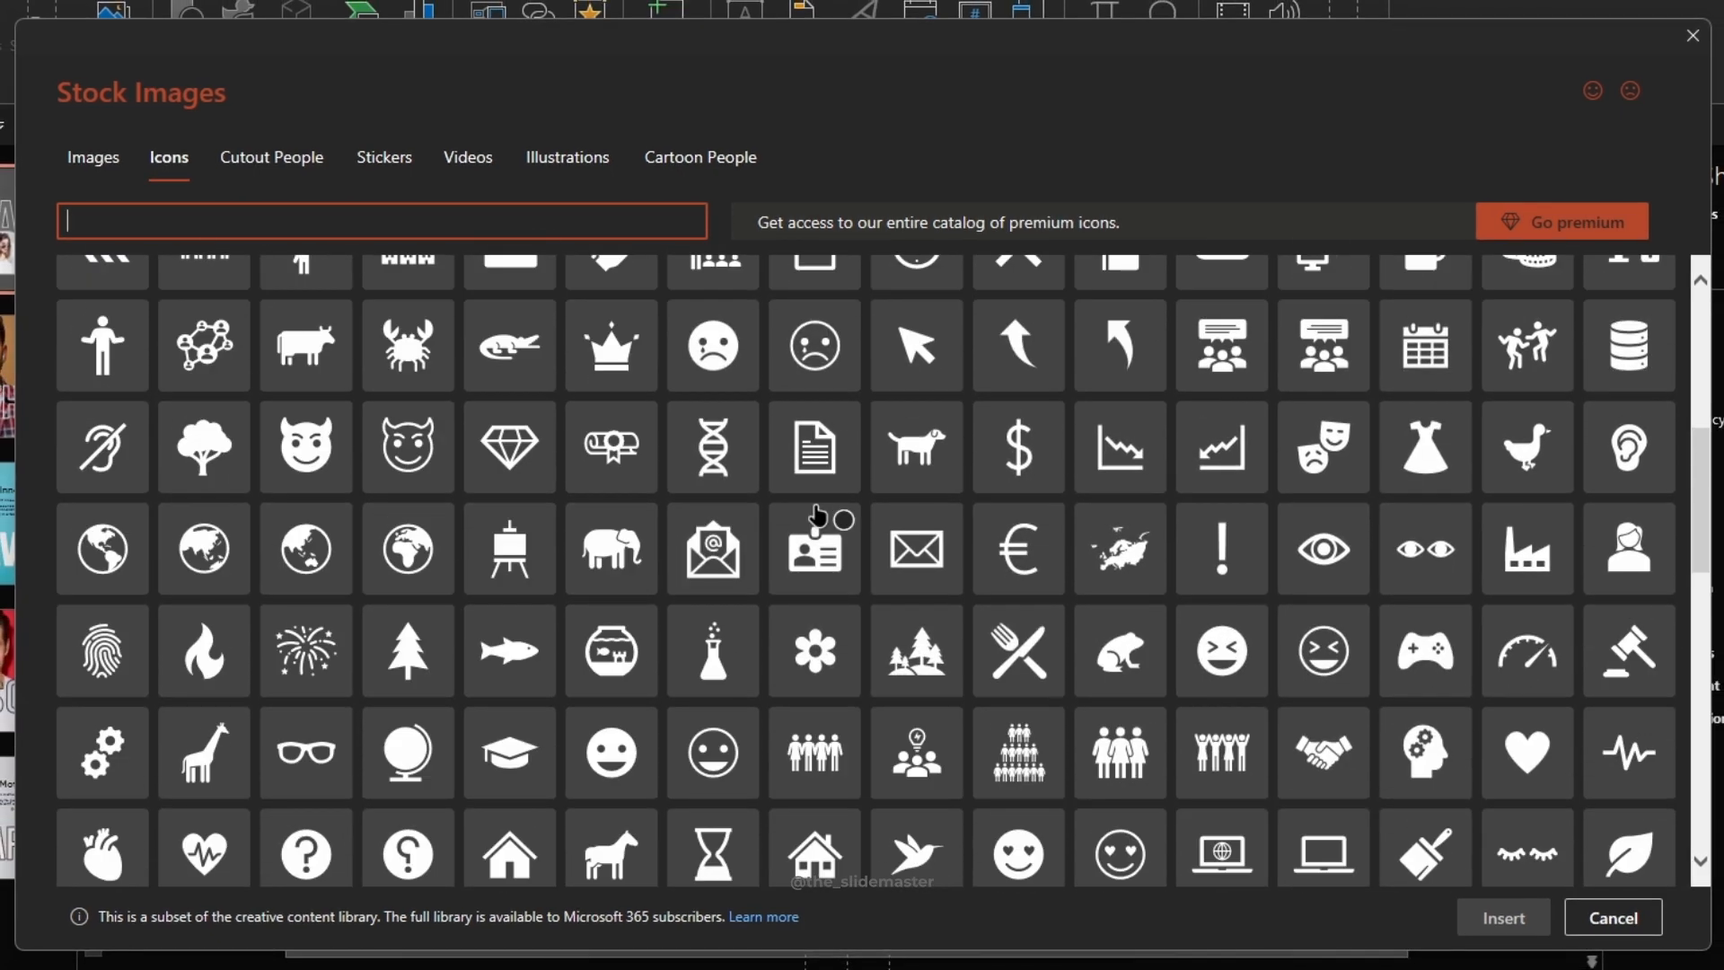
{"action": "scroll", "scroll_direction": "down", "scroll_amount": 3}
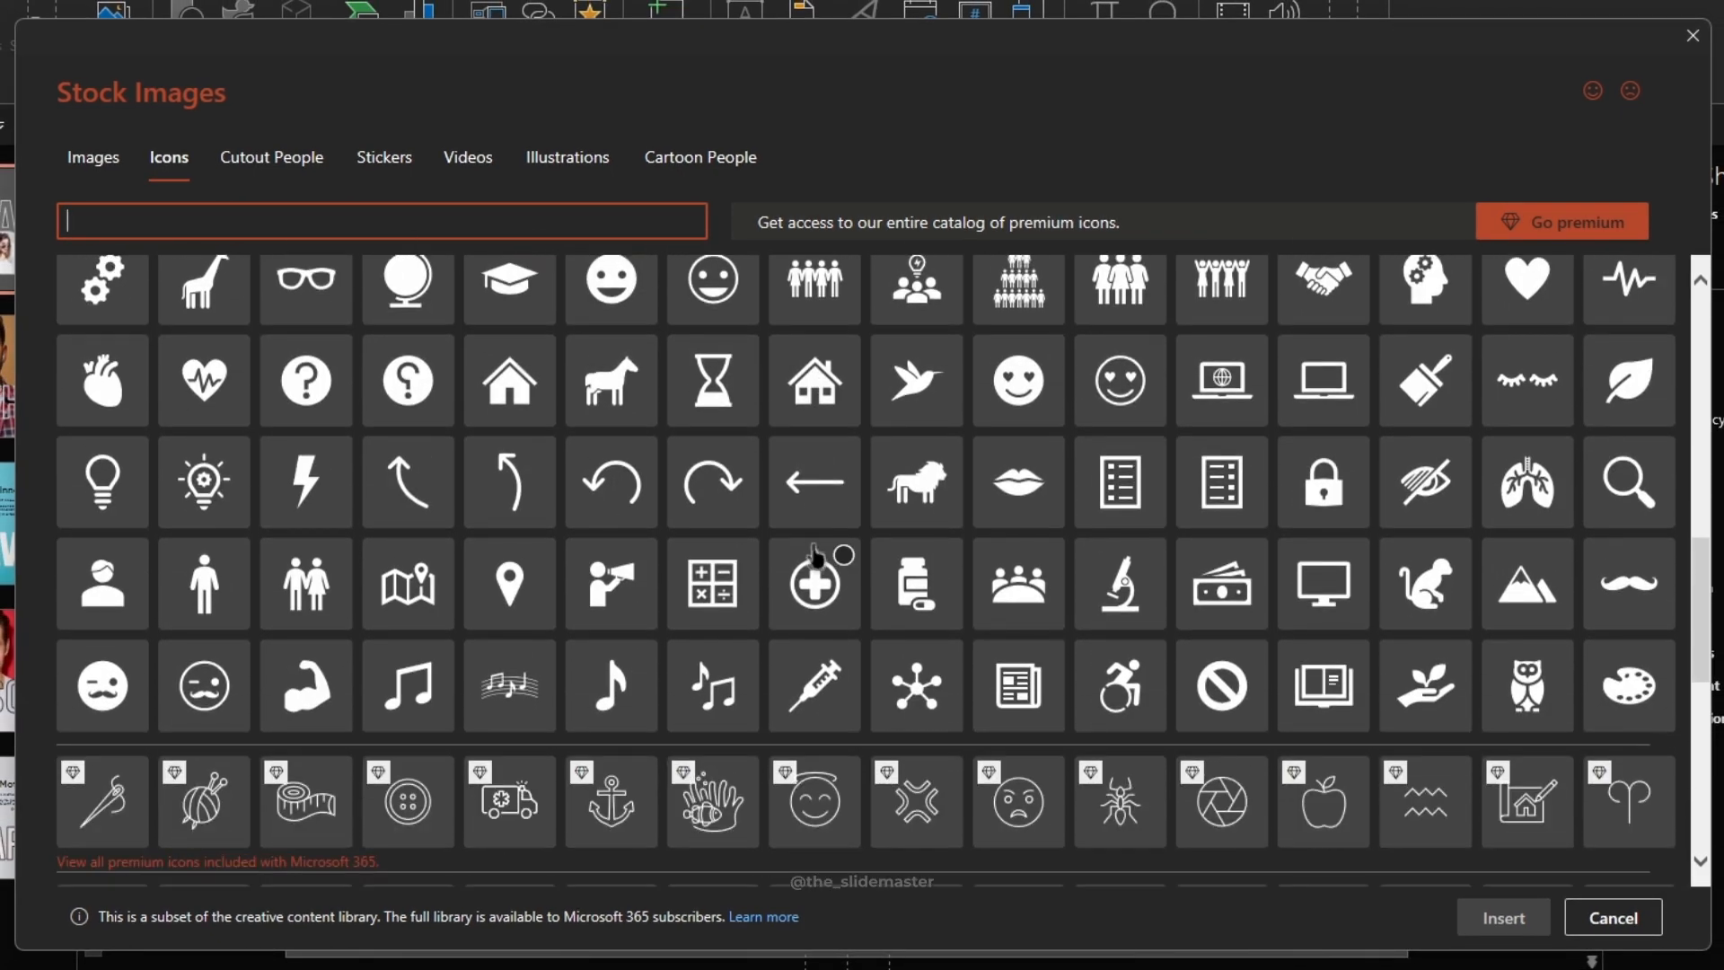
{"action": "left_click", "coordinate": [813, 582]}
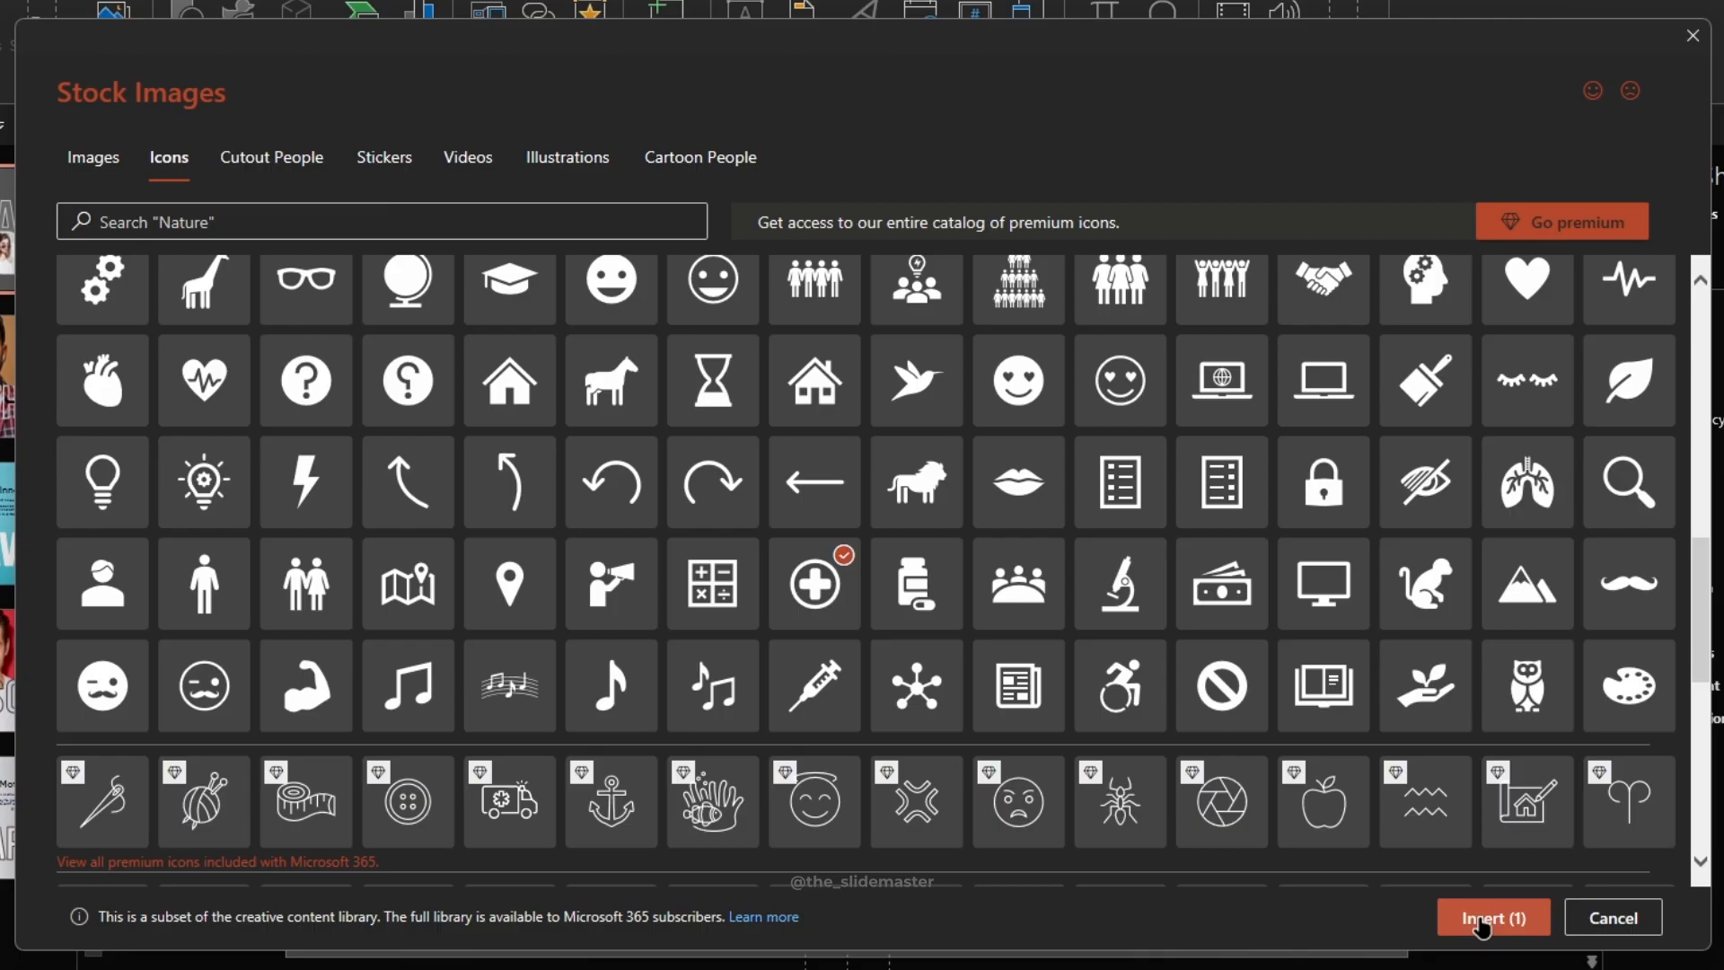
{"action": "left_click", "coordinate": [1490, 918]}
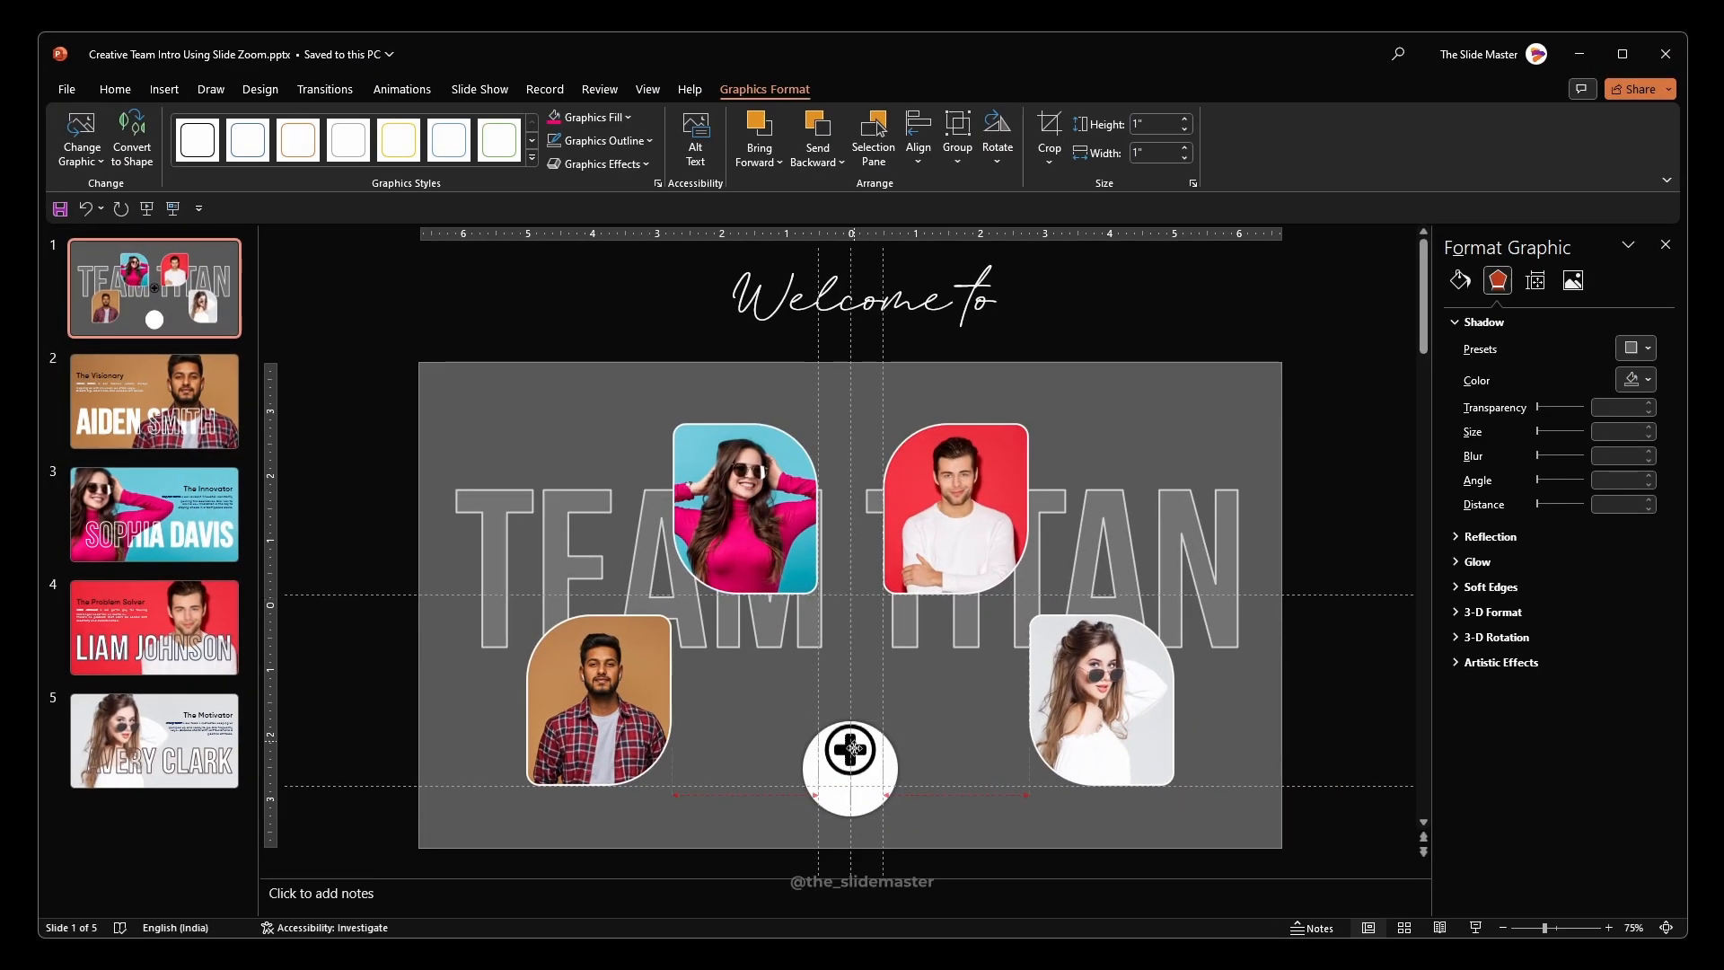
Recolour the plus icon pink via Graphics Fill.
{"action": "left_click", "coordinate": [849, 768]}
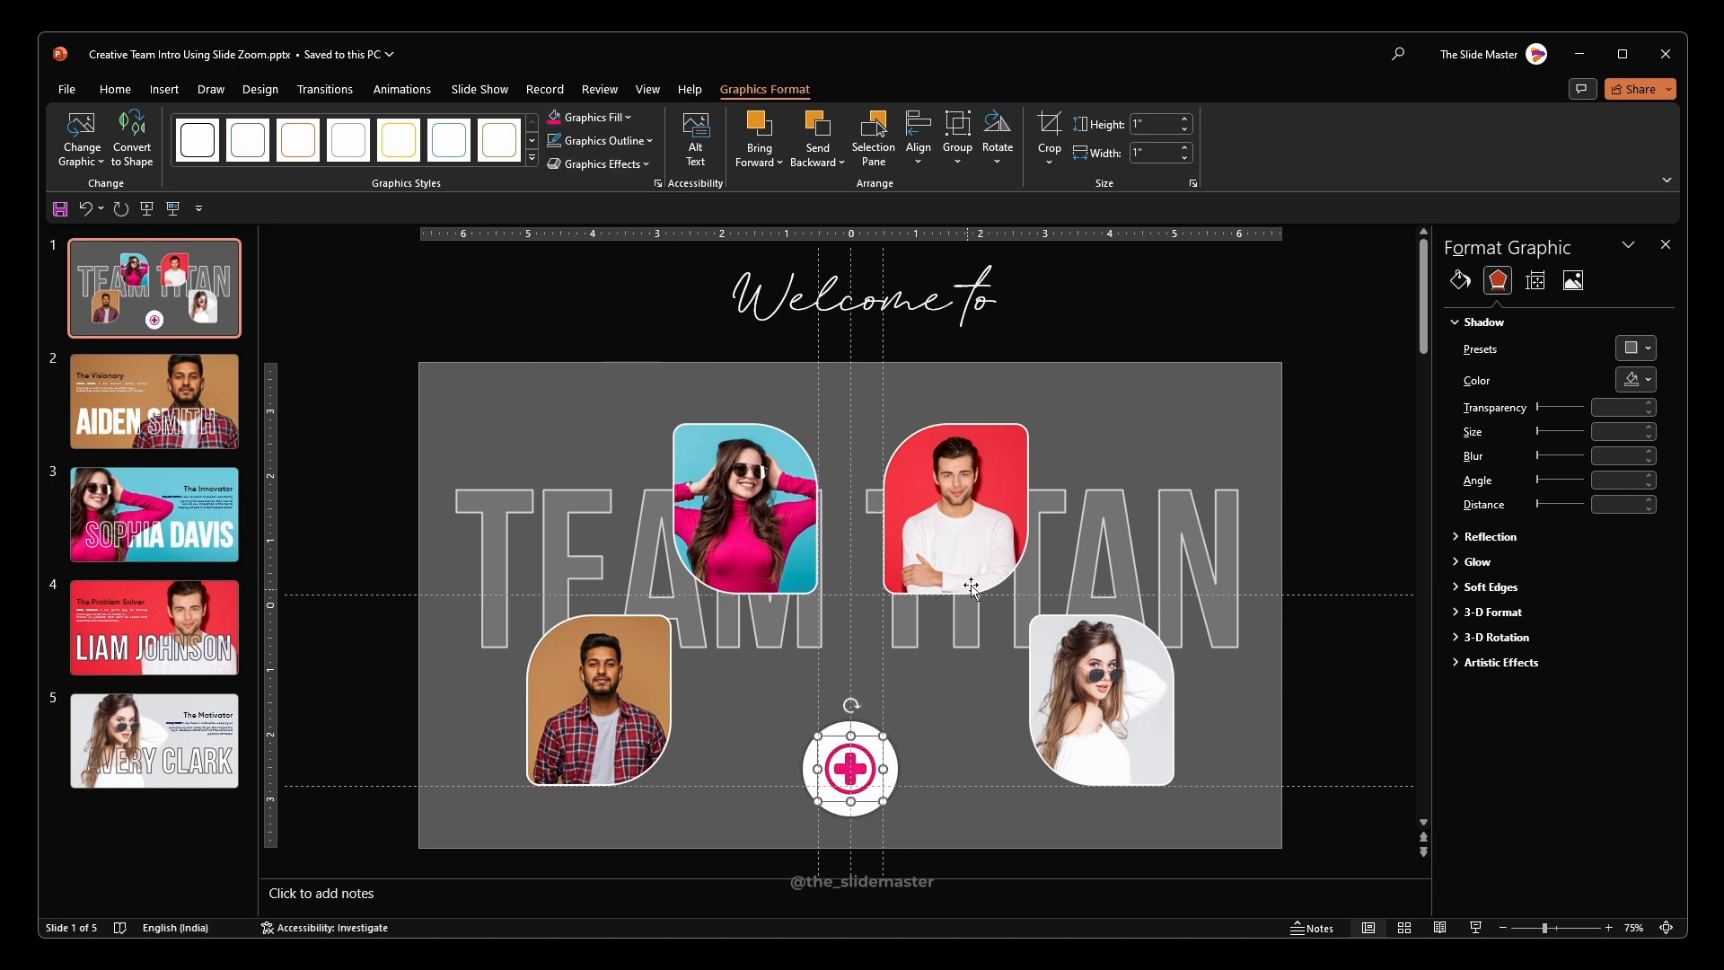
{"action": "left_click", "coordinate": [1458, 280]}
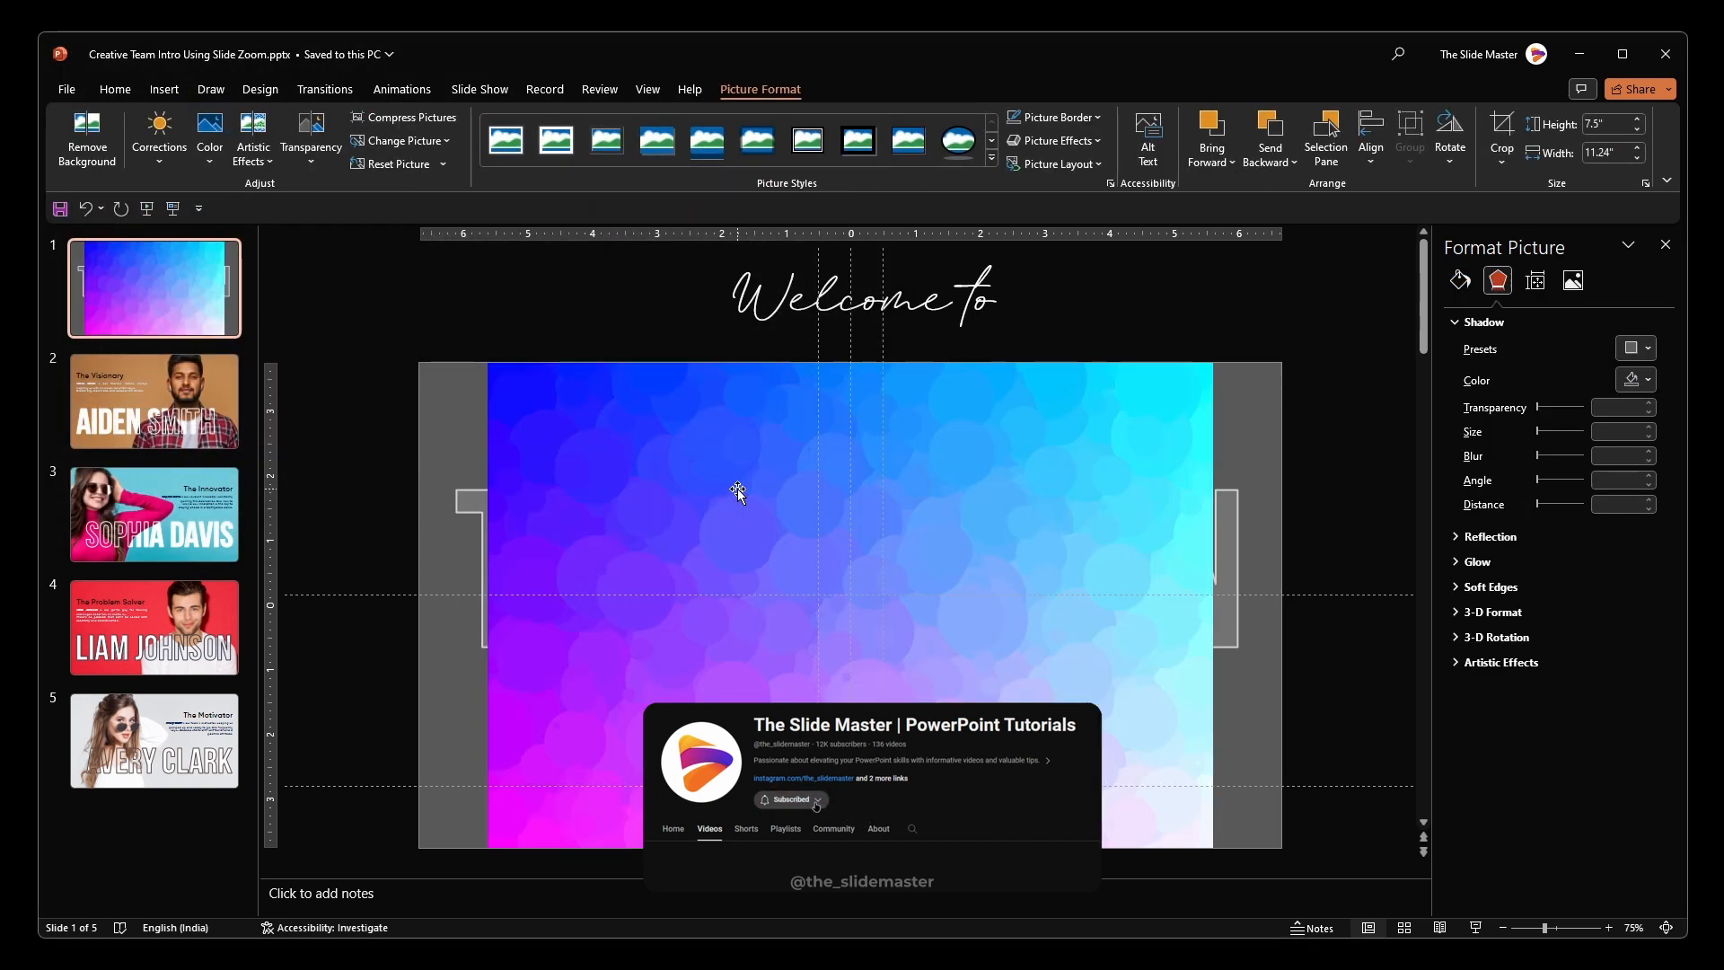
Insert the blue-to-pink gradient picture and cut it for use as the slide background.
{"action": "left_click", "coordinate": [1524, 926]}
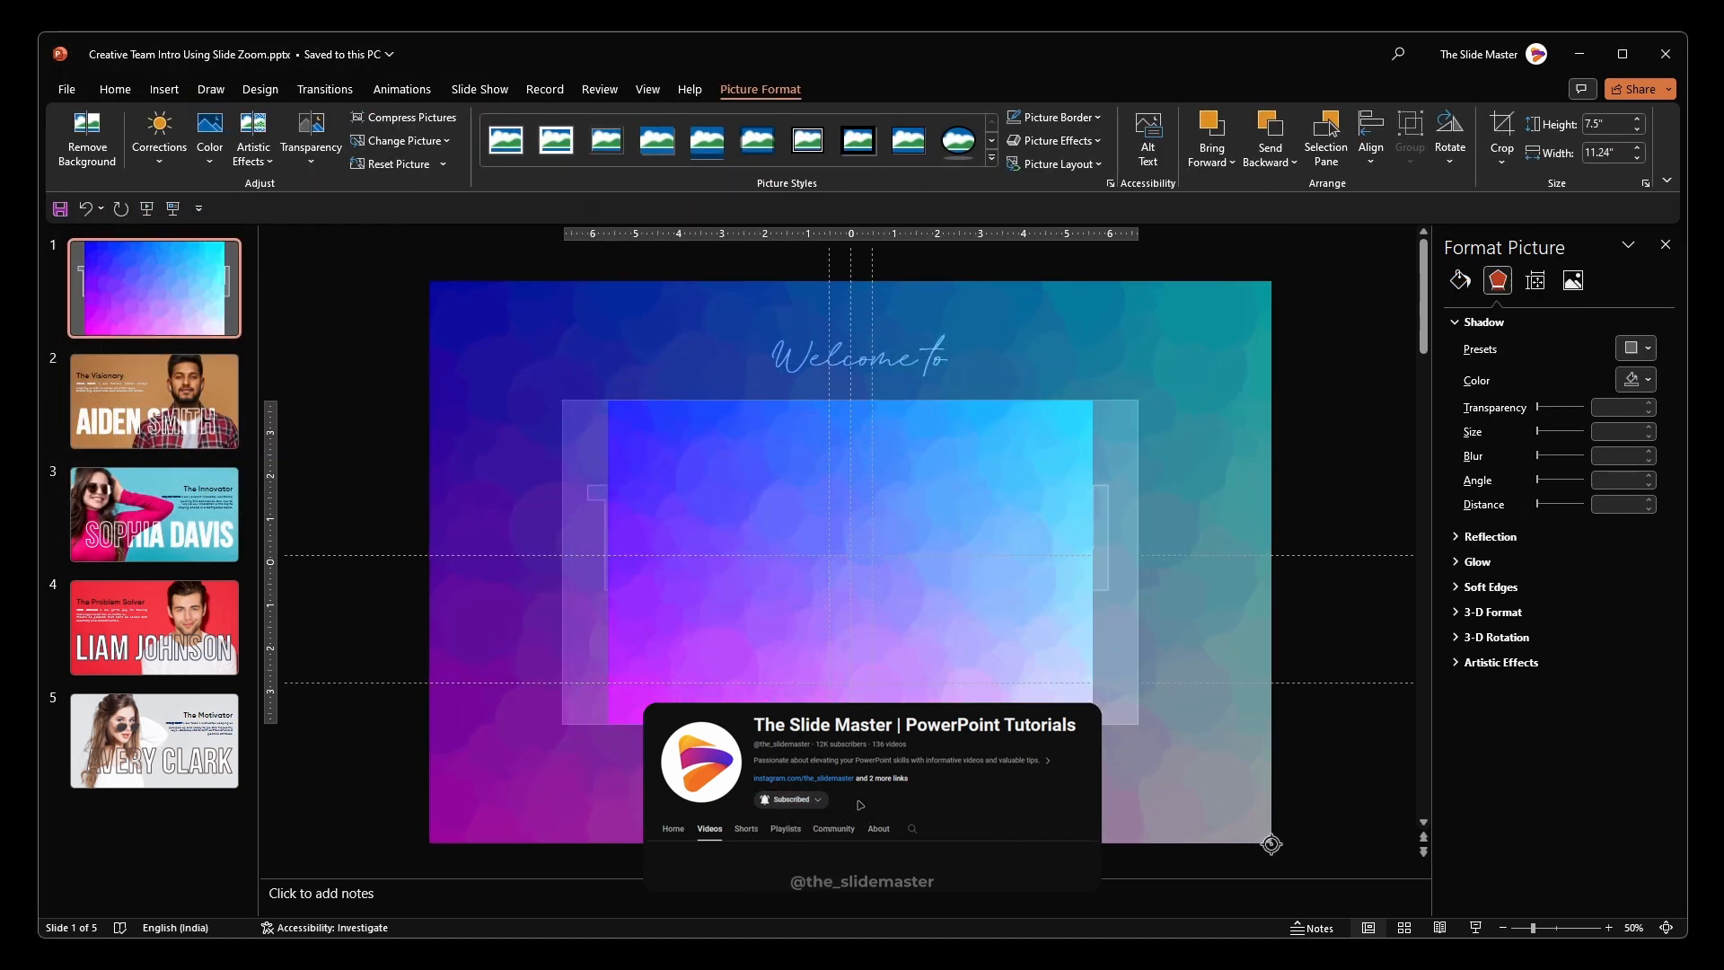
{"action": "right_click", "coordinate": [770, 550]}
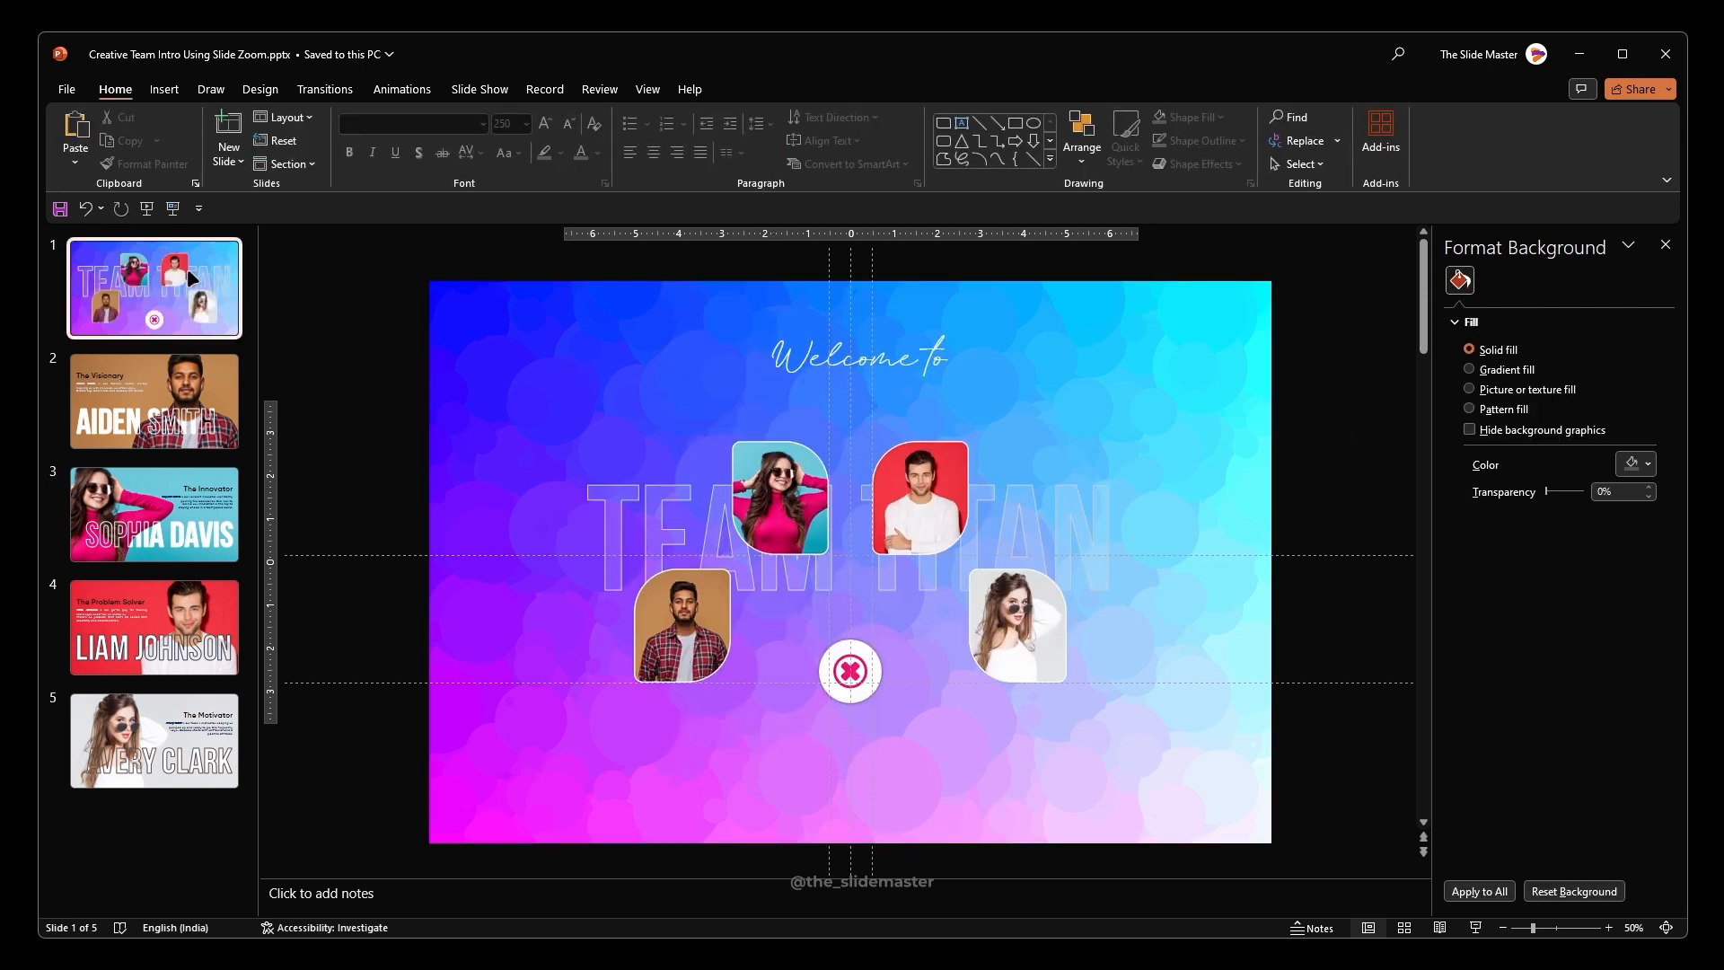
Duplicate the title slide twice, then rotate slide 1's X icon 45° into a plus.
{"action": "key", "text": "ctrl+d"}
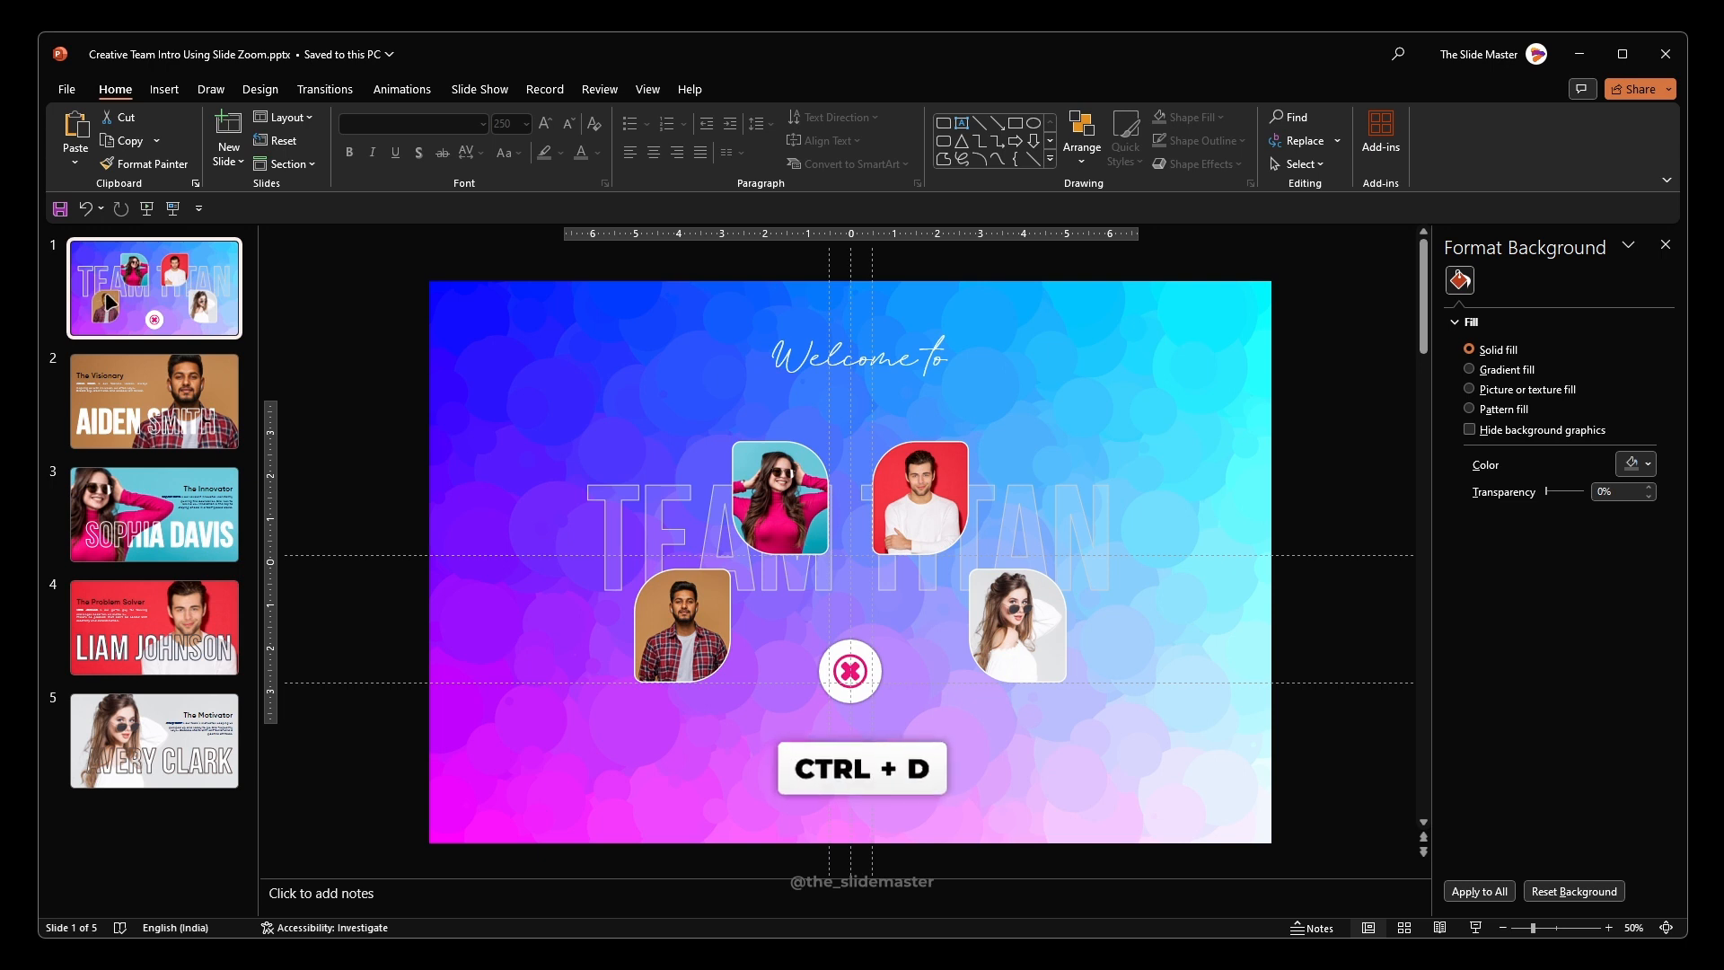
{"action": "key", "text": "ctrl+d"}
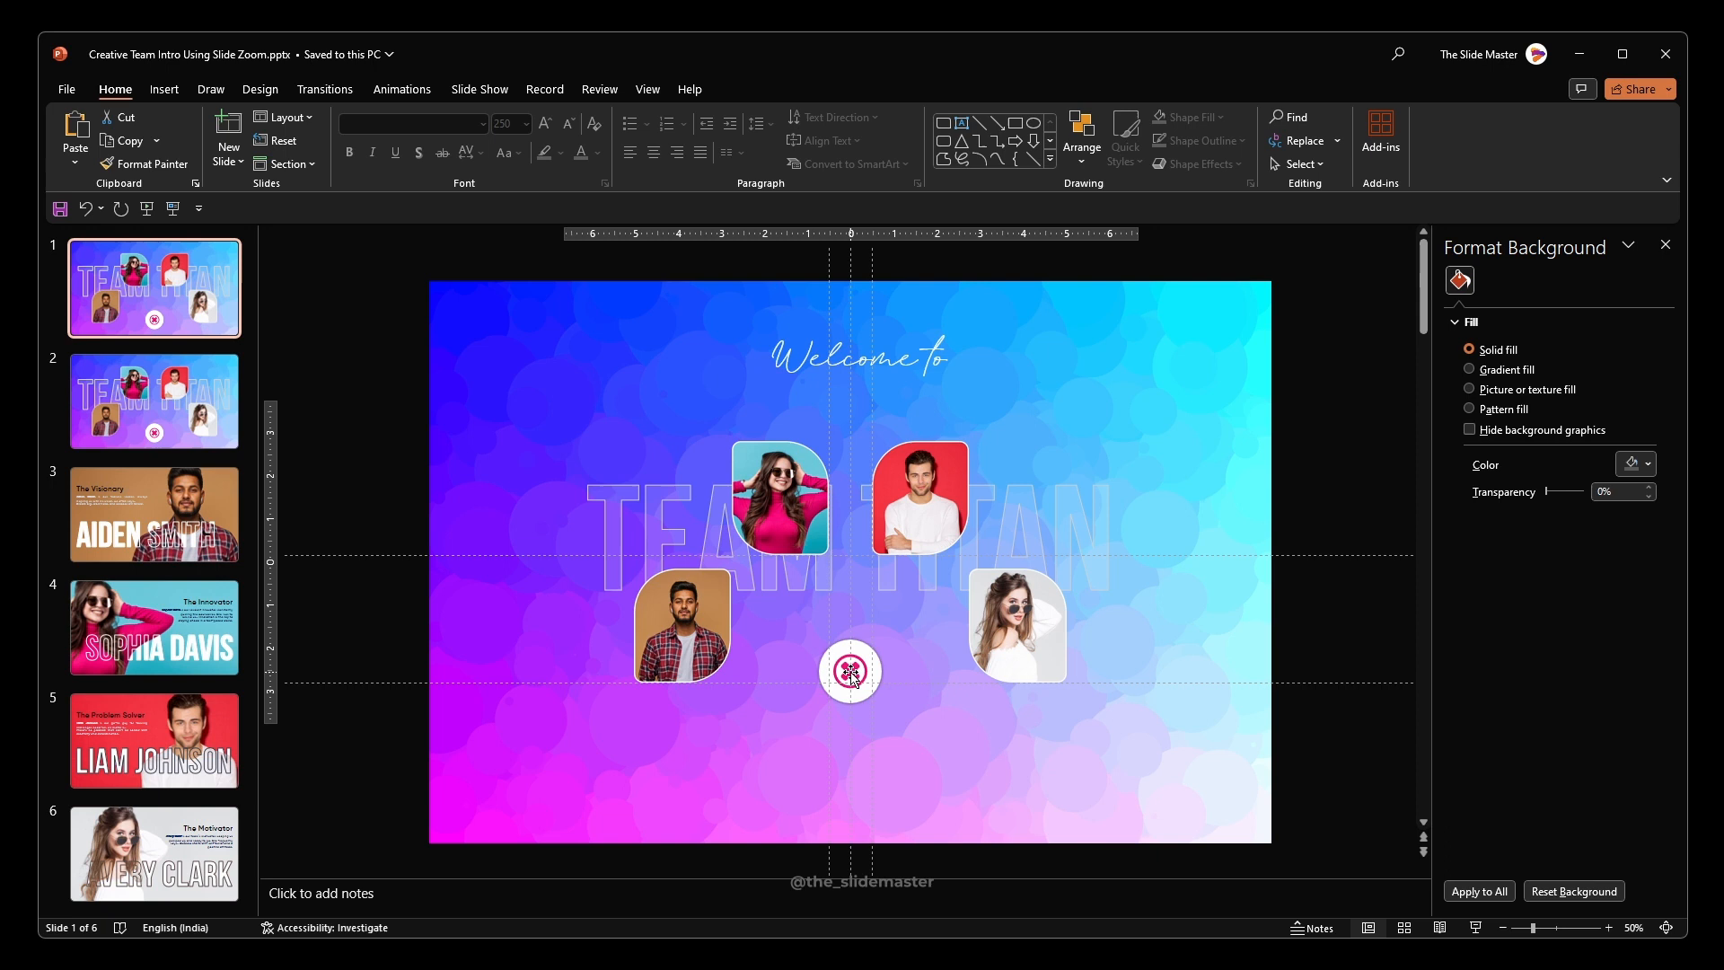
{"action": "left_click", "coordinate": [849, 670]}
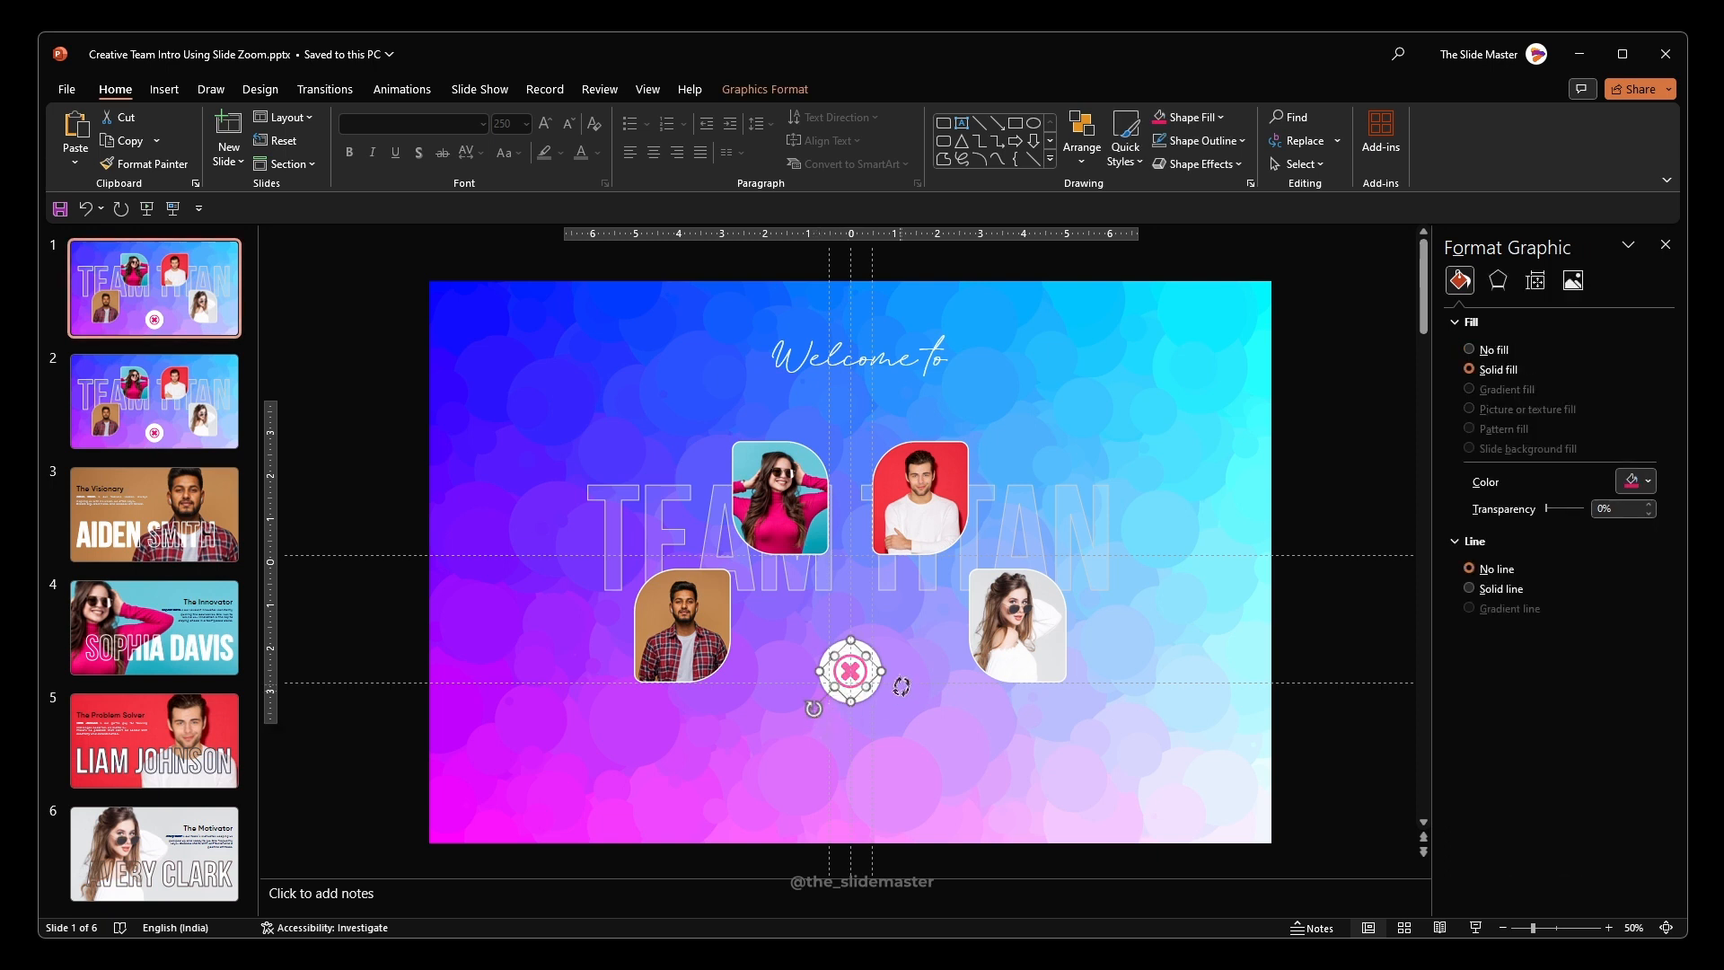
{"action": "left_click", "coordinate": [682, 623]}
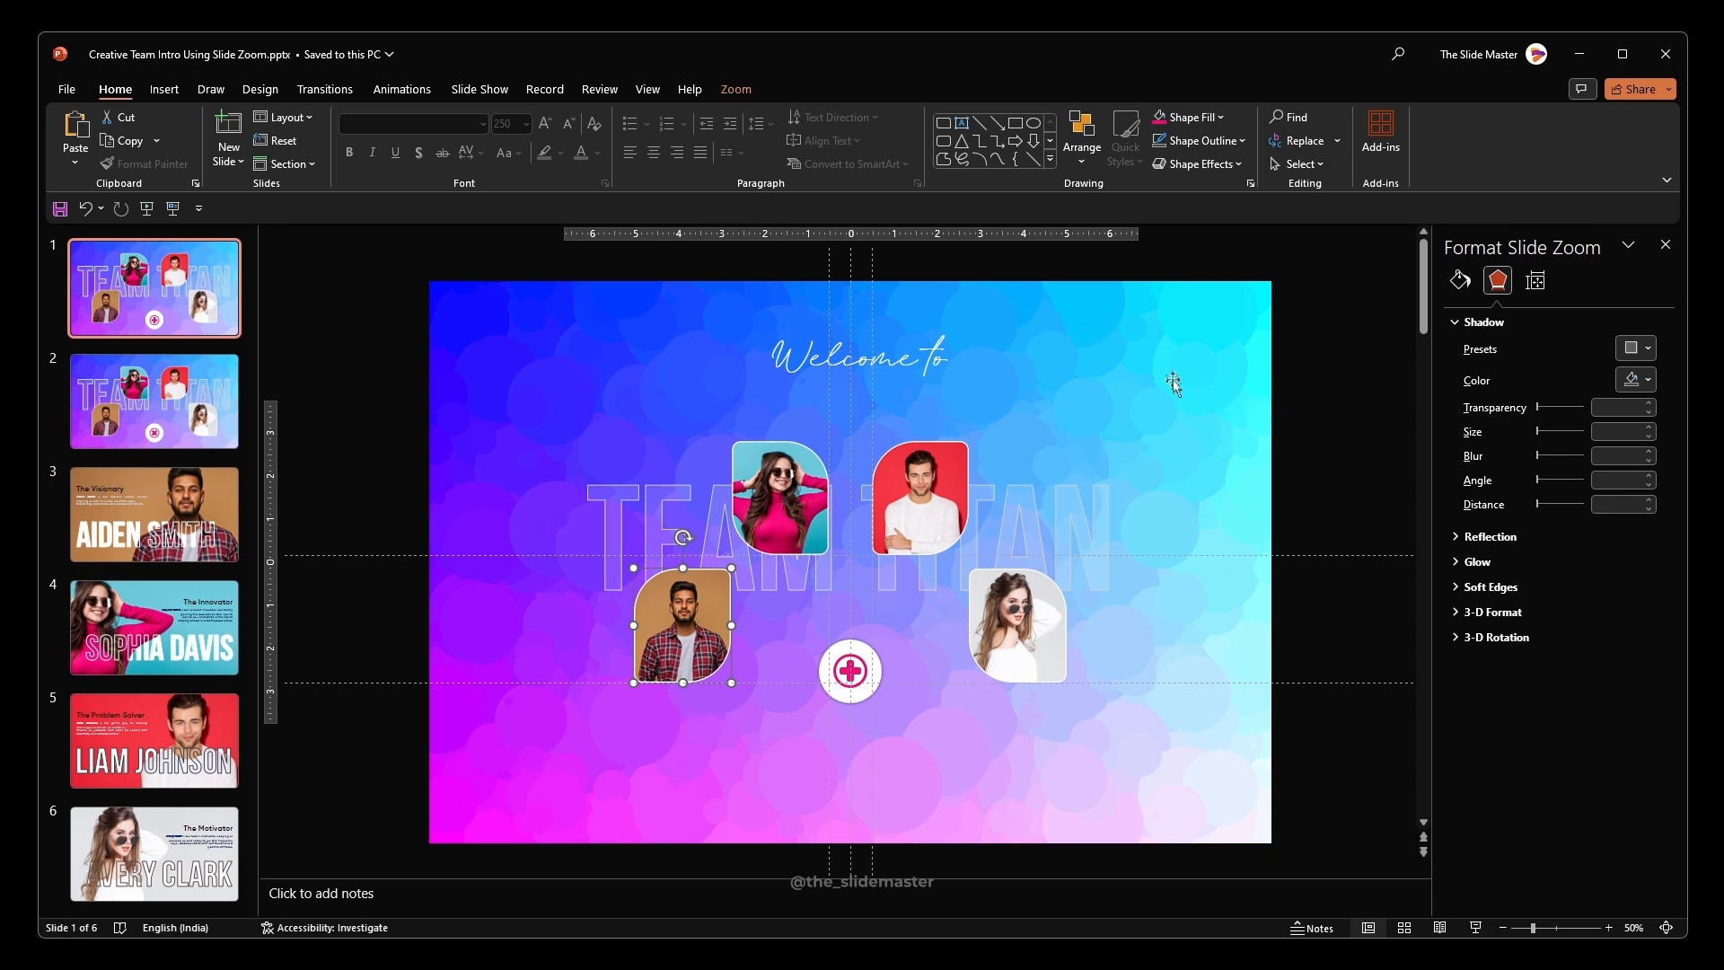
Flip the four photo zooms via Rotate, size them 0.1" x 0.09" and tuck them onto the plus button.
{"action": "left_click", "coordinate": [735, 90]}
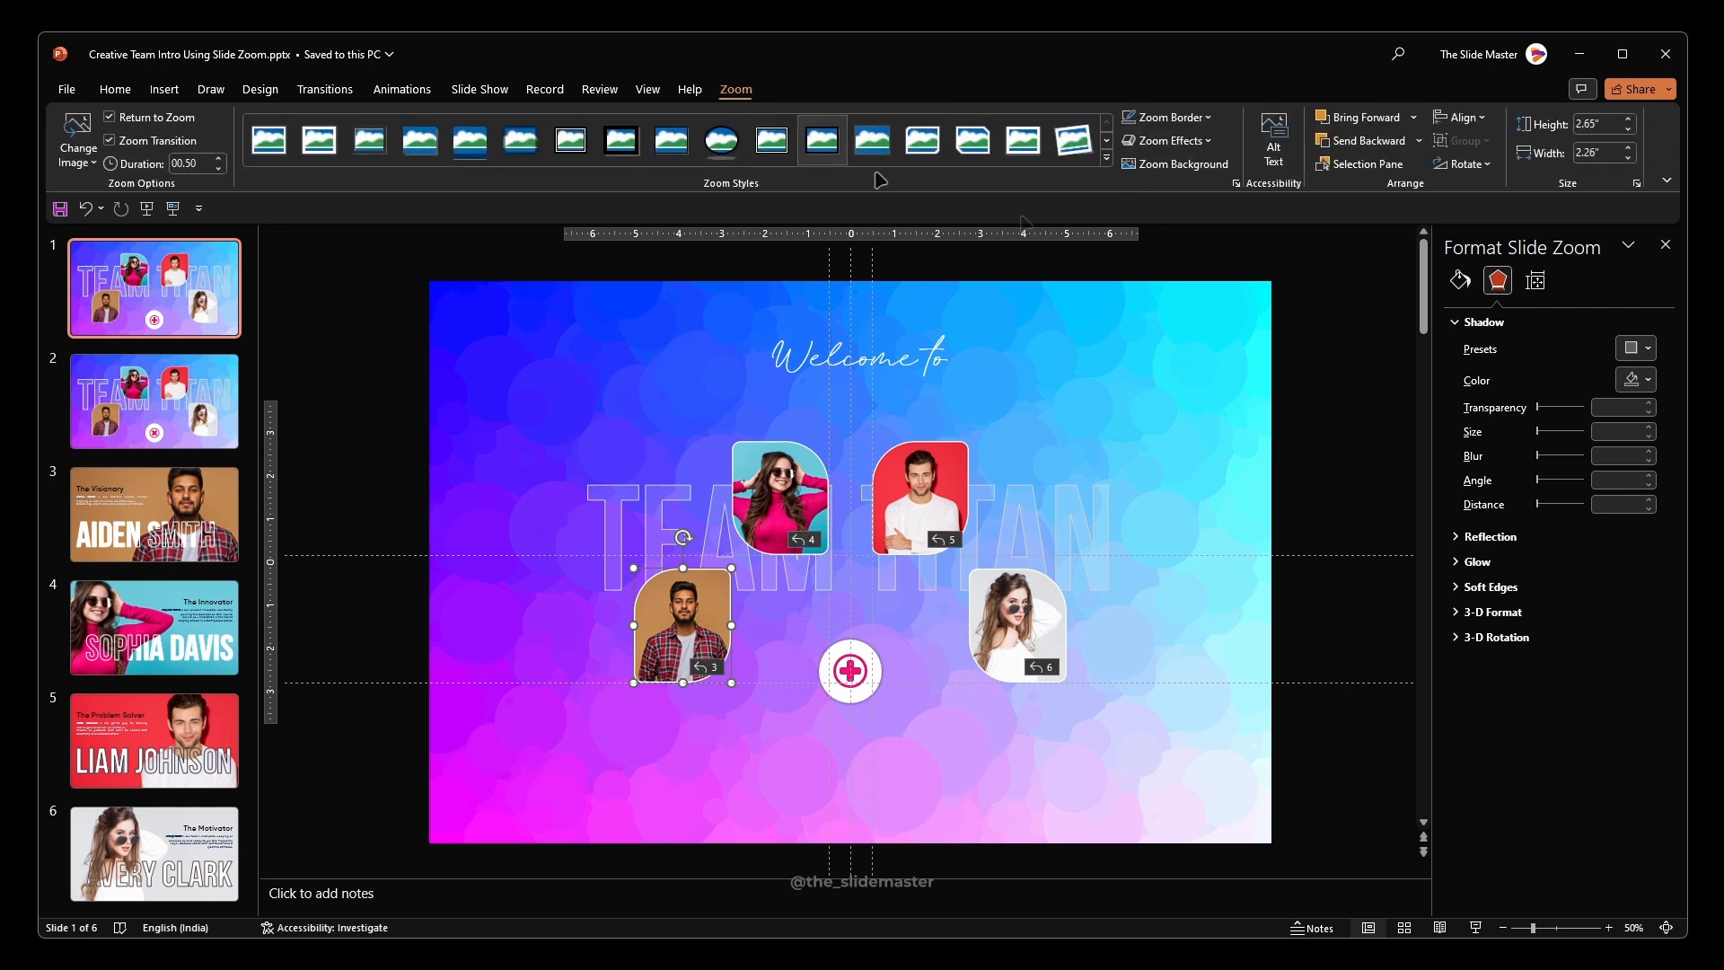
{"action": "left_click", "coordinate": [1460, 140]}
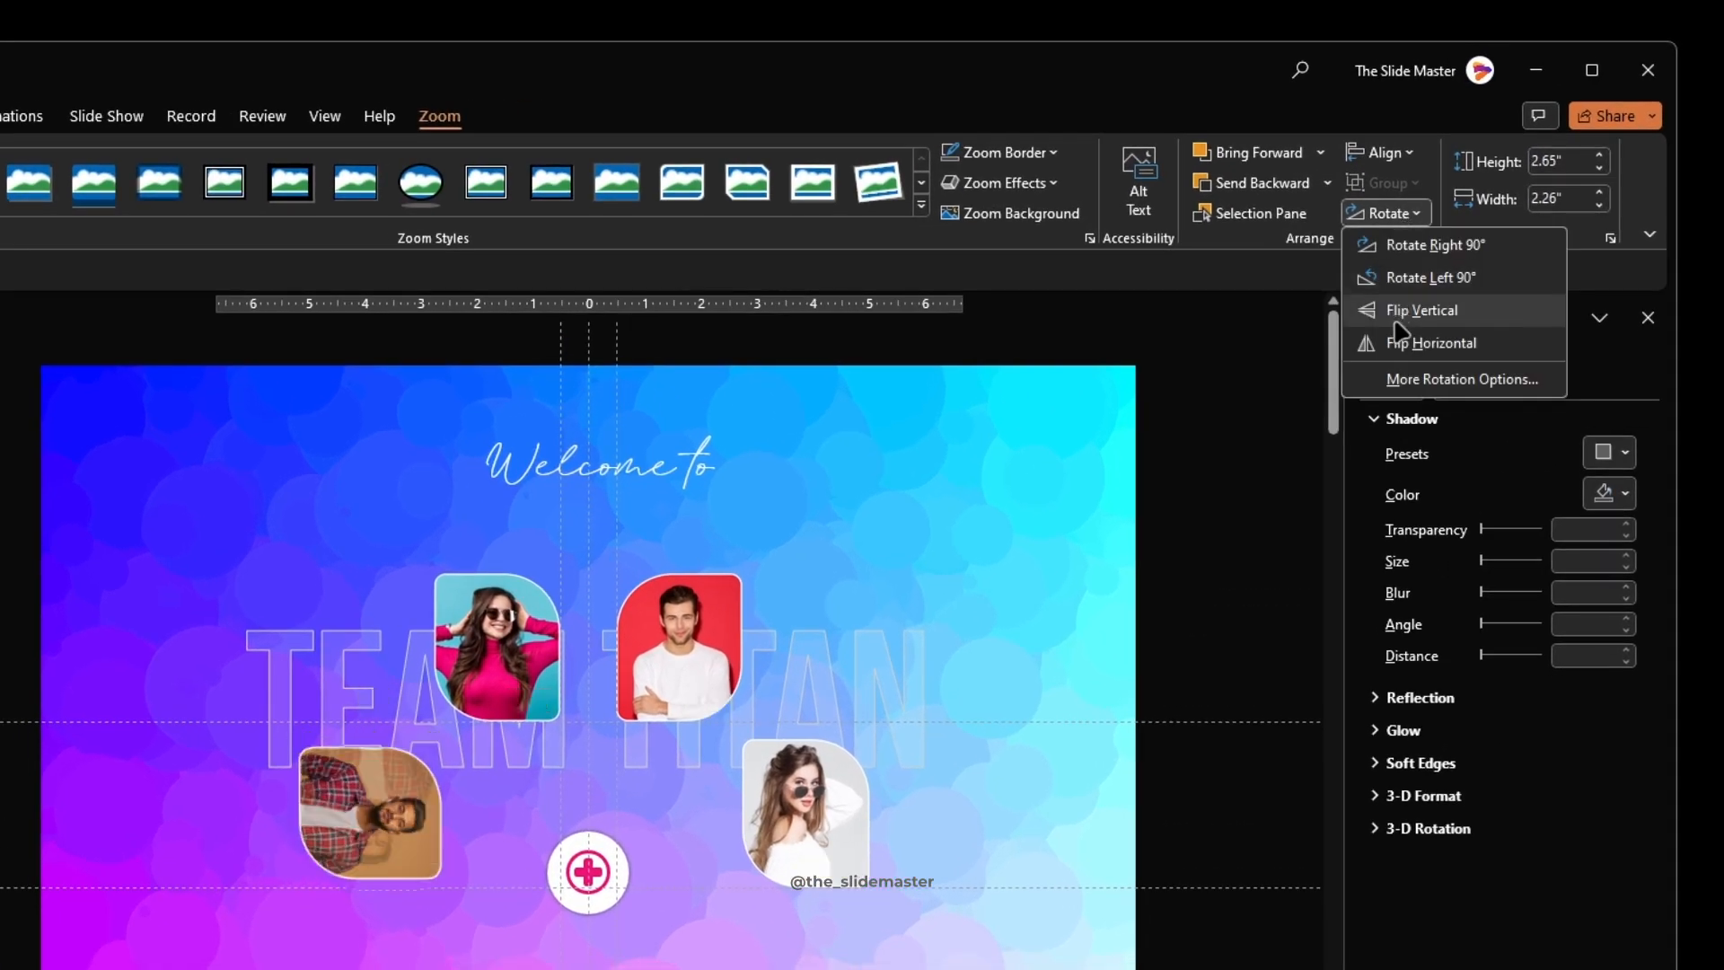
{"action": "left_click", "coordinate": [1420, 309]}
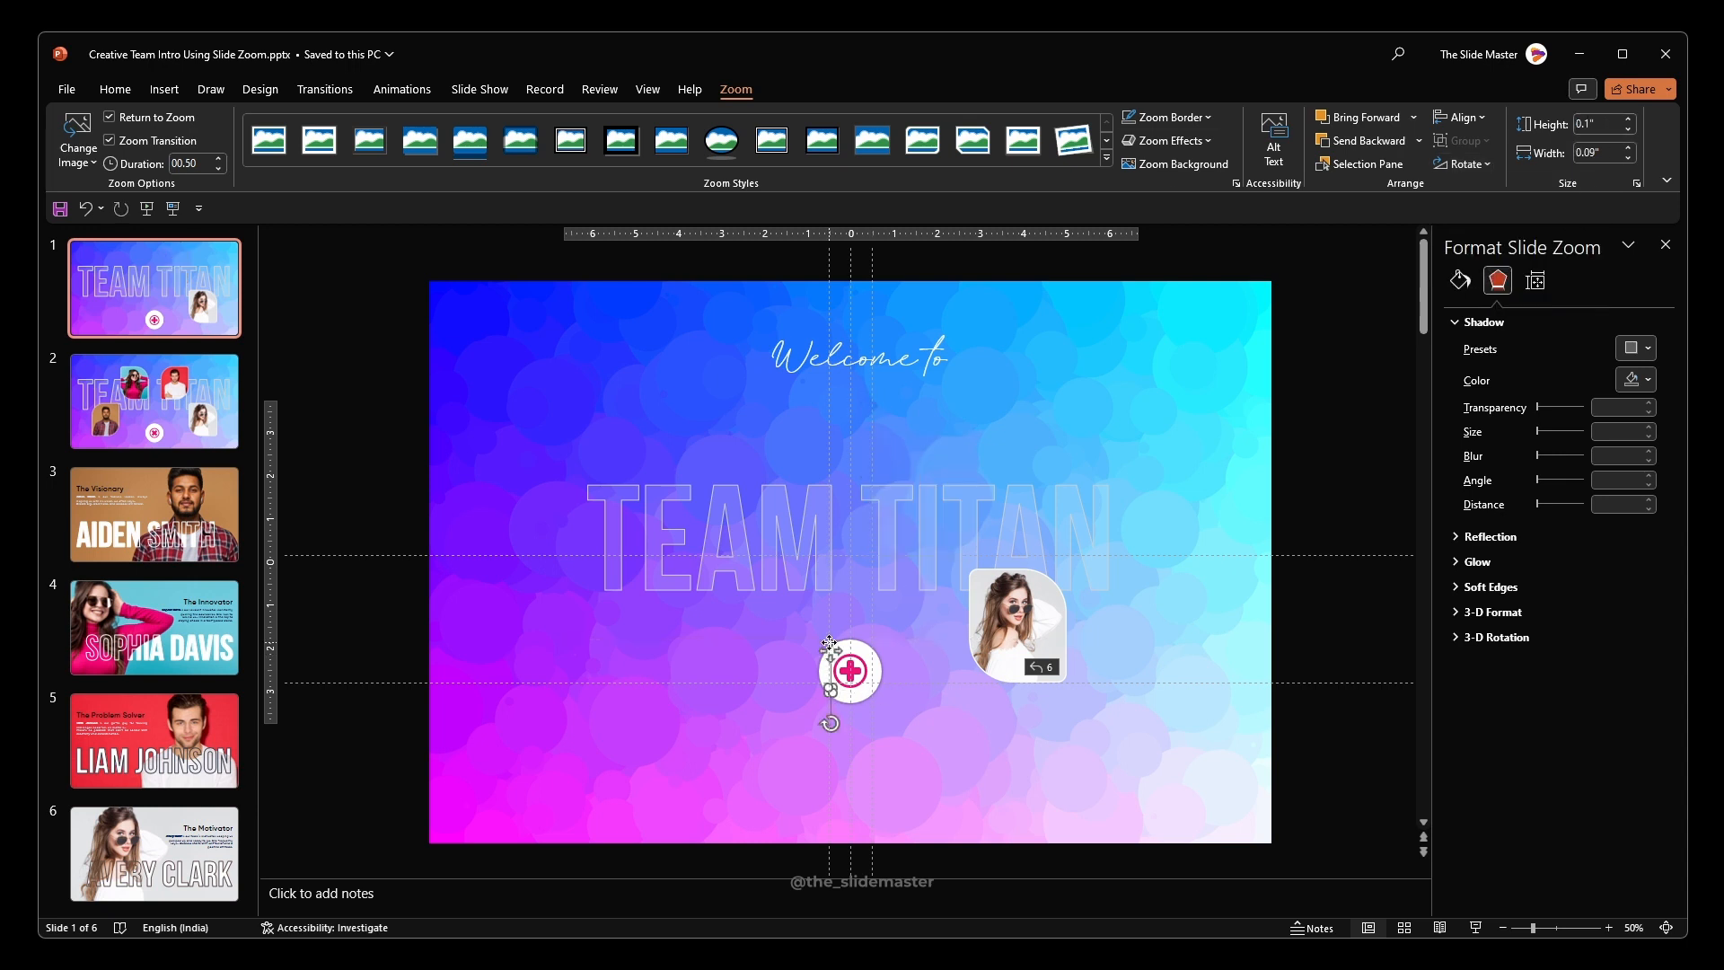
{"action": "left_click", "coordinate": [1012, 623]}
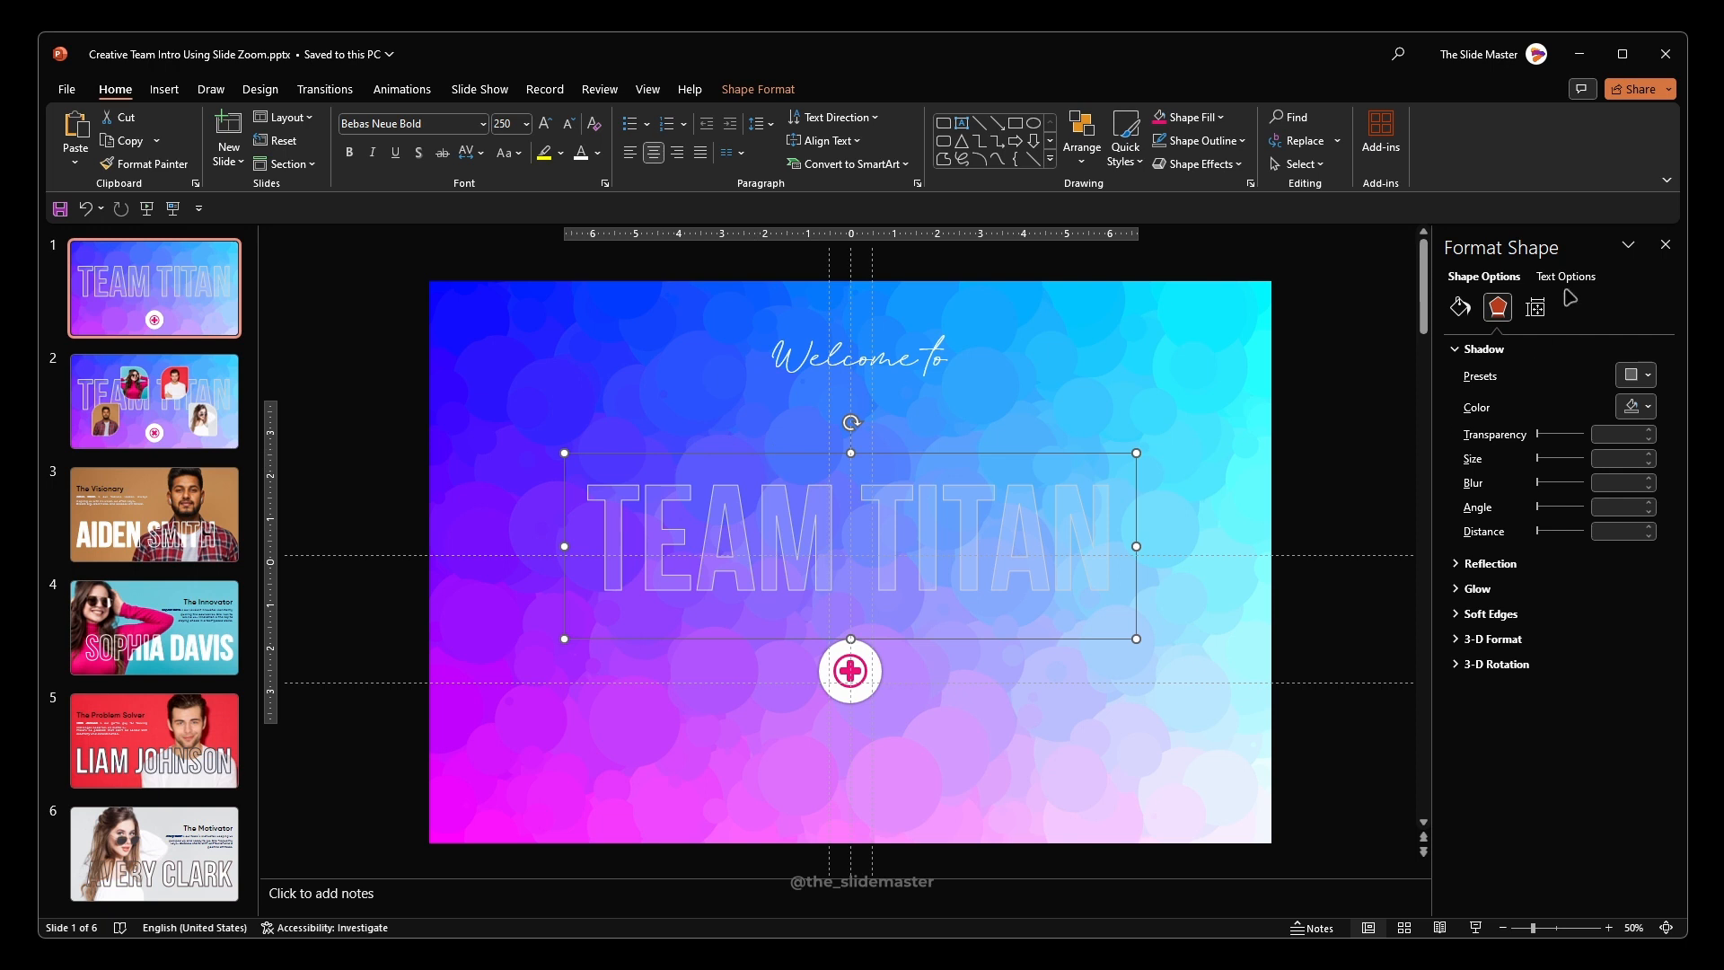
Give TEAM TITAN font size 200 with a 60% transparent solid text fill and nudge it lower.
{"action": "left_click", "coordinate": [1564, 276]}
{"action": "type", "text": "200"}
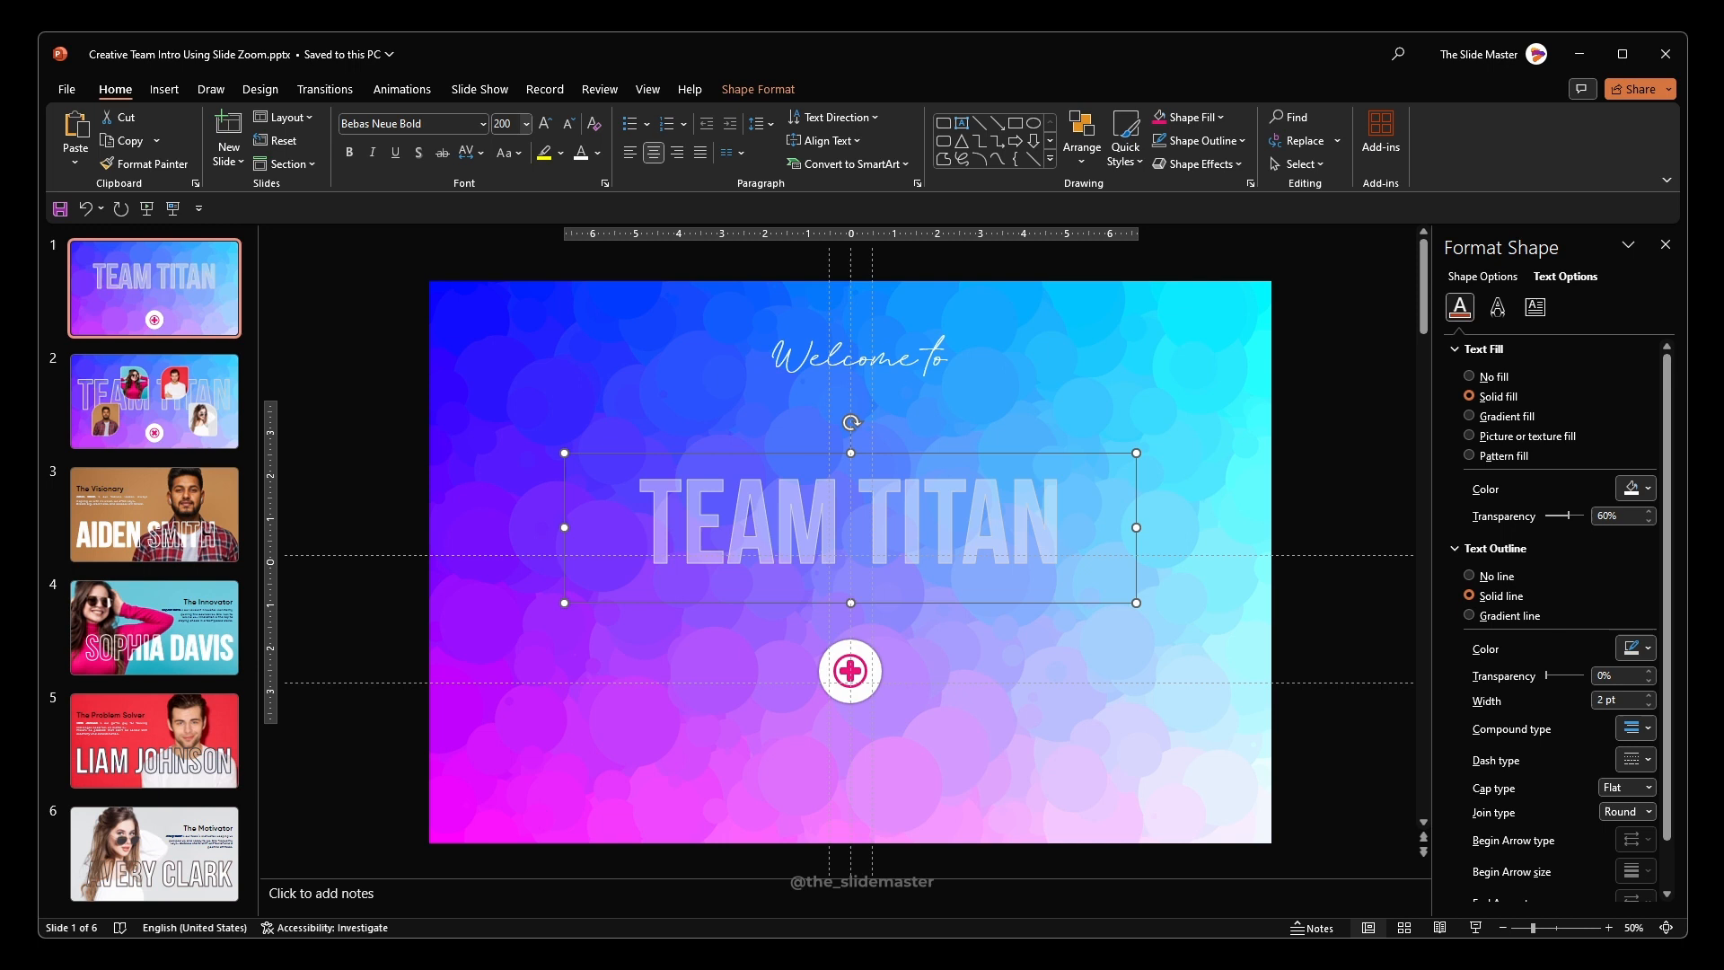
{"action": "left_click", "coordinate": [1319, 138]}
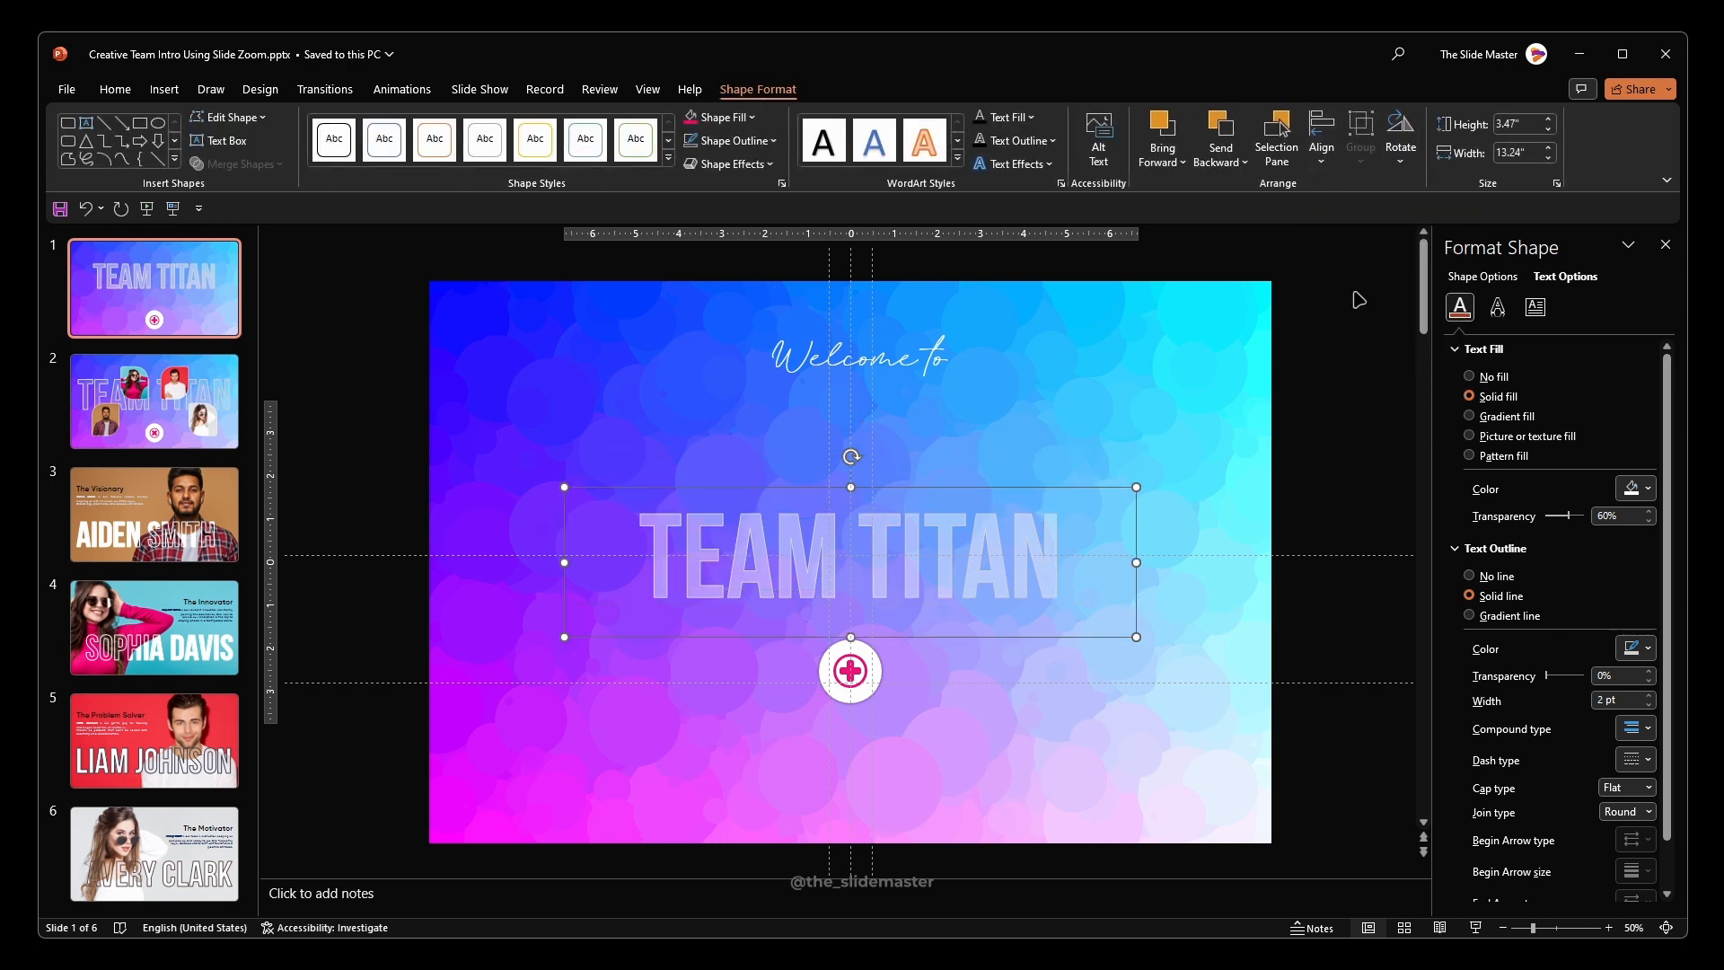
{"action": "left_click", "coordinate": [860, 355]}
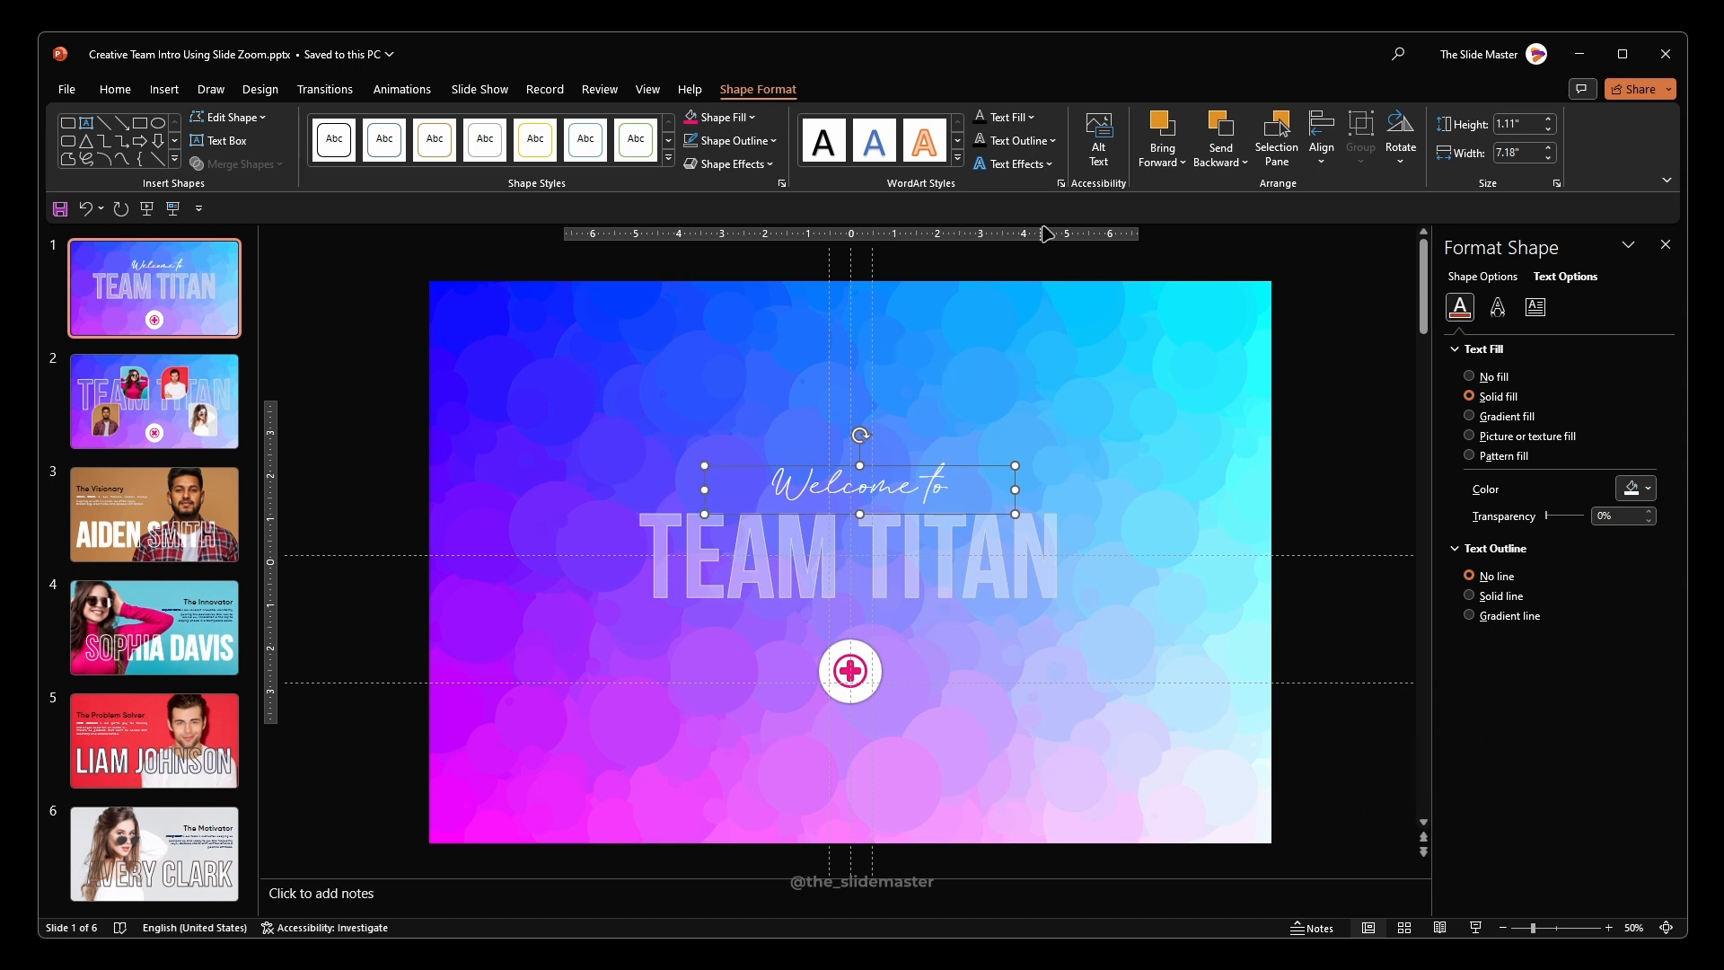
Lower the 'Welcome to' text to rest just above the TEAM TITAN title.
{"action": "left_click", "coordinate": [1319, 138]}
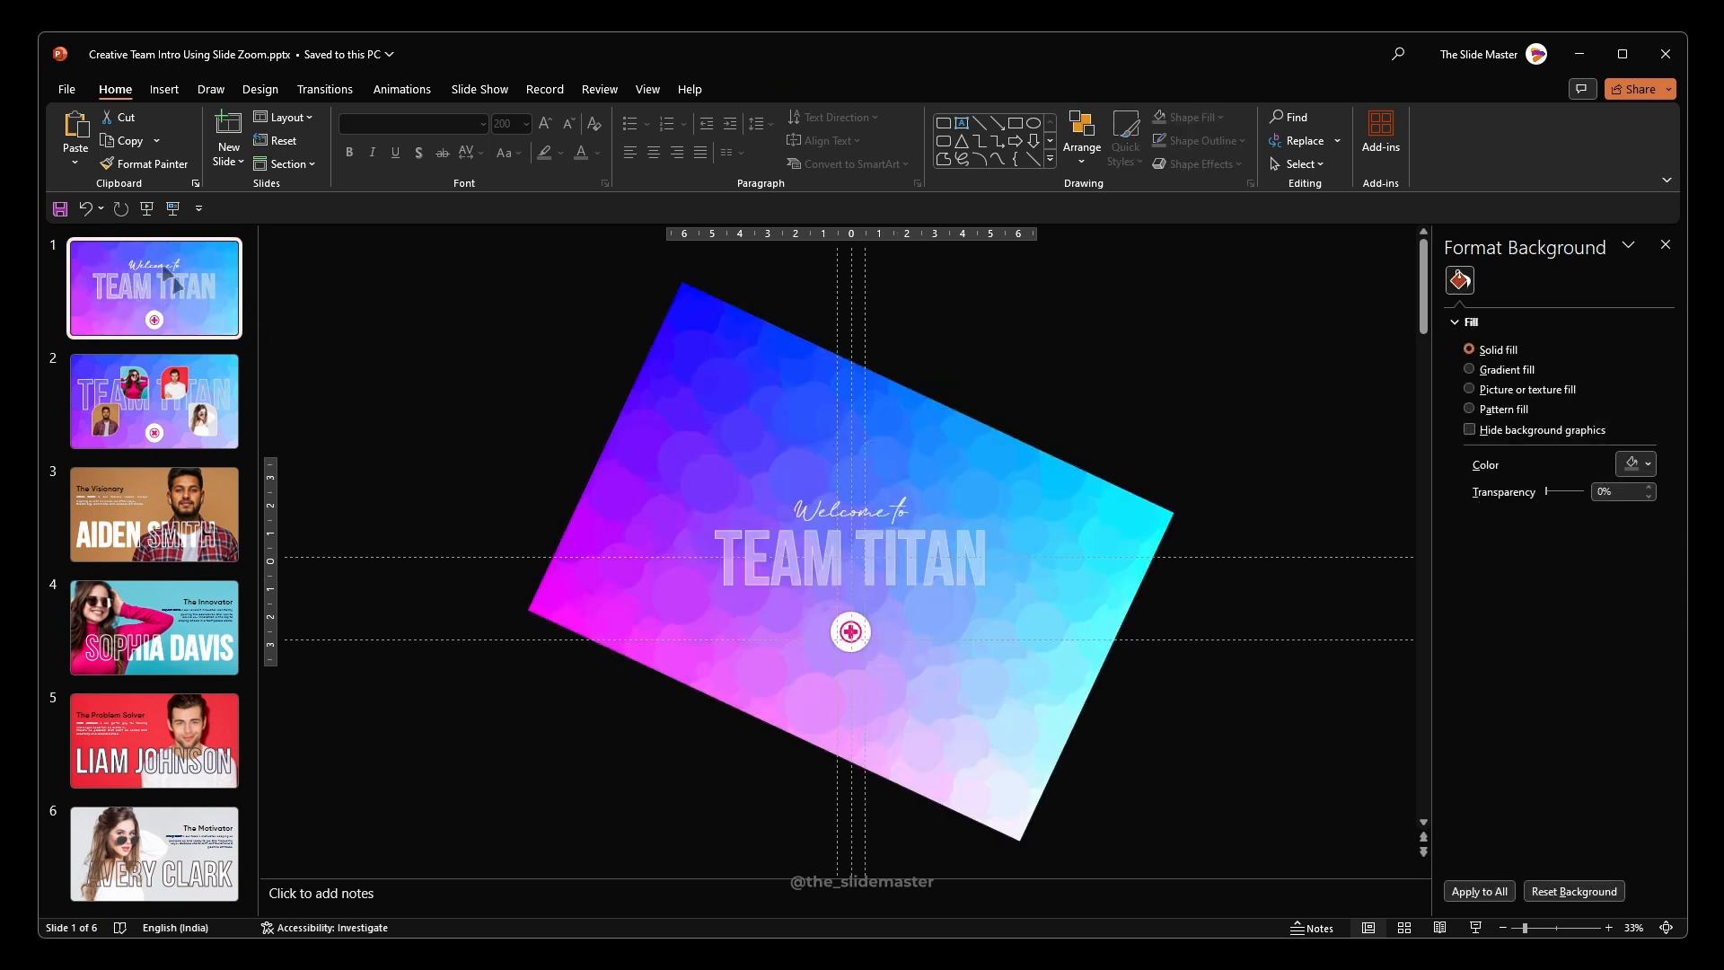
Duplicate the title slide with Ctrl+D, leave slide 1 as the tilted gradient only, and select slide 2's plus button.
{"action": "key", "text": "ctrl+d"}
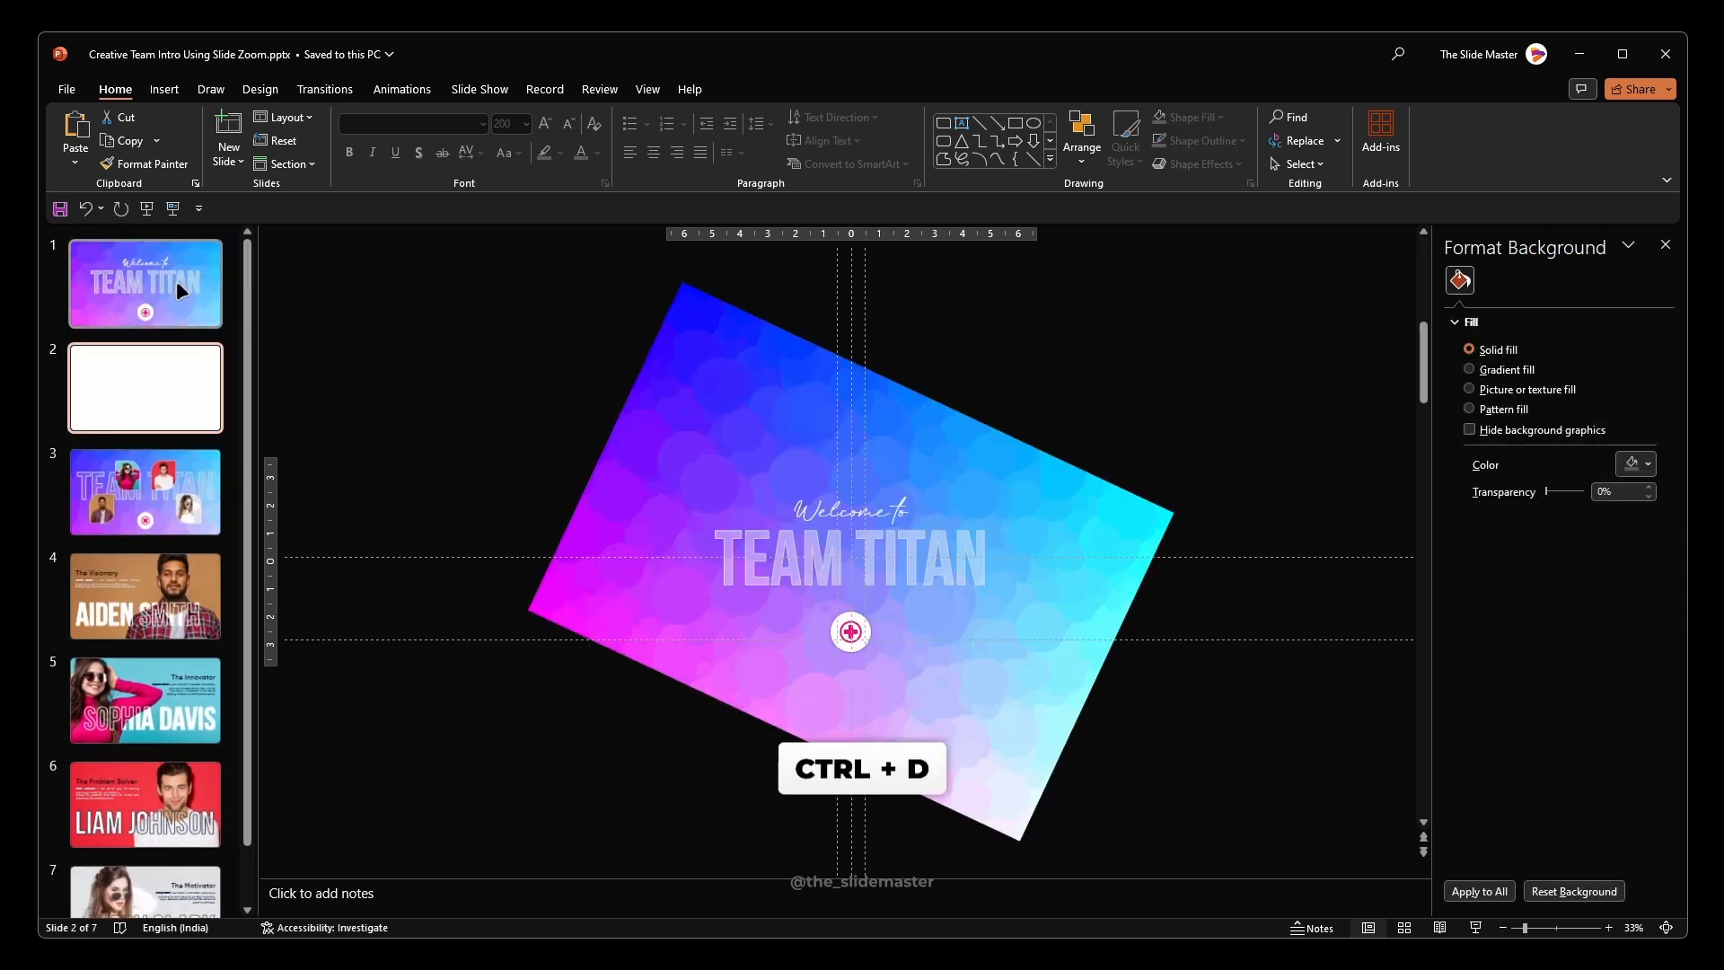
{"action": "key", "text": "ctrl+d"}
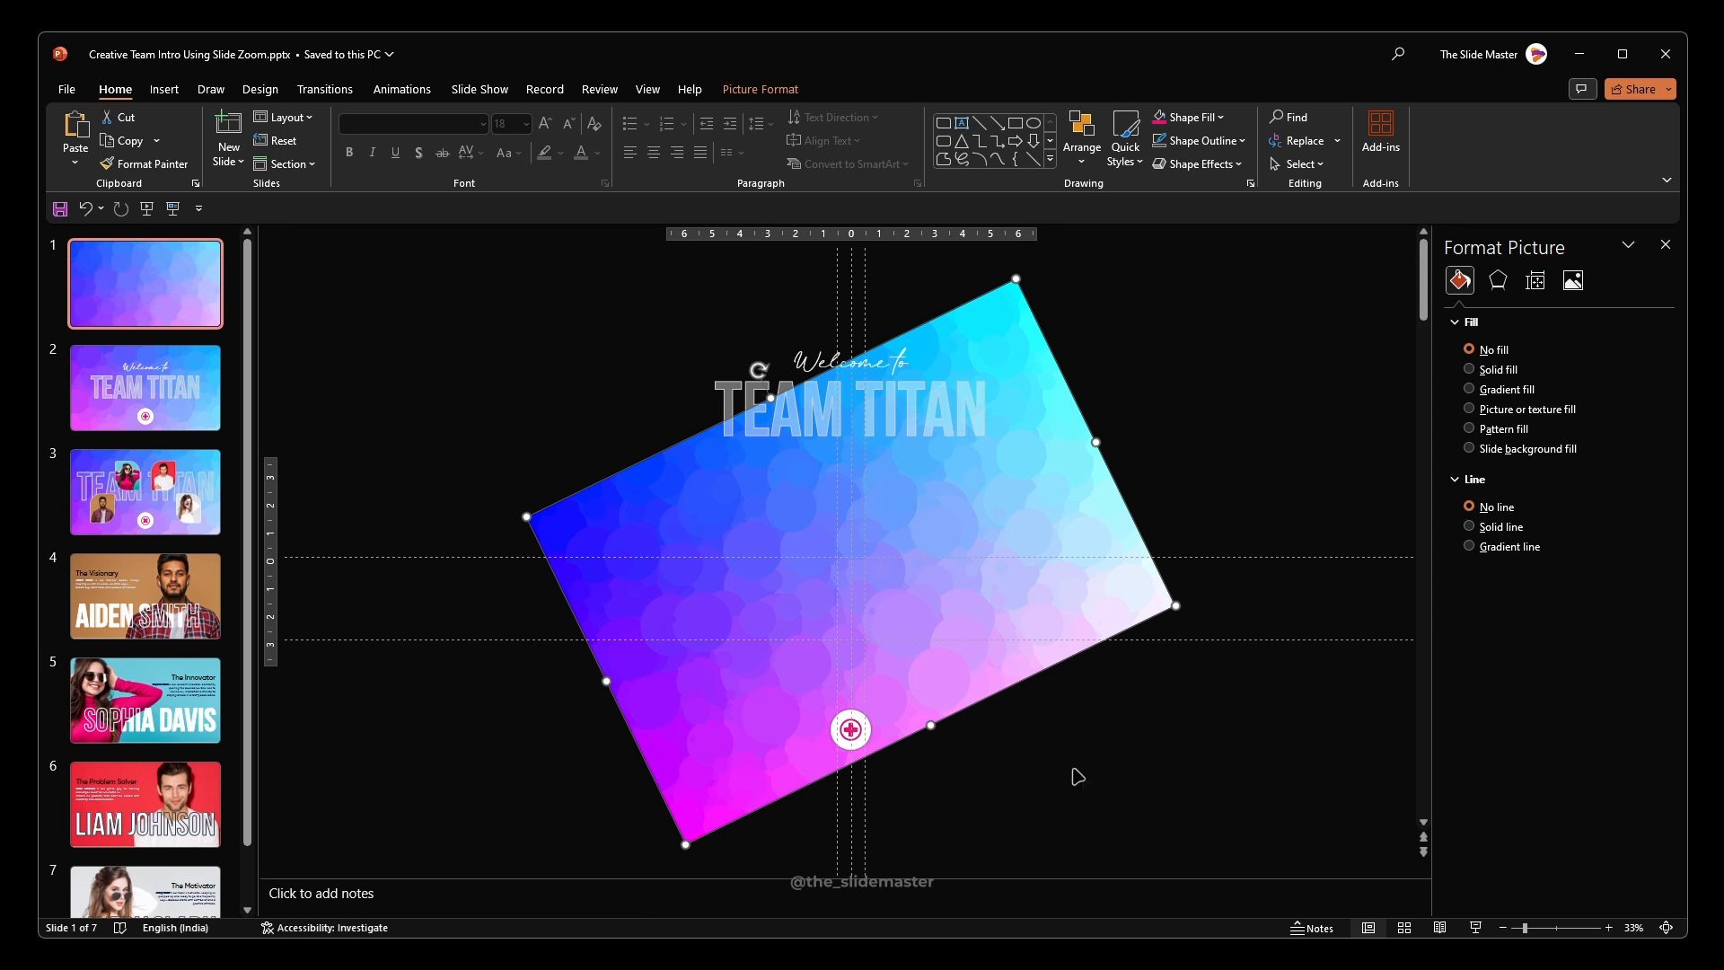
{"action": "left_click", "coordinate": [143, 388]}
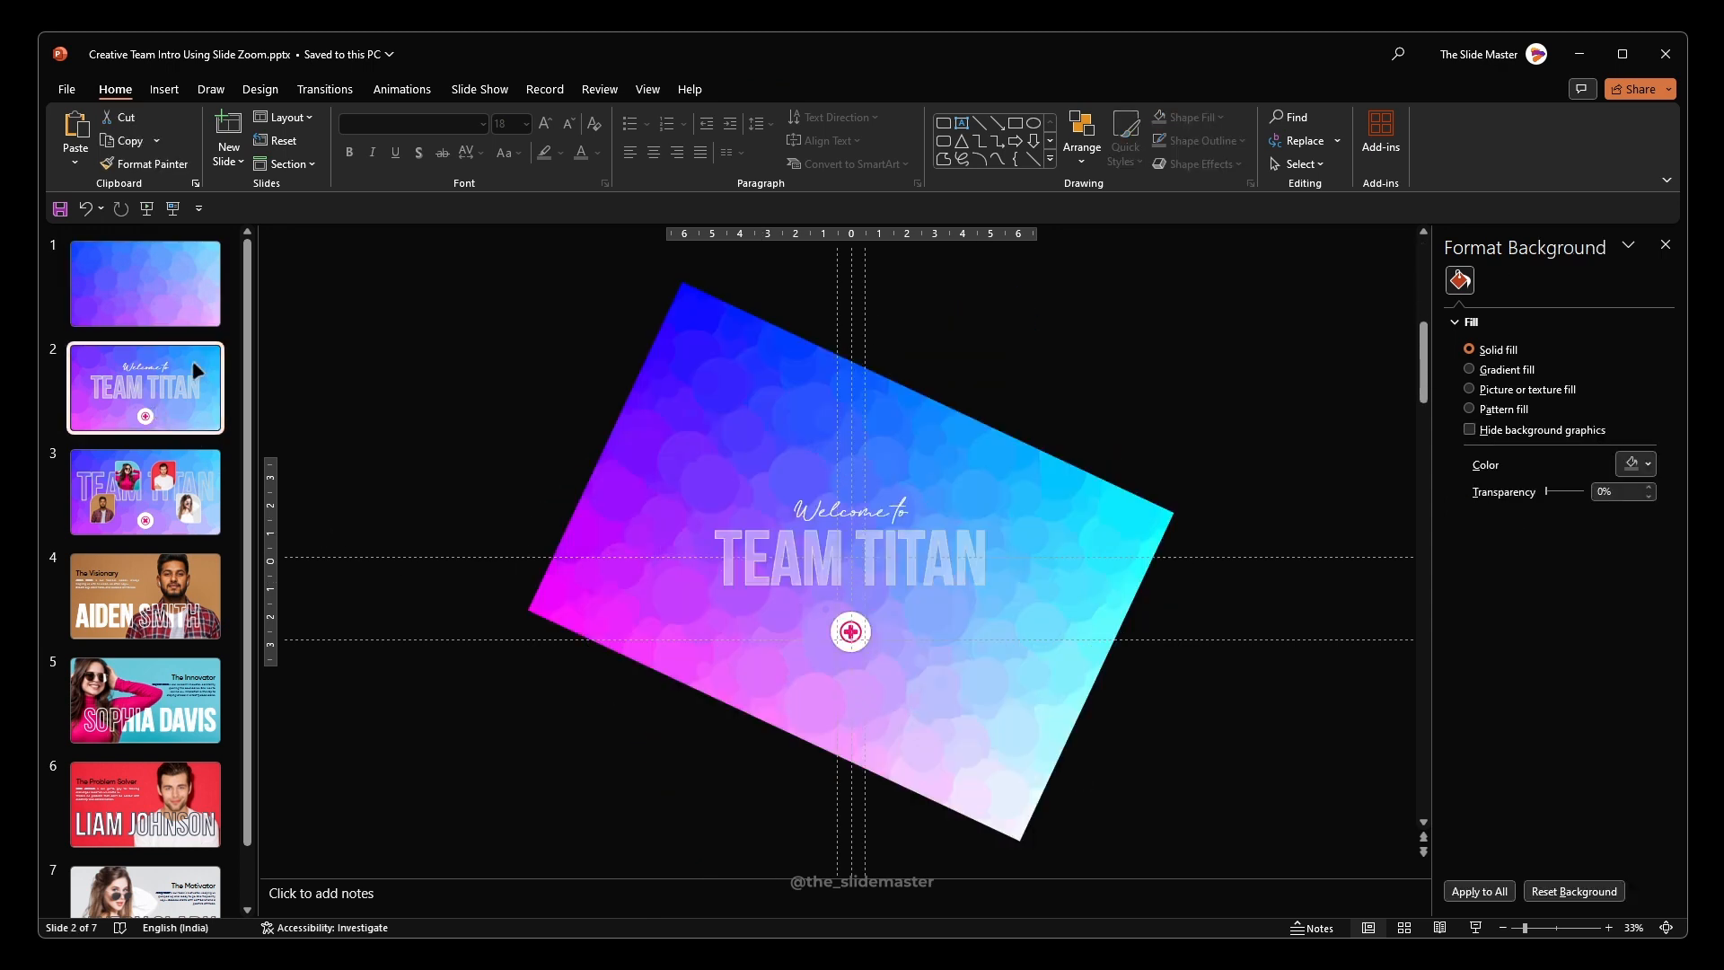
{"action": "left_click", "coordinate": [850, 630]}
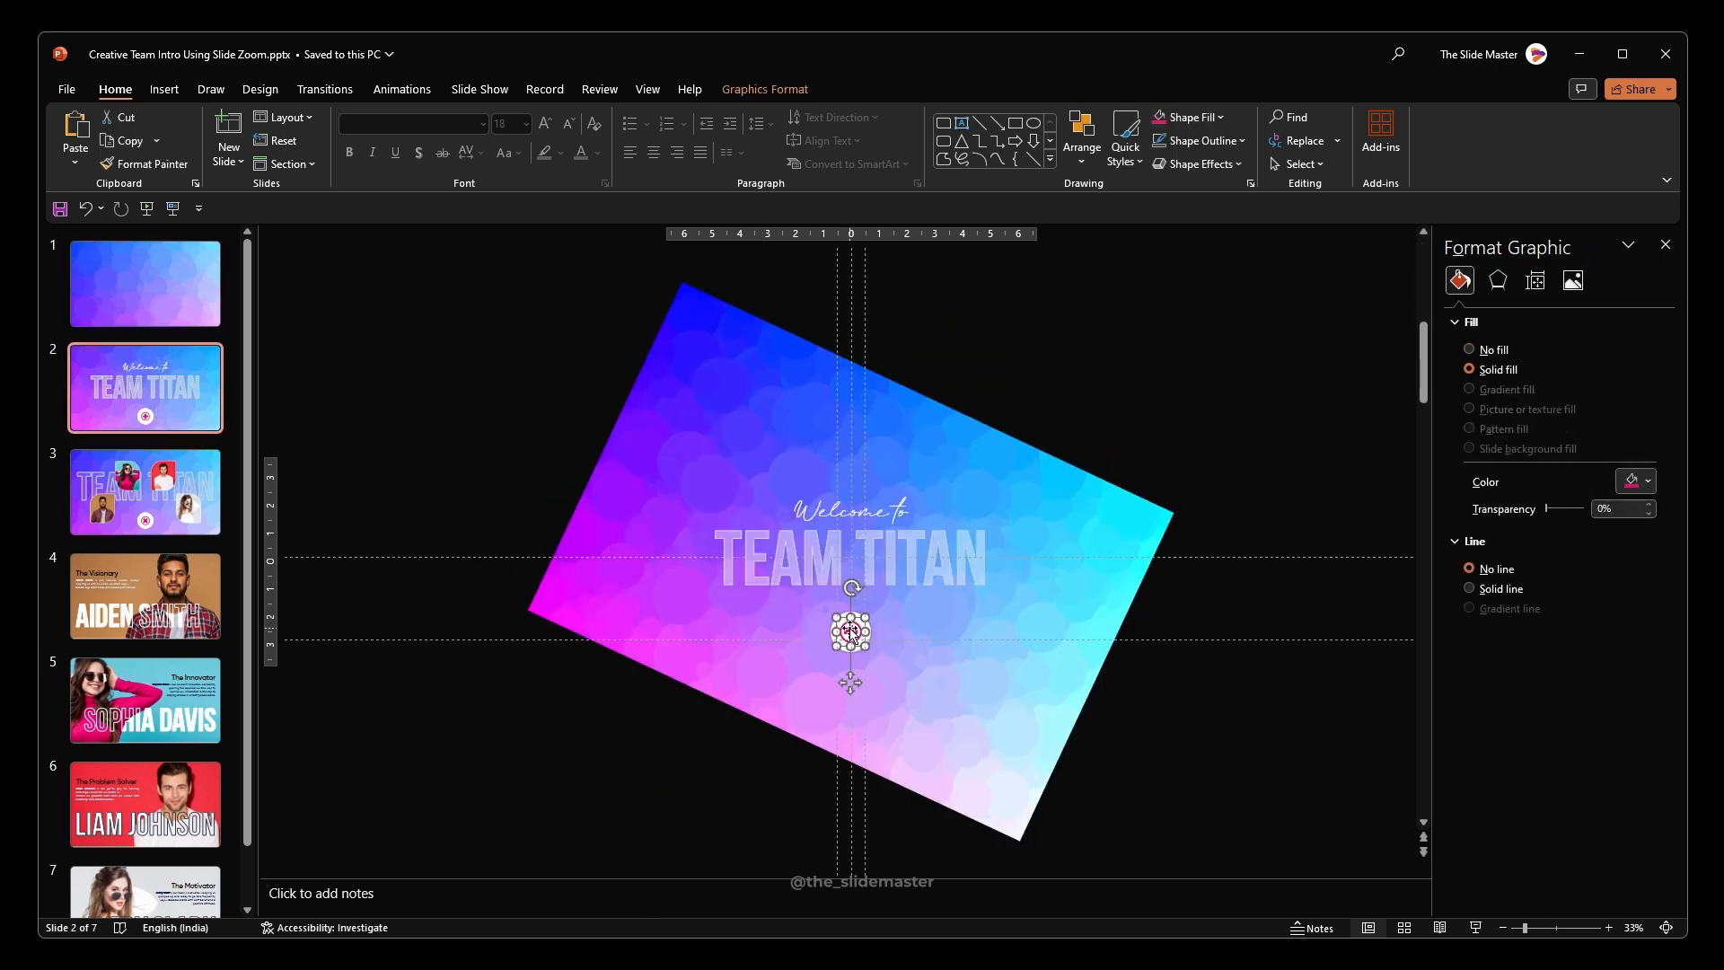
{"action": "left_click", "coordinate": [163, 90]}
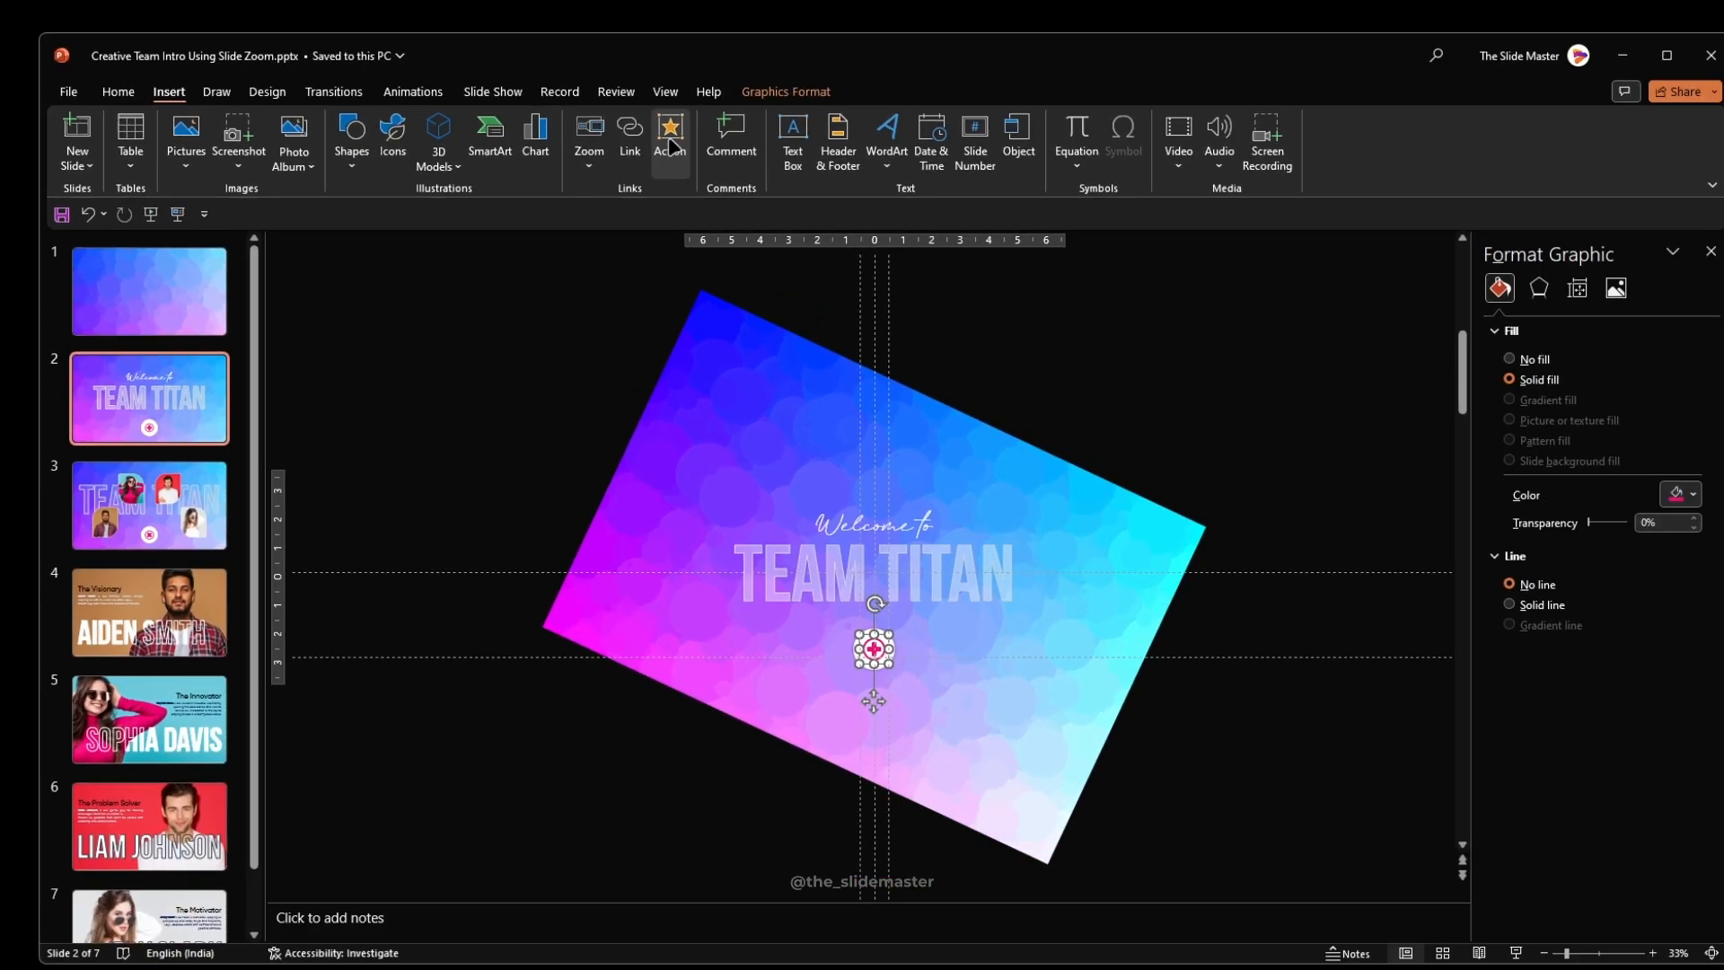
Give the plus button an Action hyperlink to Next Slide, then go to the photo slide.
{"action": "left_click", "coordinate": [670, 140]}
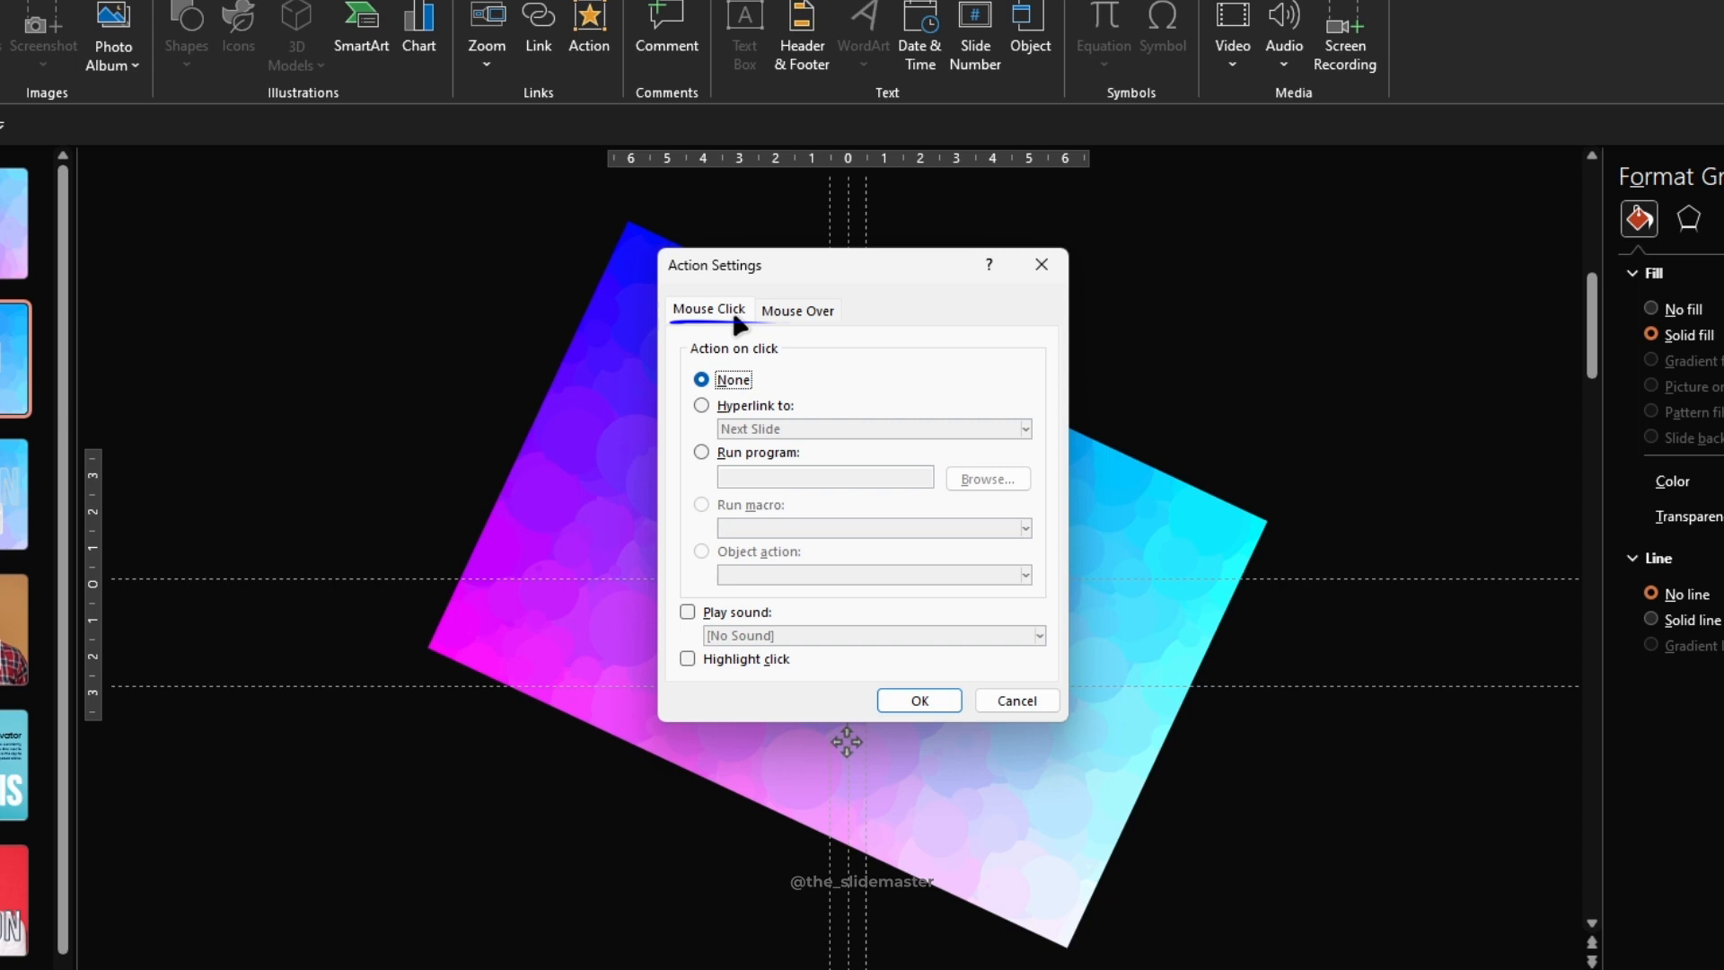
{"action": "left_click", "coordinate": [702, 405]}
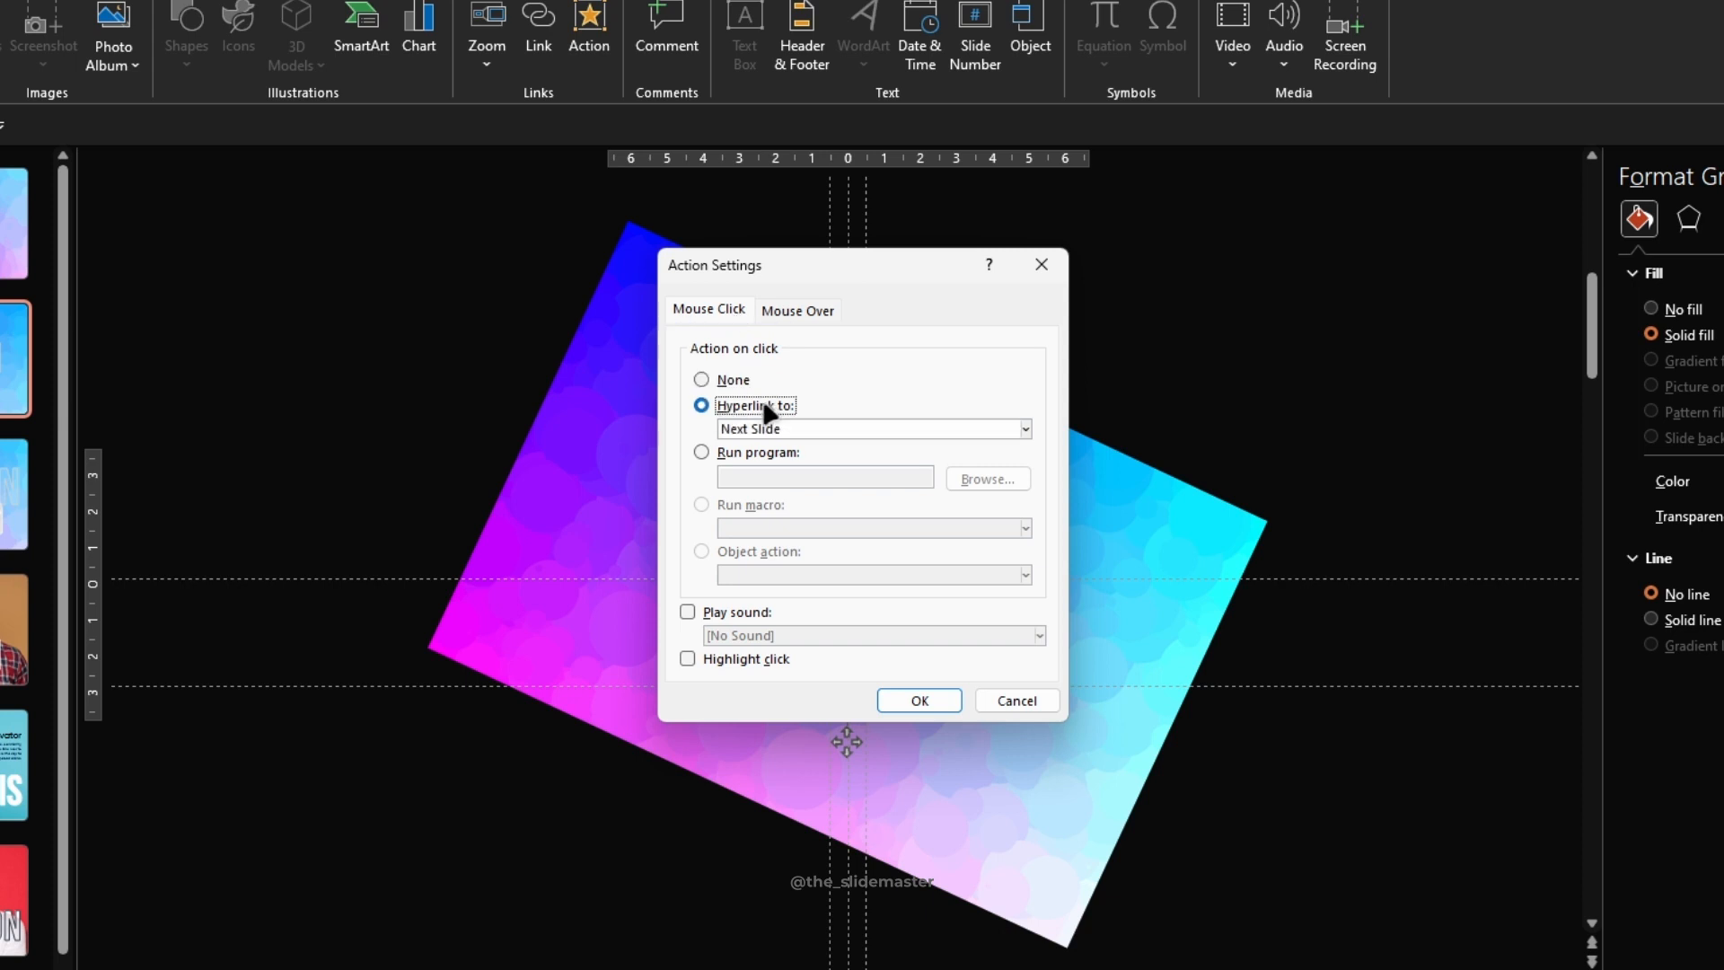
{"action": "left_click", "coordinate": [1022, 429]}
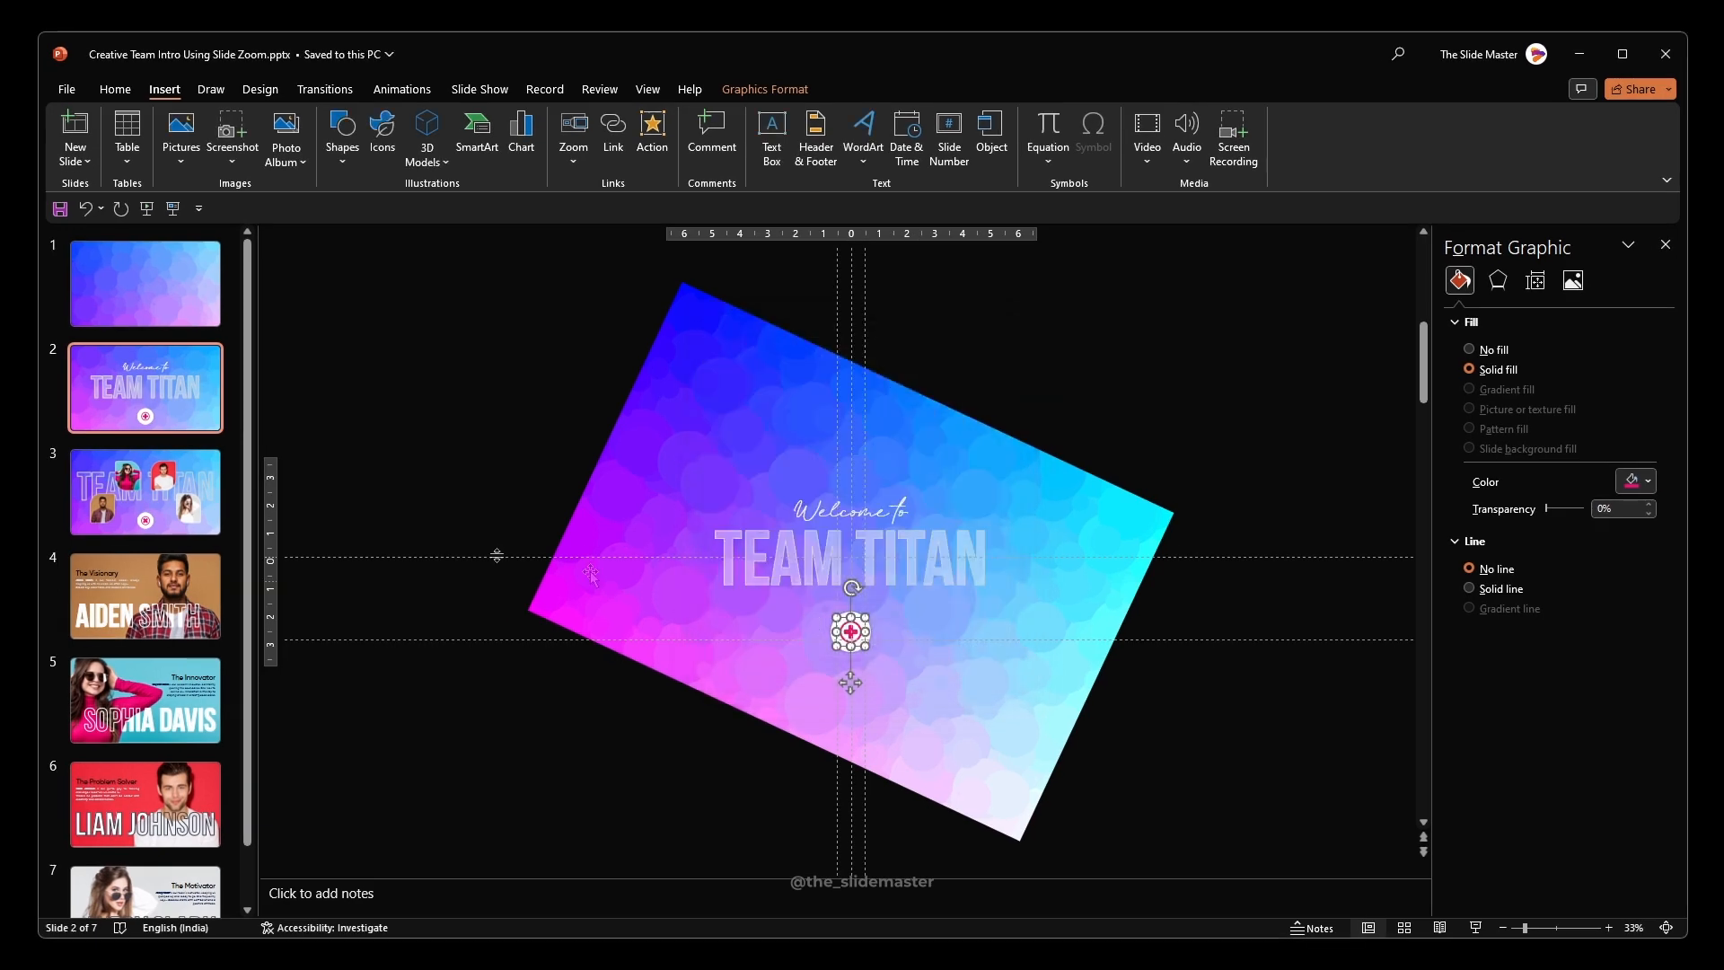
{"action": "left_click", "coordinate": [144, 492]}
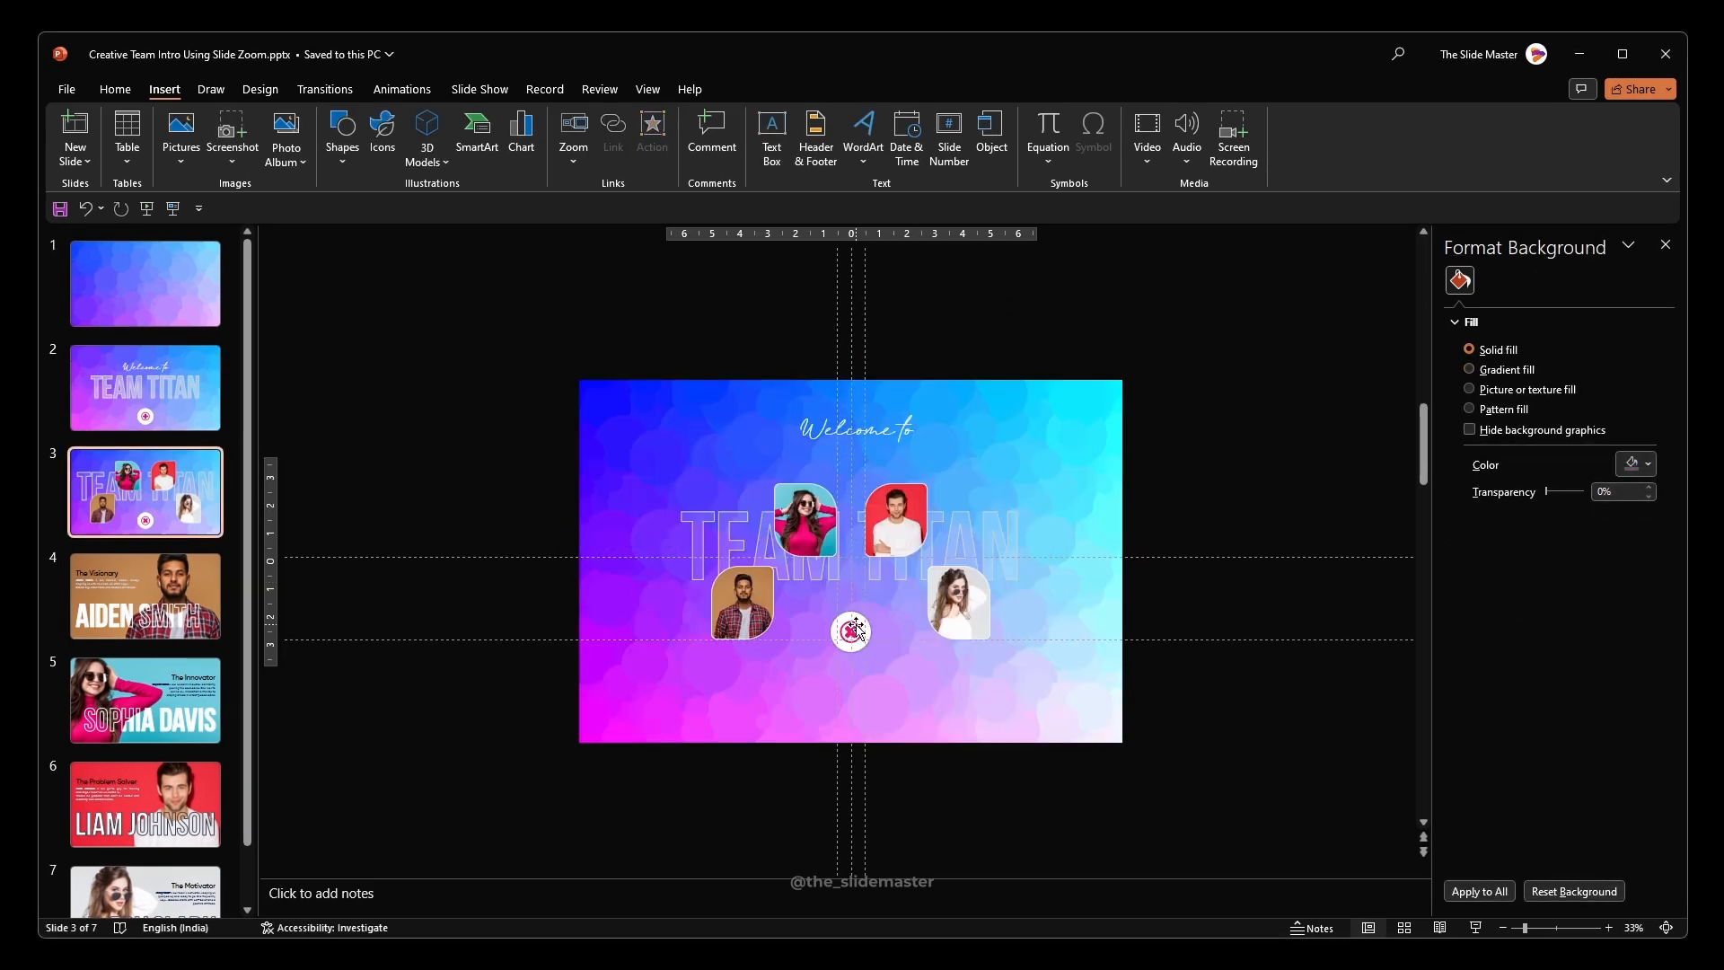
Give the X close icon on slide 3 an Action hyperlink to Previous Slide.
{"action": "left_click", "coordinate": [849, 630]}
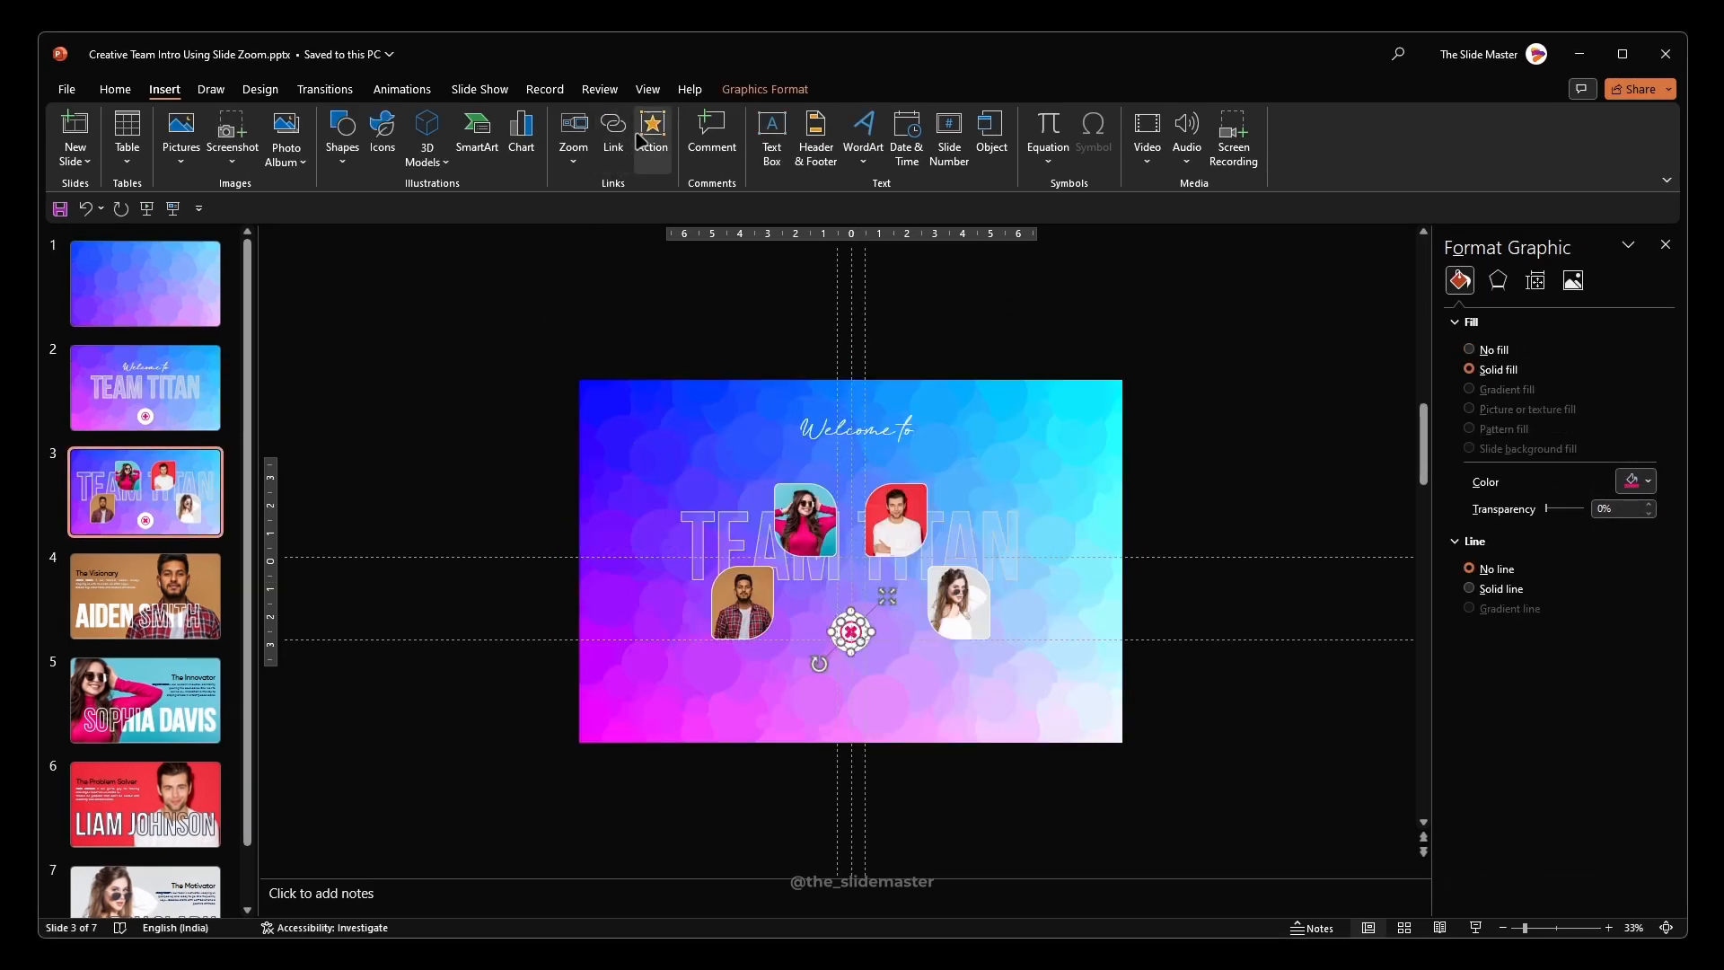
{"action": "left_click", "coordinate": [651, 138]}
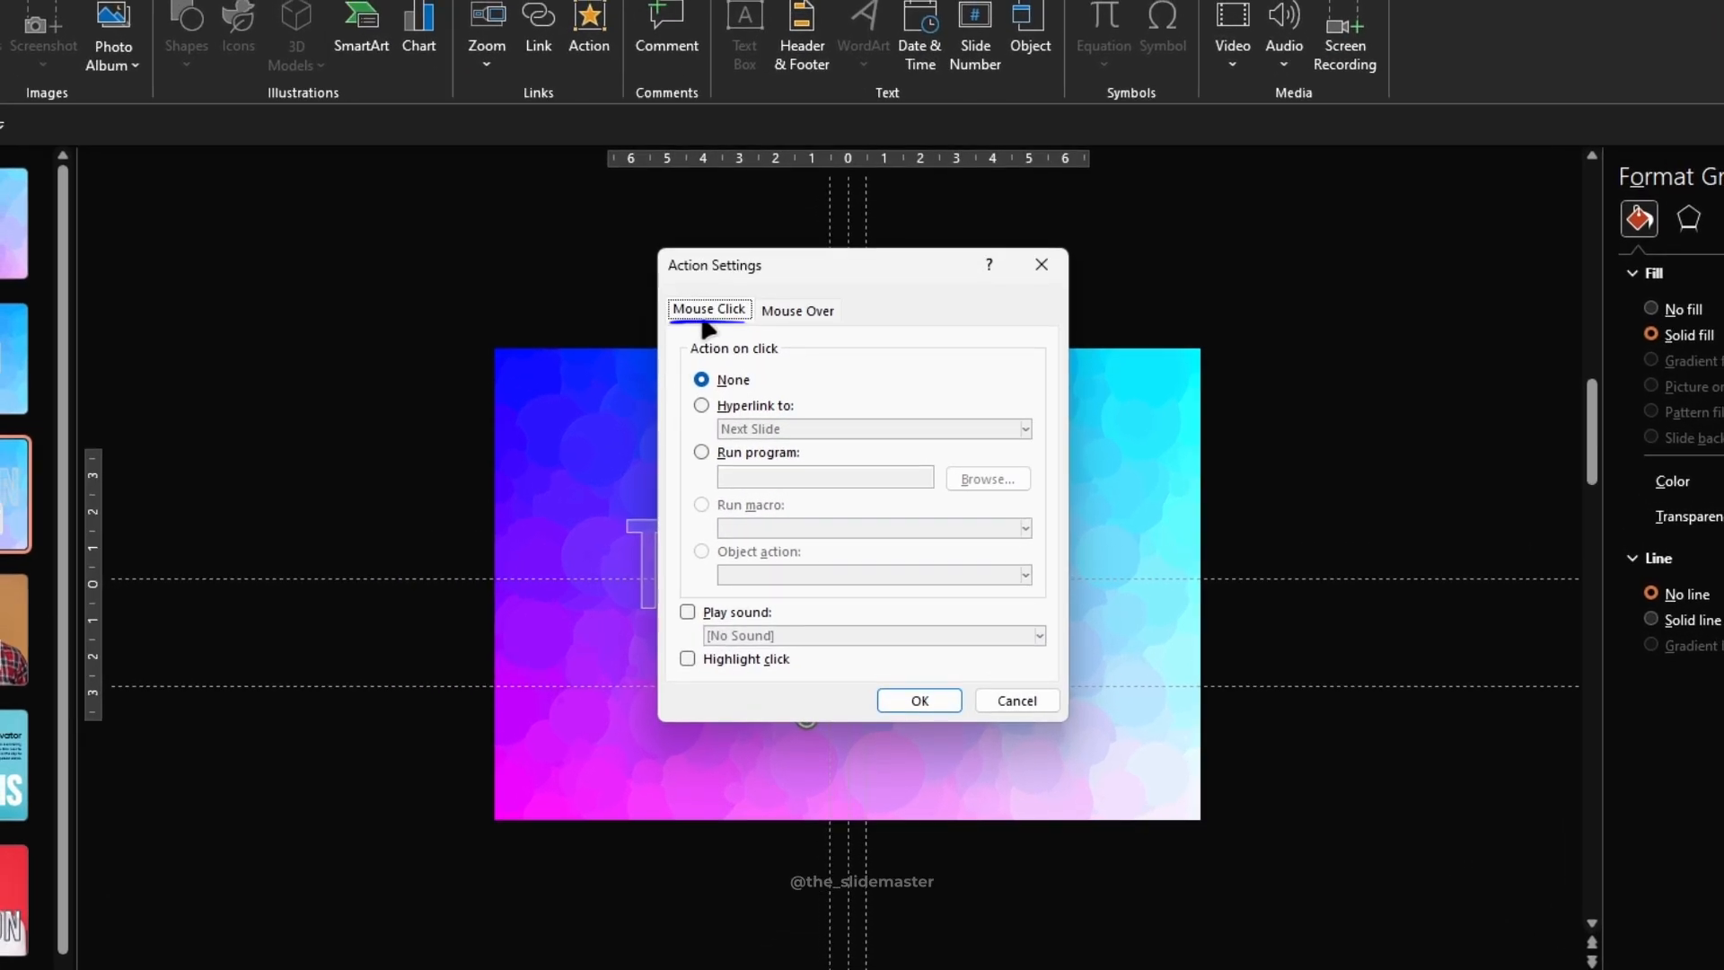
{"action": "left_click", "coordinate": [702, 404]}
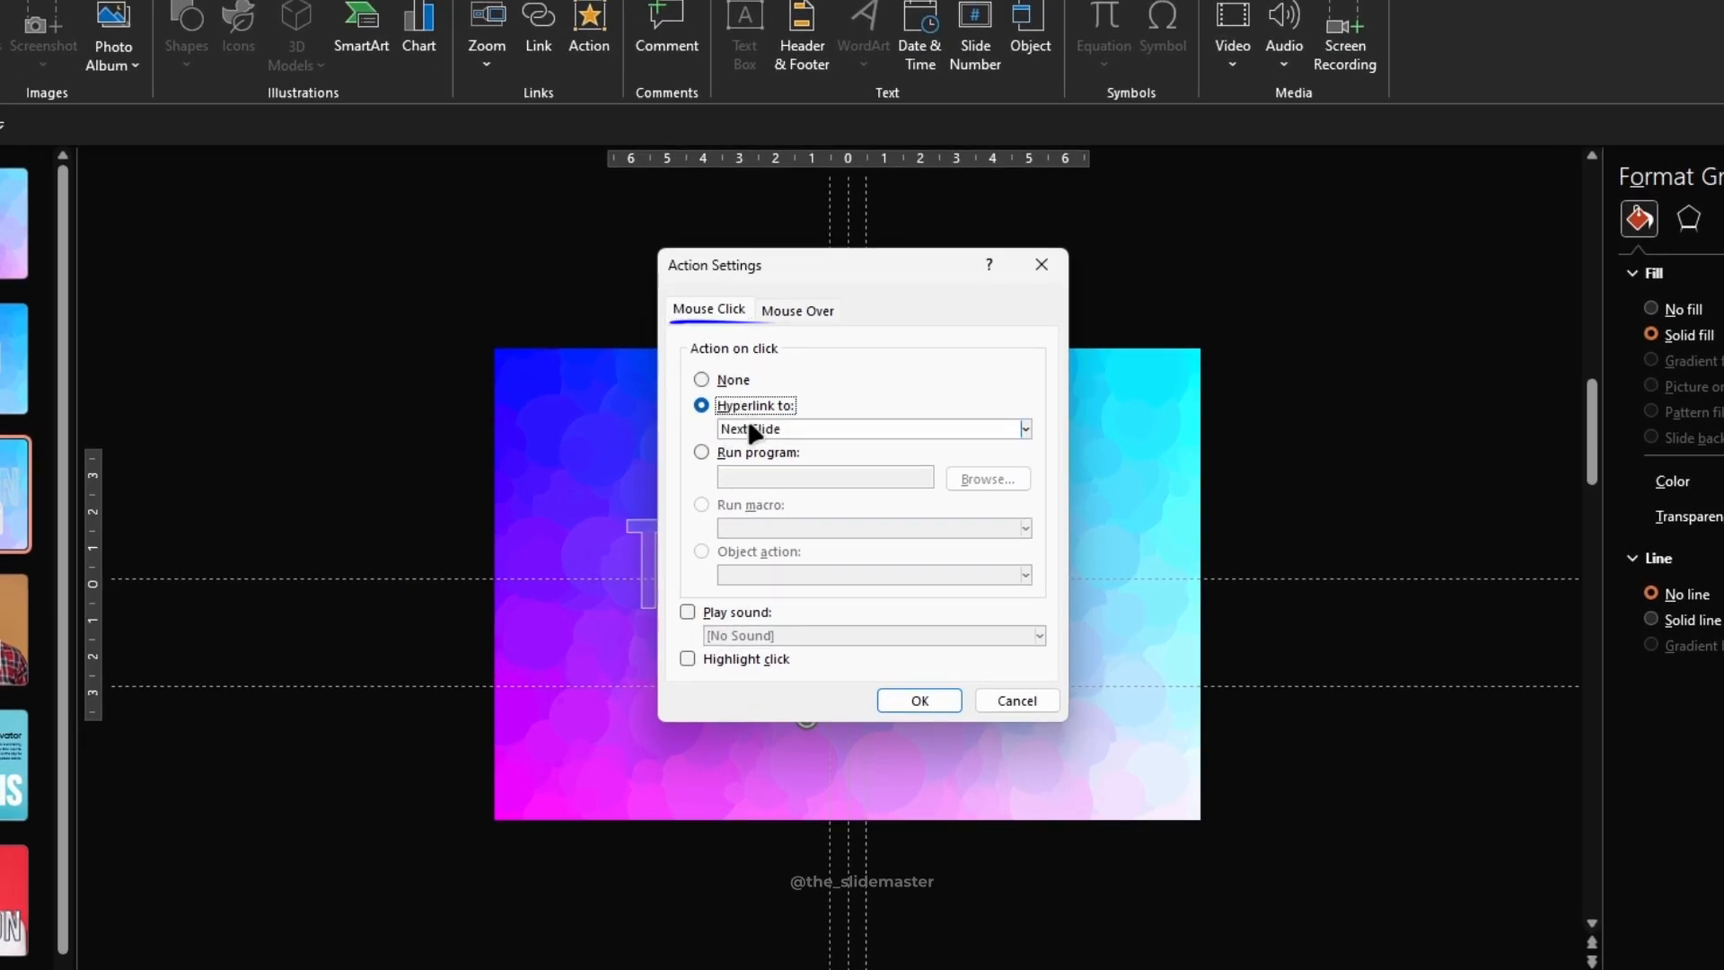
{"action": "left_click", "coordinate": [1022, 429]}
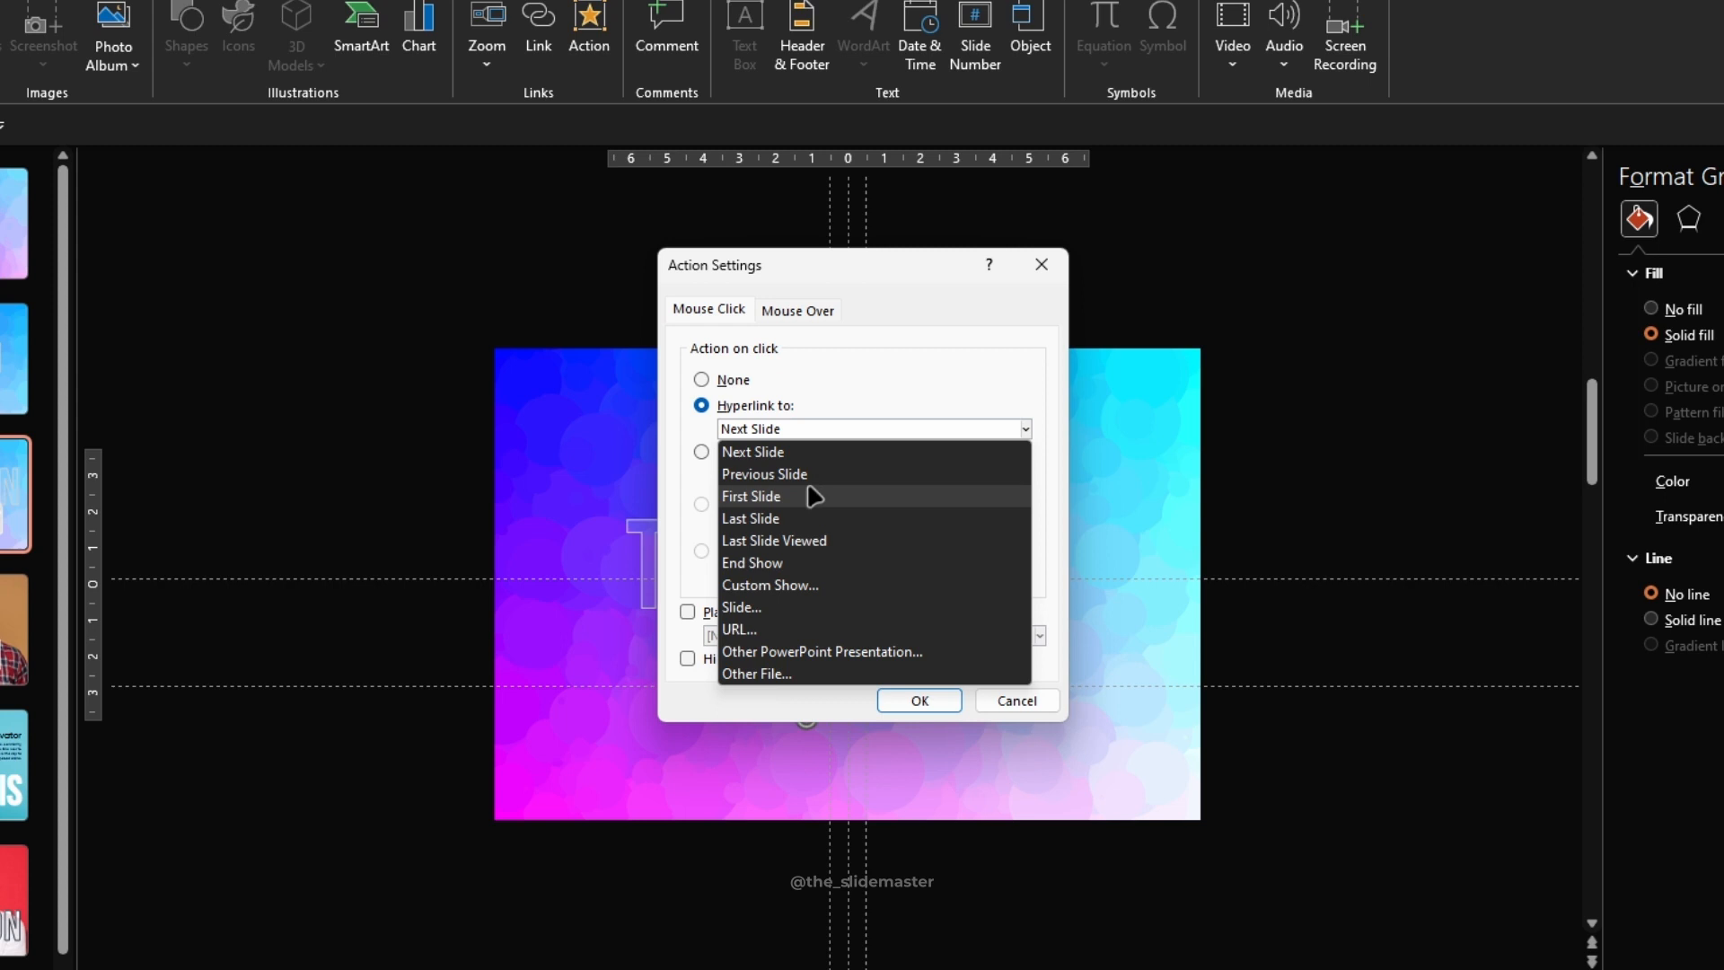
{"action": "left_click", "coordinate": [763, 474]}
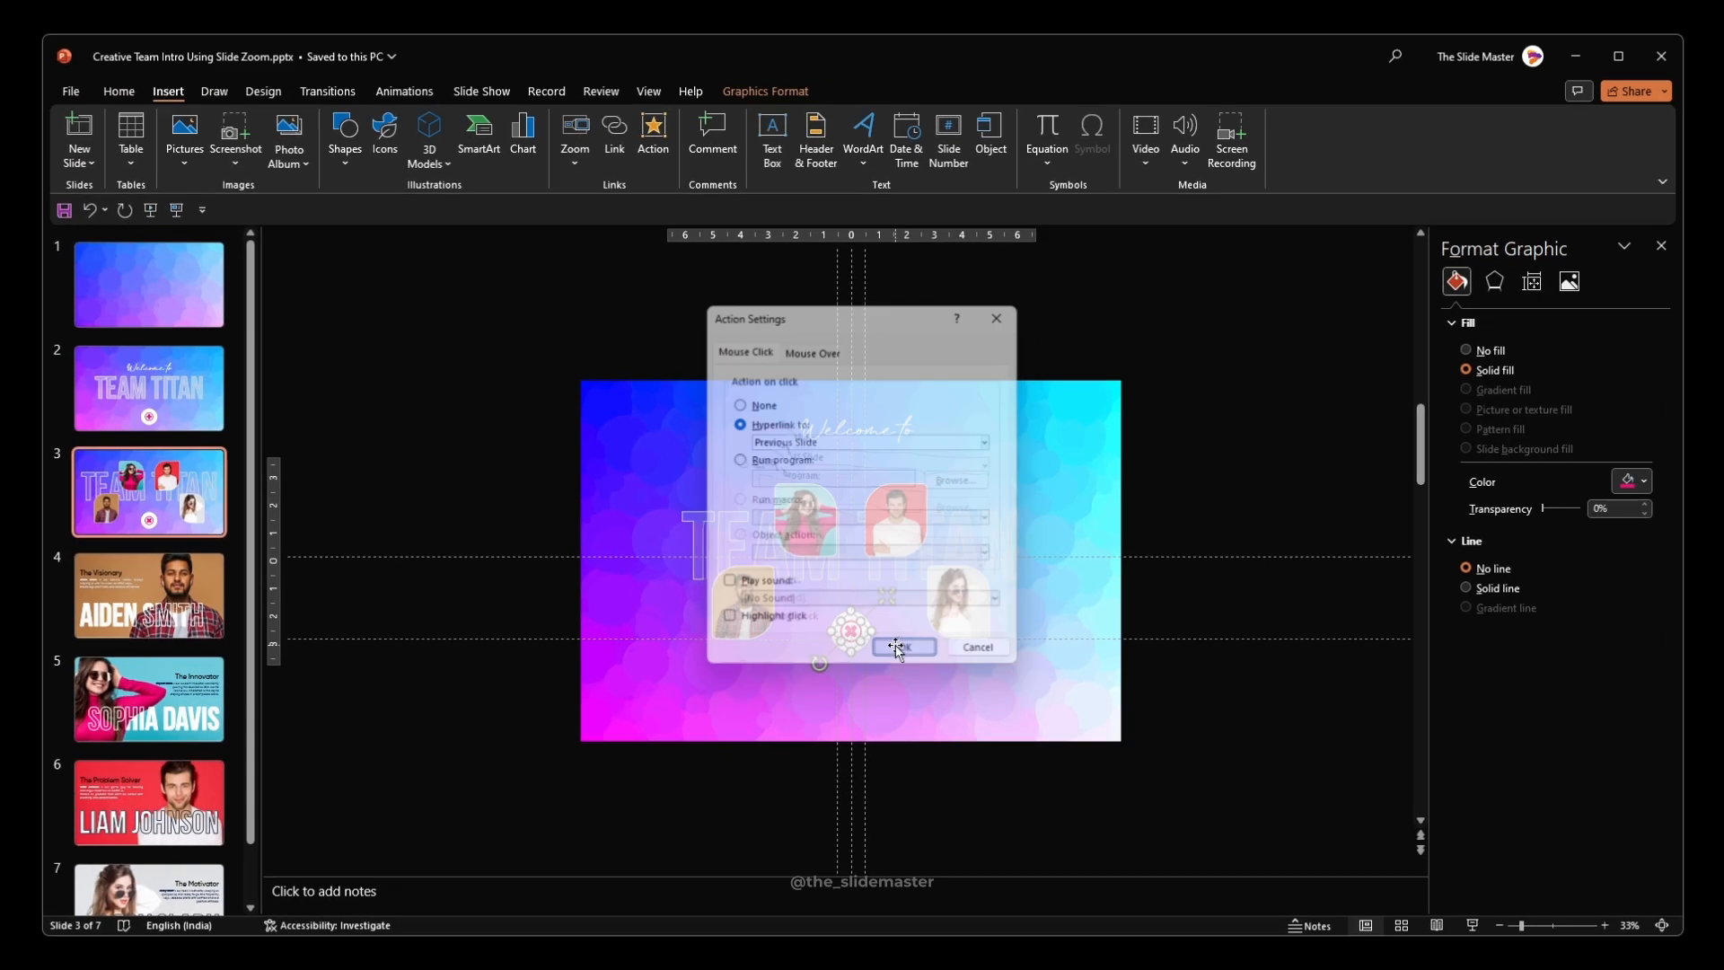
{"action": "left_click", "coordinate": [903, 646]}
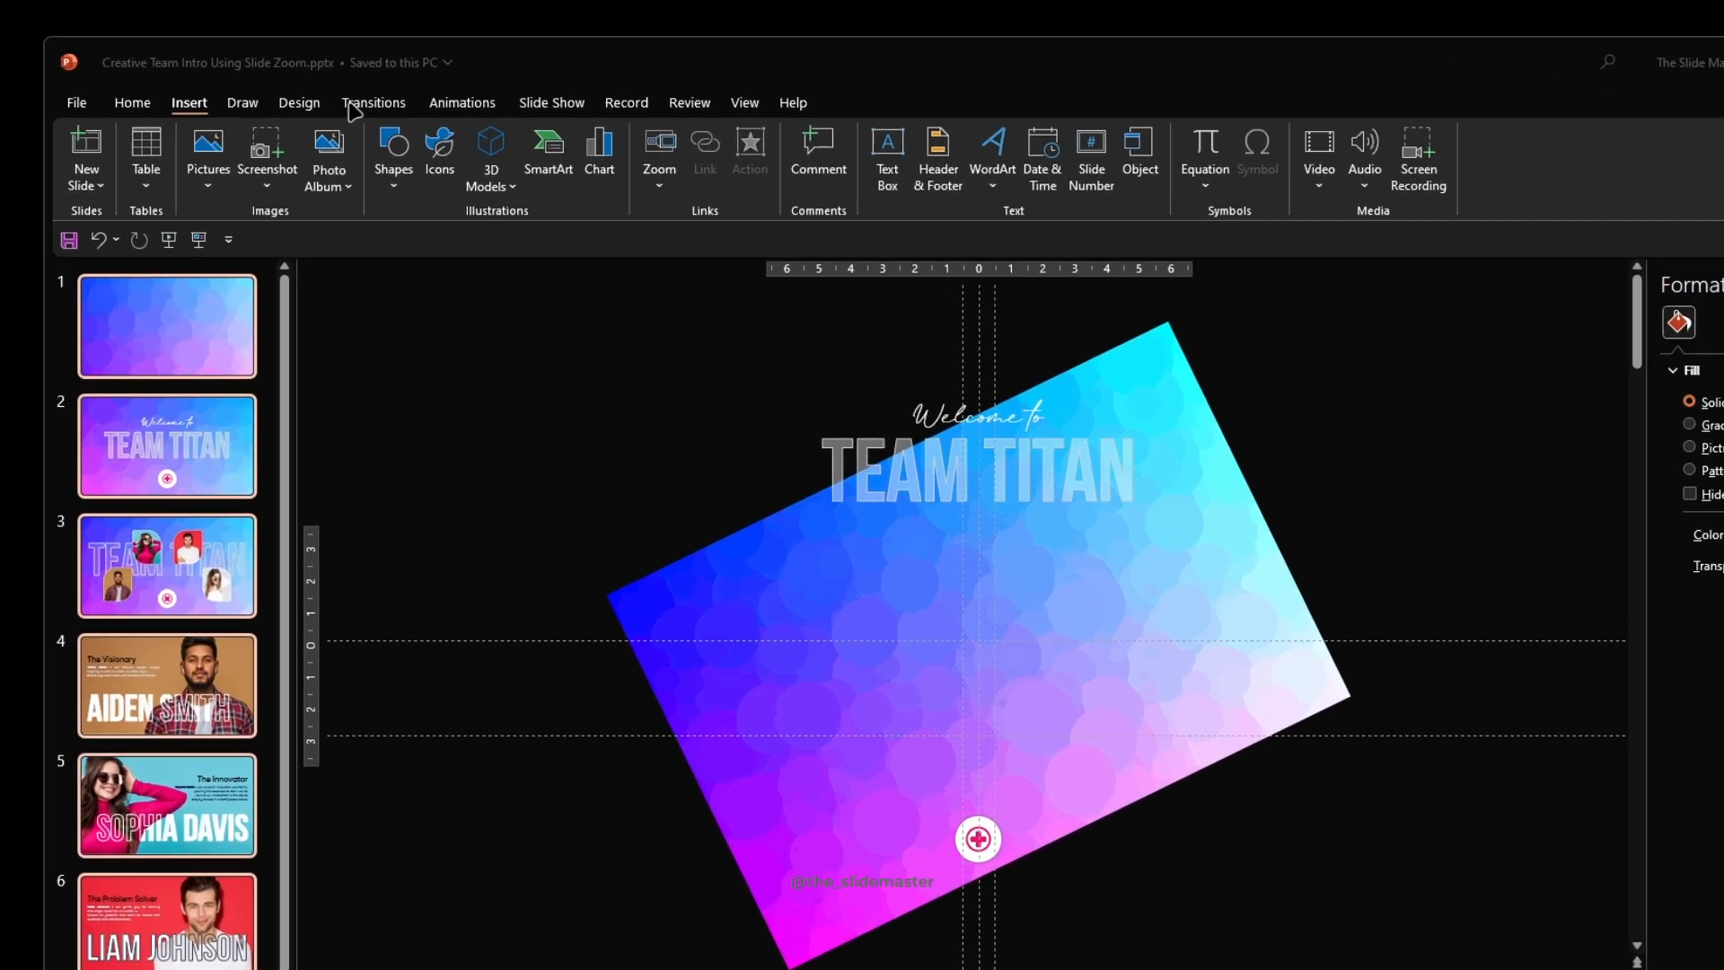
Show the Transitions choices for the tilted-gradient first slide.
{"action": "left_click", "coordinate": [374, 102]}
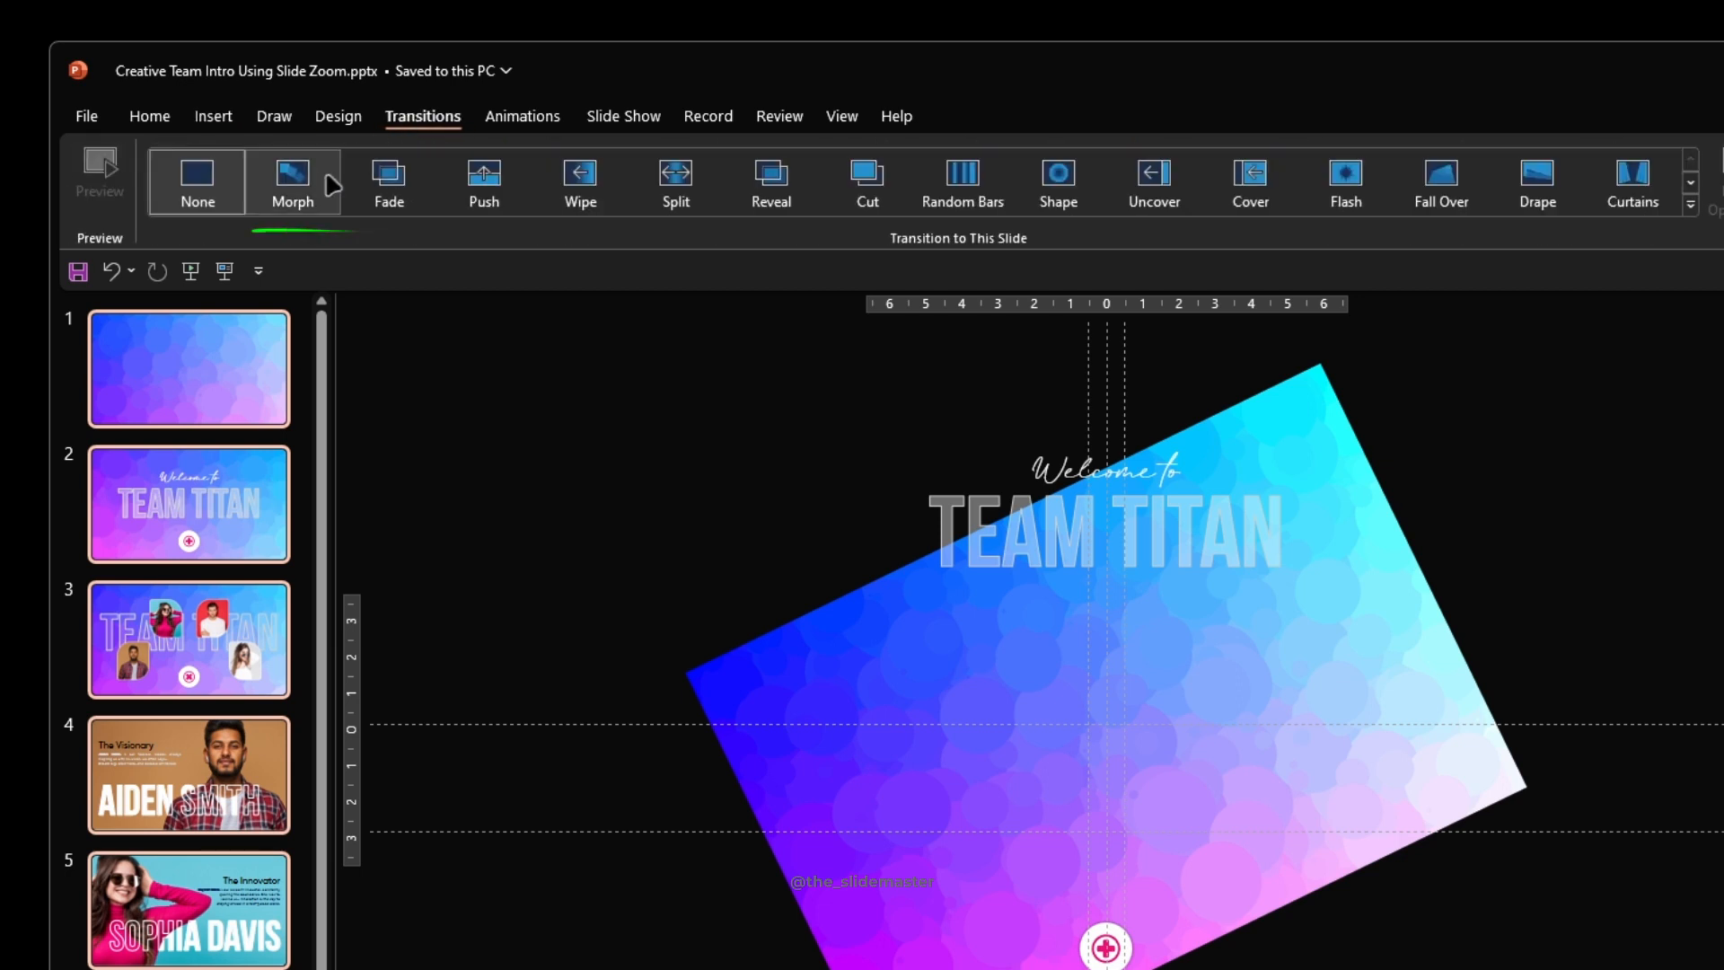